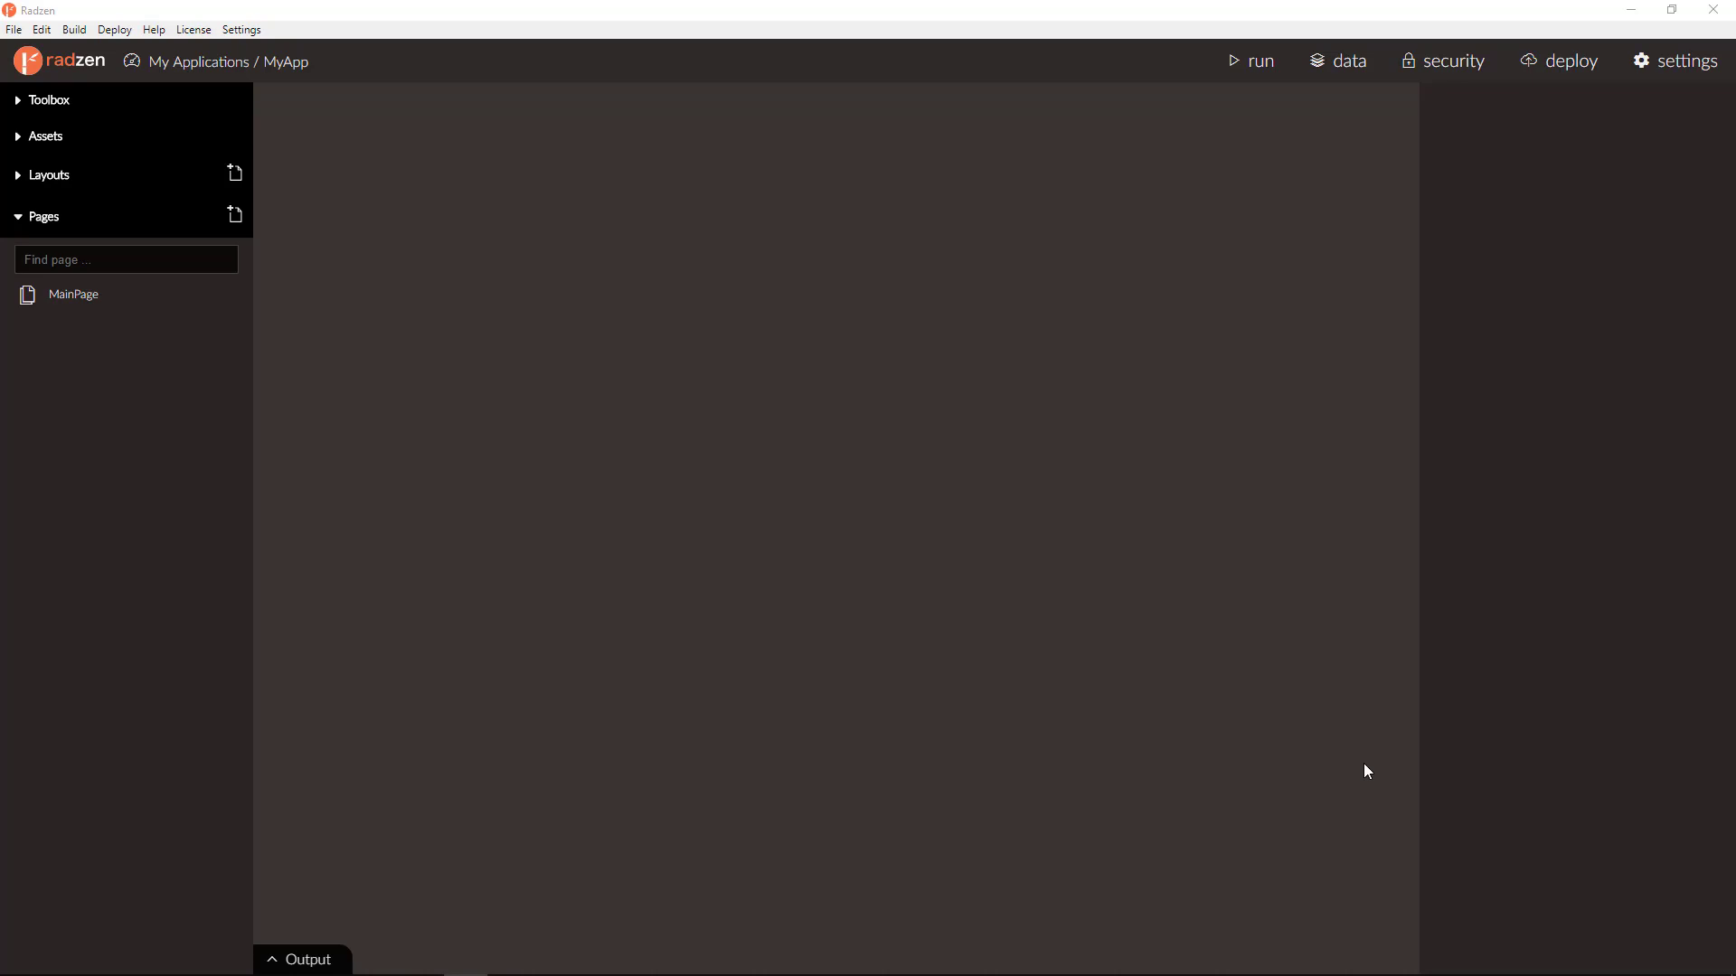
mouse_move(853, 470)
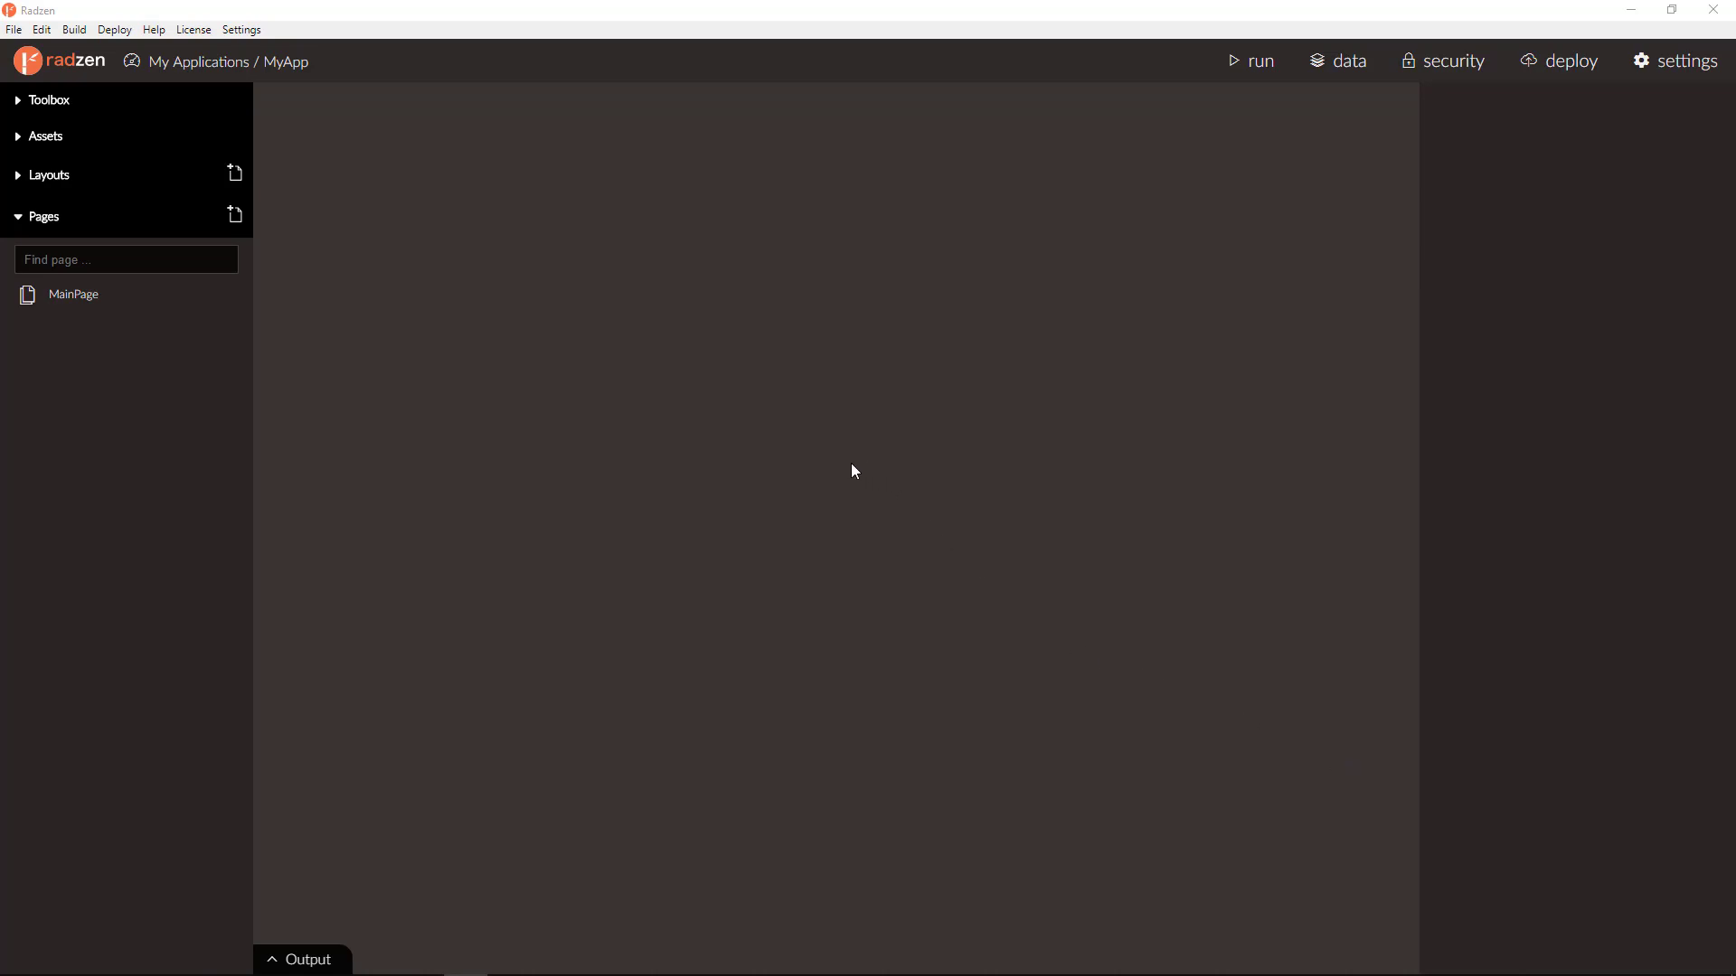
mouse_move(781, 459)
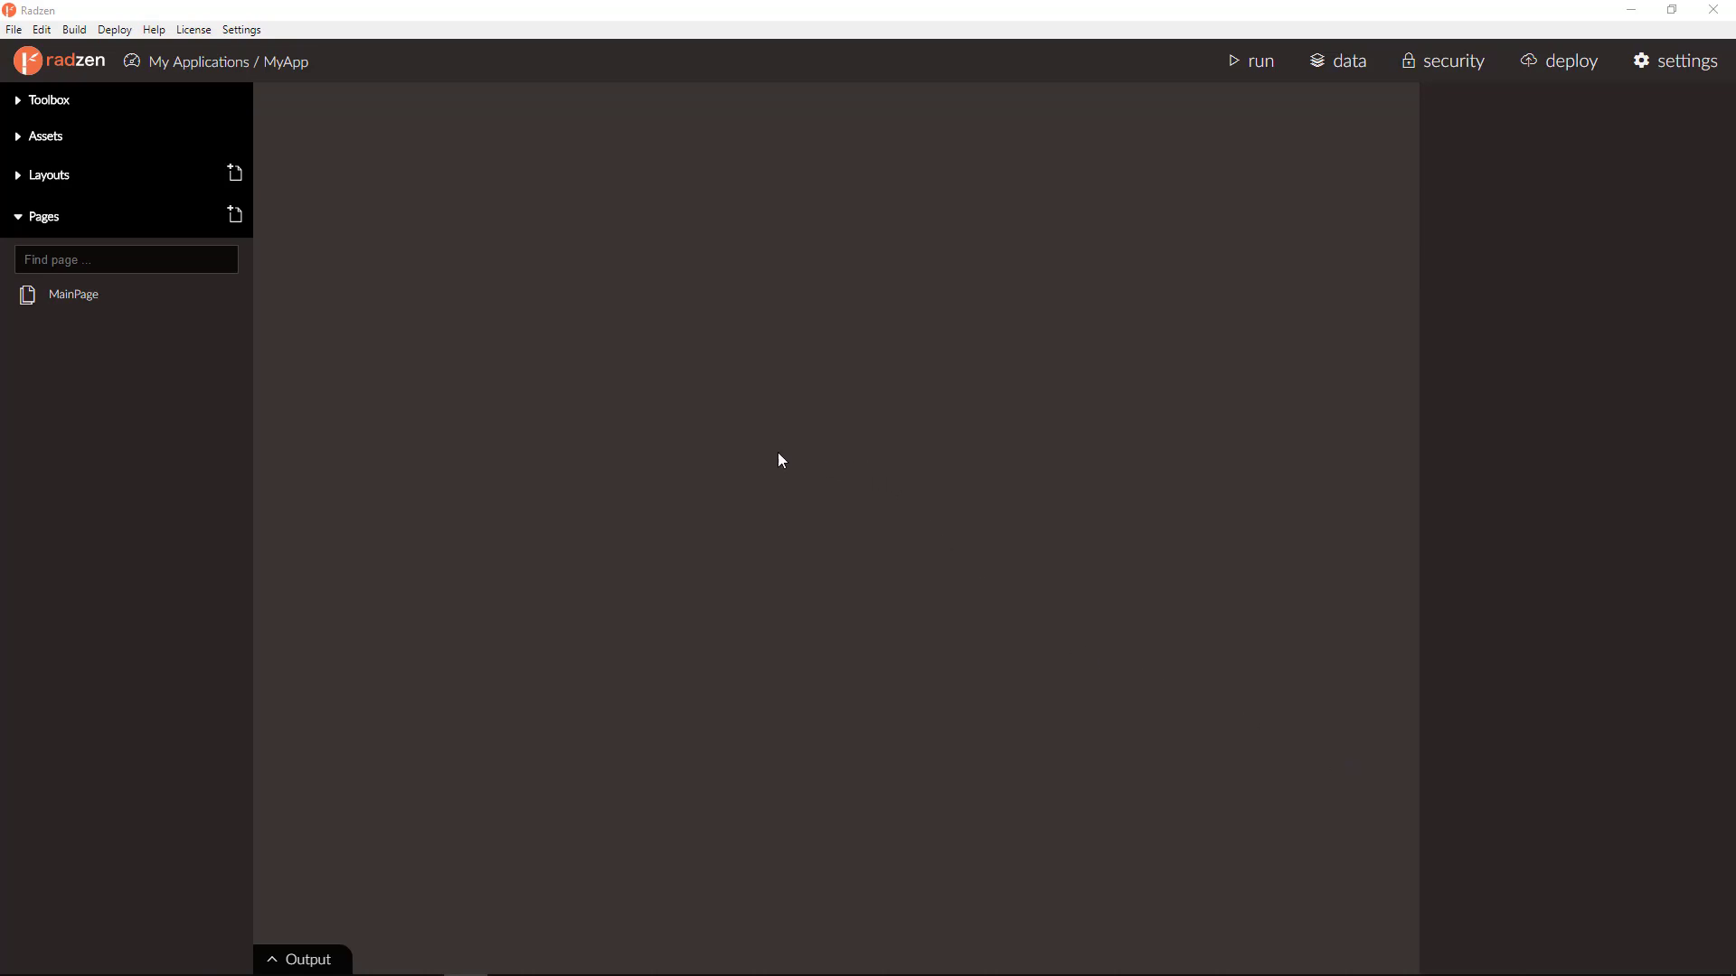
mouse_move(229, 16)
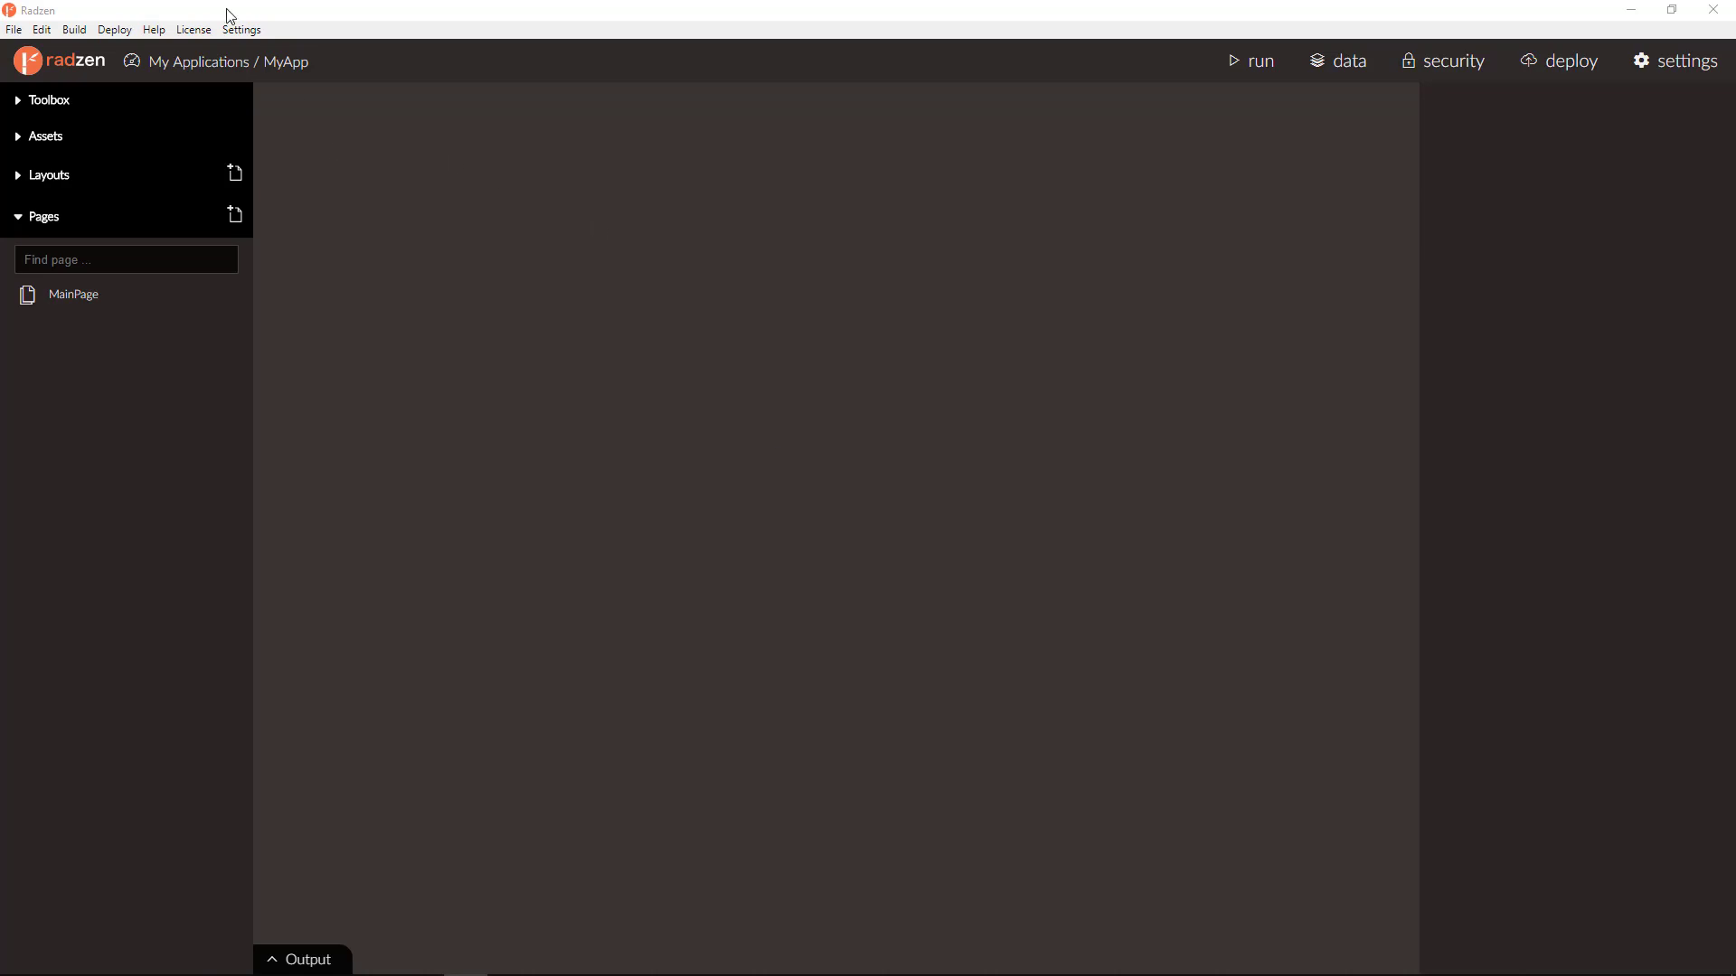
mouse_move(72, 295)
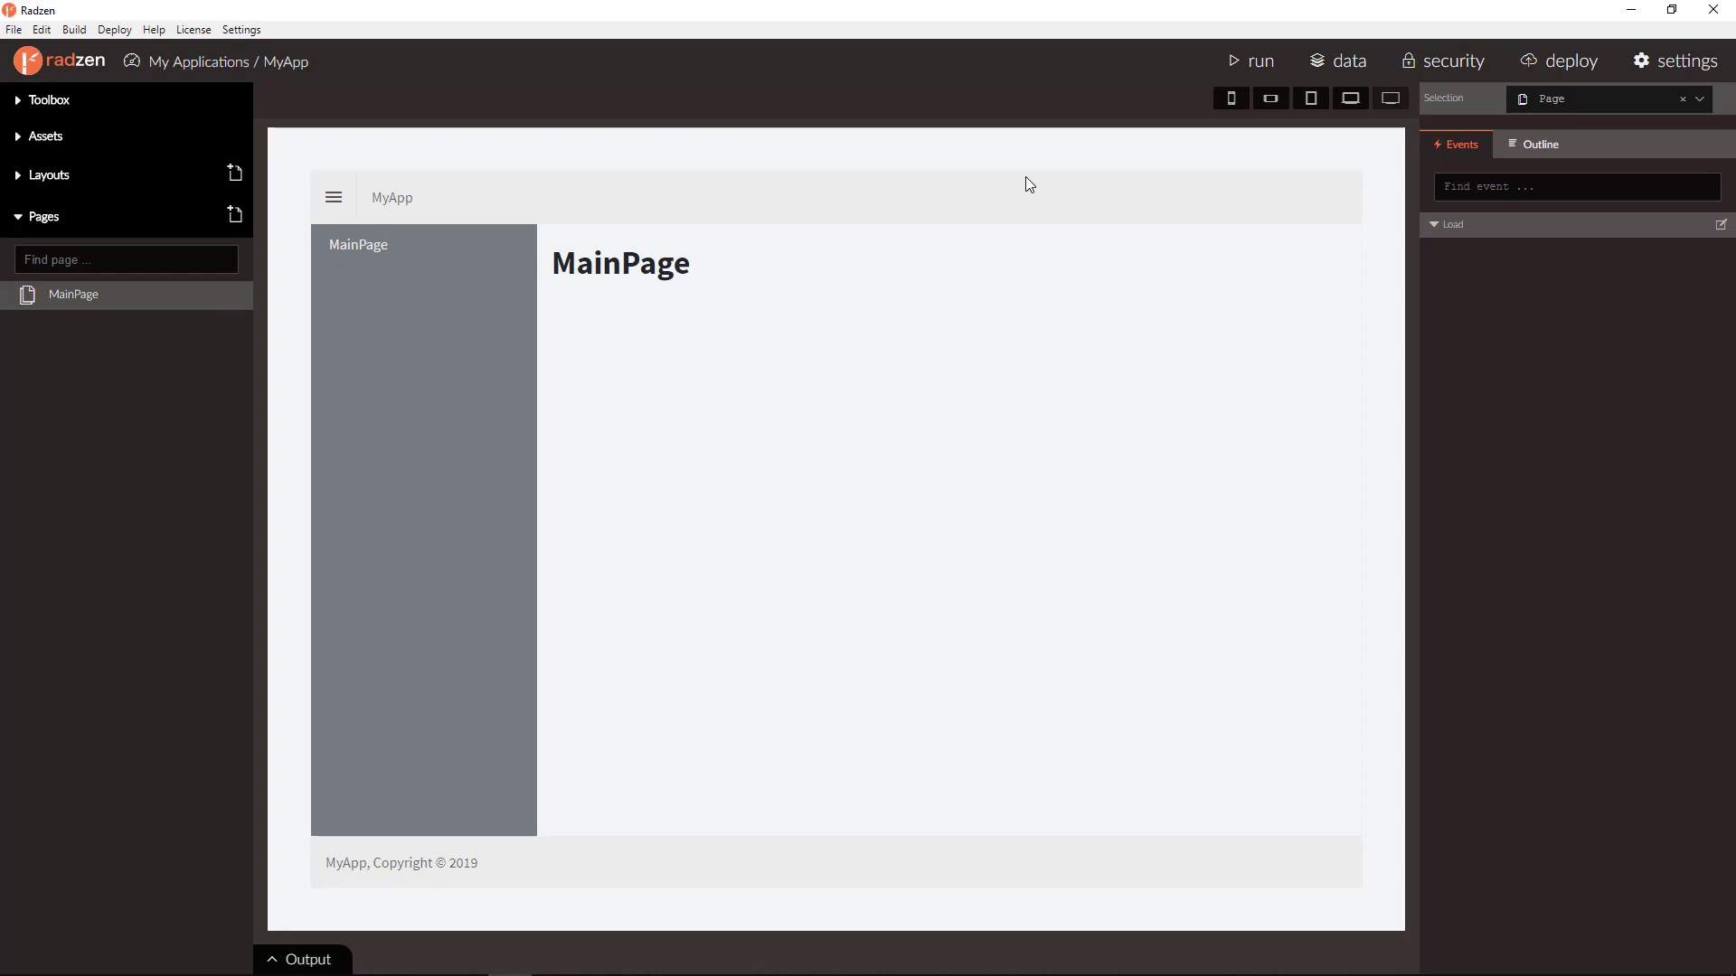
left_click(1334, 60)
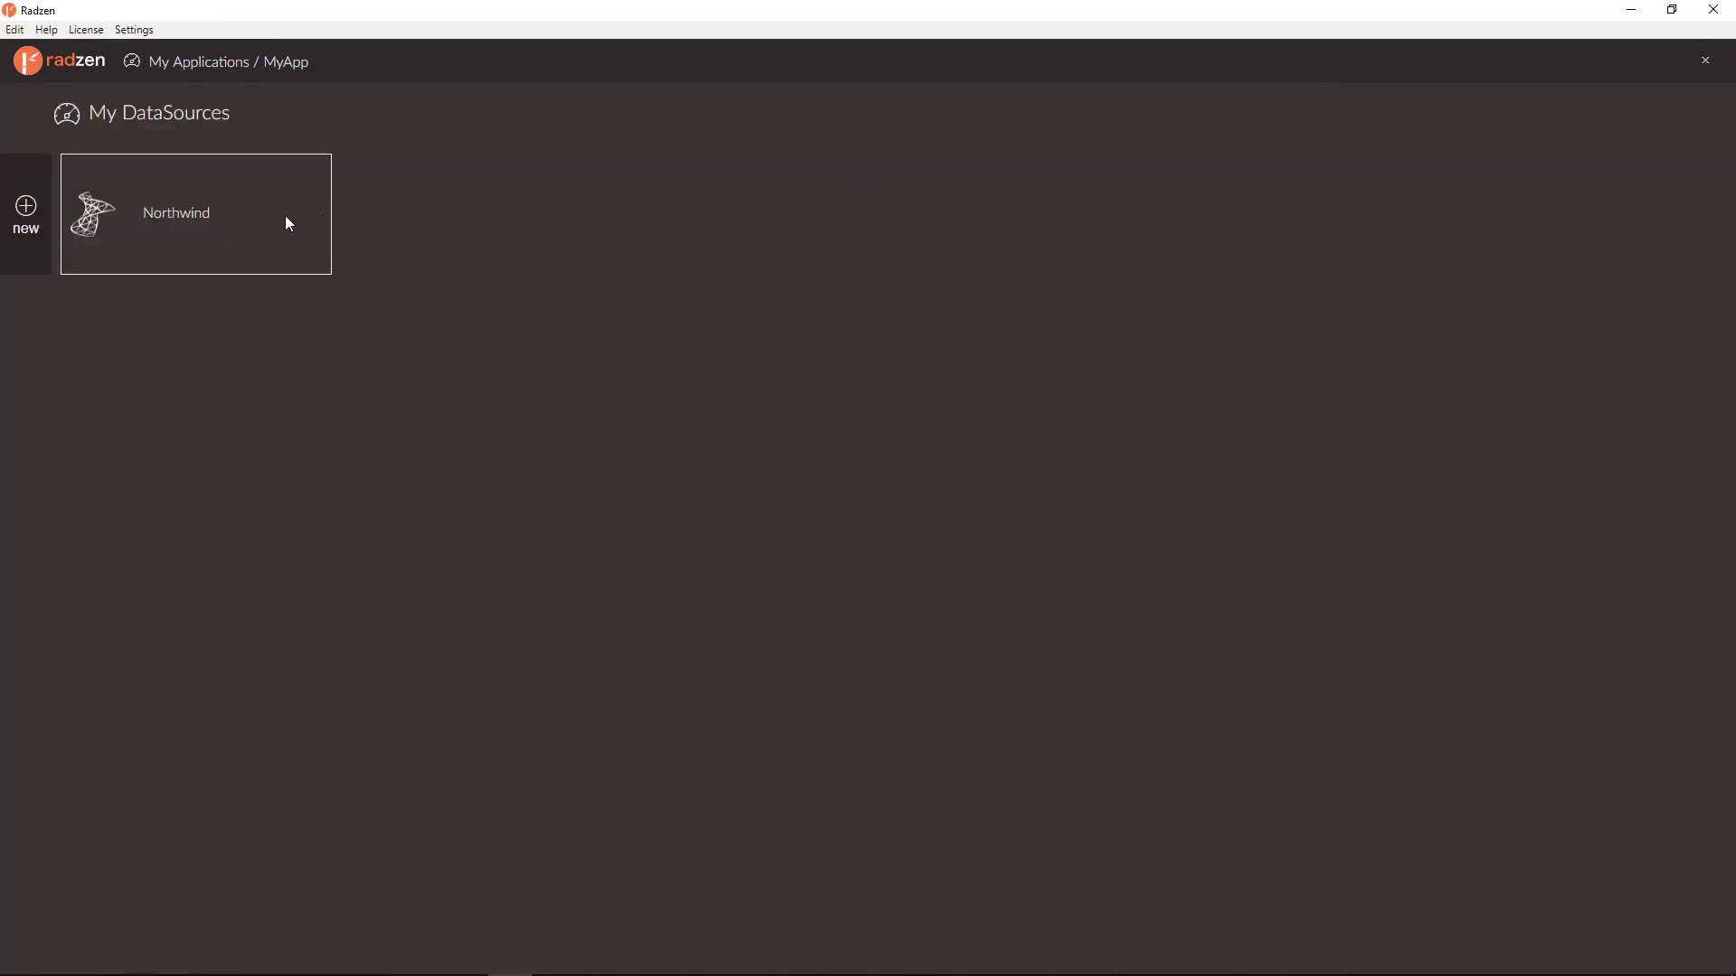
left_click(196, 213)
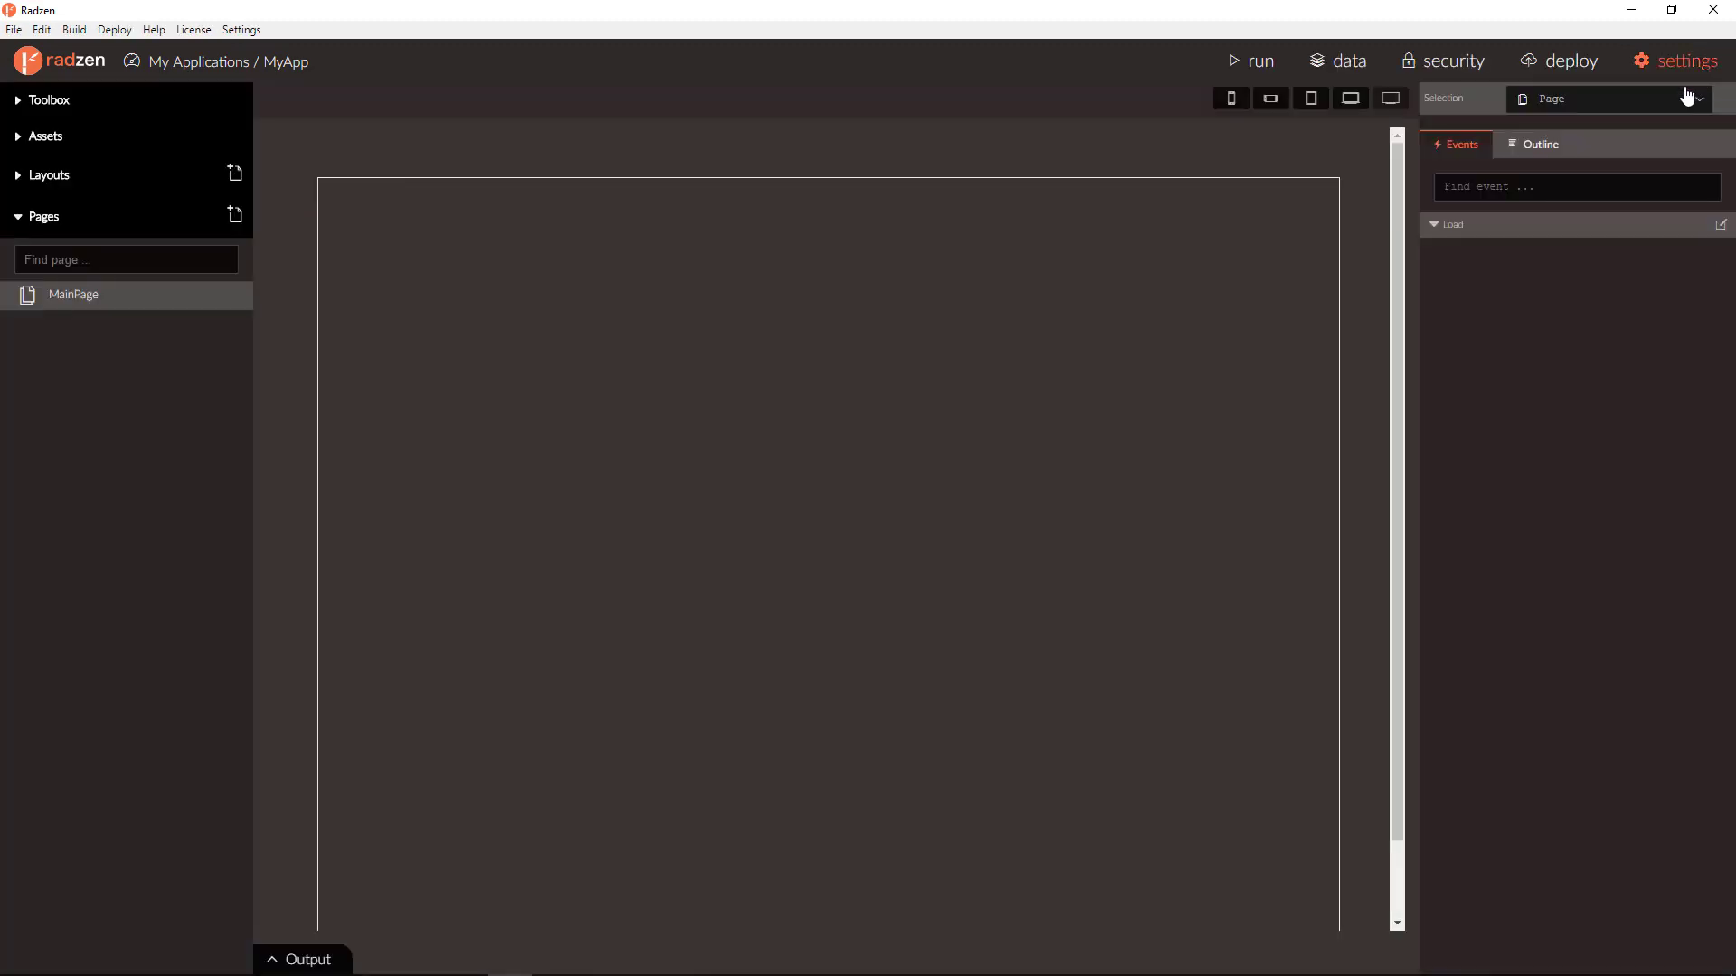
Place a DataGrid from the Toolbox (searched 'Data') under the MainPage heading.
left_click(49, 99)
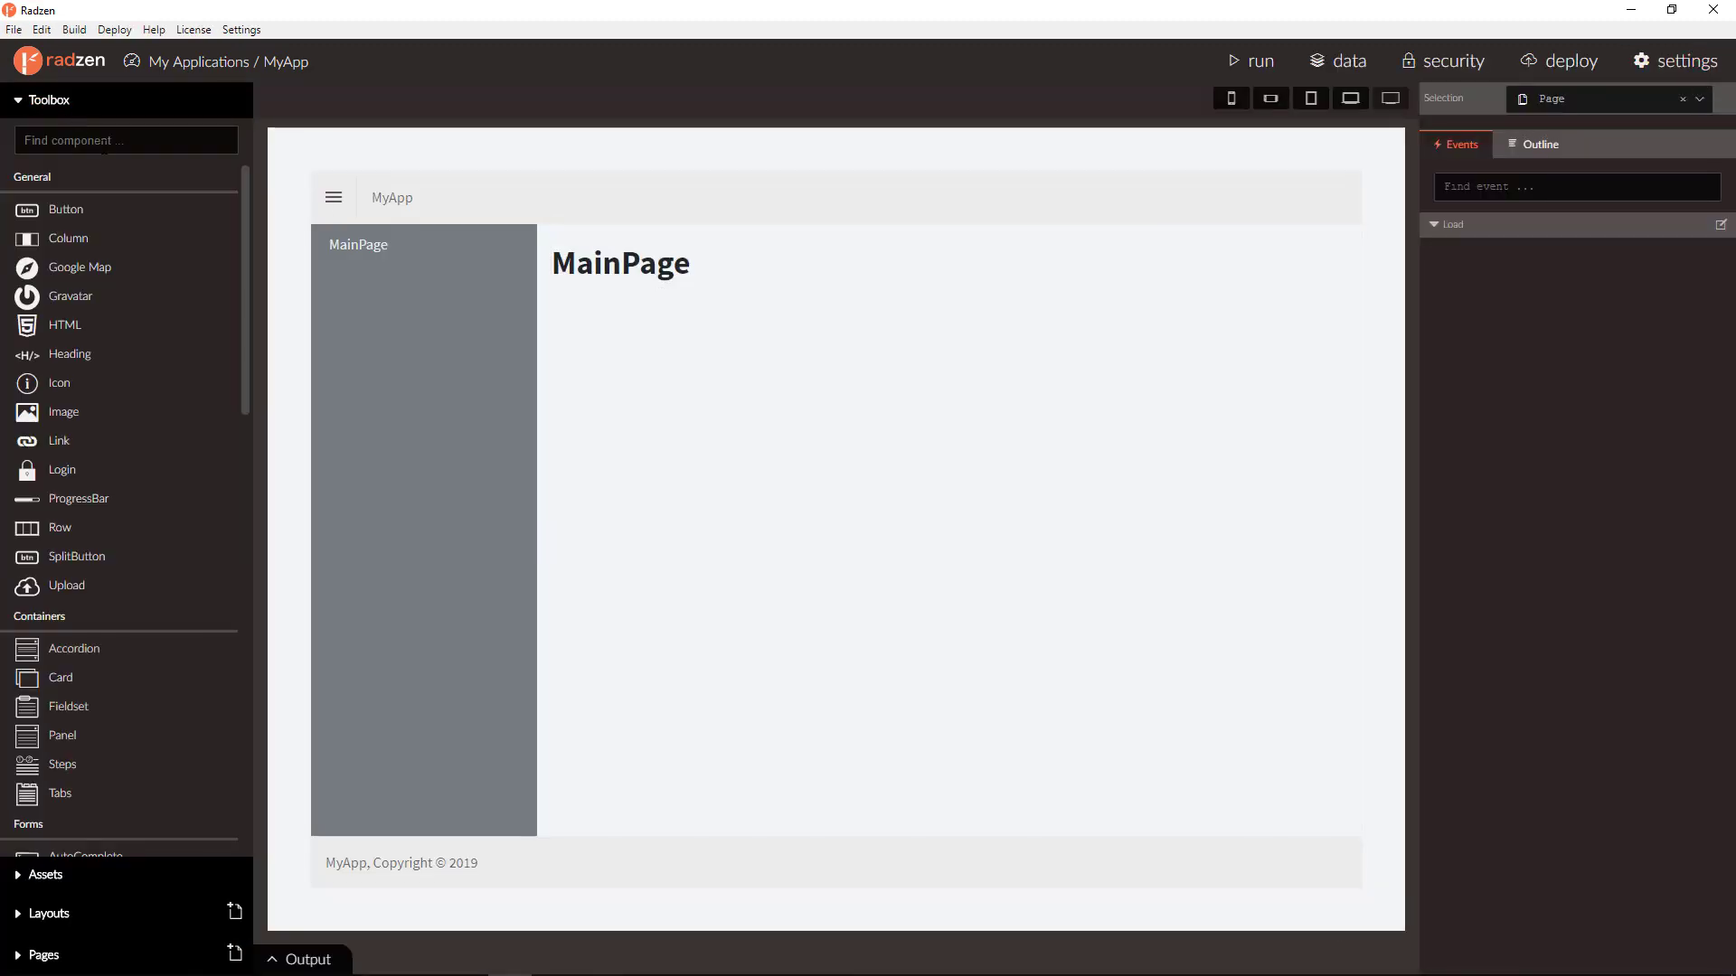
type("Data")
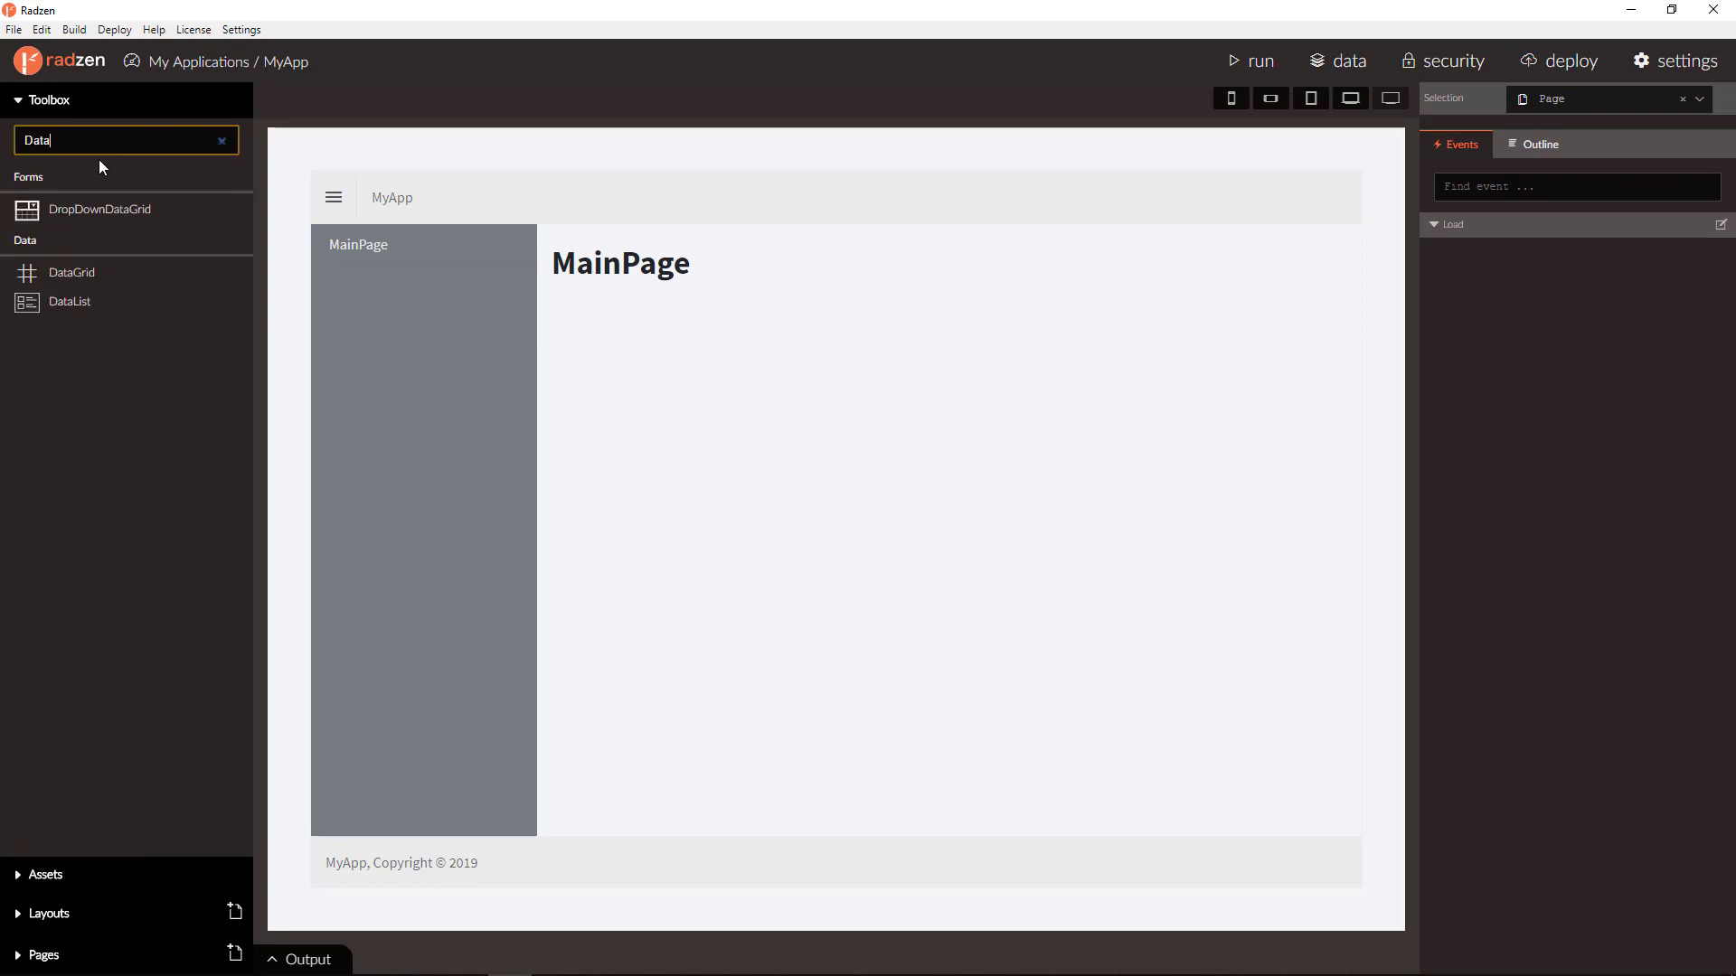
left_click_drag(72, 273, 620, 292)
type("customers")
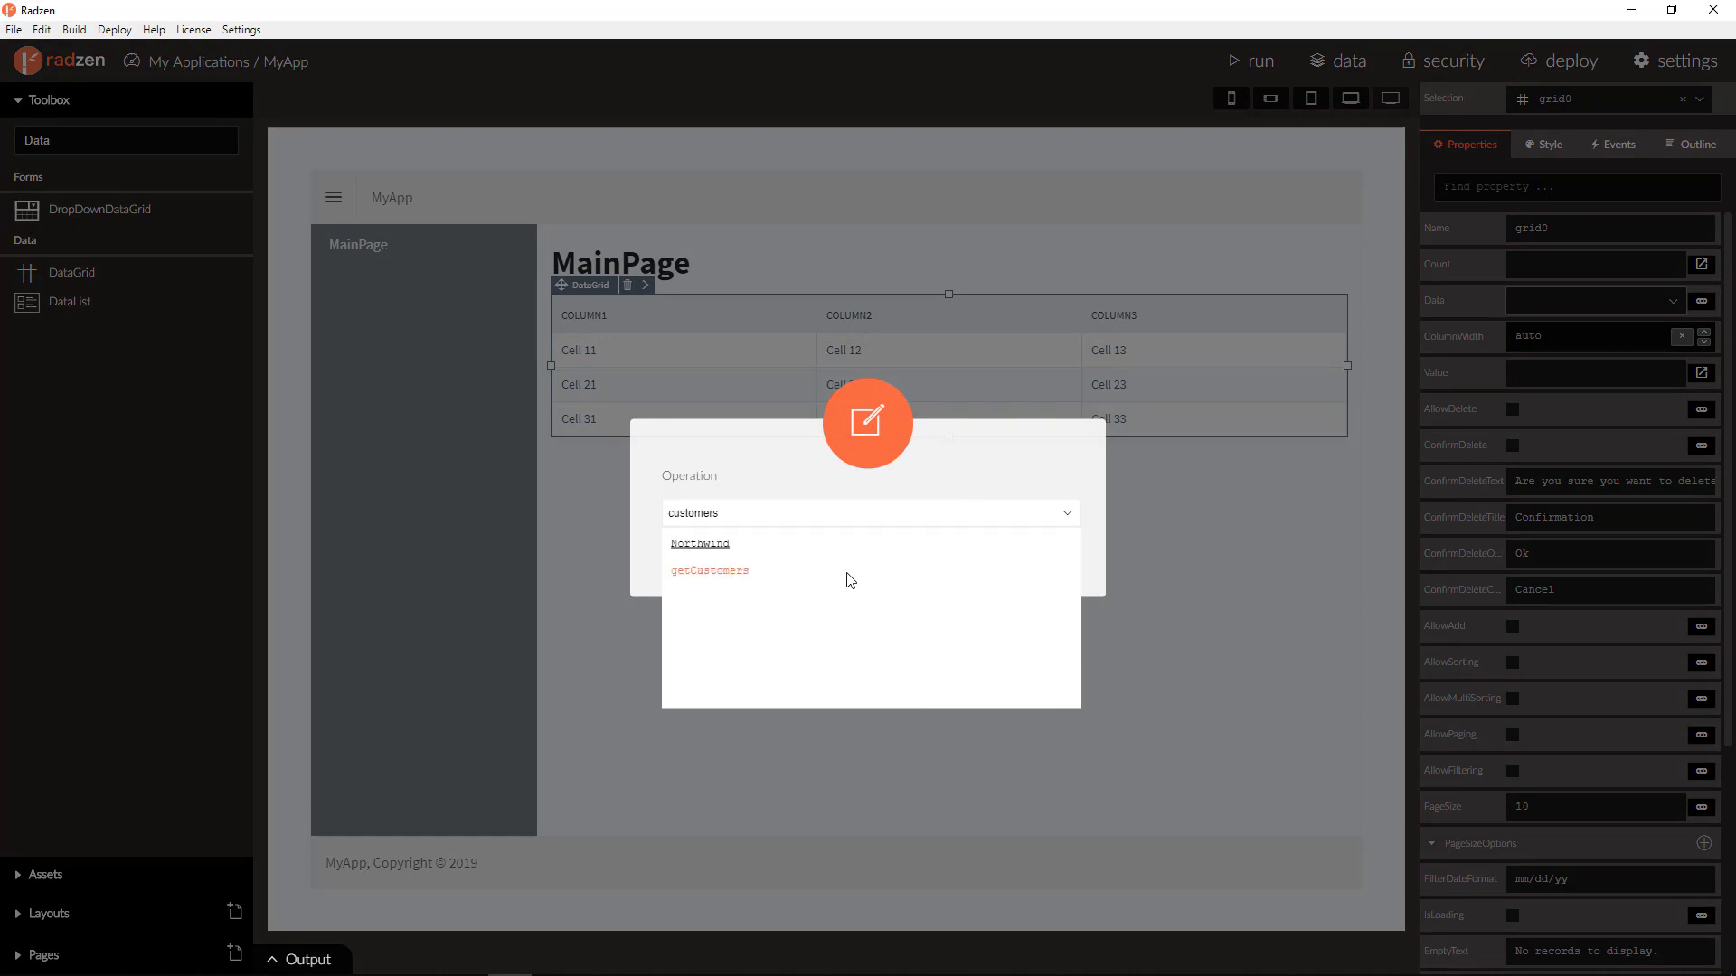
Bind the grid to getCustomers, keeping paging, sorting and filtering enabled.
left_click(709, 569)
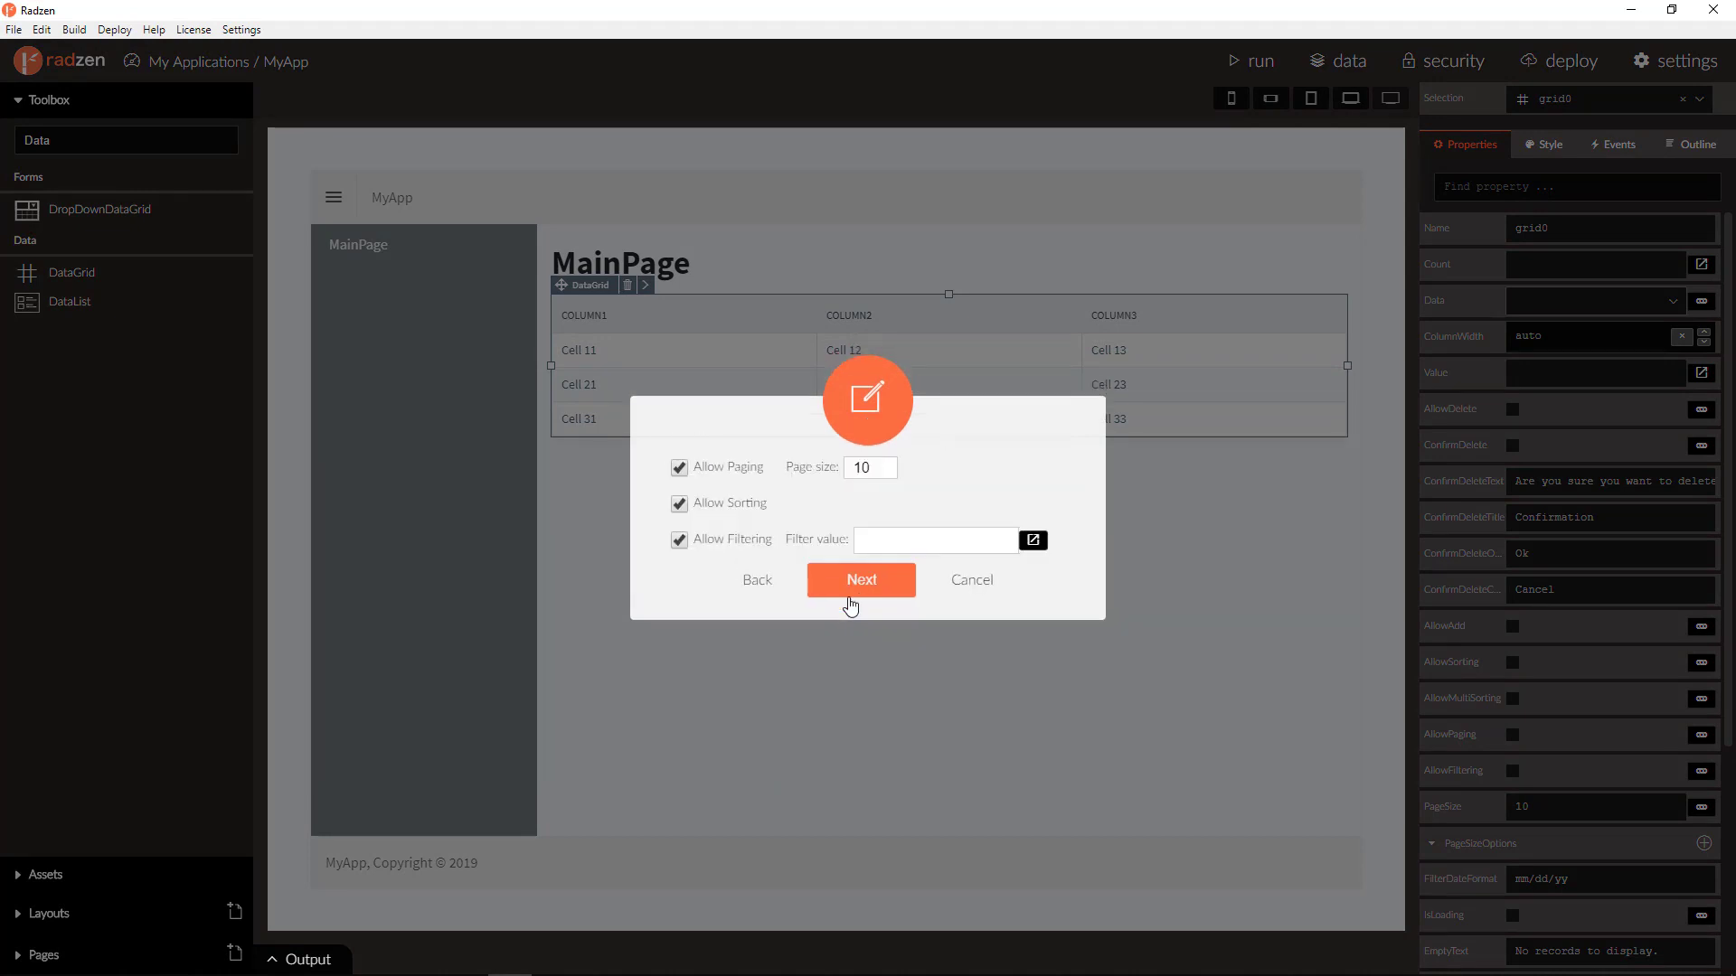
mouse_move(678, 566)
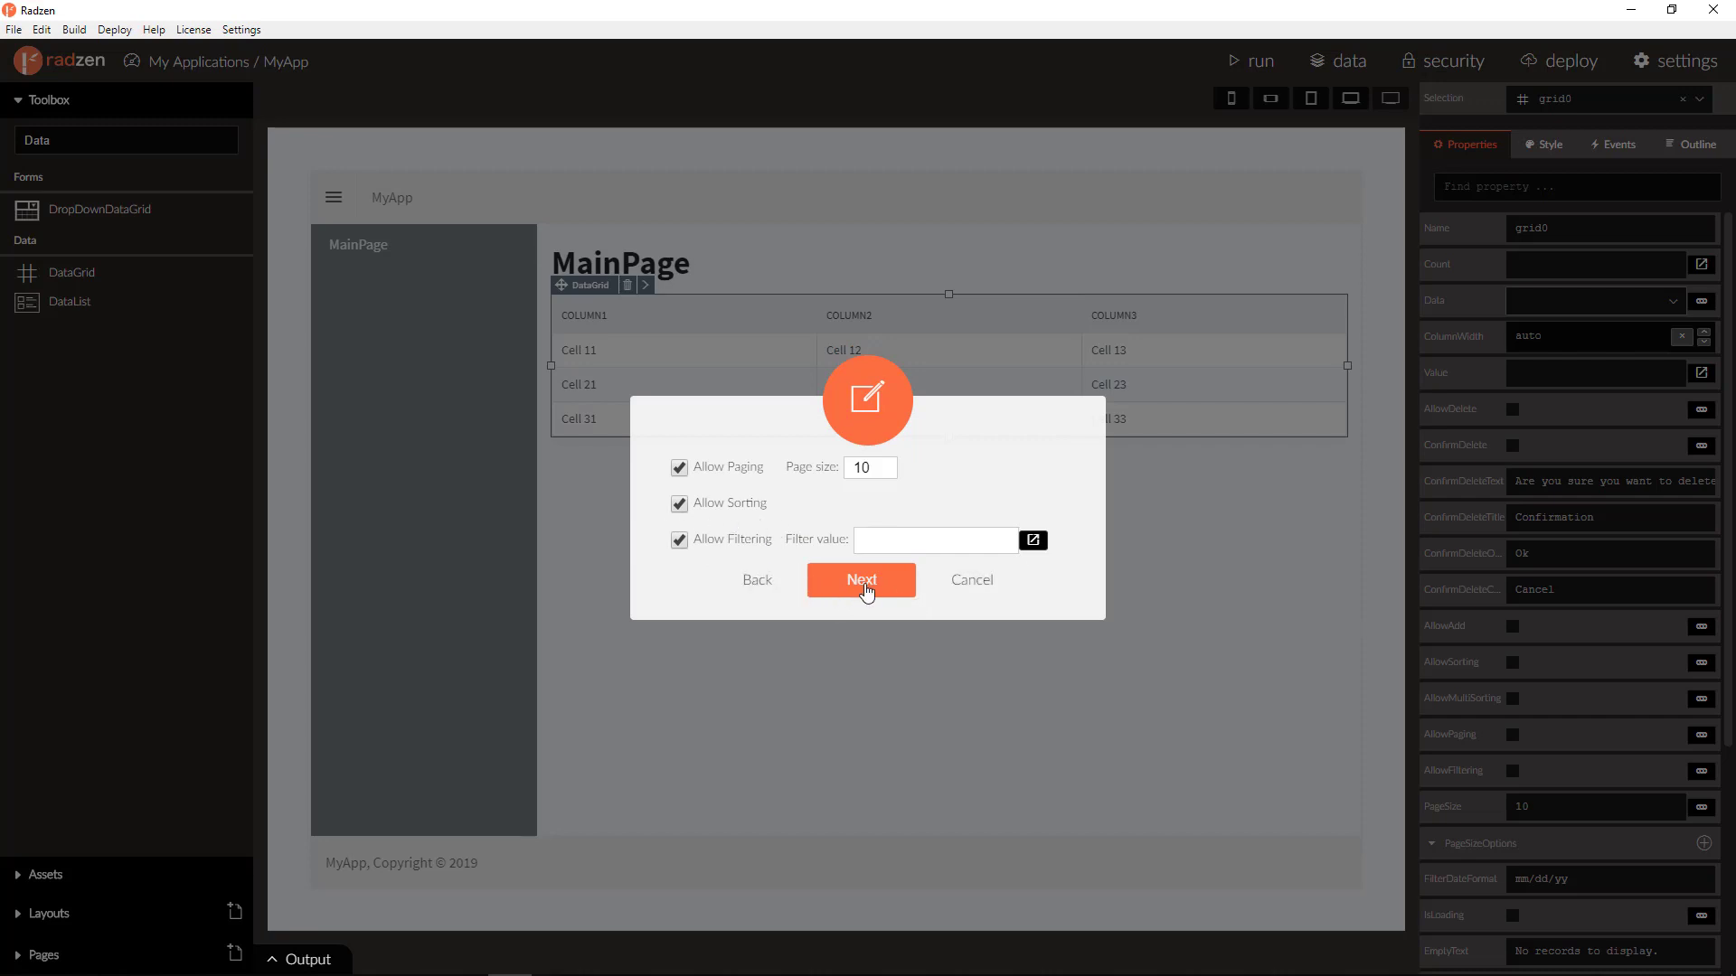
left_click(861, 578)
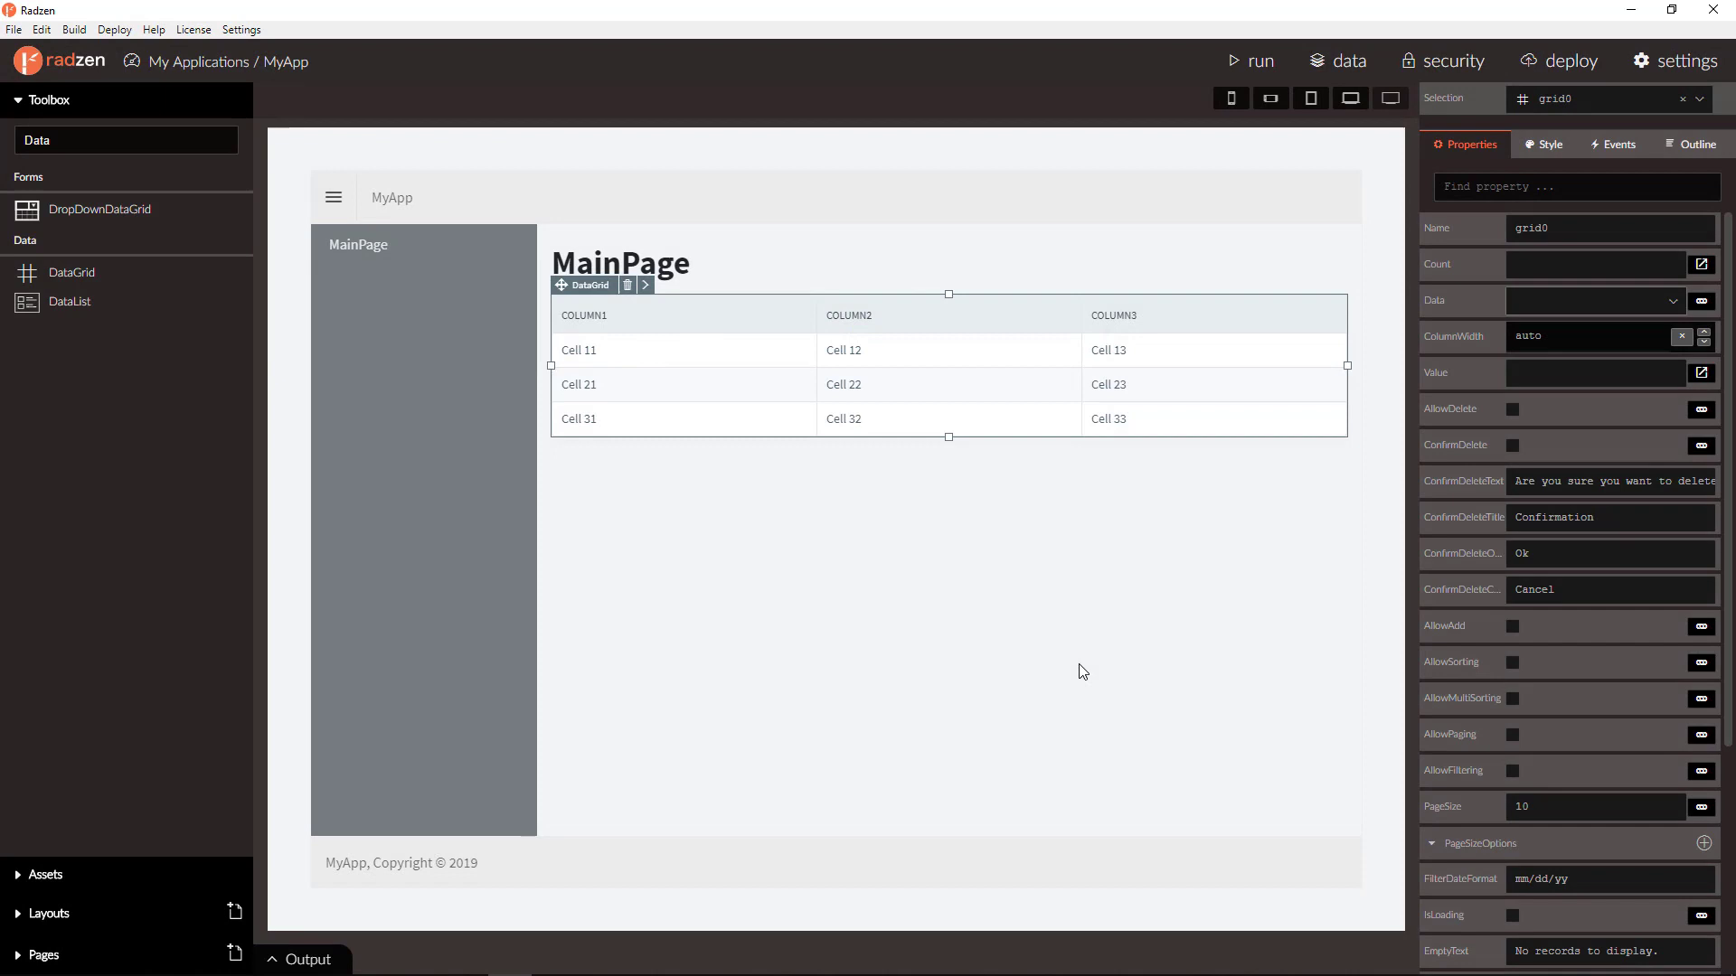
left_click(1595, 300)
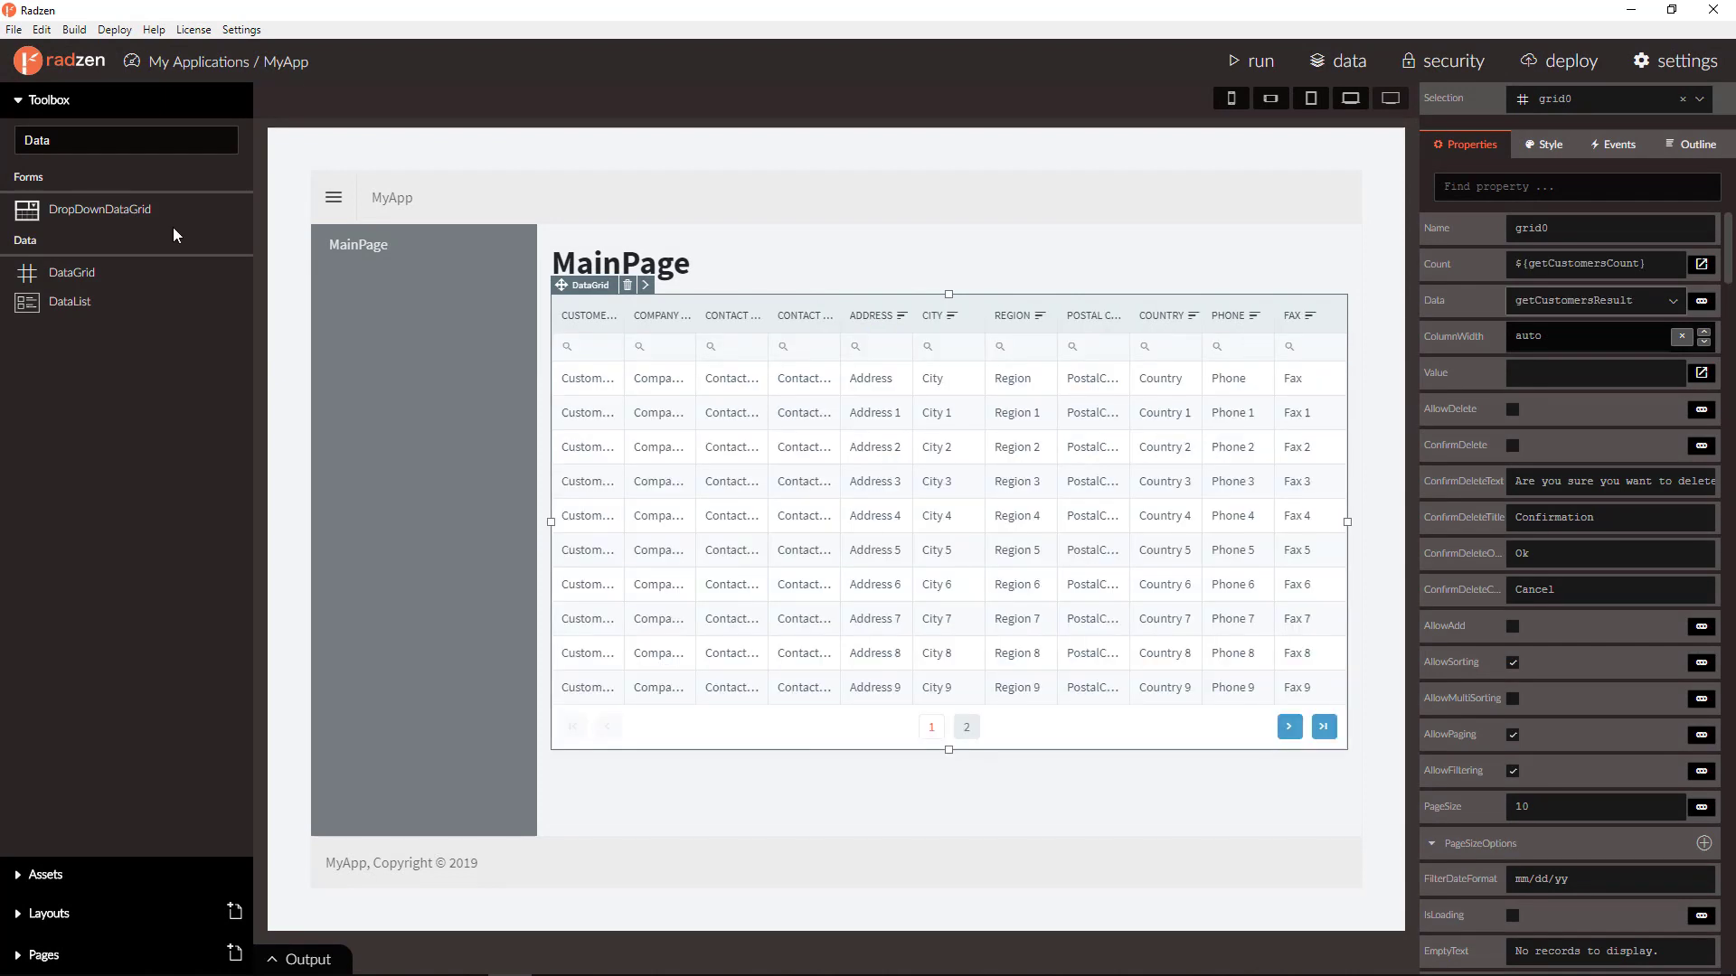
Add a TextBox above the grid and set its style Width to 100%.
left_click(125, 139)
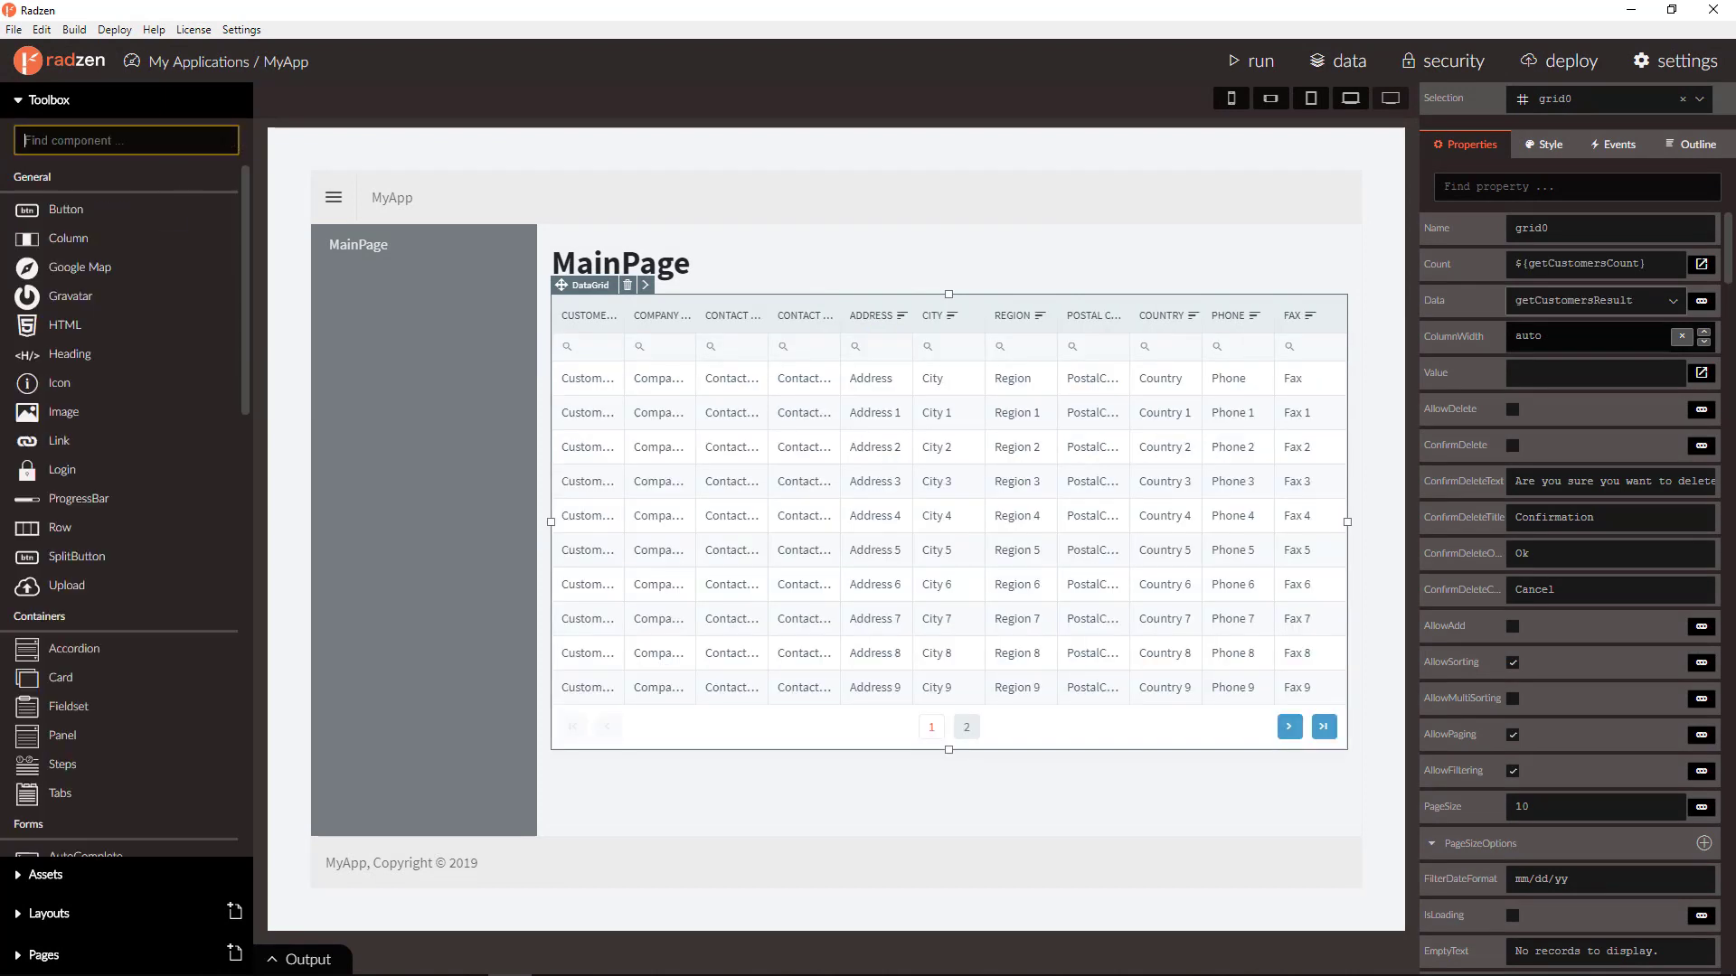
type("Text")
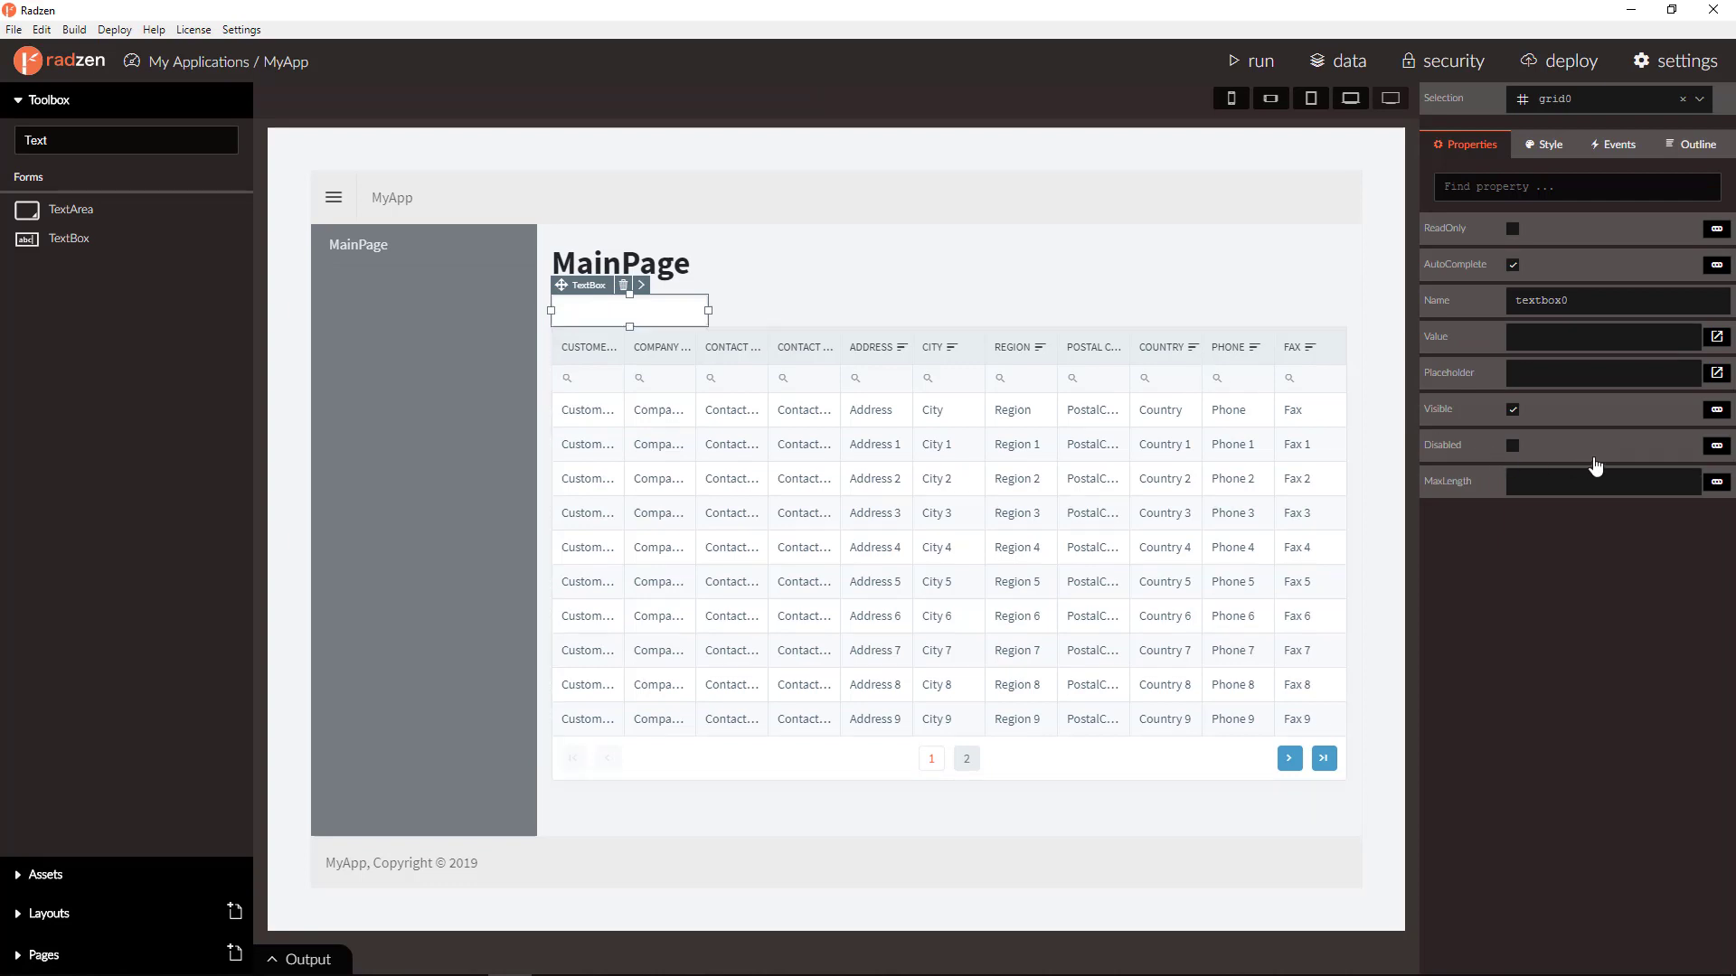
left_click(1550, 145)
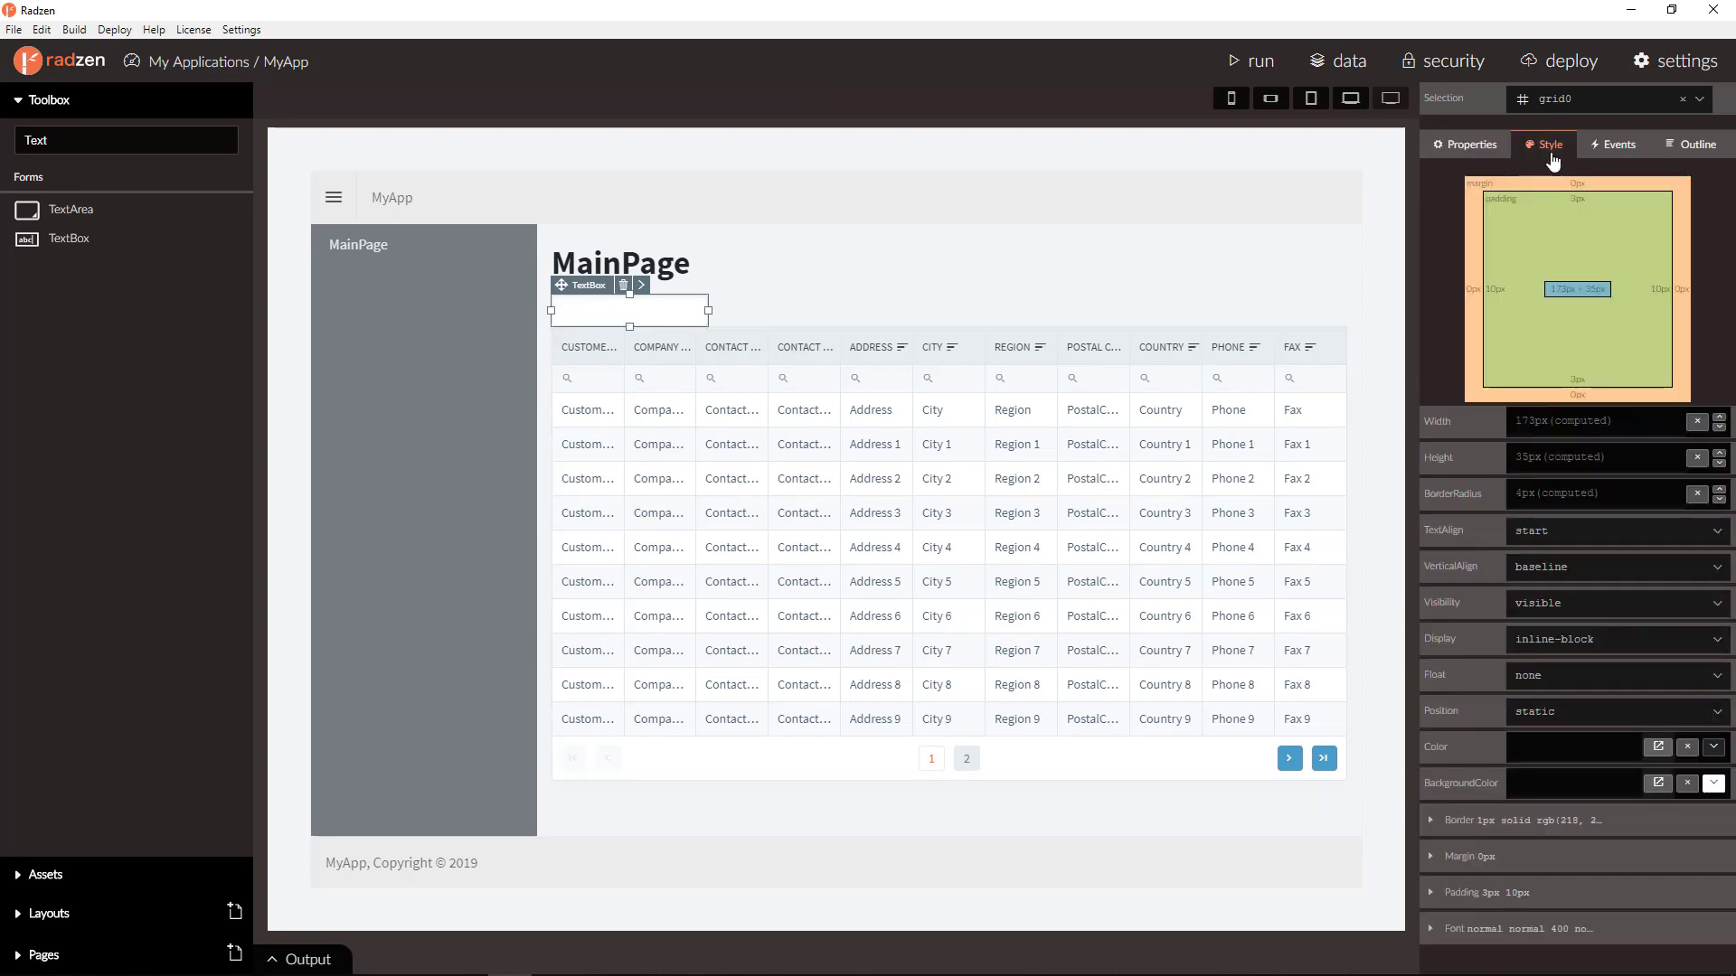
mouse_move(1559, 860)
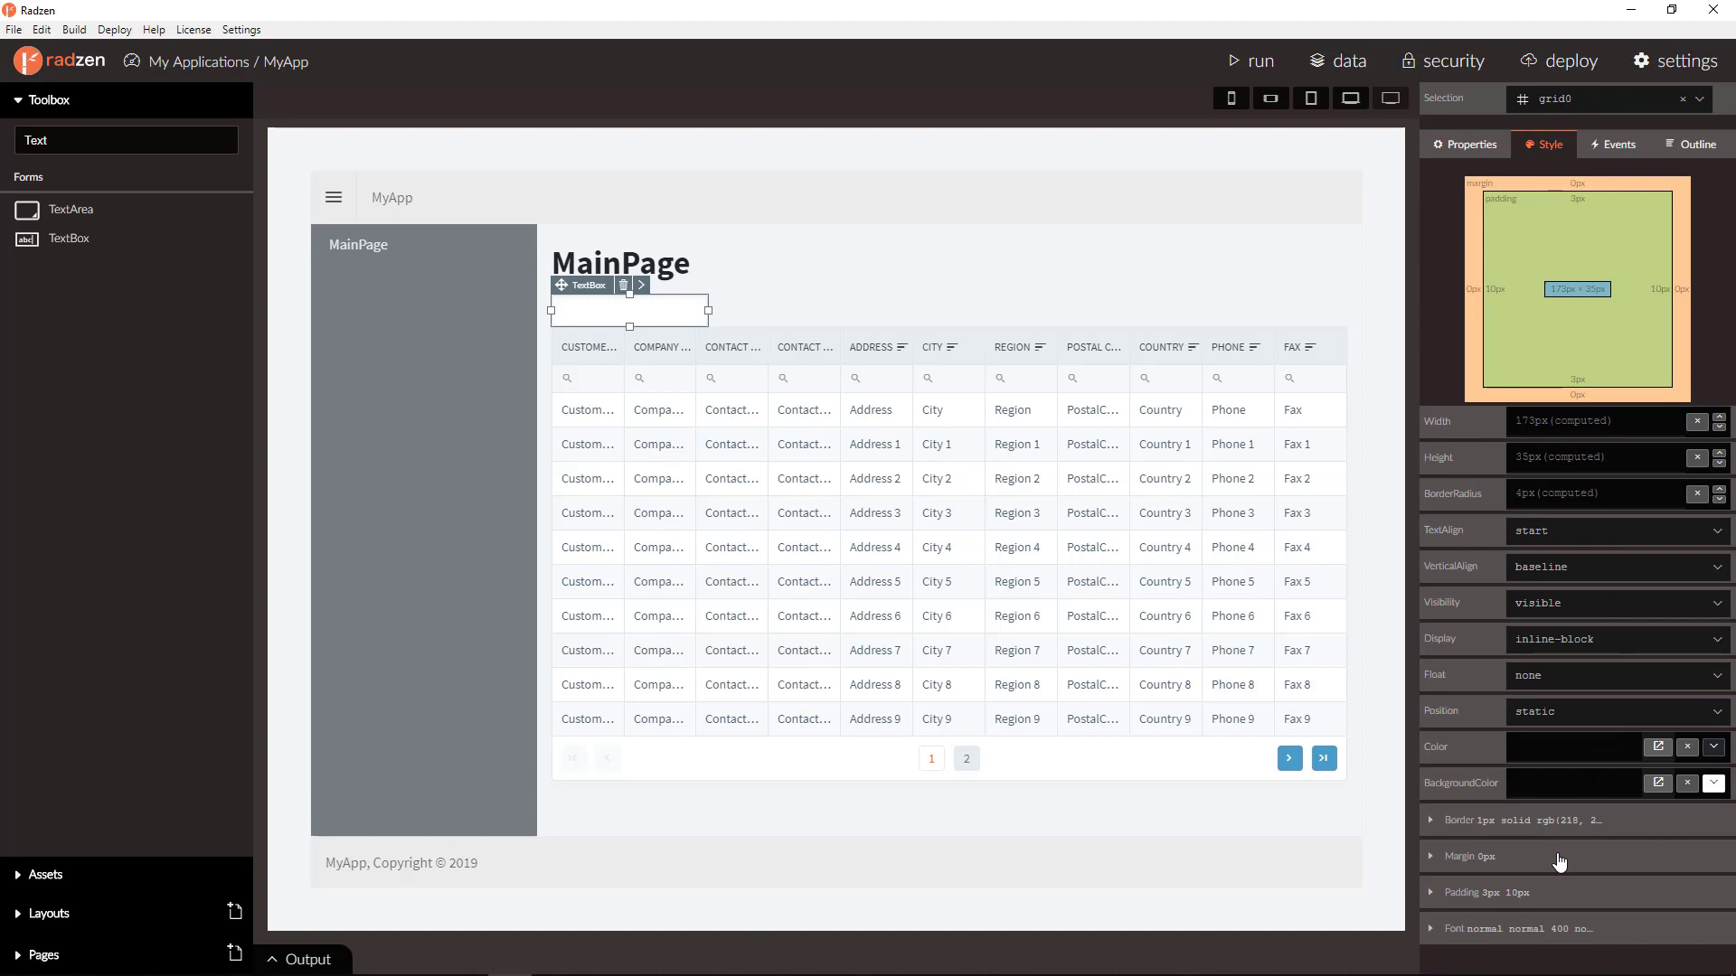
left_click(1595, 422)
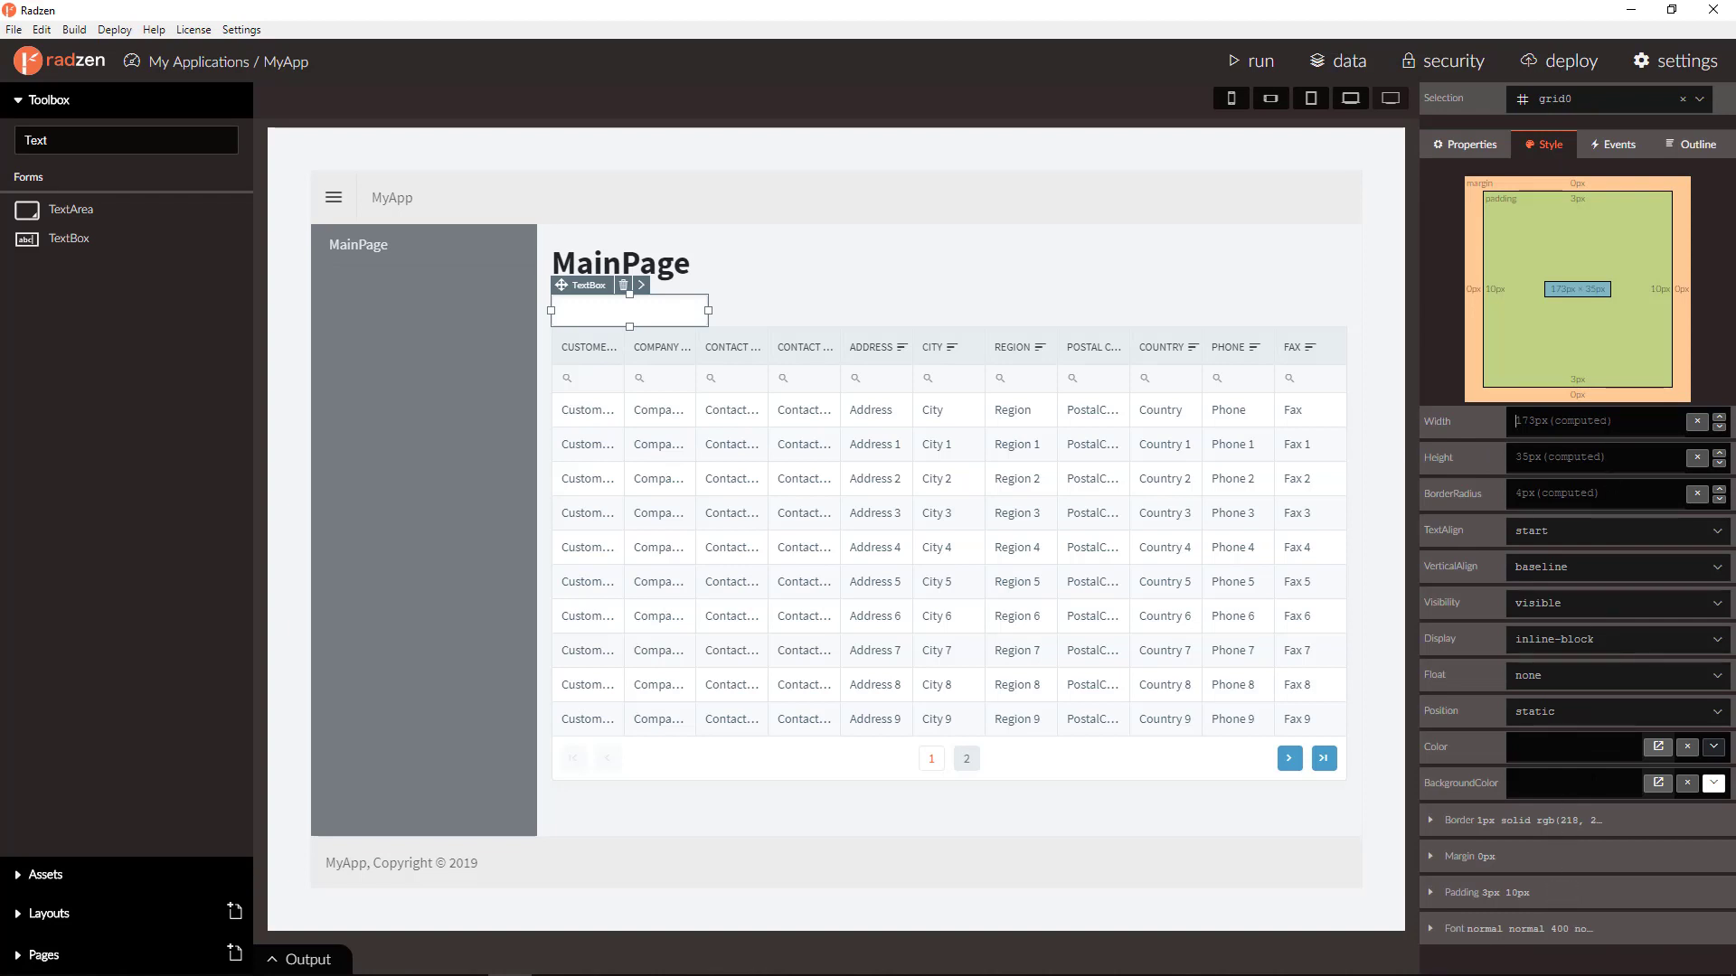
type("100%")
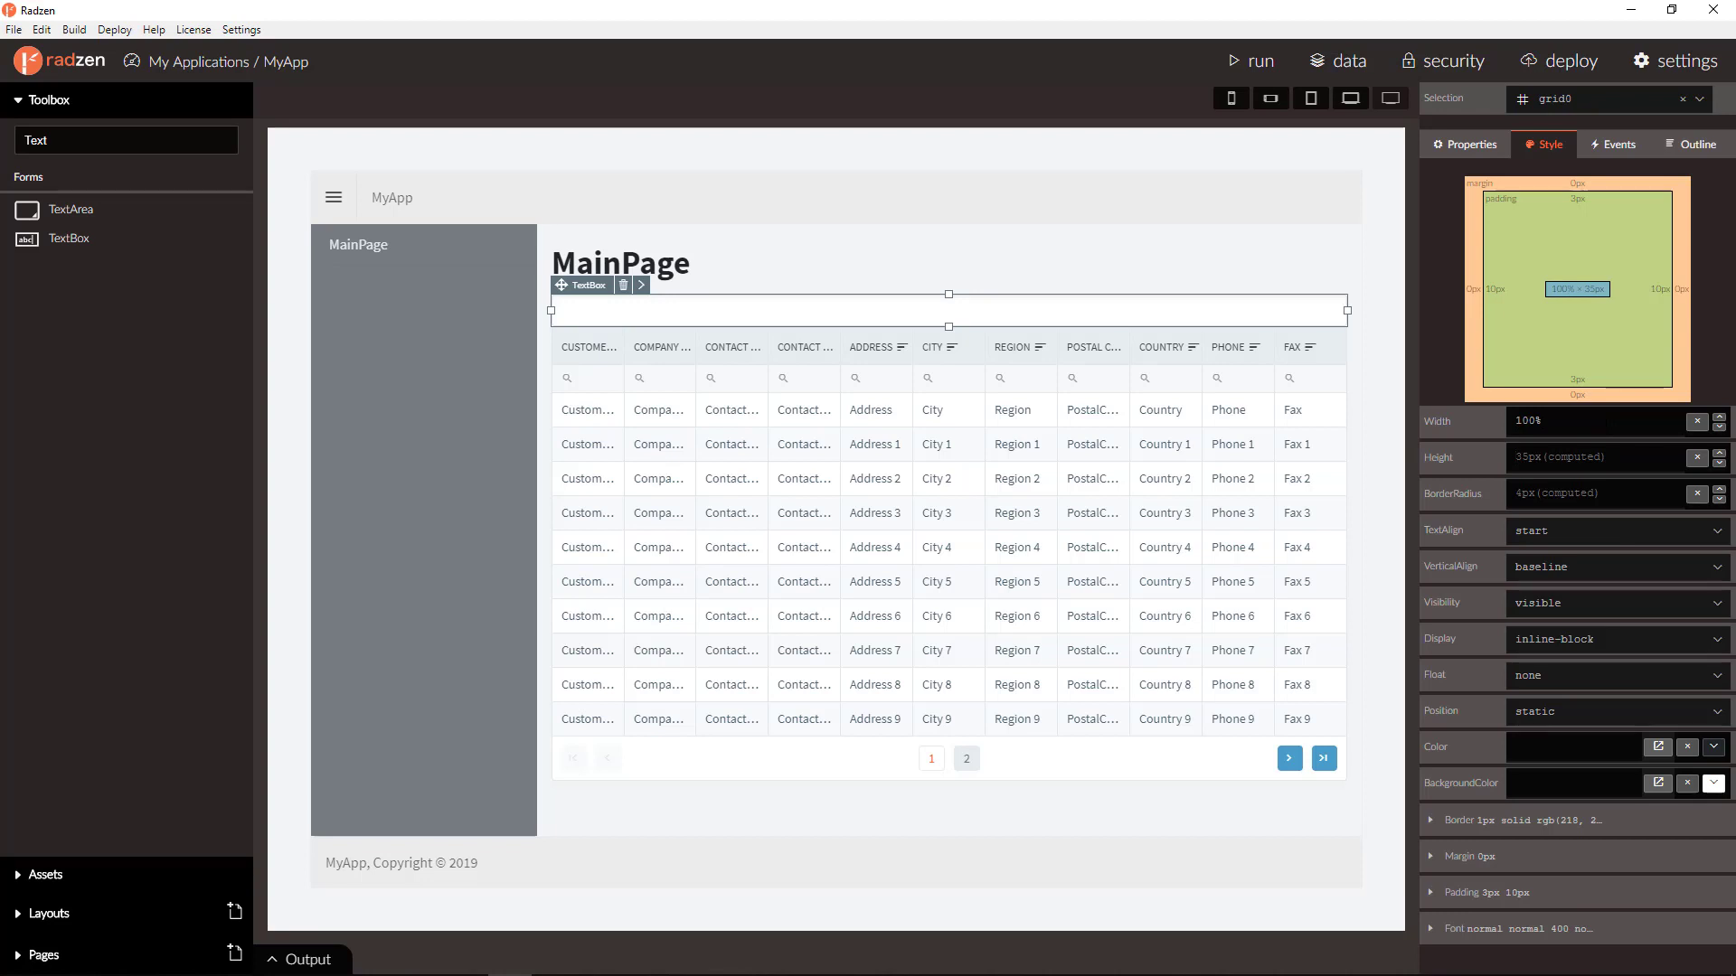
mouse_move(1564, 584)
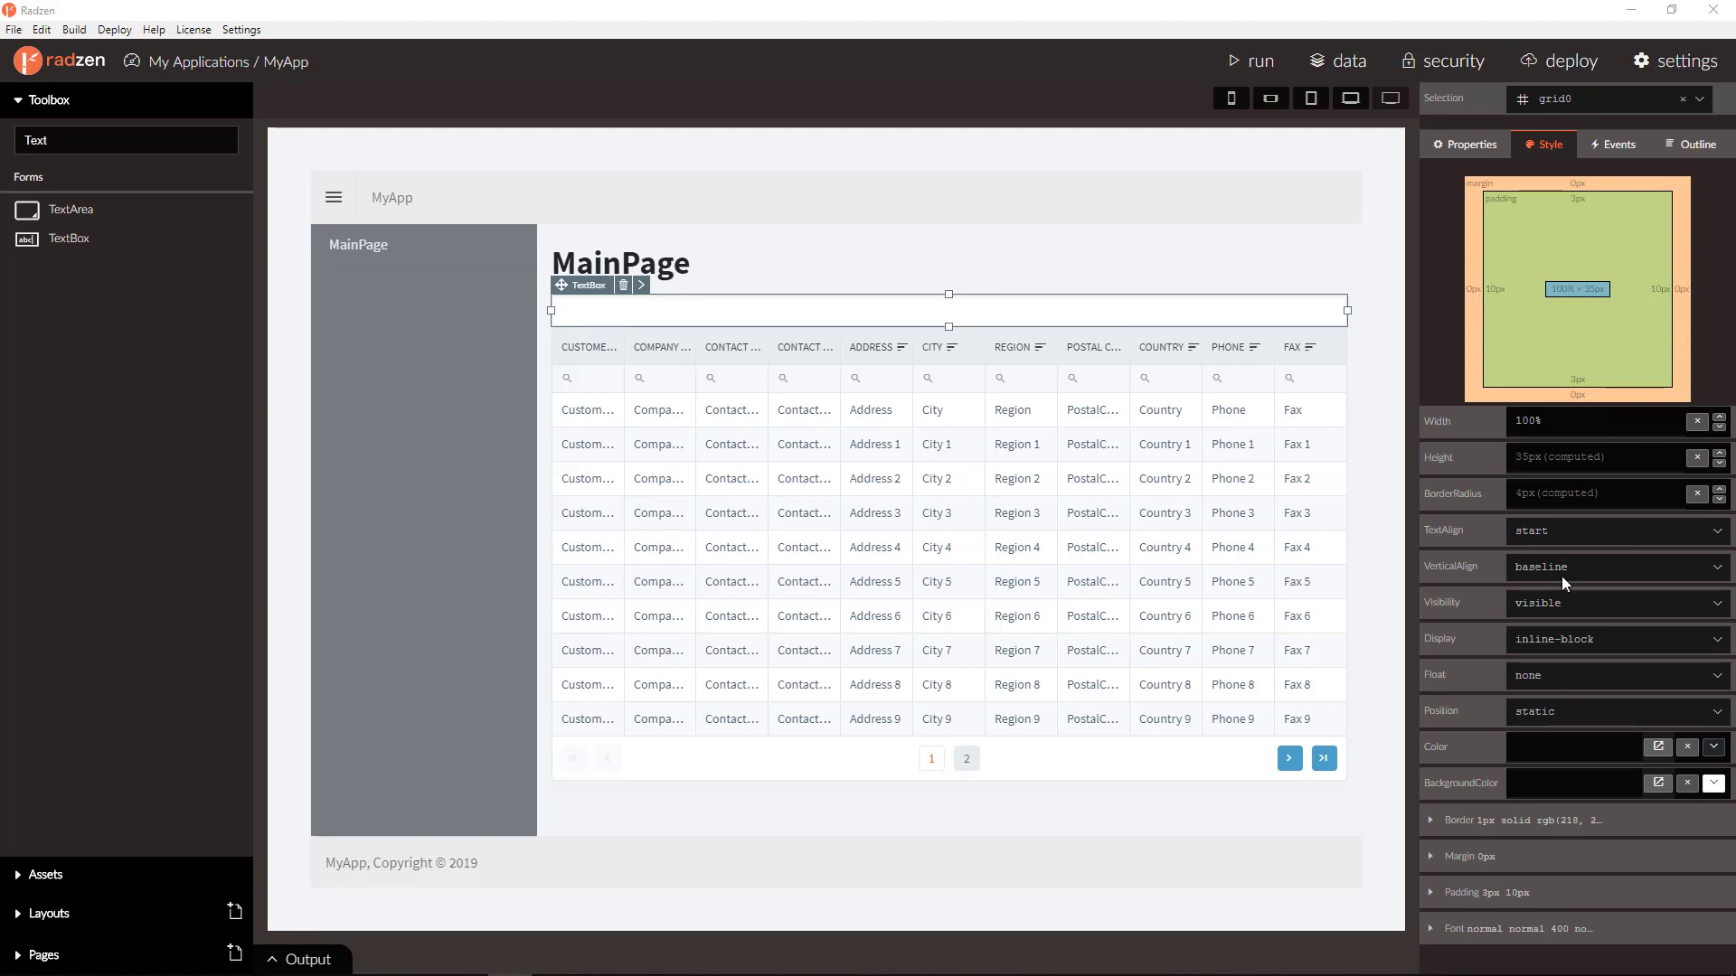
Add a Set property handler named search to the textbox's Change event.
left_click(1616, 144)
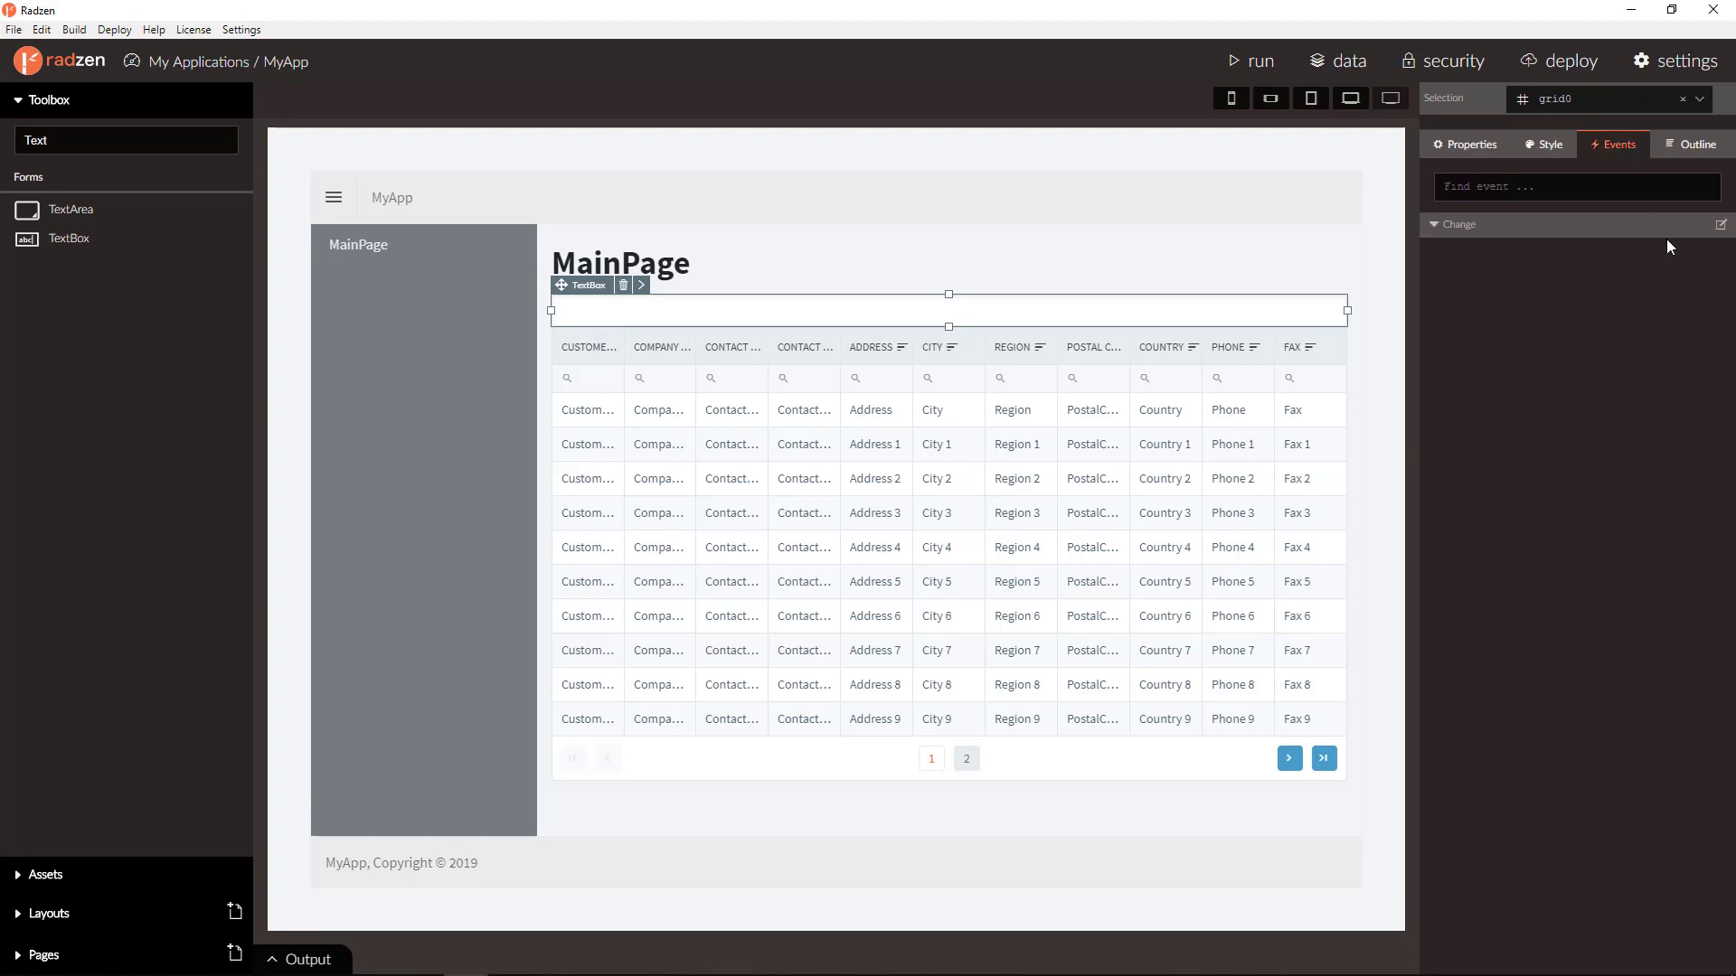
left_click(1717, 224)
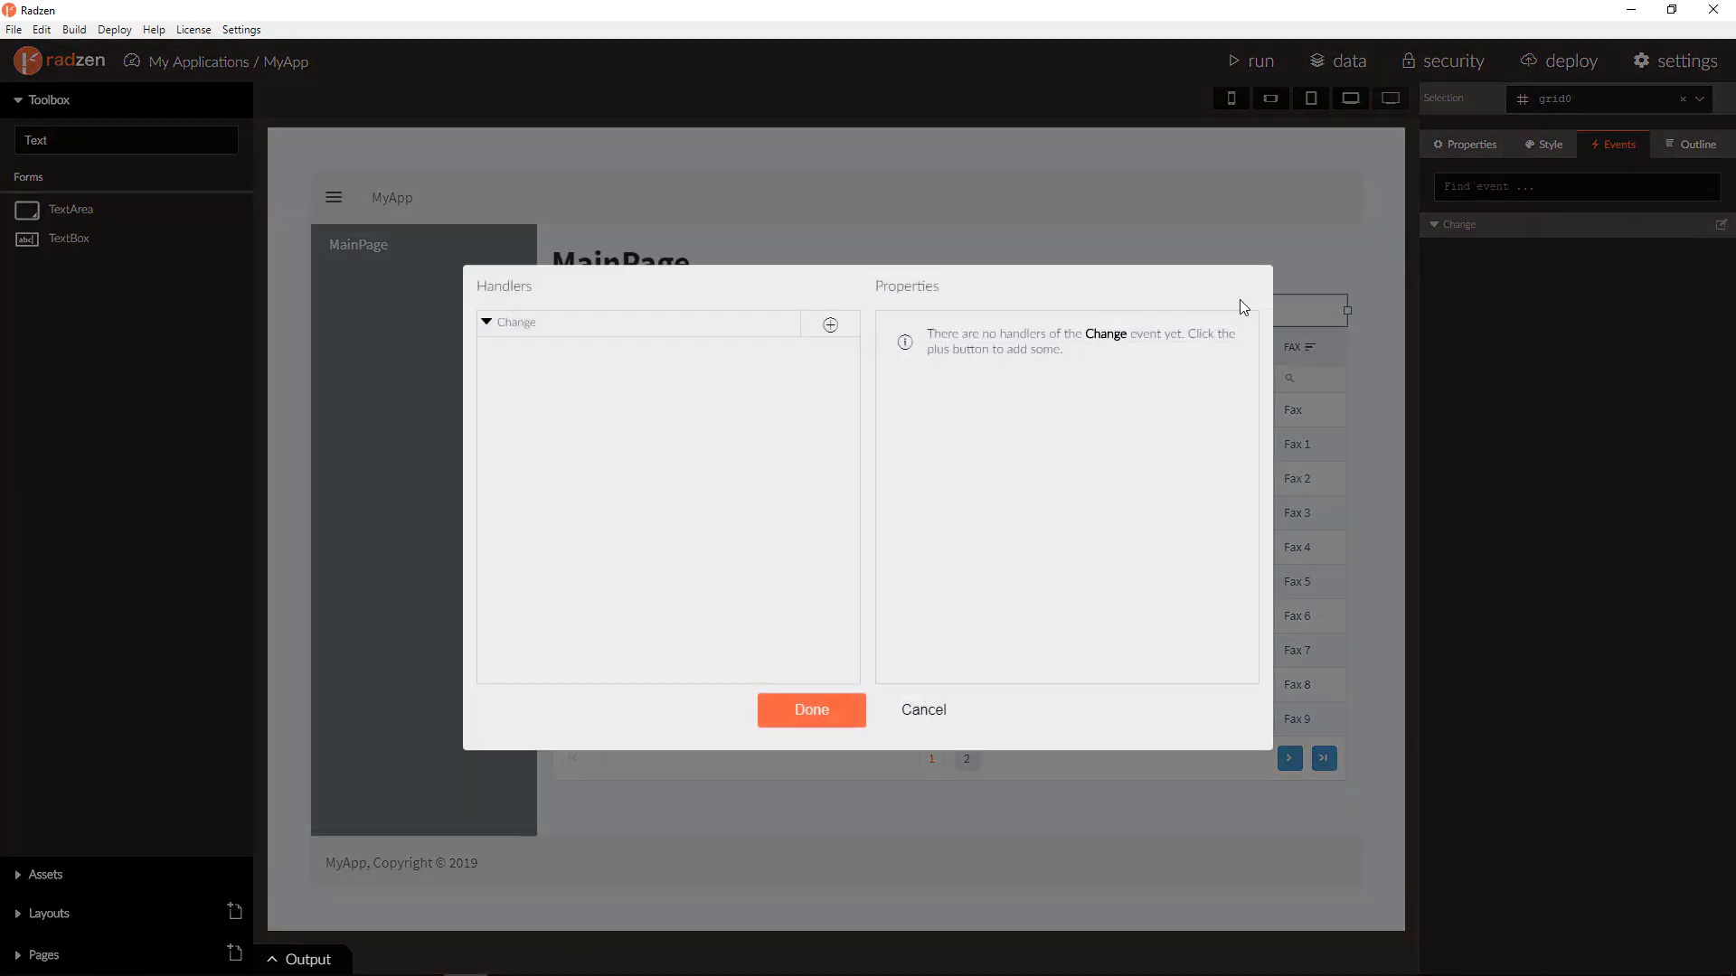
left_click(830, 324)
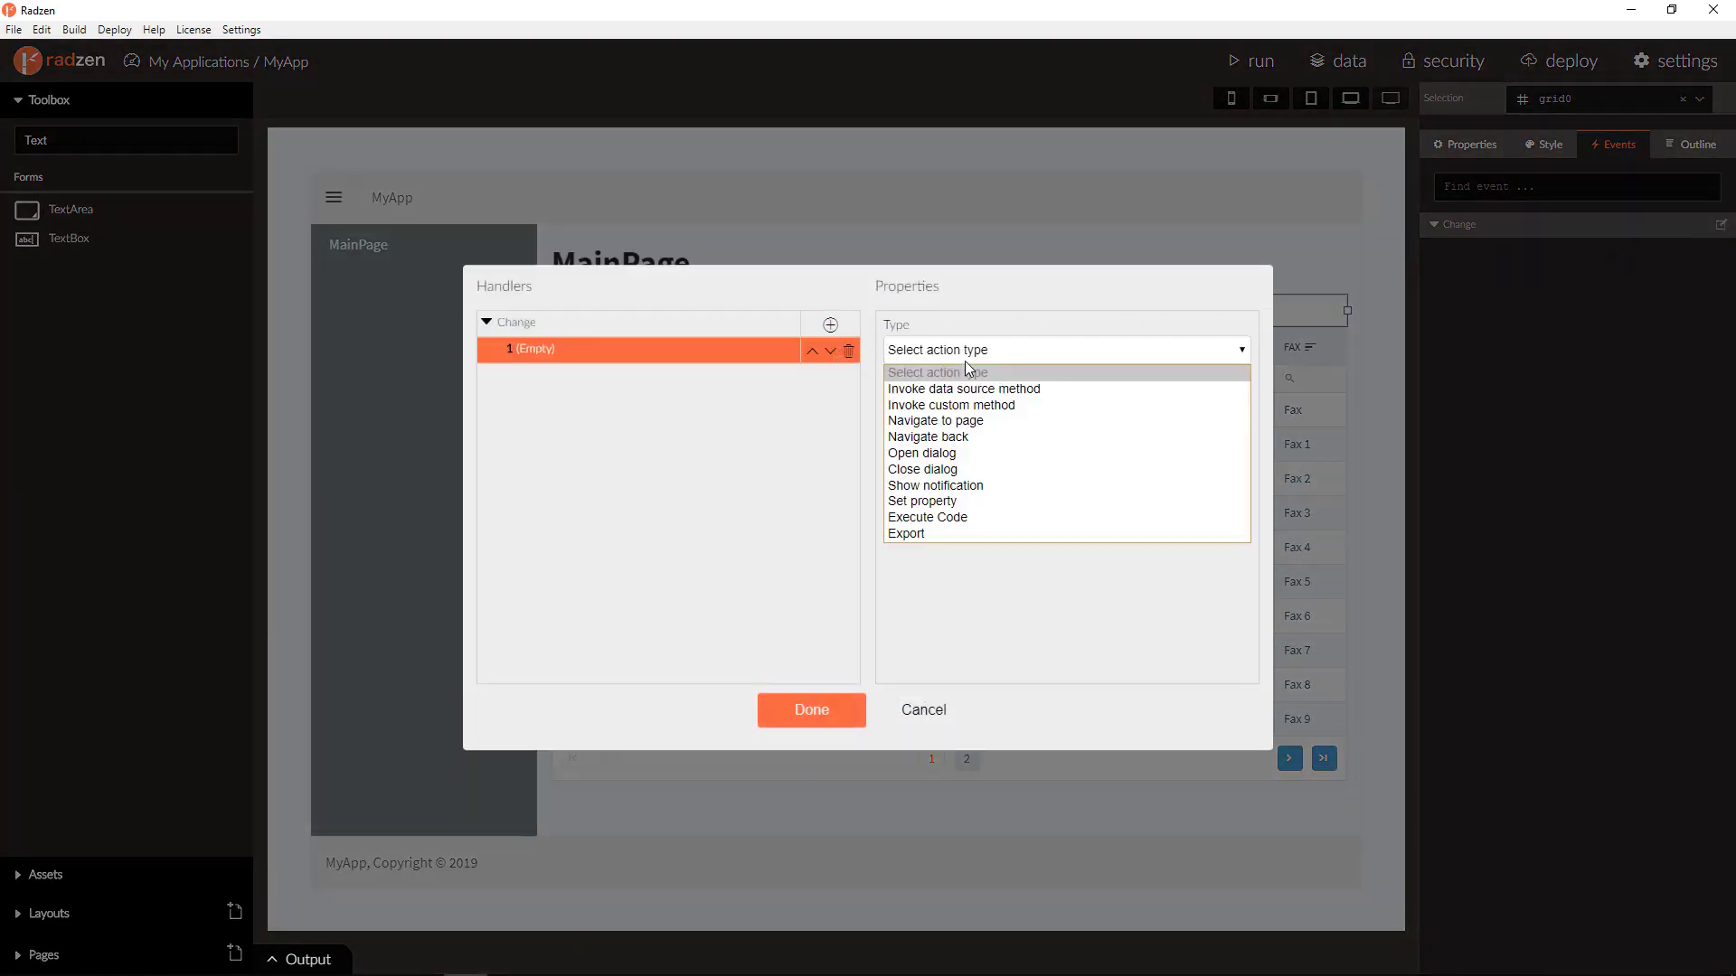
left_click(923, 501)
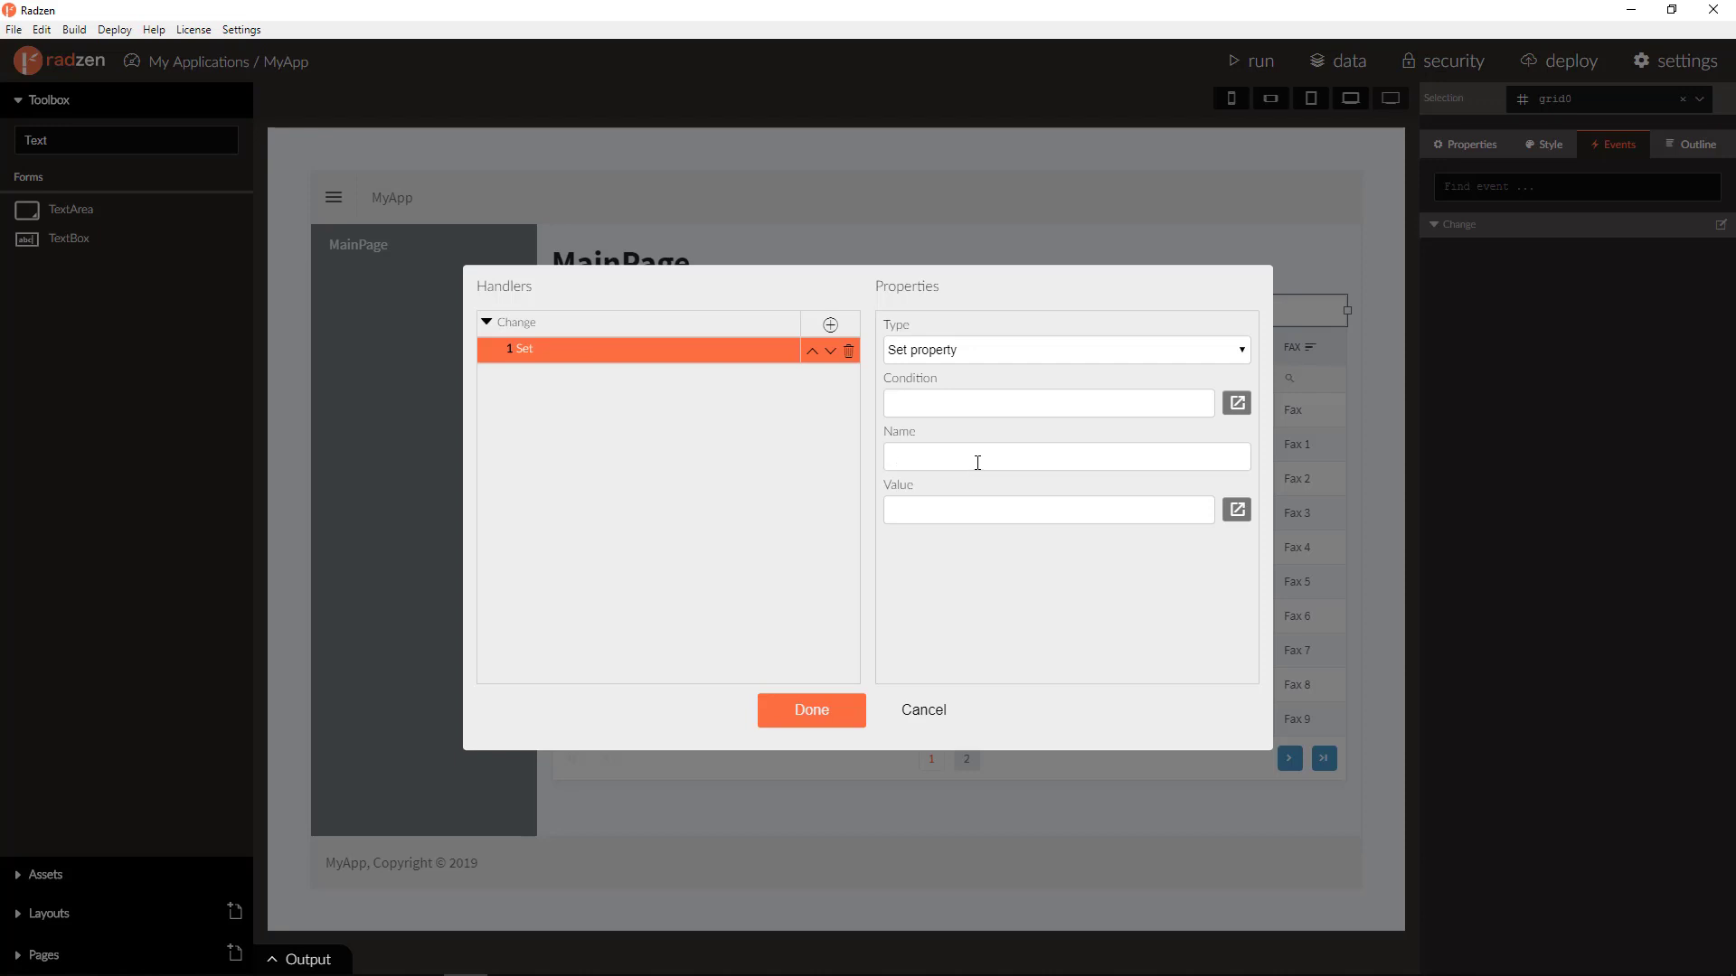
type("search")
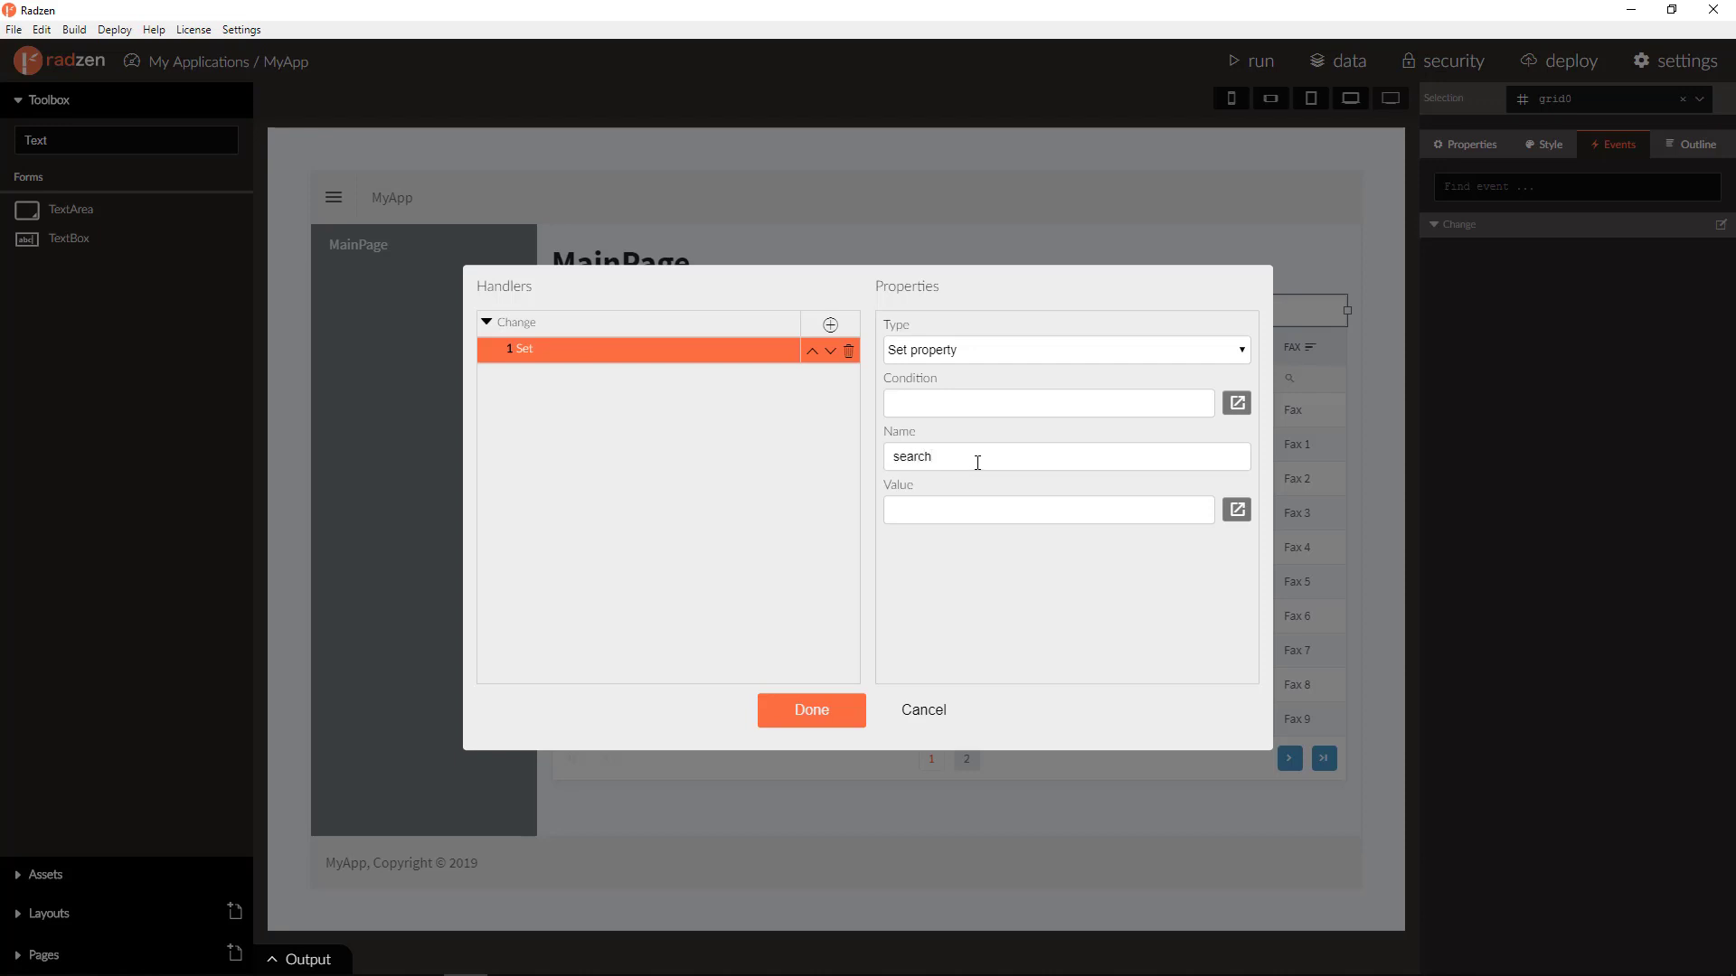
Assign the handler's Value to ${event} and confirm the Change event.
left_click(1047, 510)
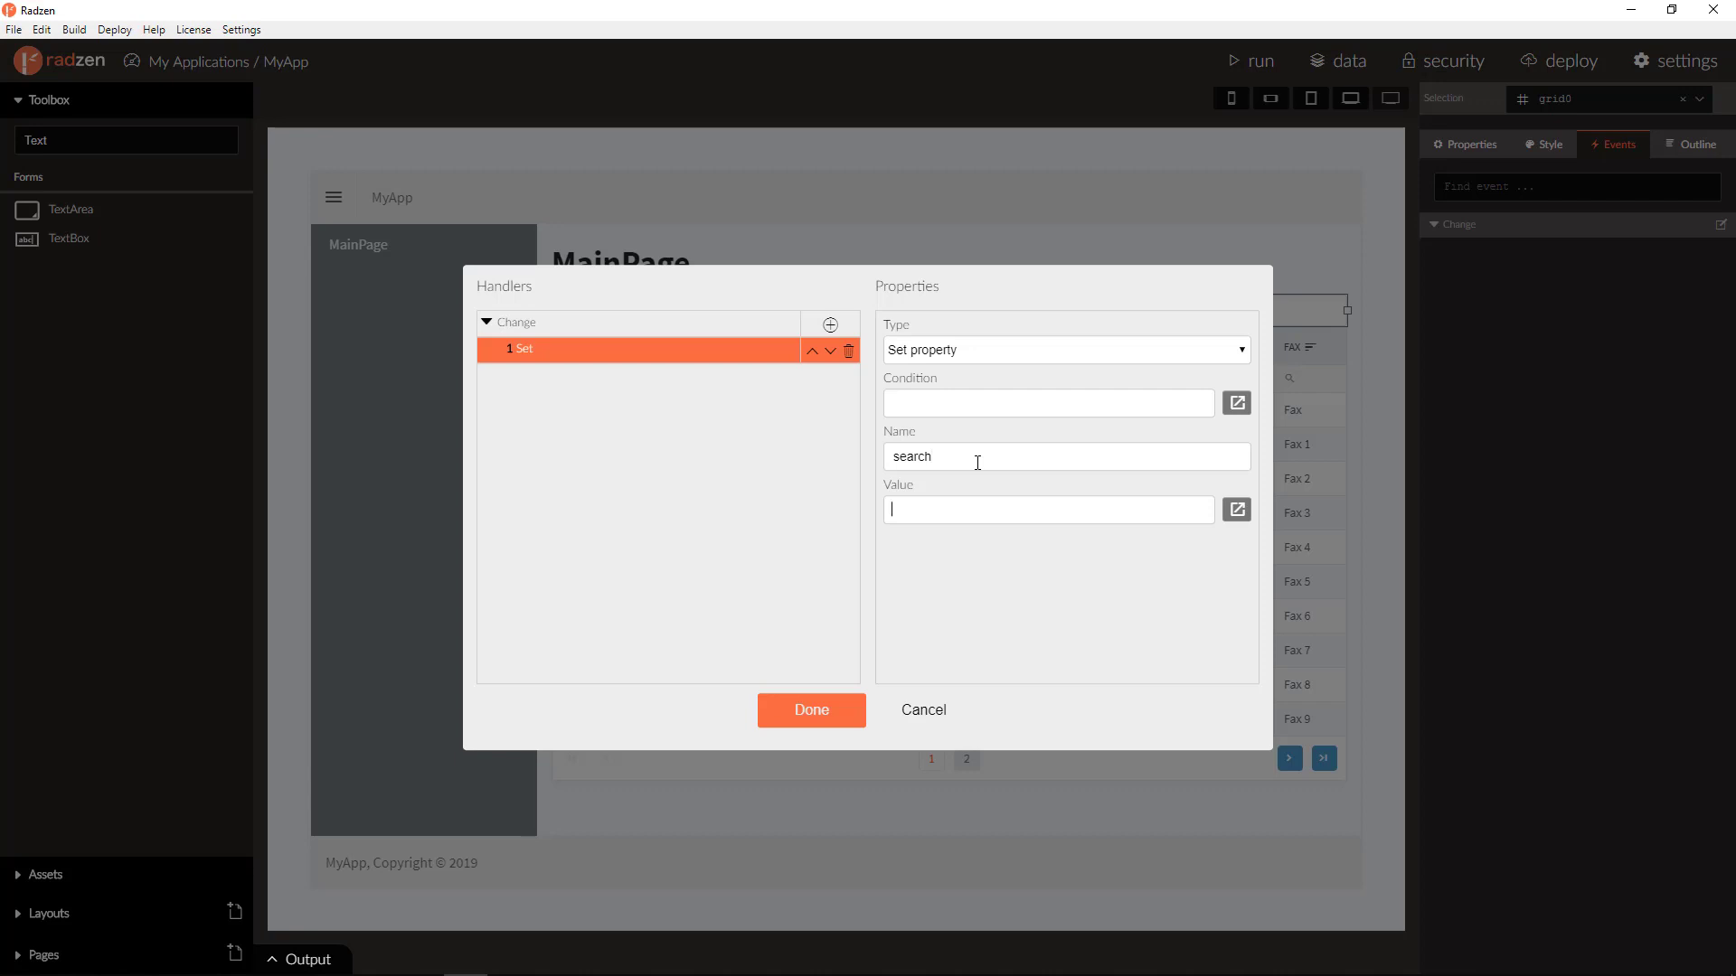
type("${")
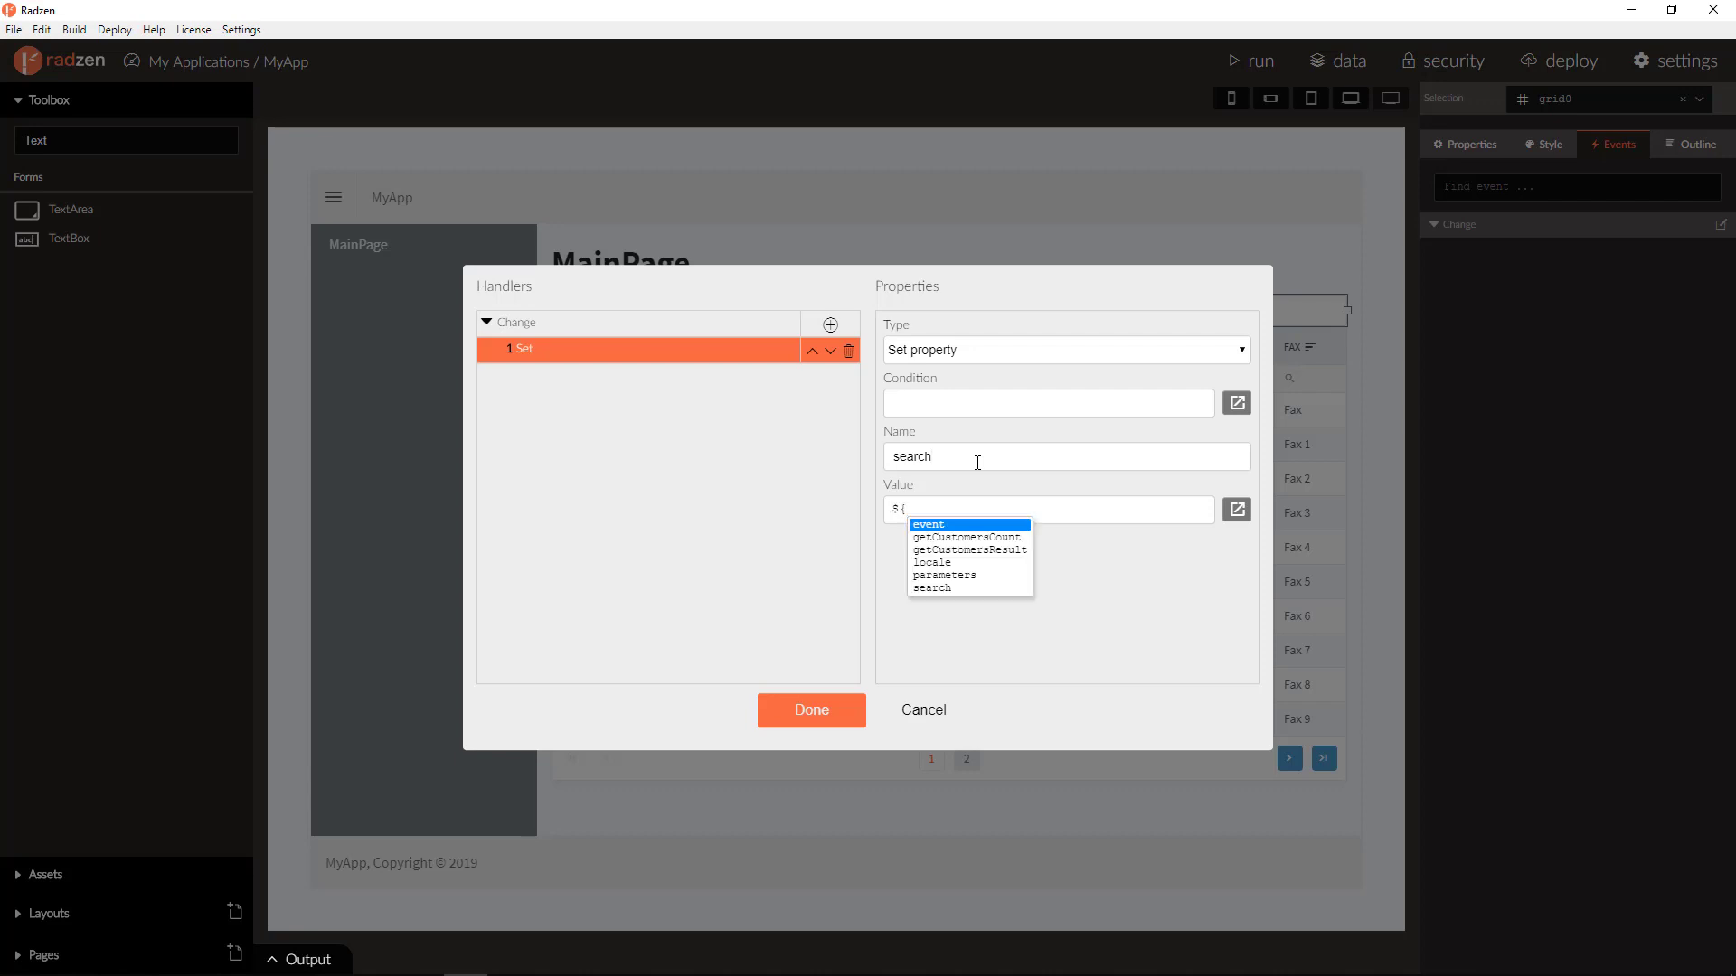
left_click(928, 524)
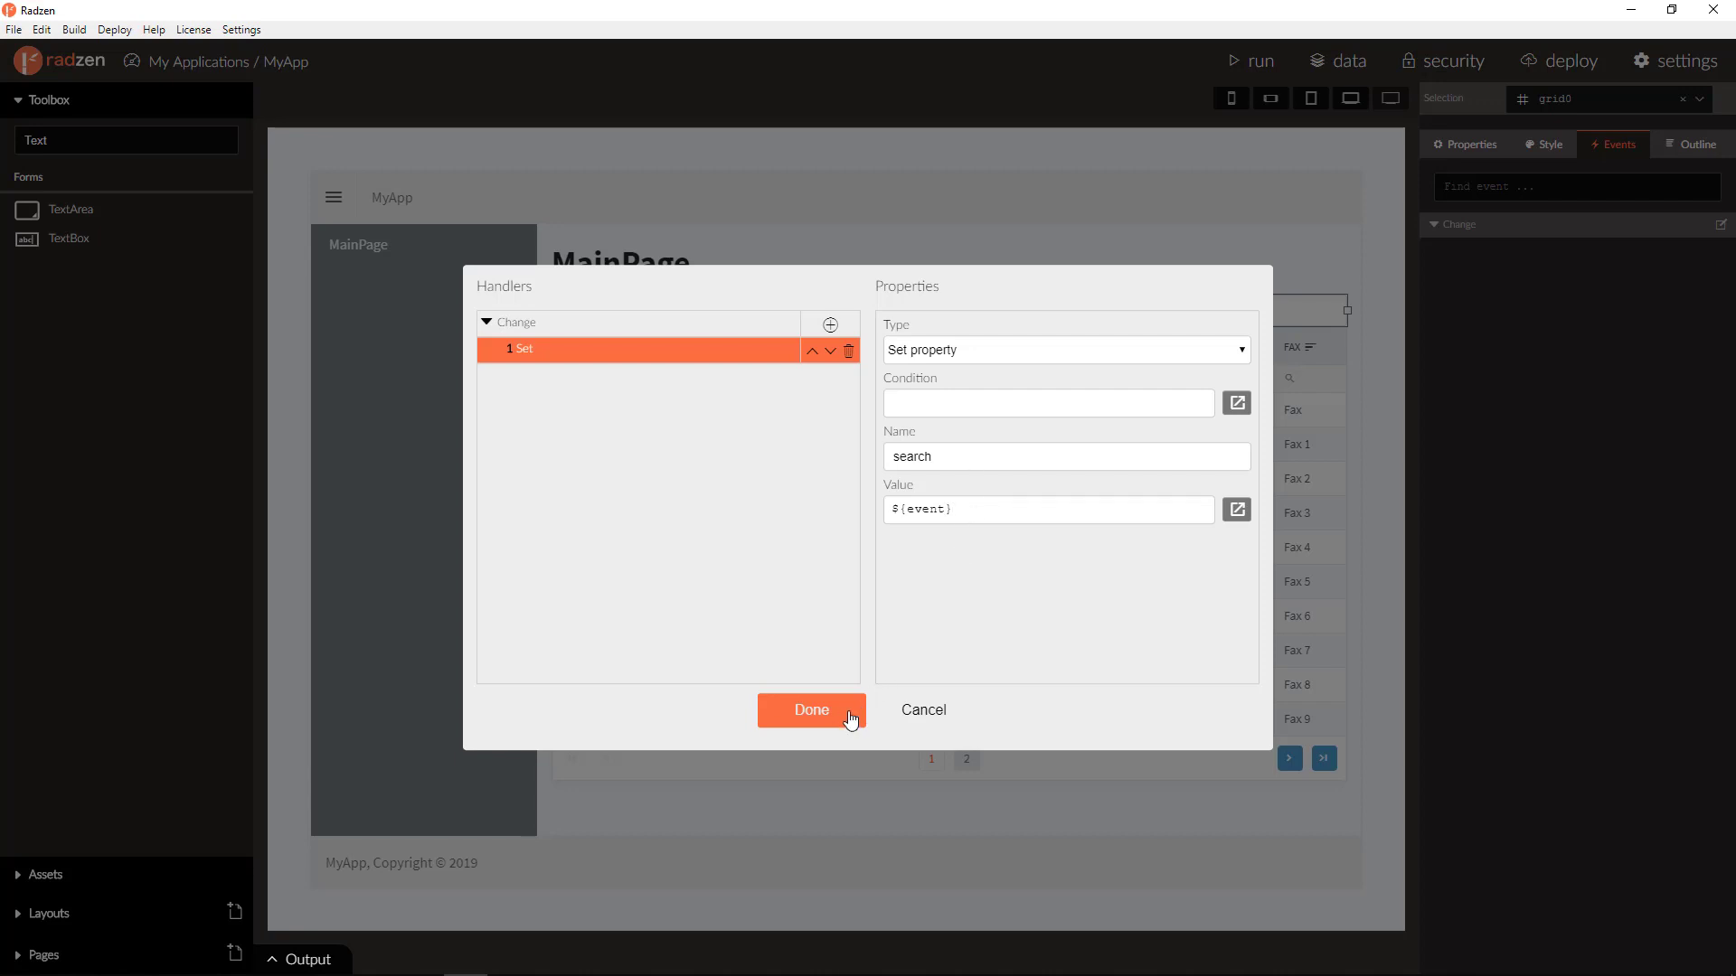
left_click(812, 708)
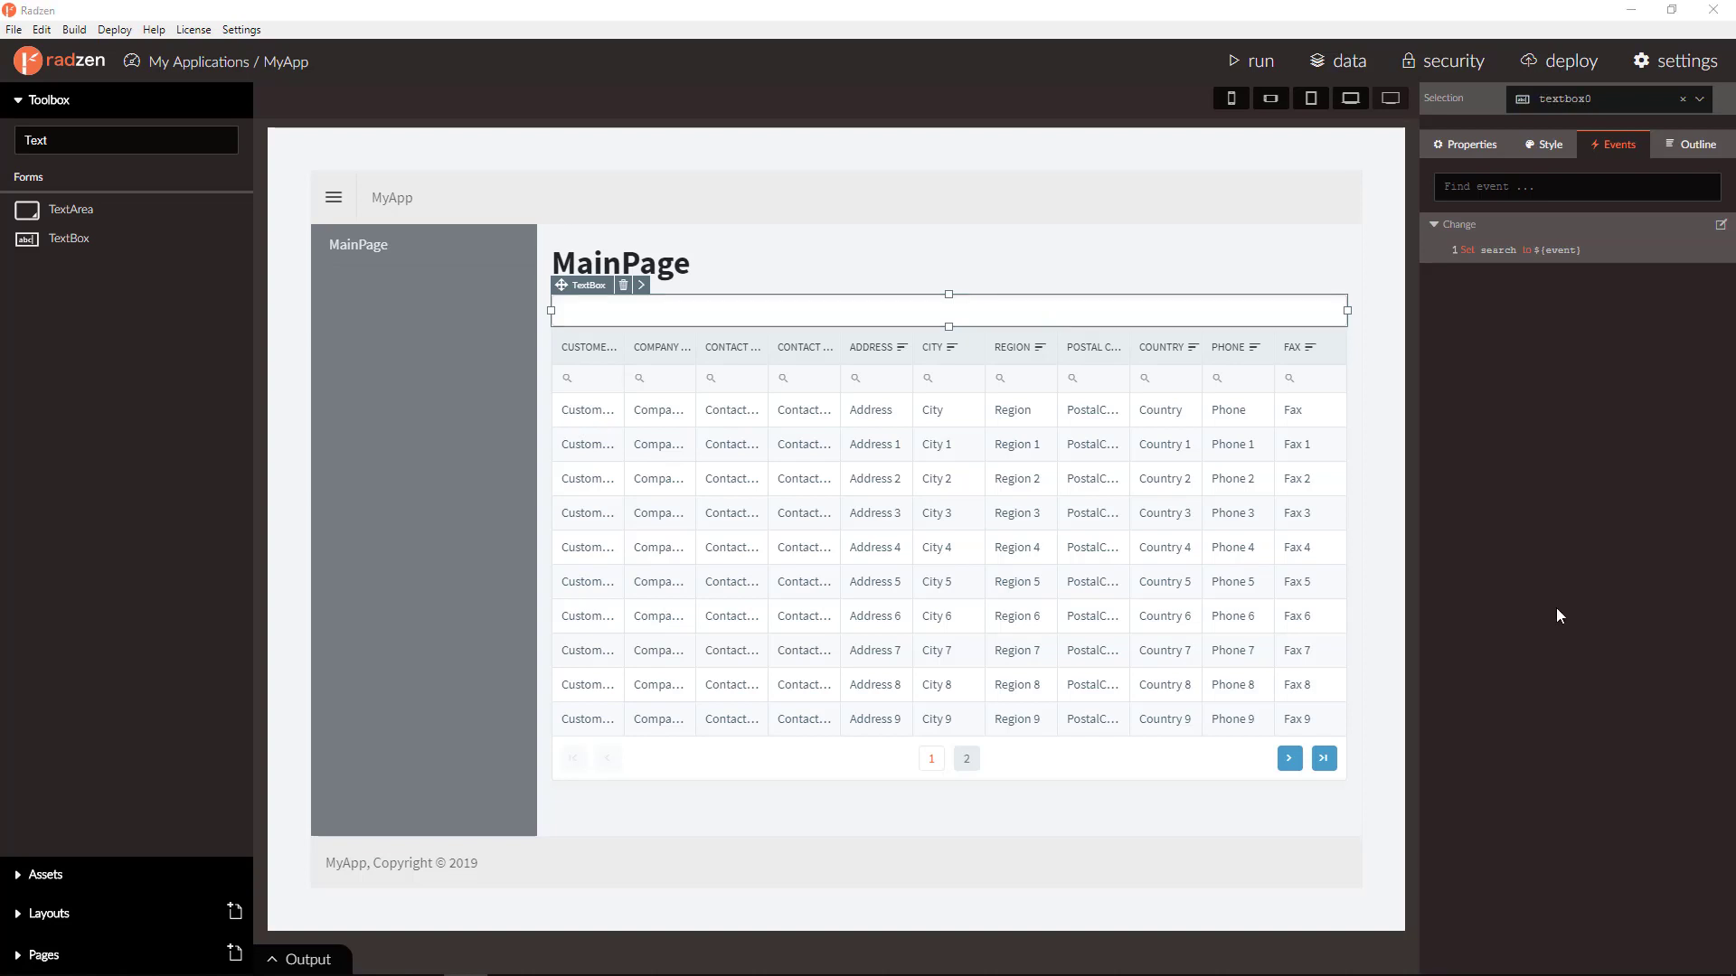
mouse_move(1486, 286)
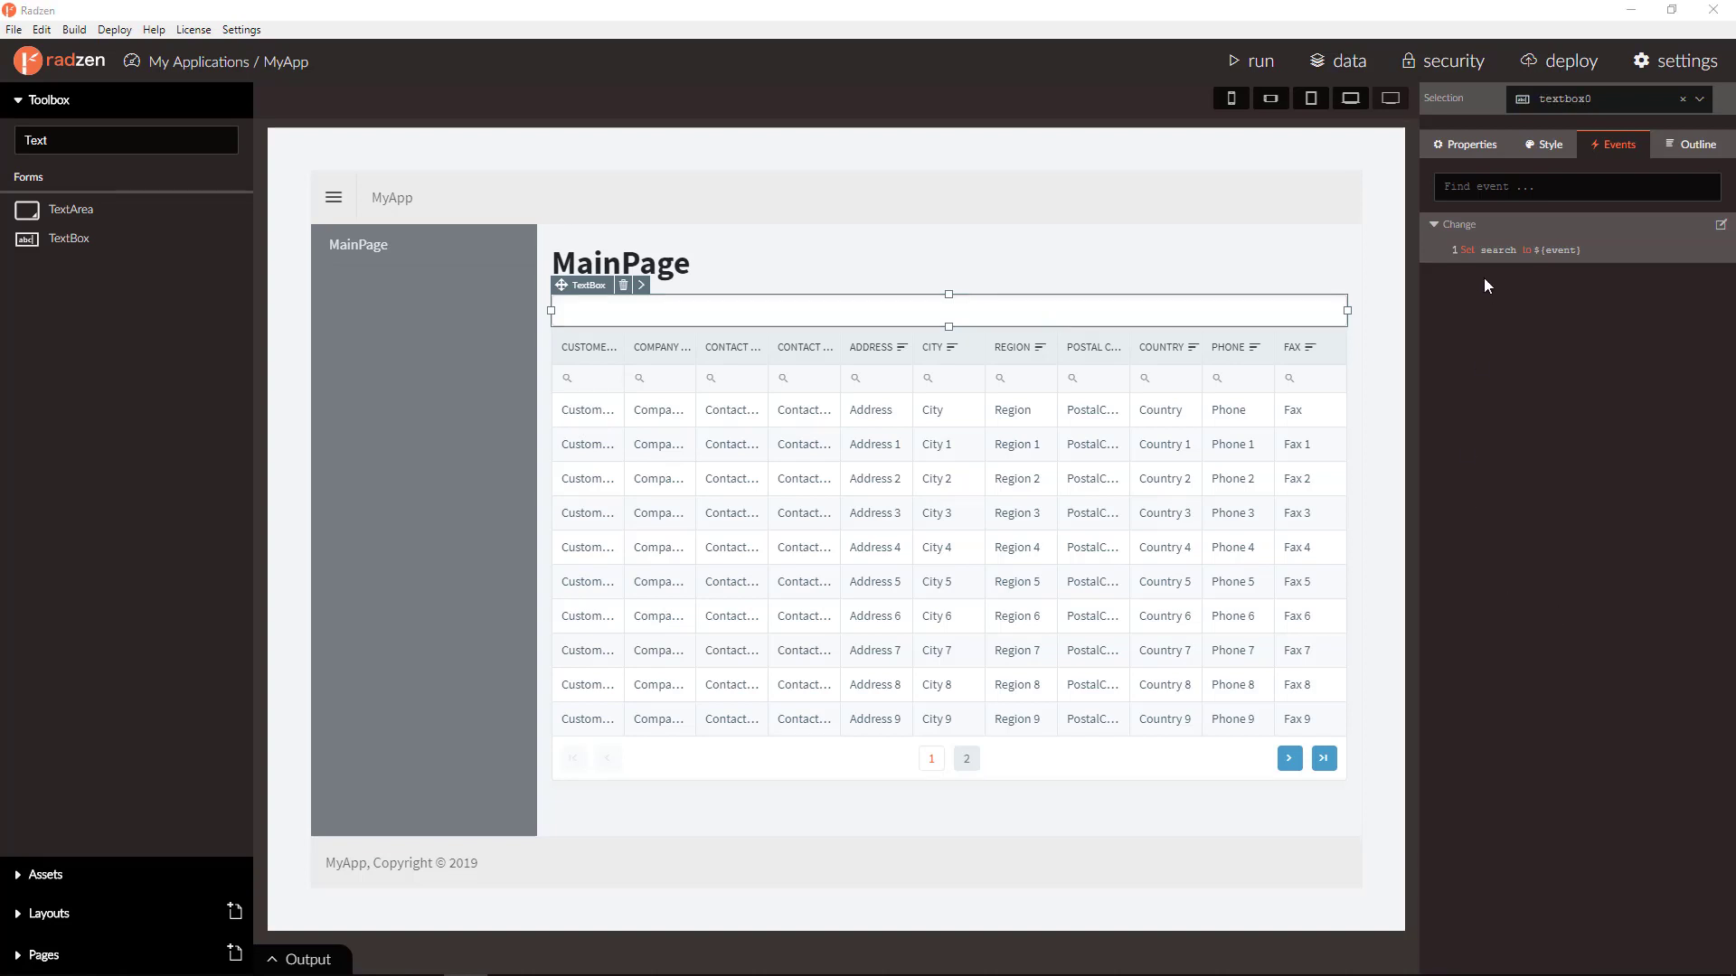
mouse_move(1387, 372)
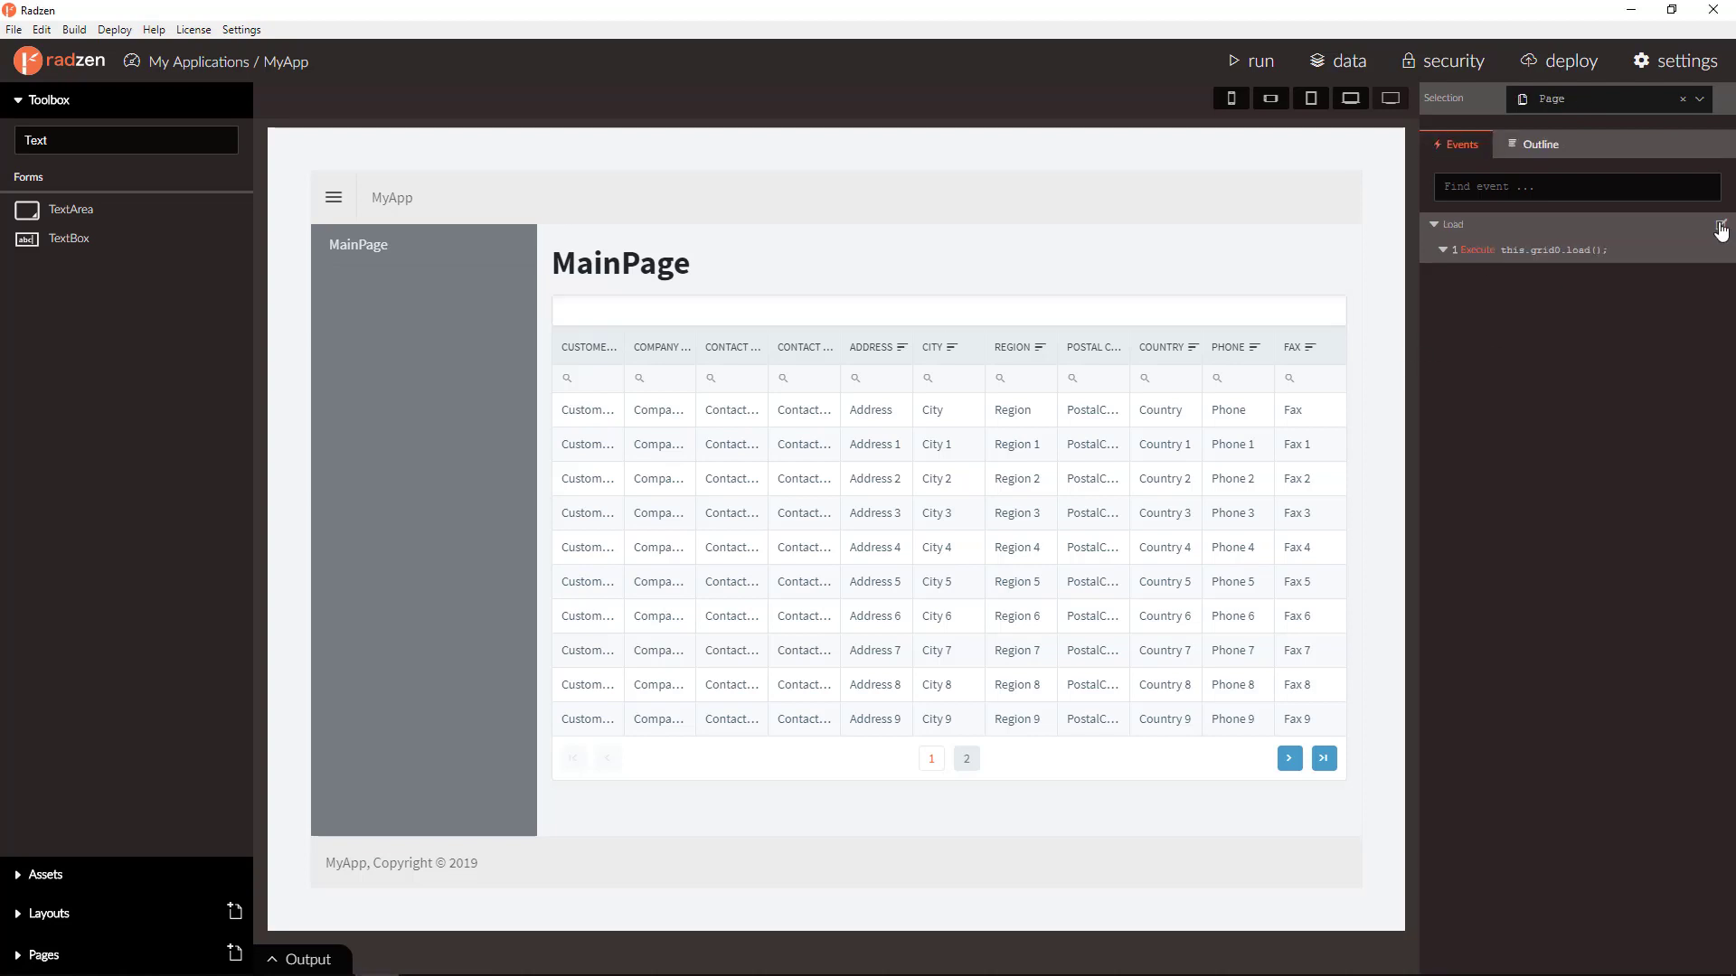
Insert a Set property search = '' action before grid0.load() in the page Load event.
left_click(1719, 224)
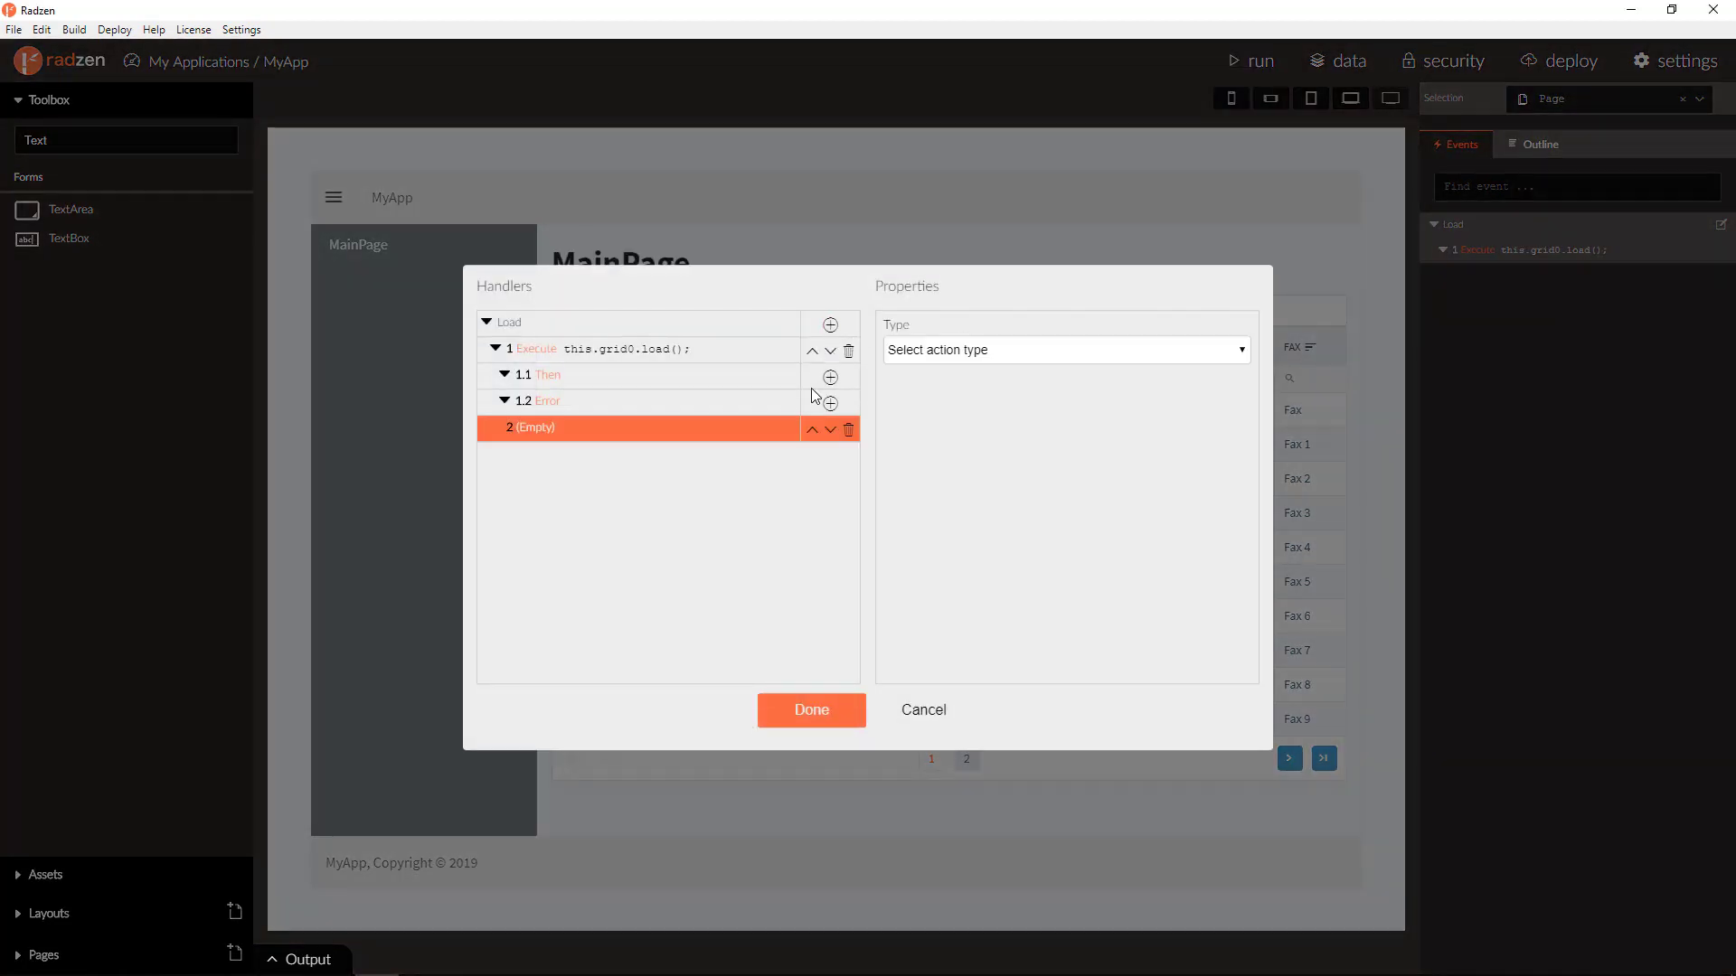
left_click(1063, 349)
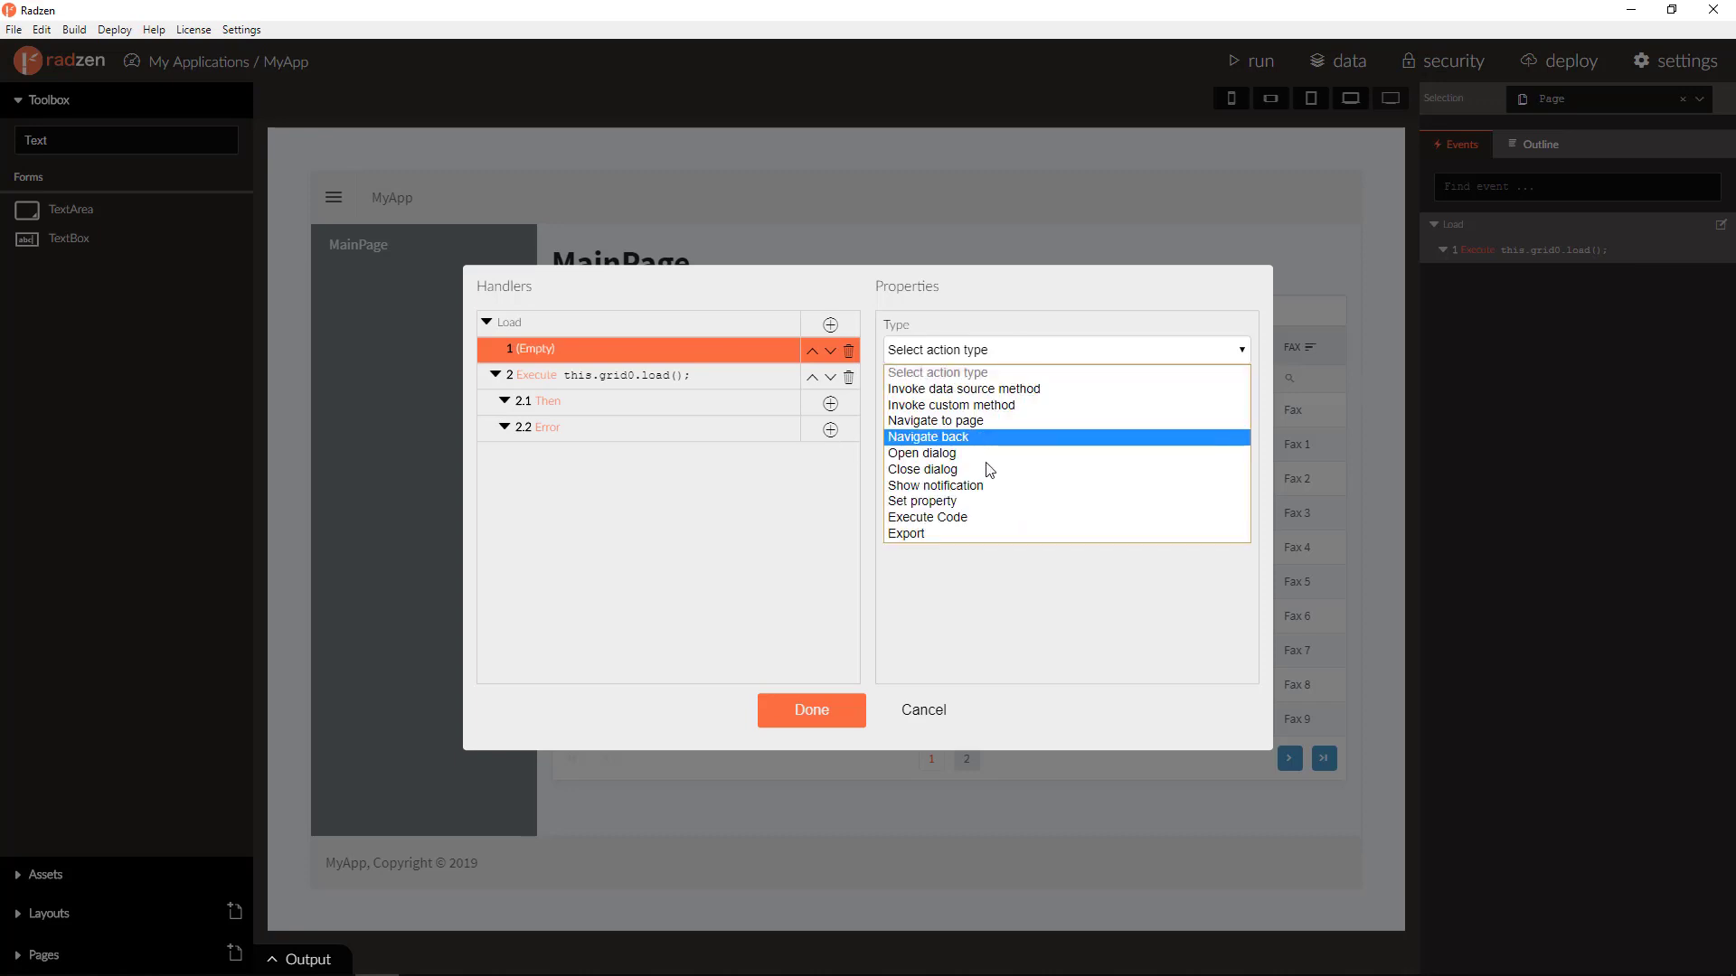
left_click(920, 501)
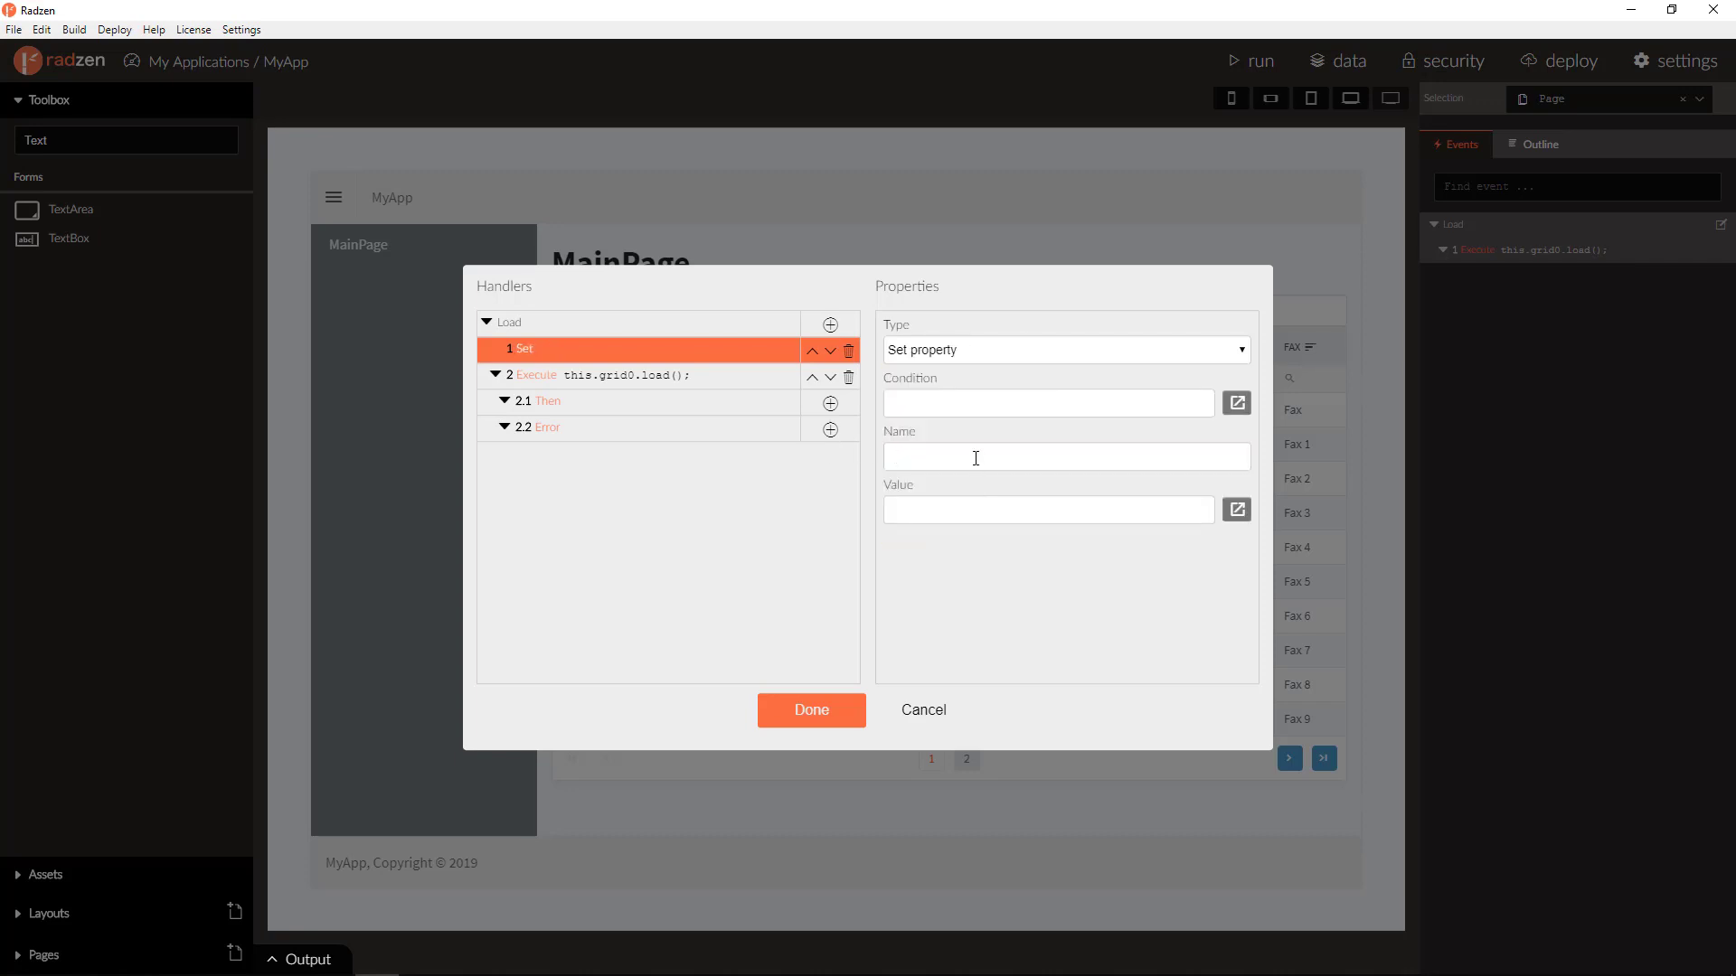
type("search")
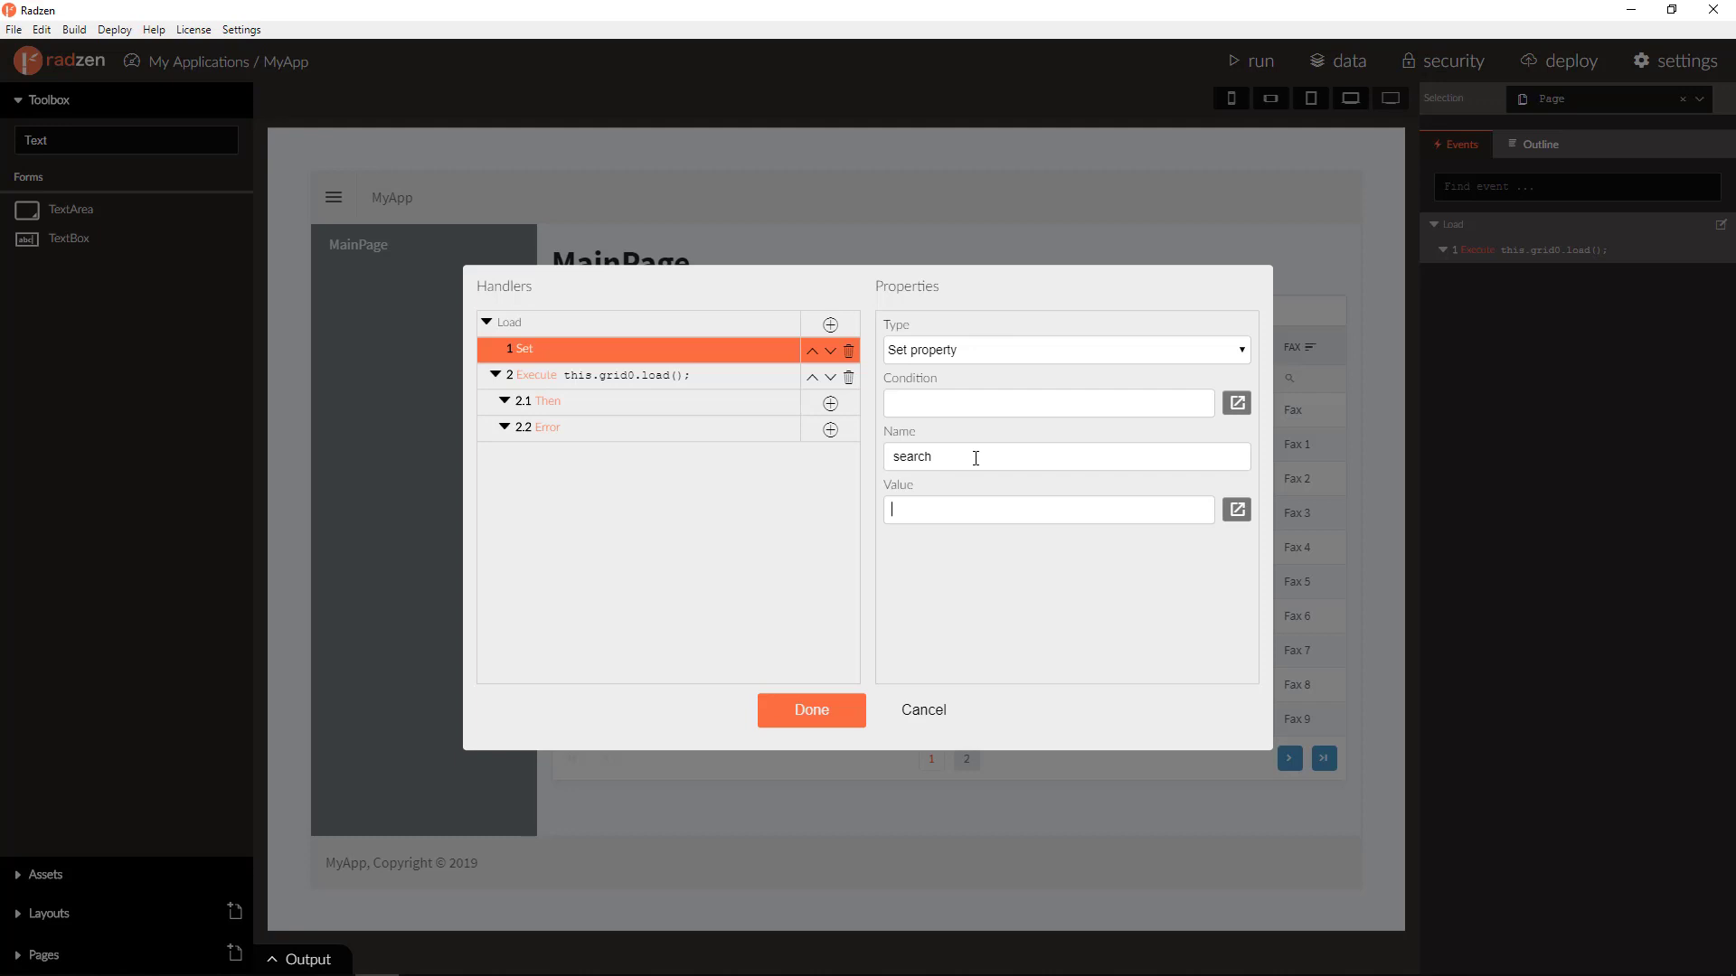
type("''")
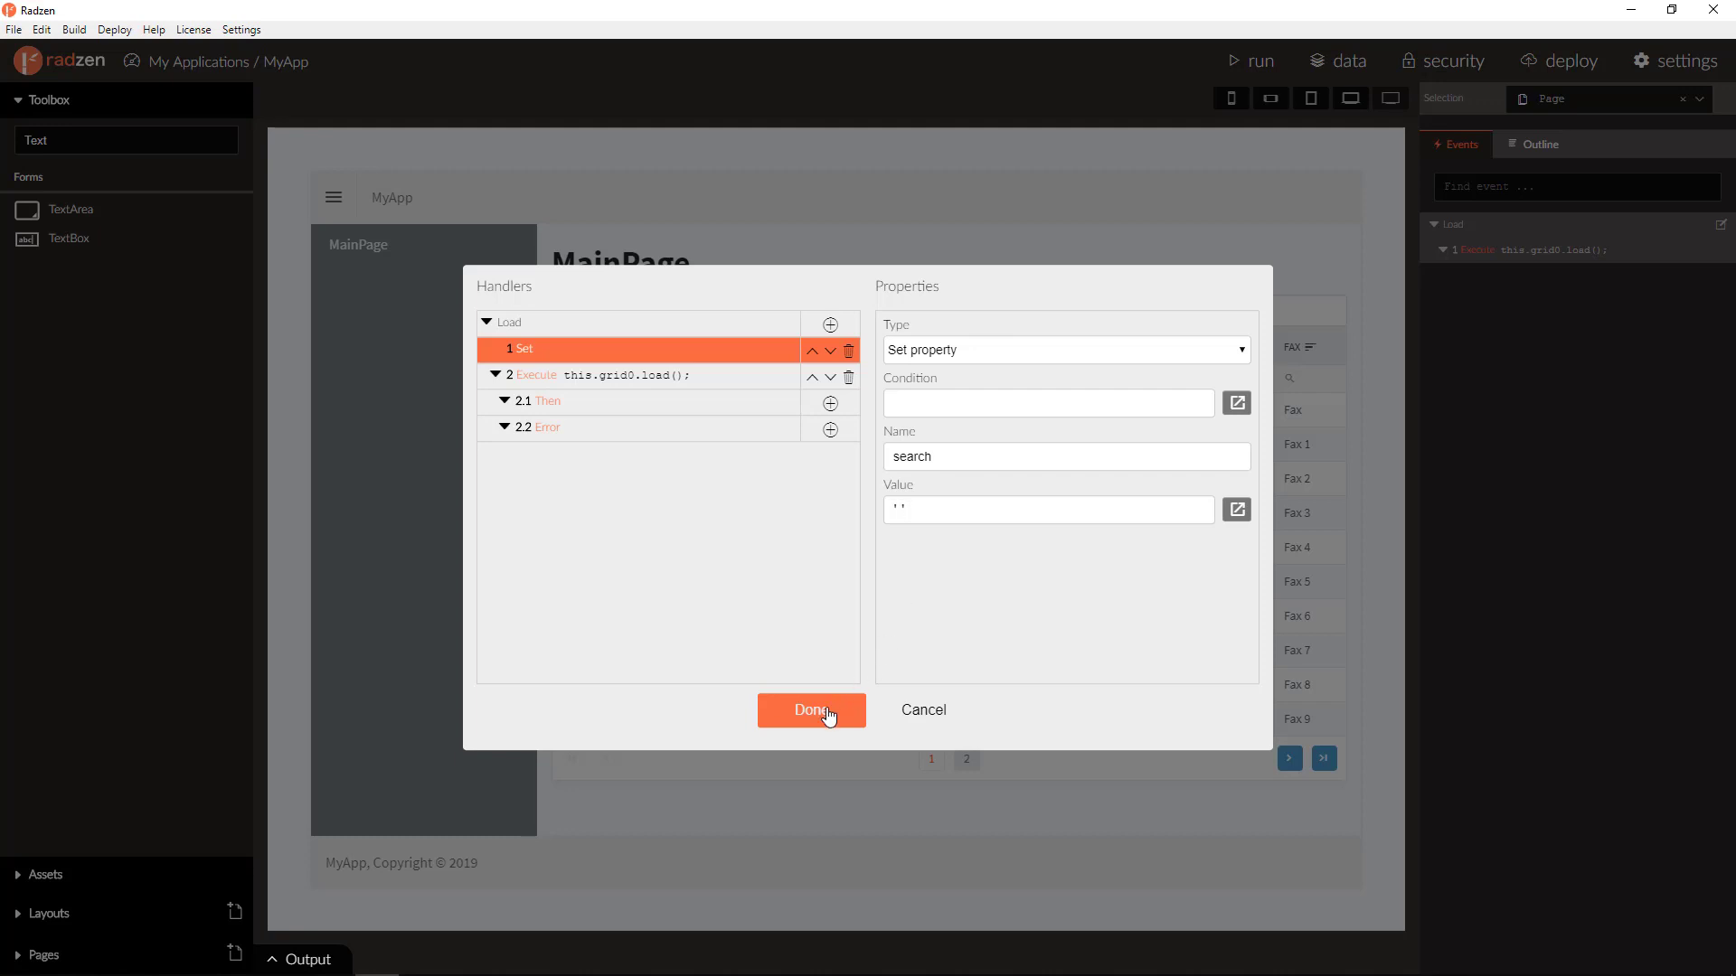
left_click(810, 709)
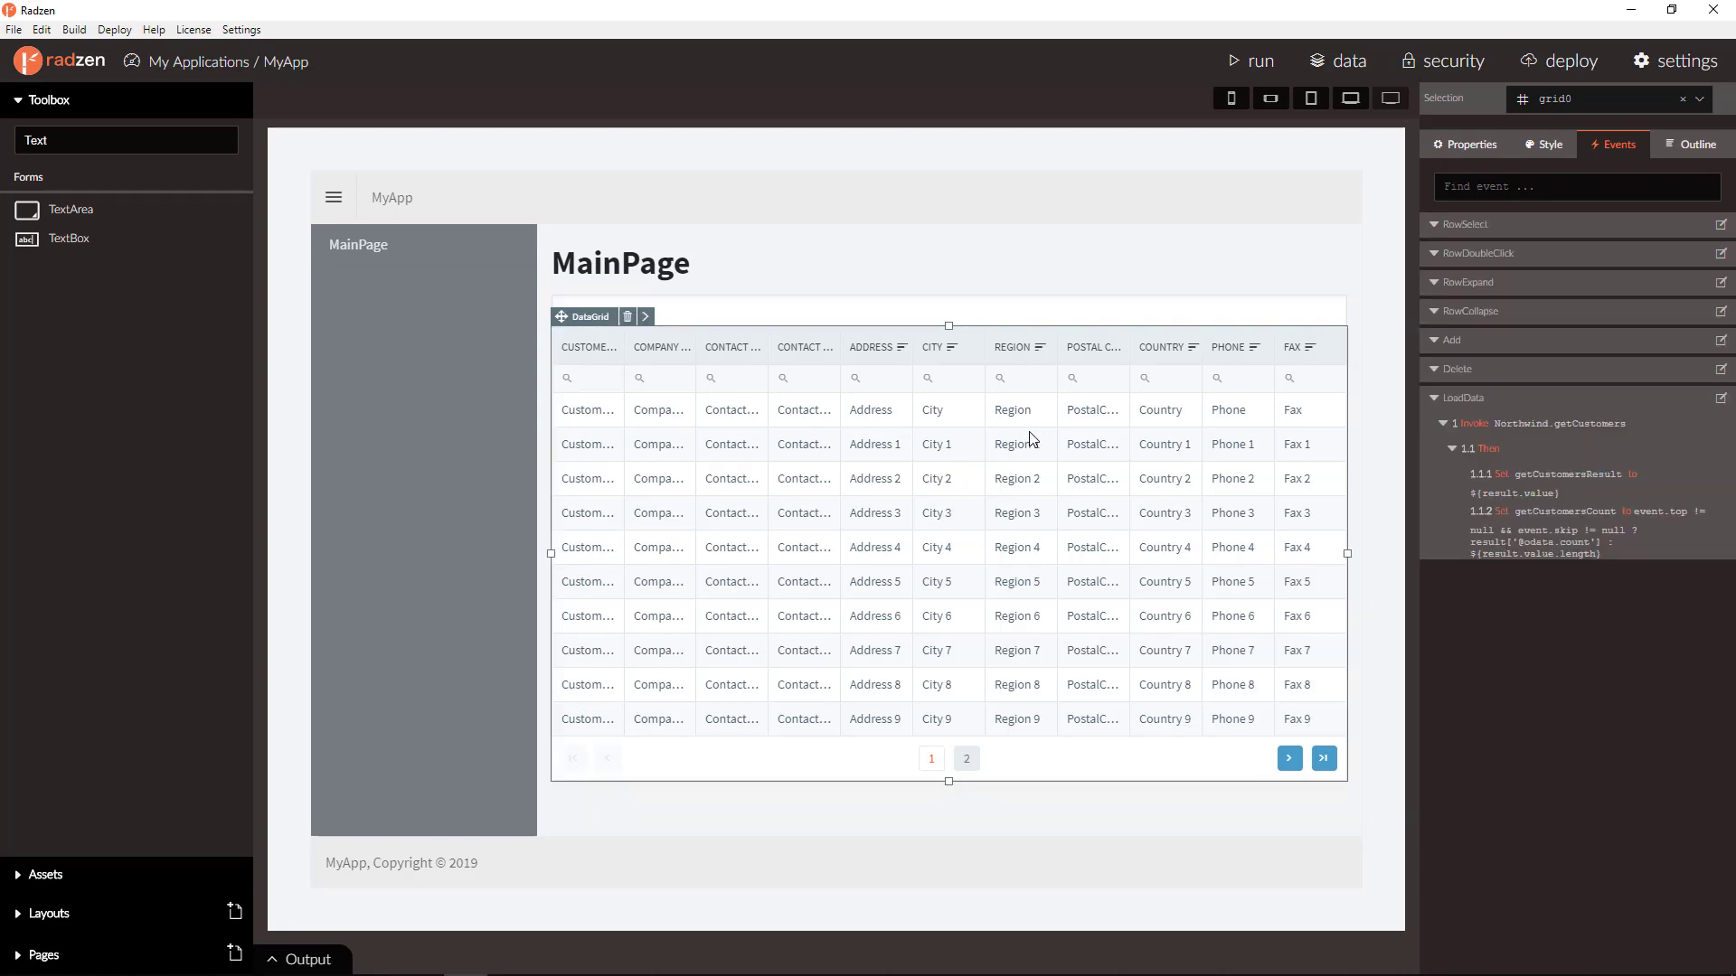
mouse_move(1174, 438)
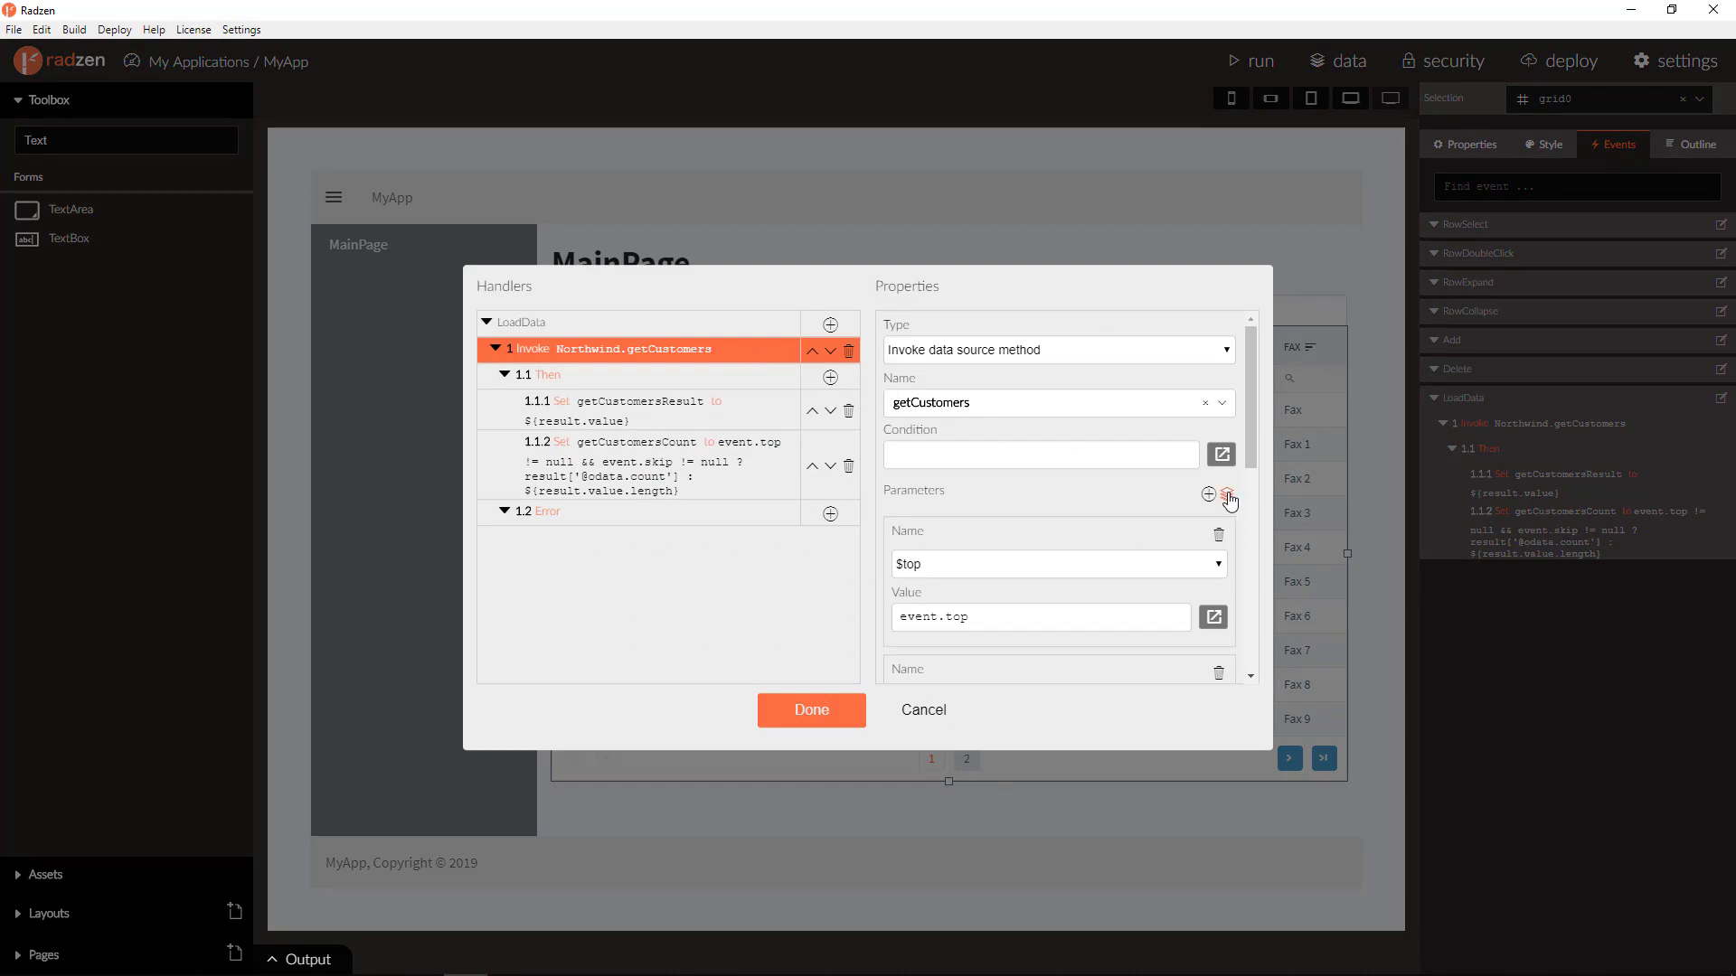
mouse_move(1229, 499)
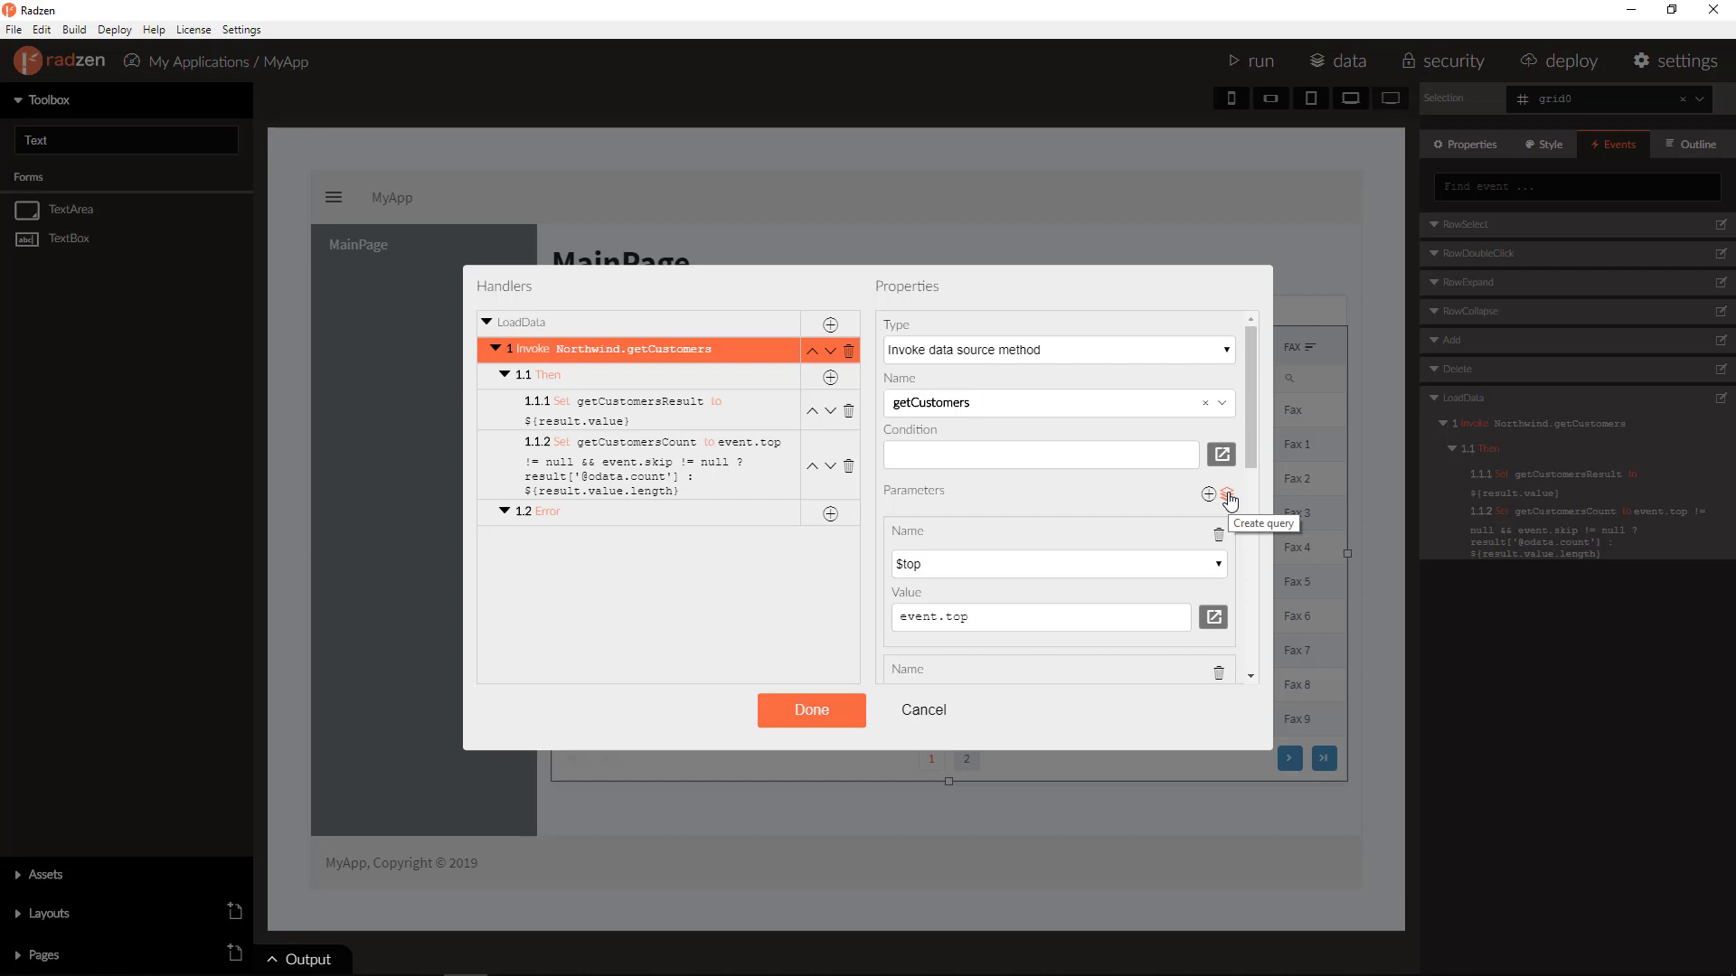
Open the query builder for the grid's getCustomers LoadData call.
left_click(1225, 494)
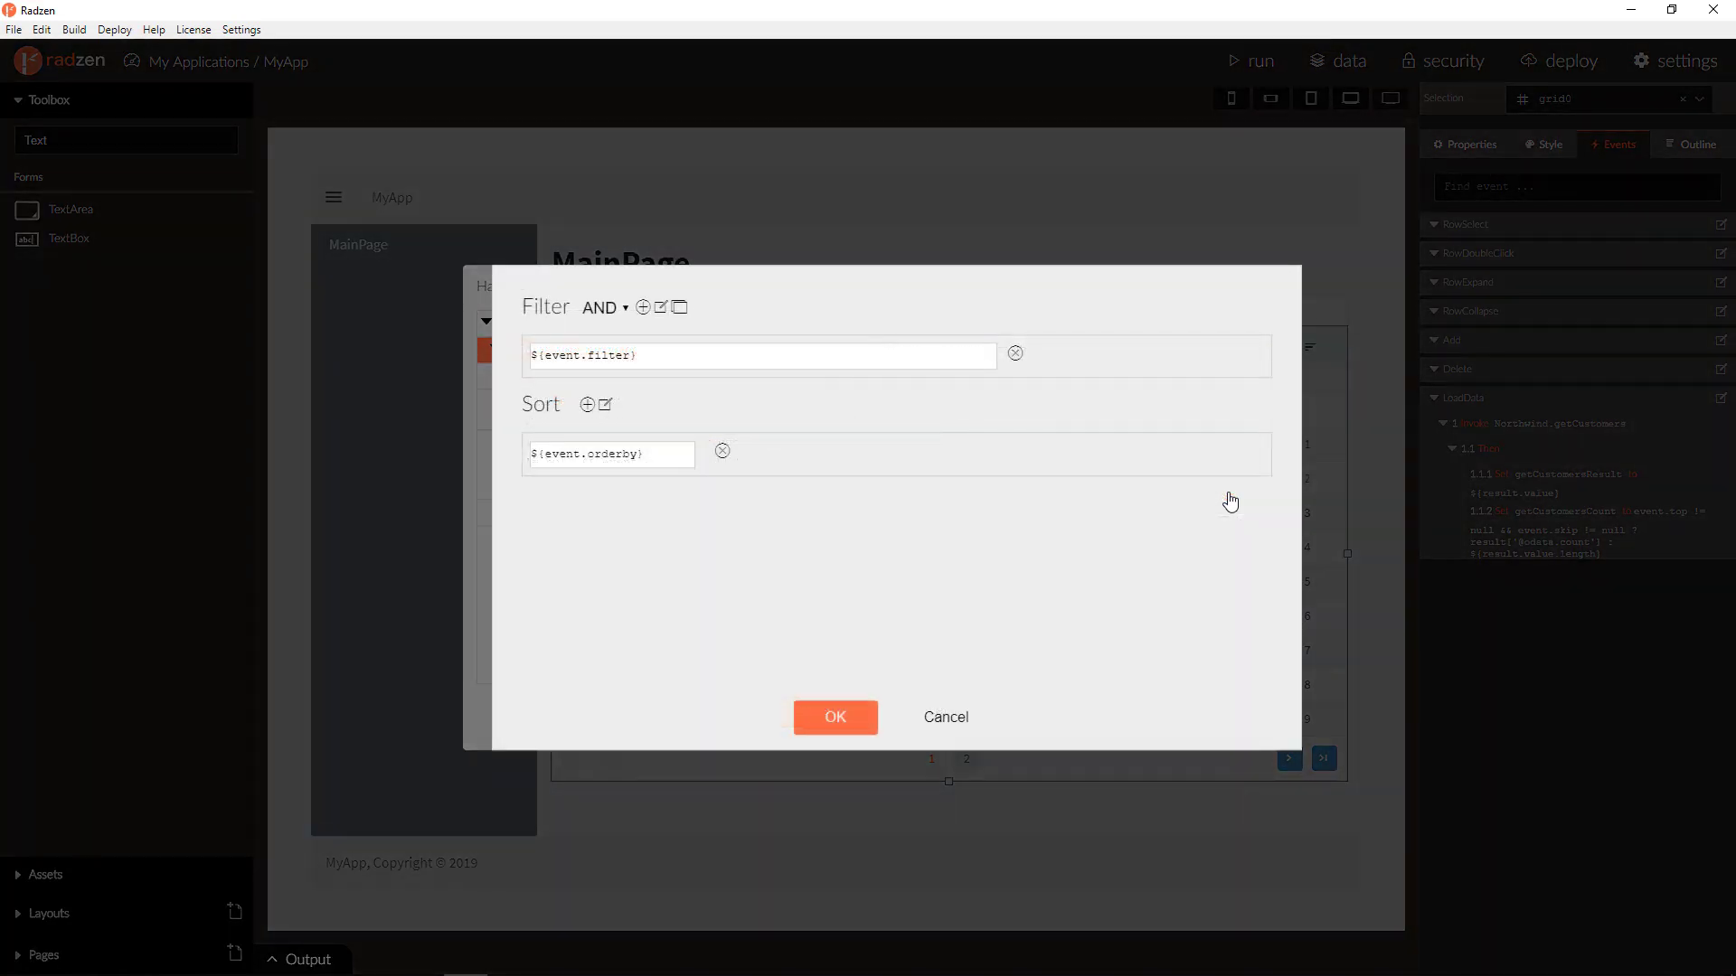
mouse_move(938, 586)
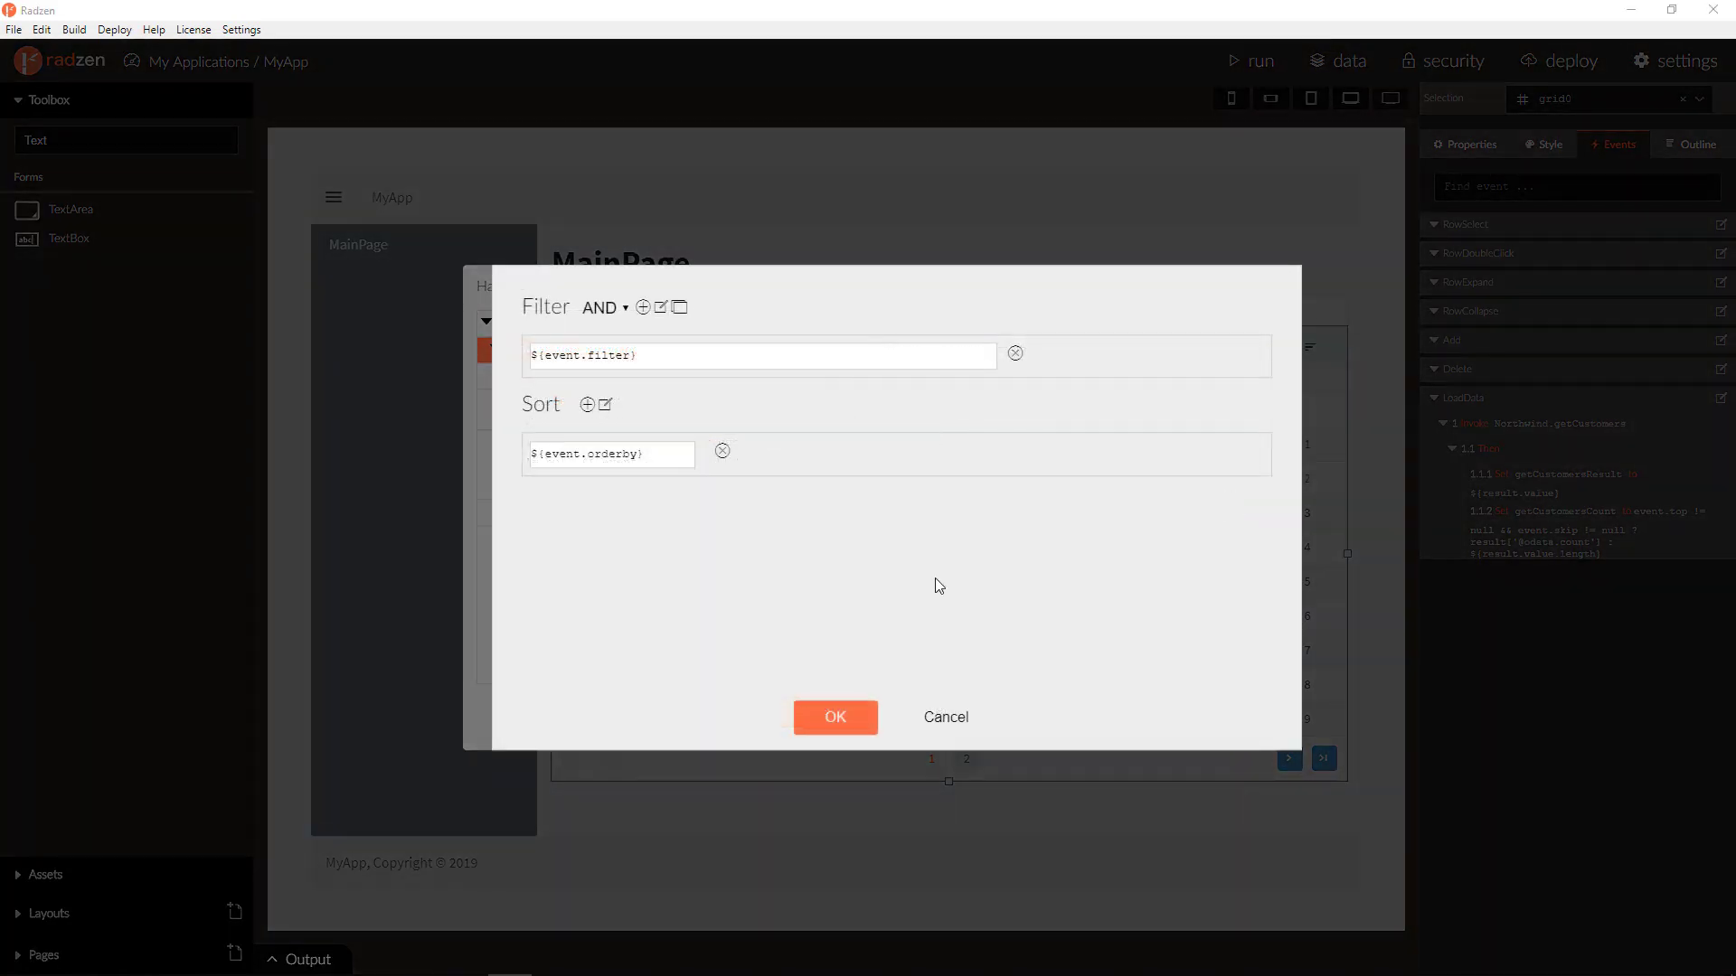
Add a query filter on CompanyName with the Contains operation.
left_click(642, 307)
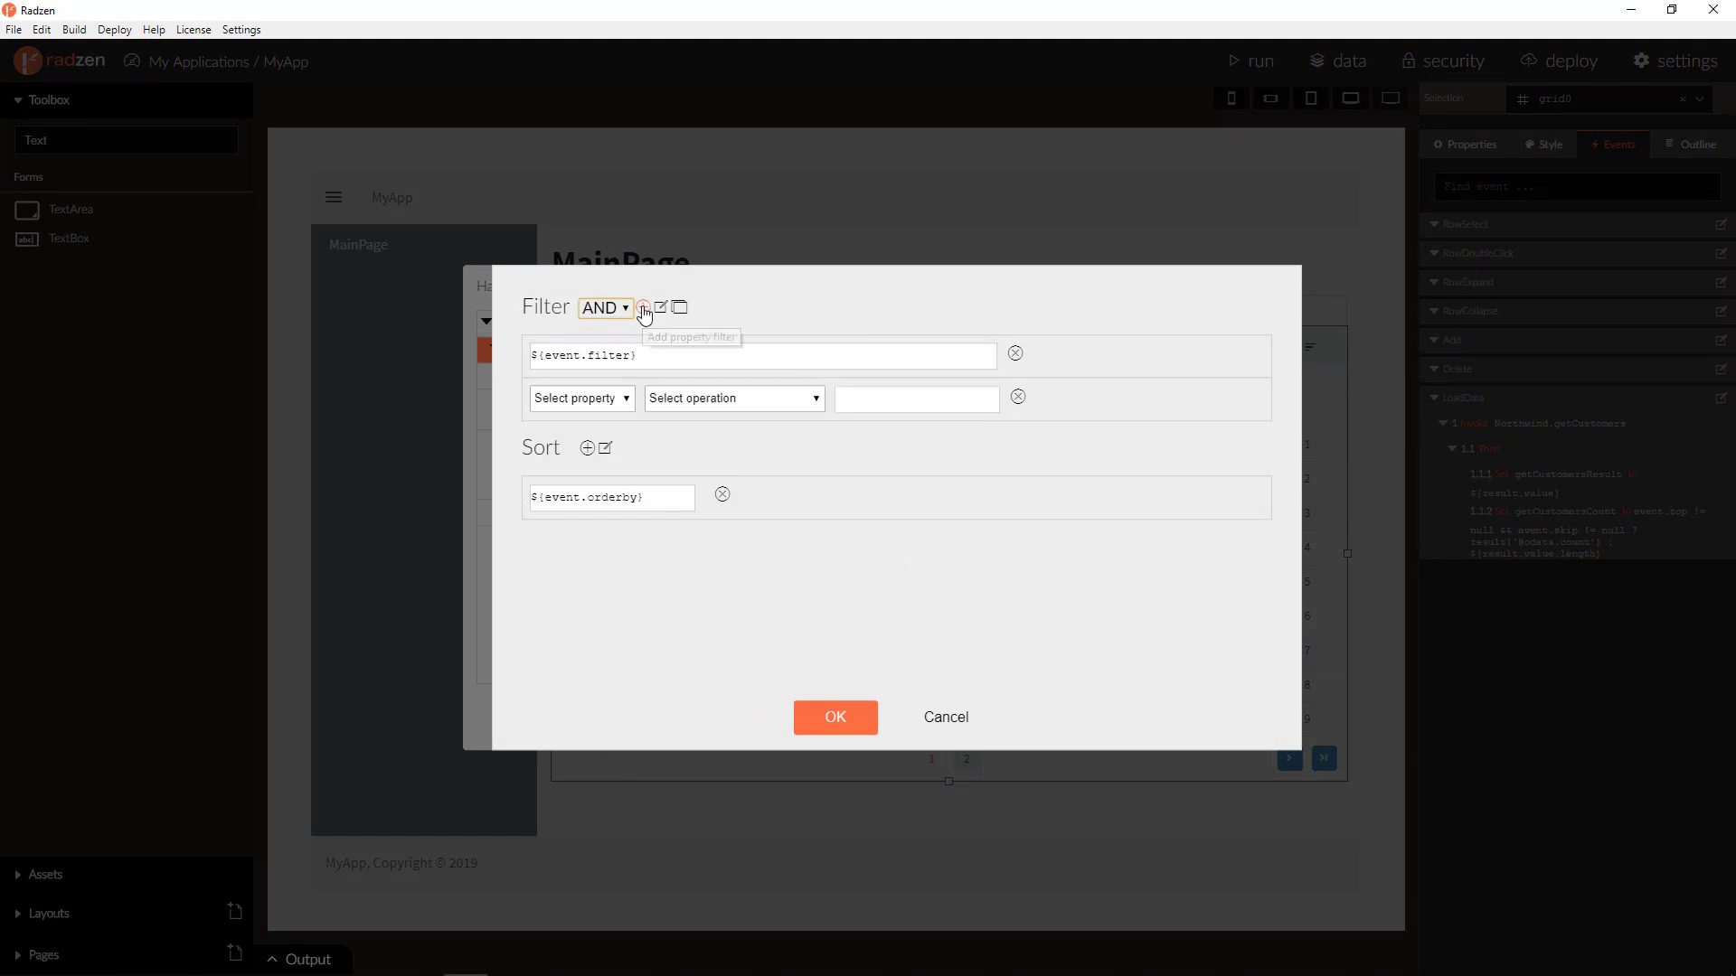
left_click(580, 398)
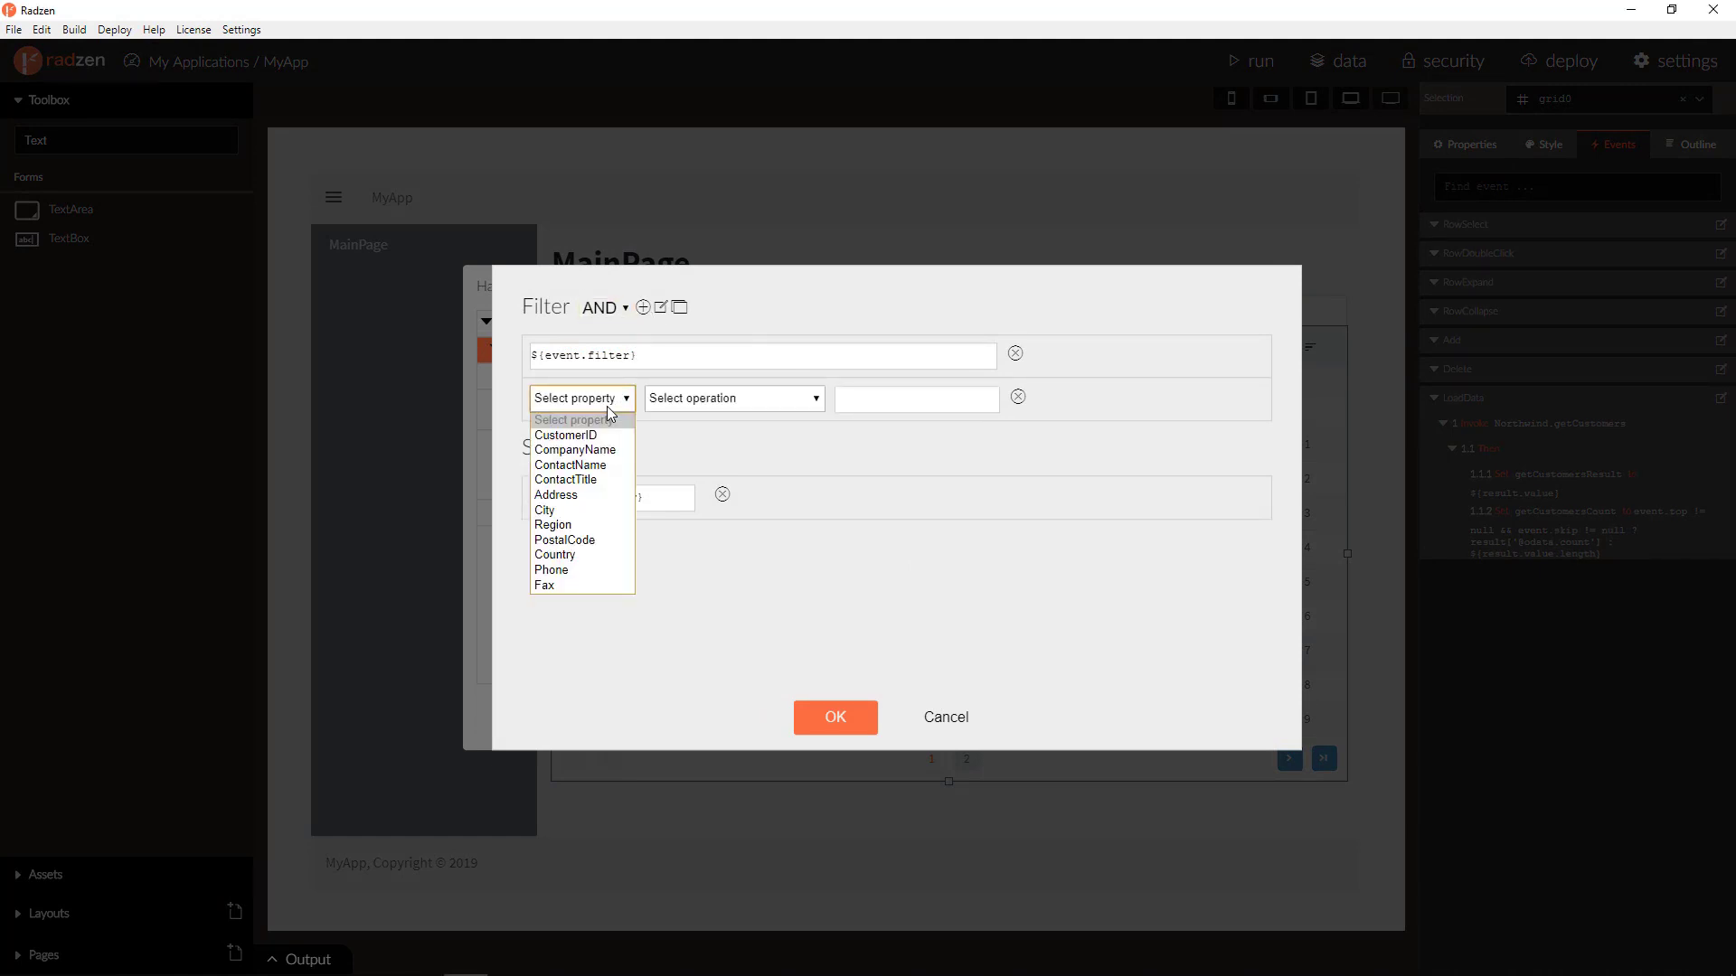
left_click(575, 450)
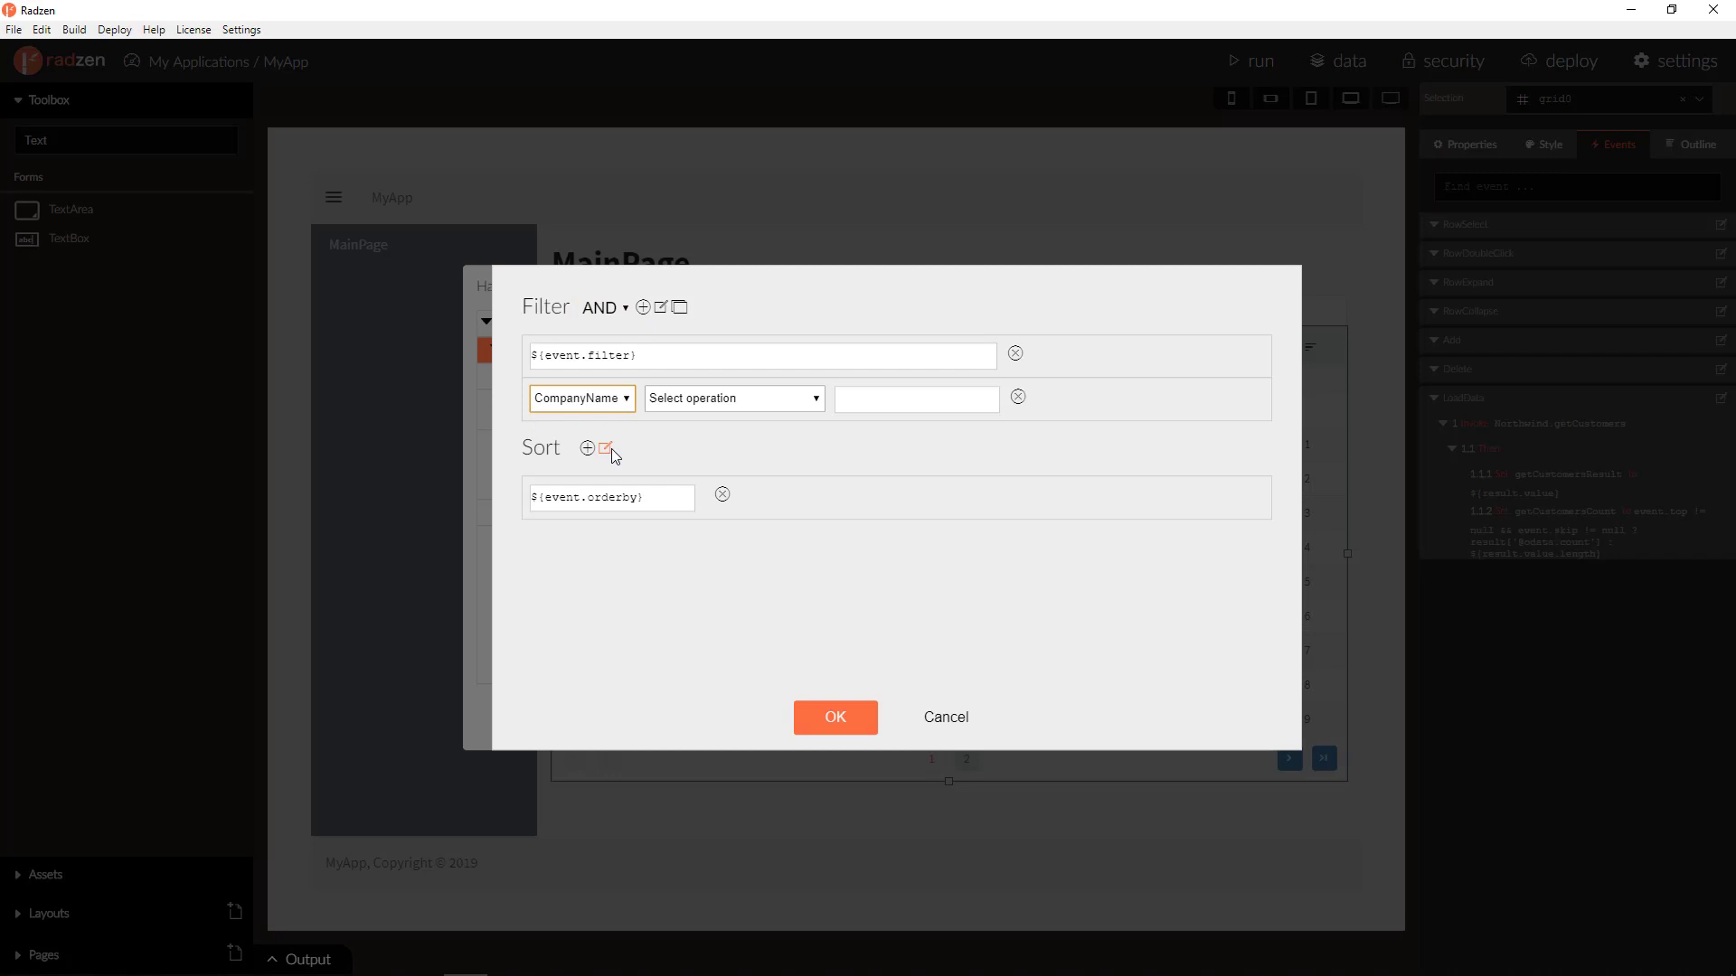
left_click(732, 398)
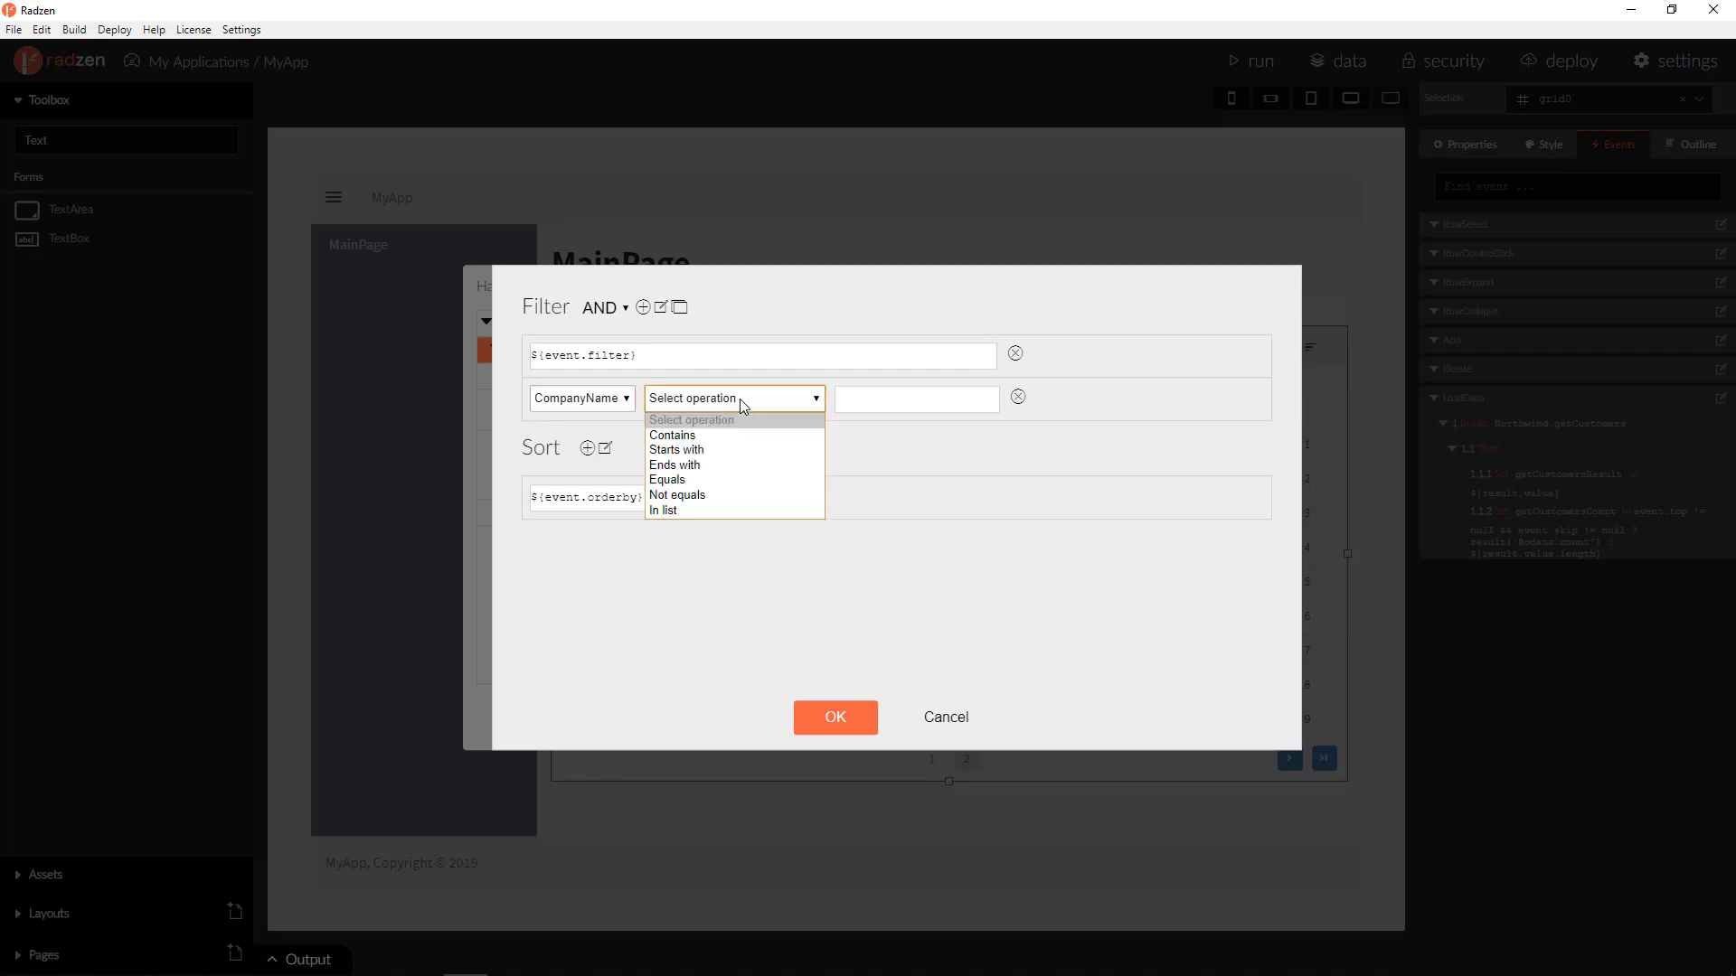
left_click(671, 434)
type("${search")
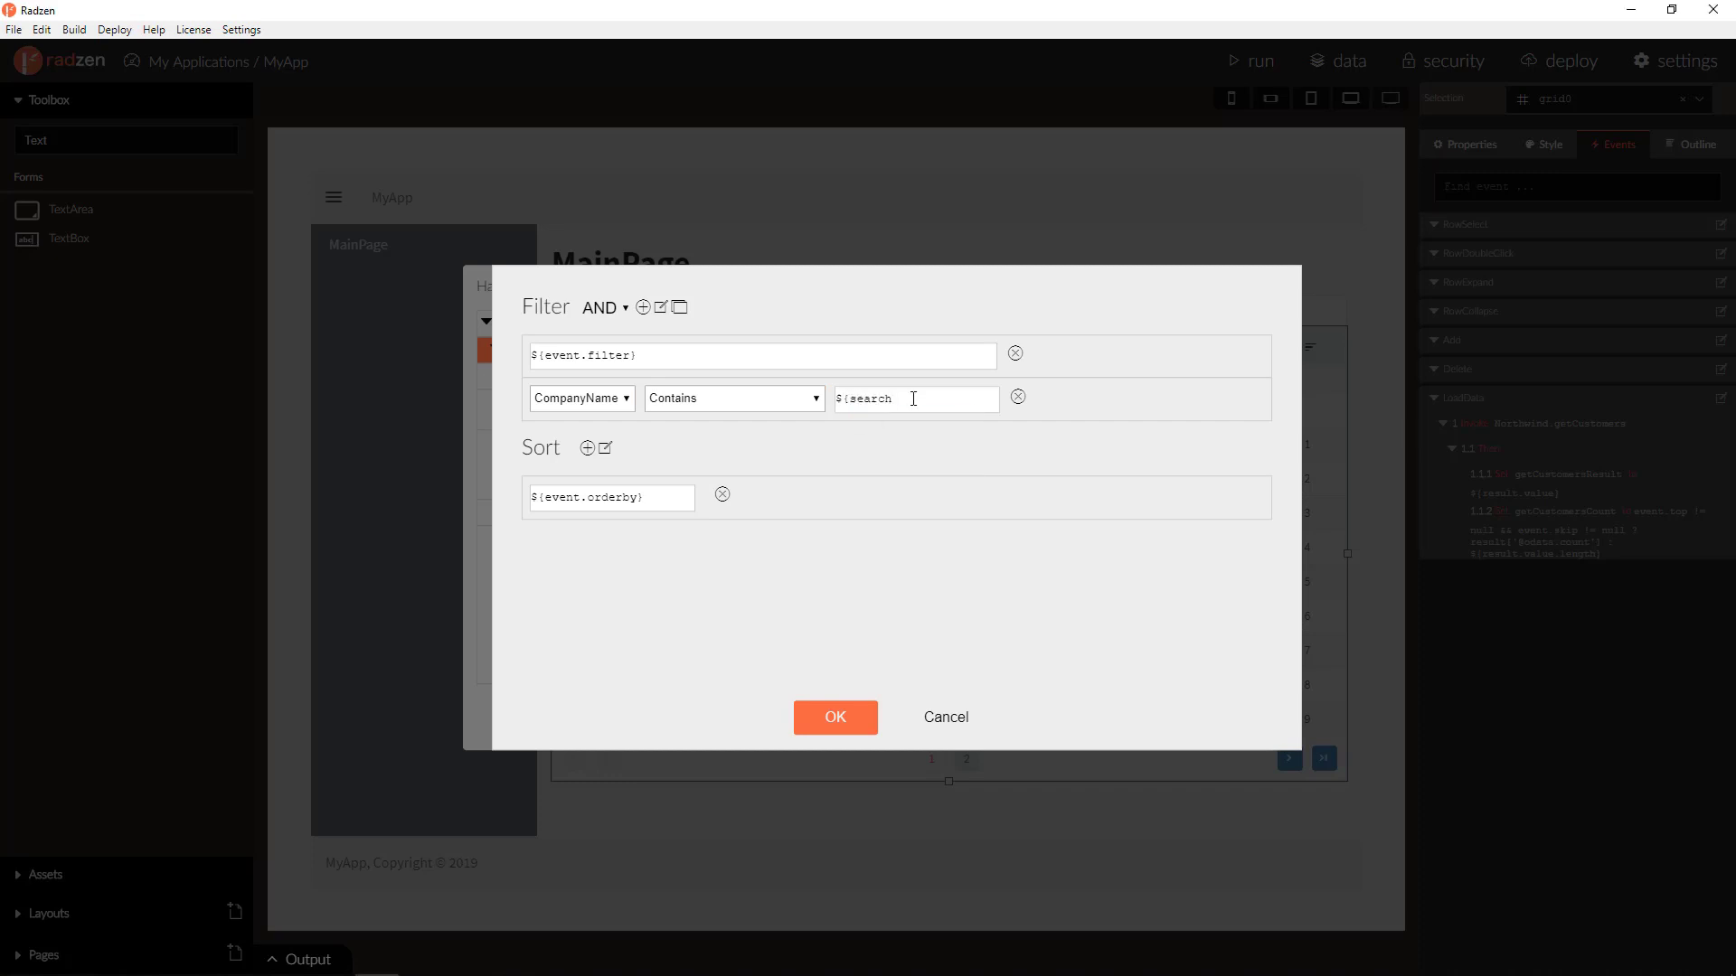
Set the filter value to '${search}' and confirm the query and LoadData handler.
type("'")
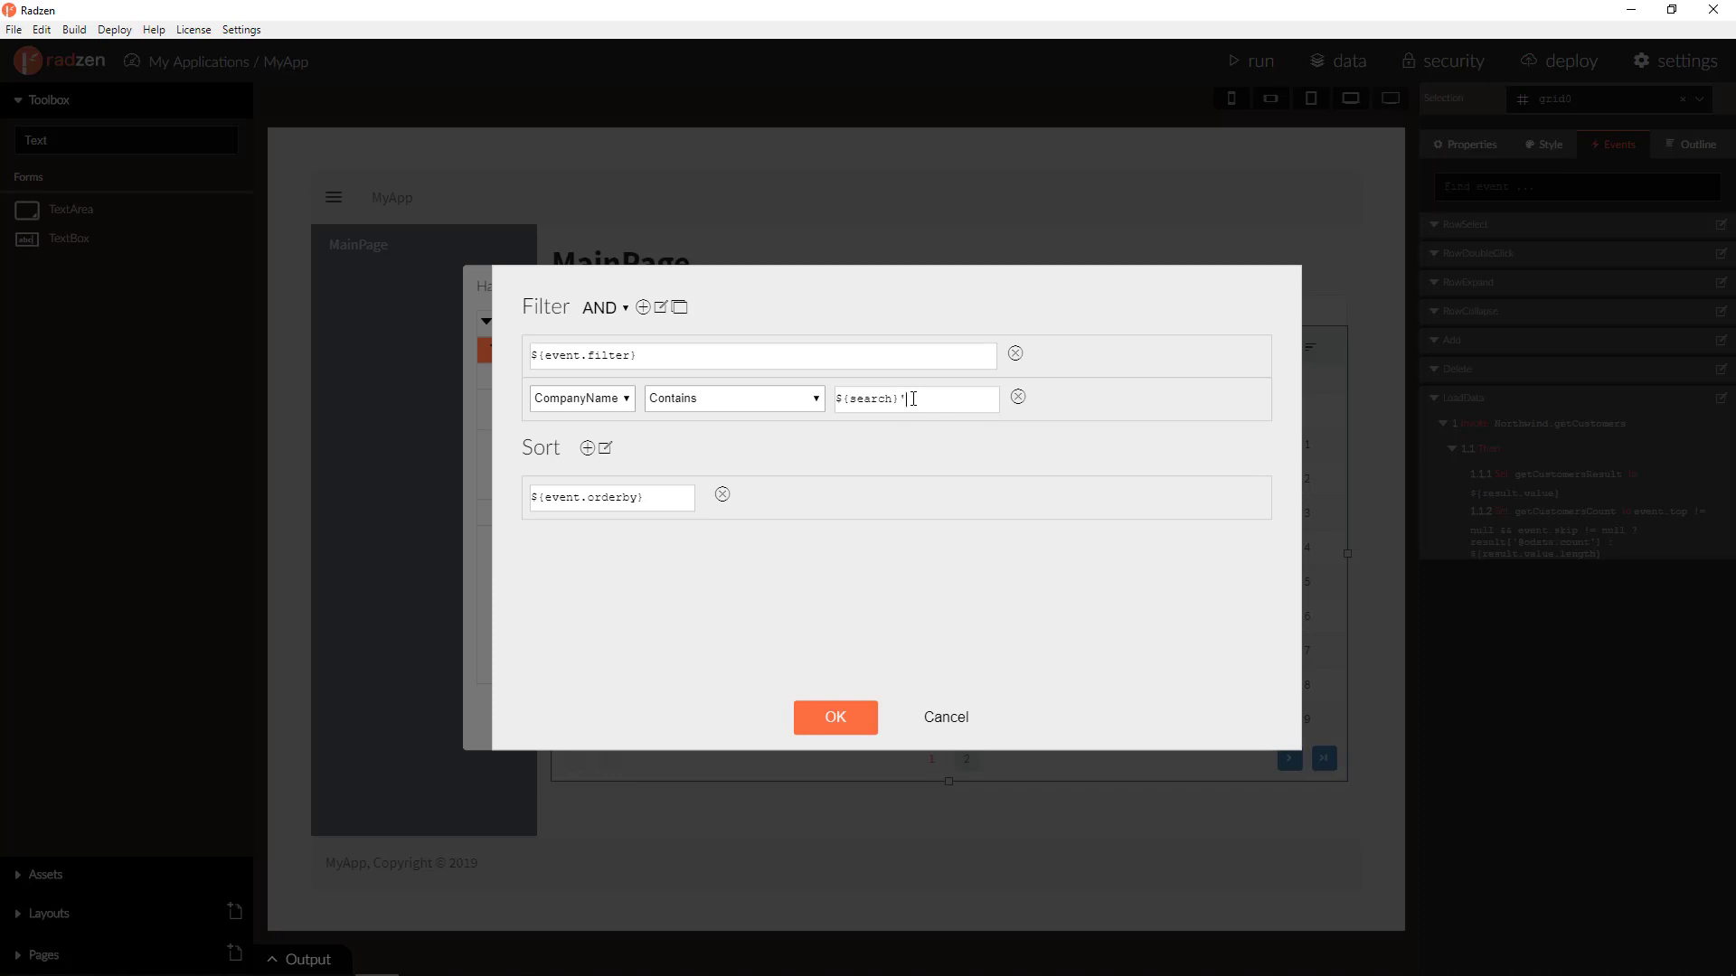
type("'")
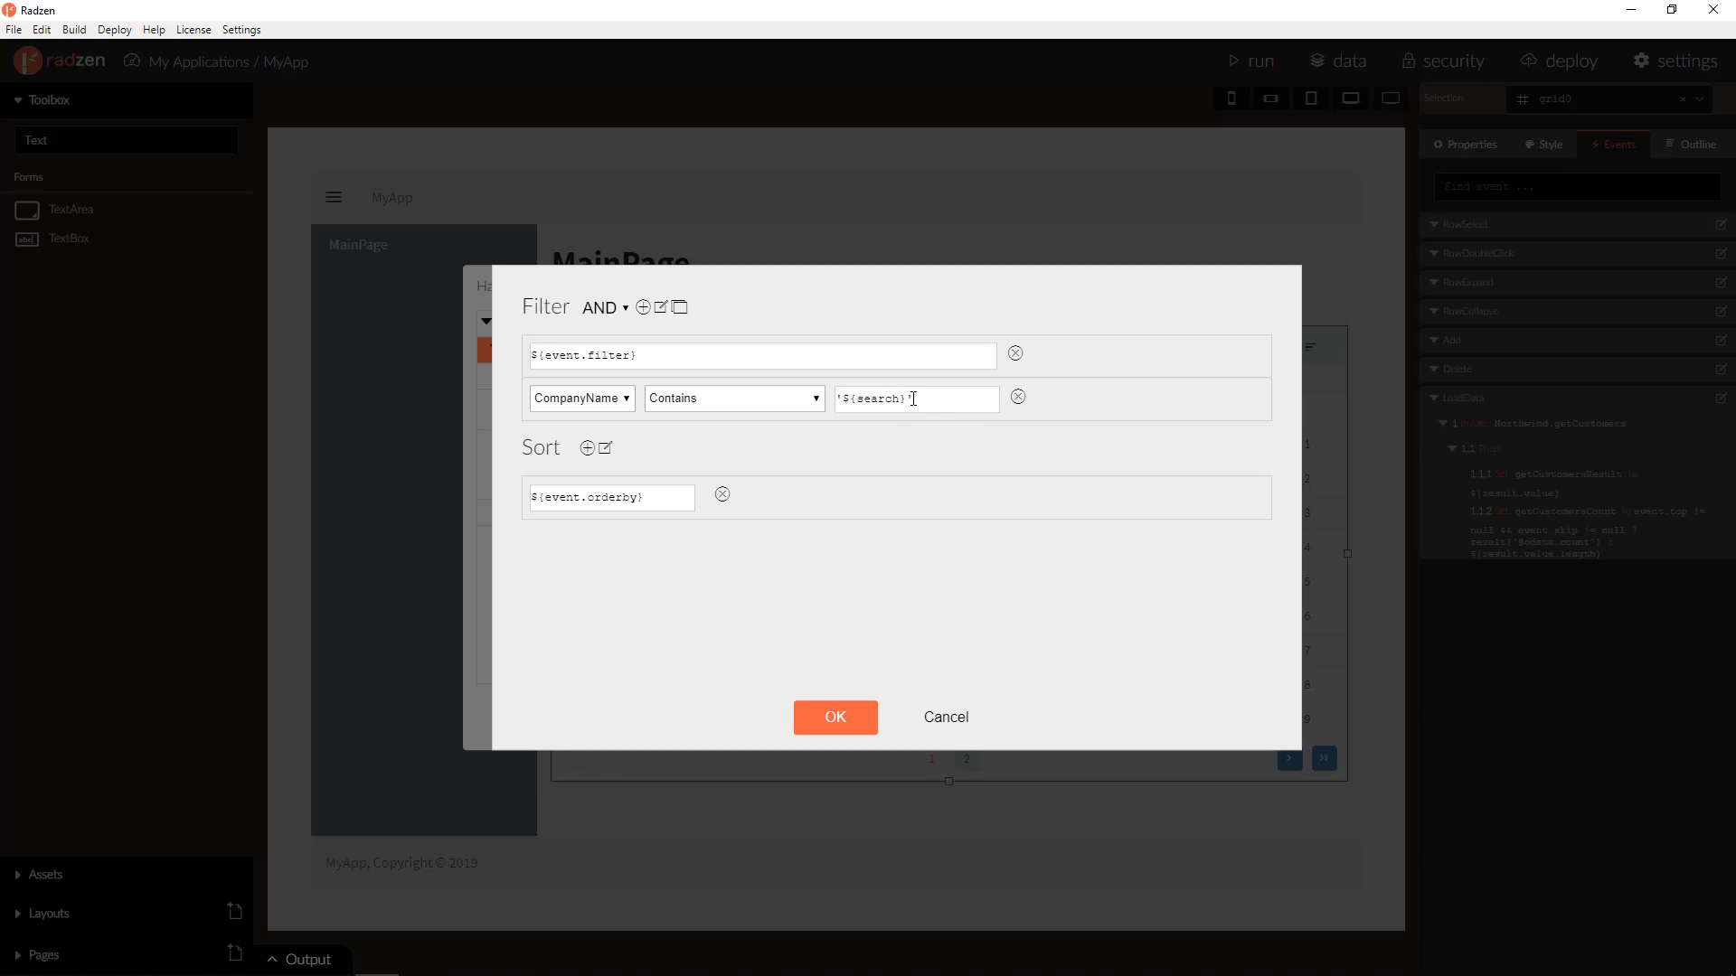
left_click(834, 716)
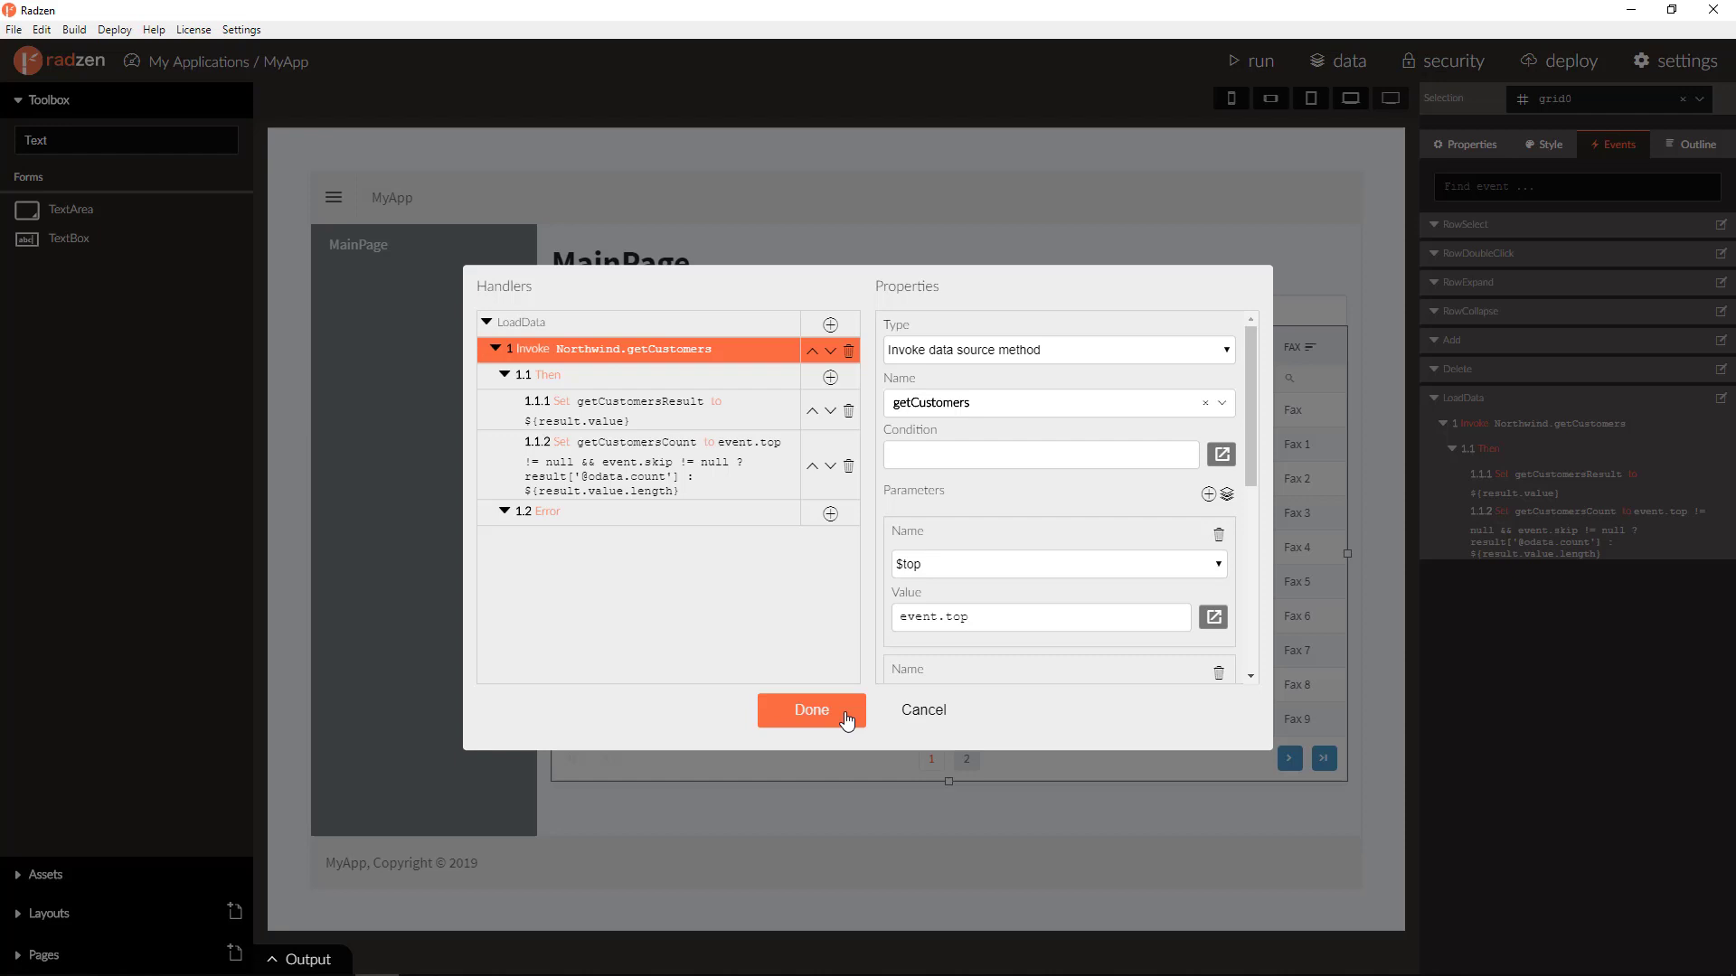
left_click(810, 709)
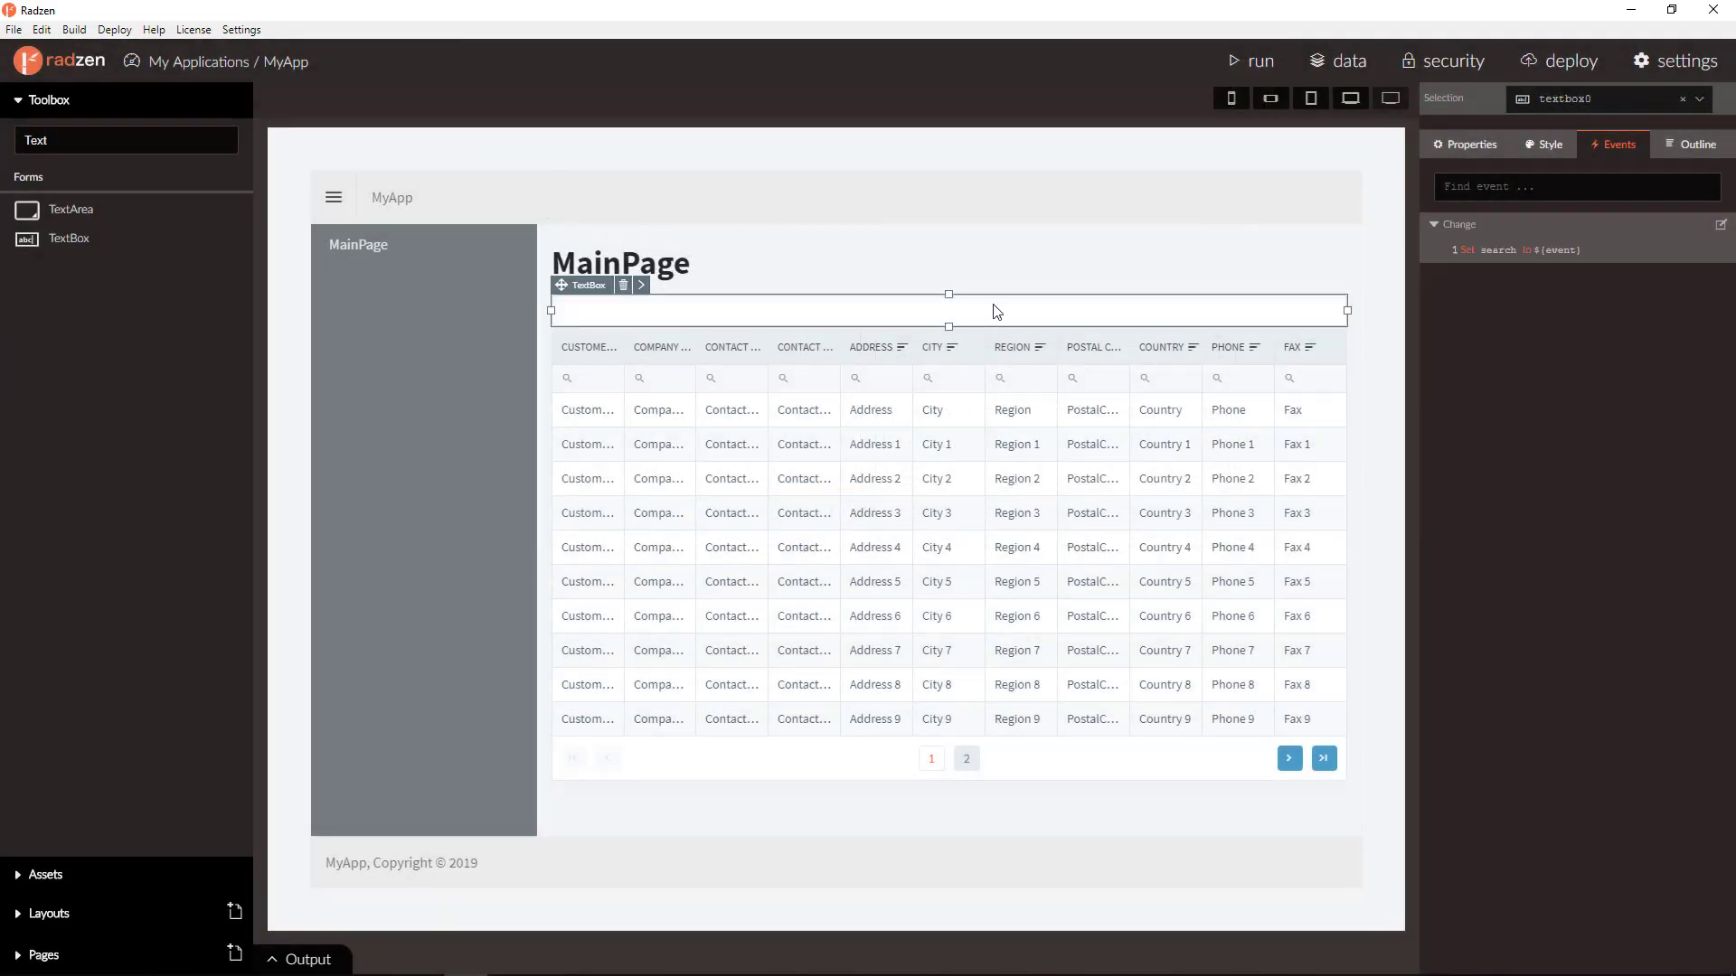
Add an Execute Code action ${this.grid0.load()} after the search setter in the Change event.
left_click(1720, 224)
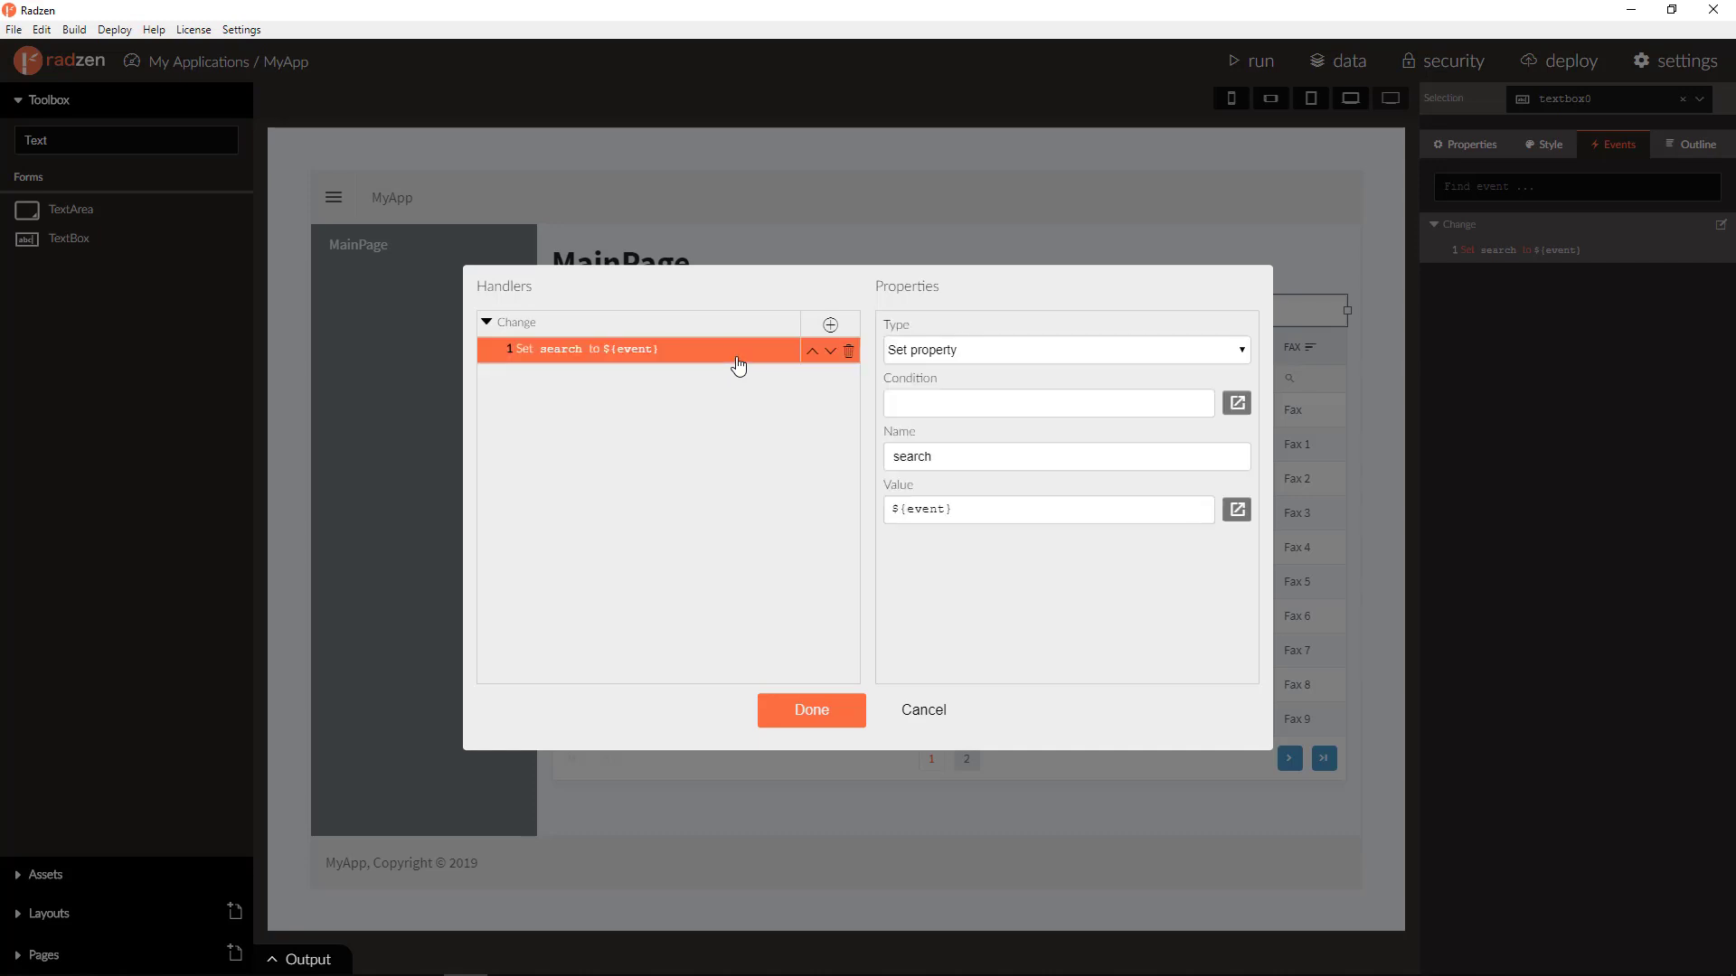
mouse_move(830, 323)
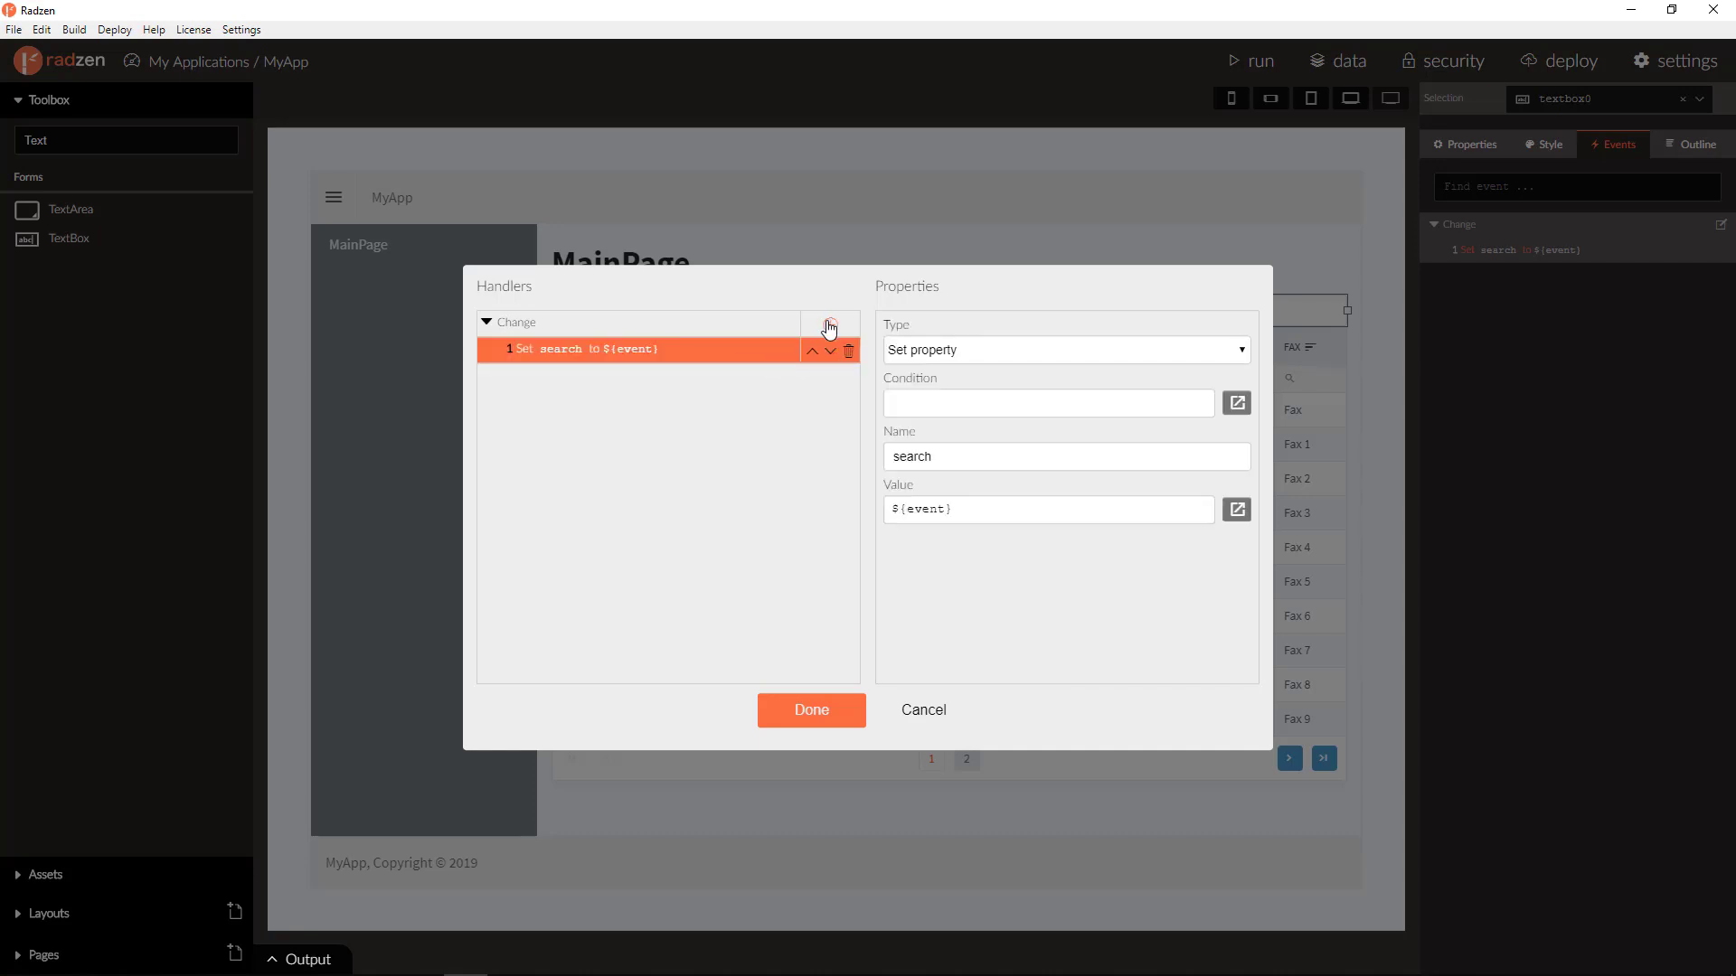
left_click(828, 322)
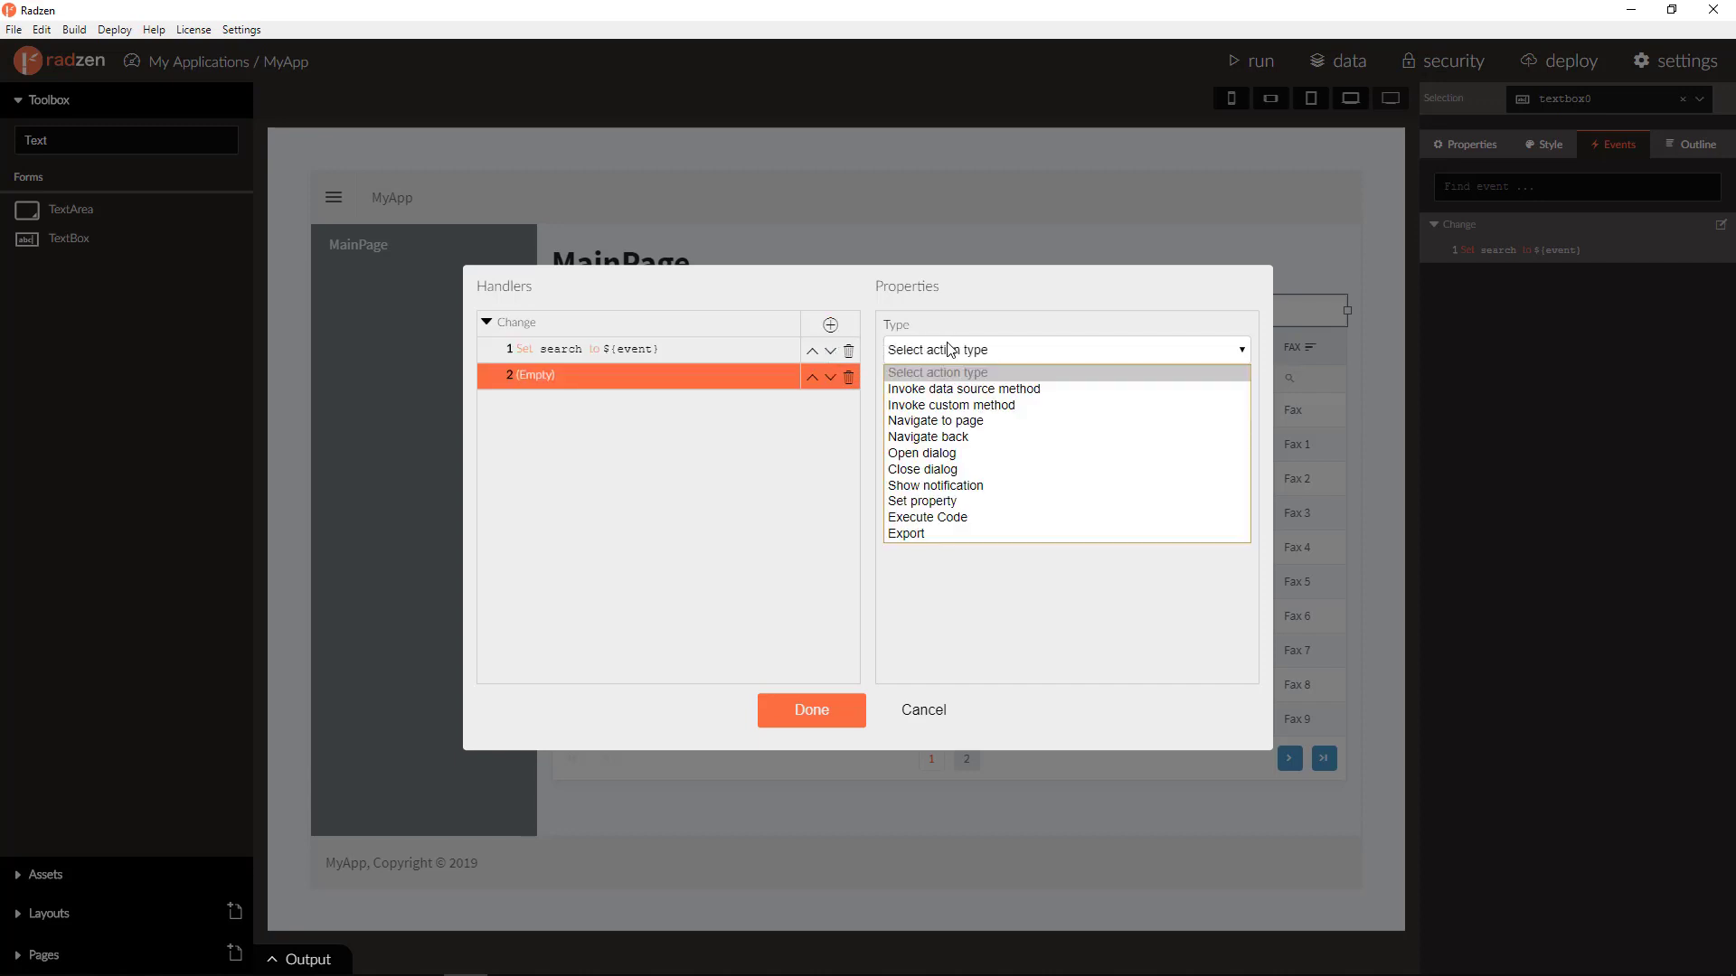
left_click(927, 517)
type("$")
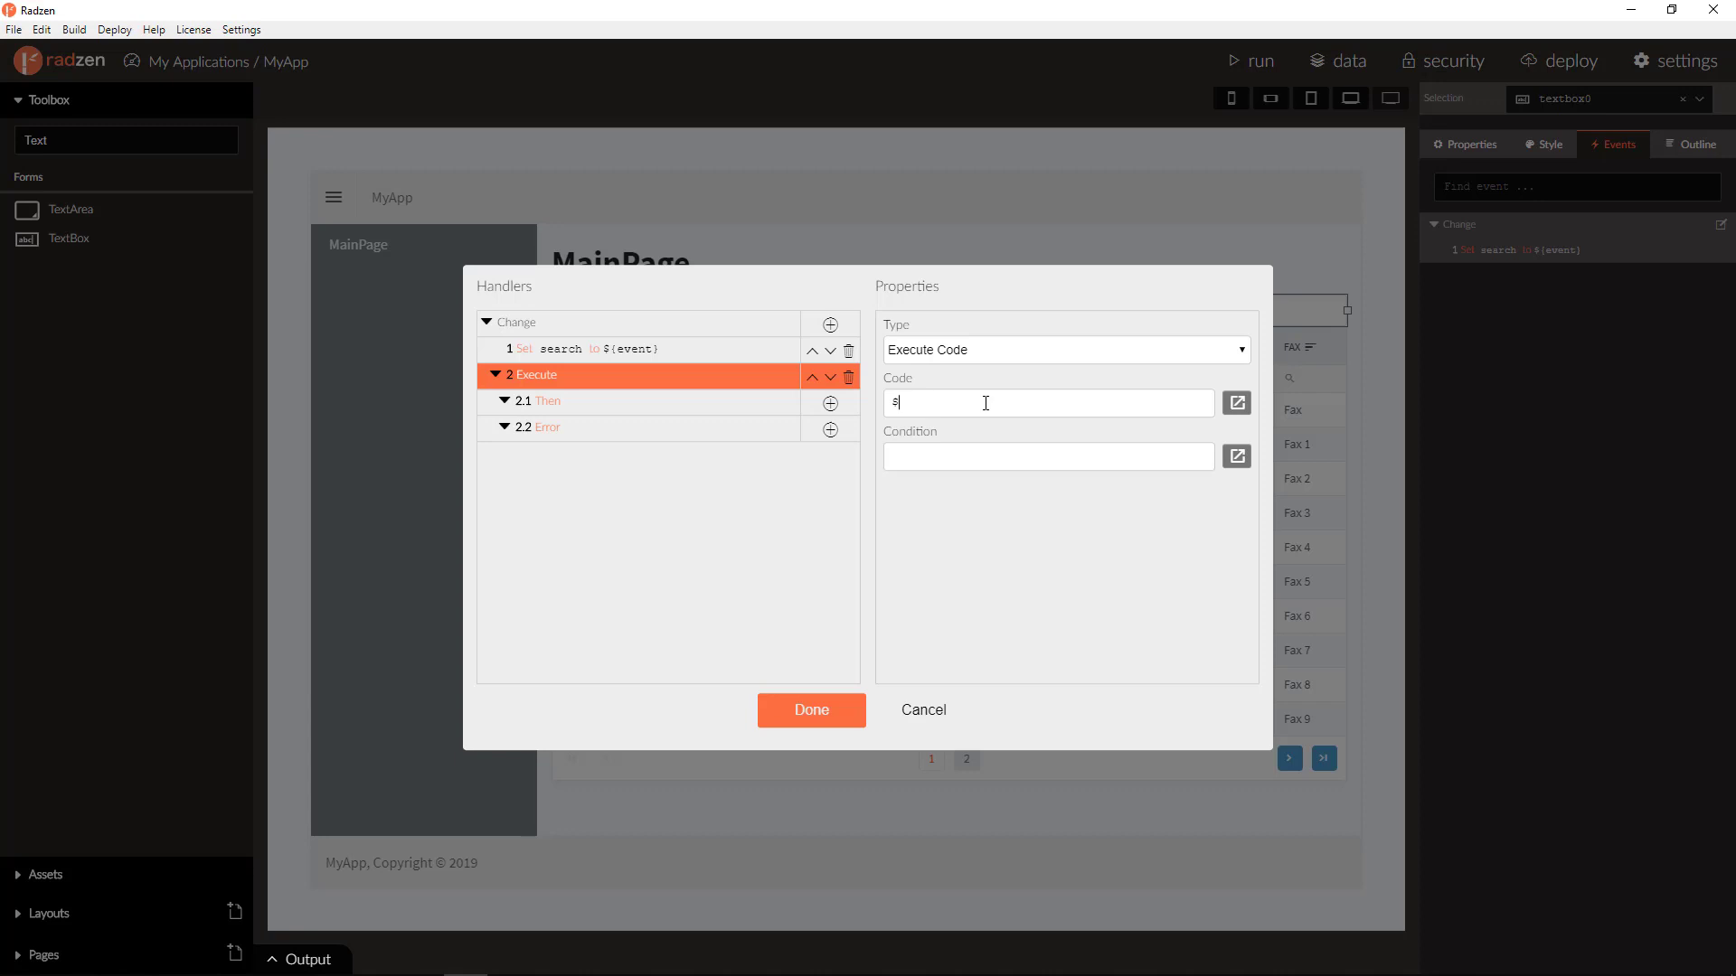
type("{")
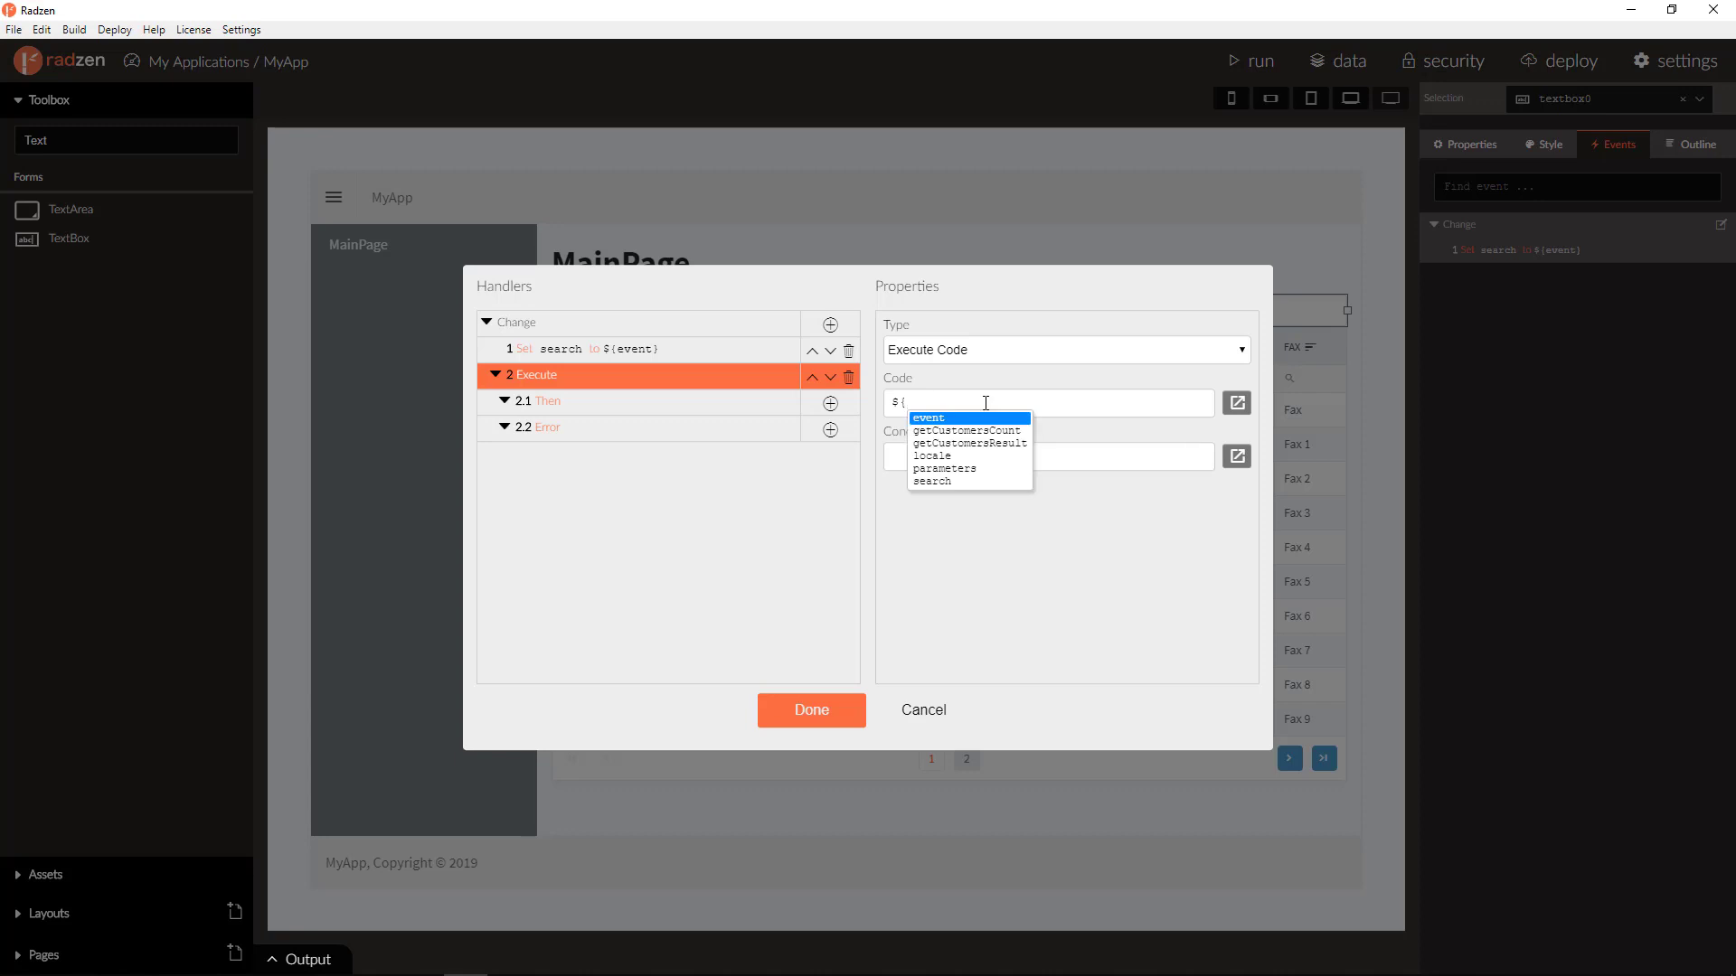
type("this.grid0")
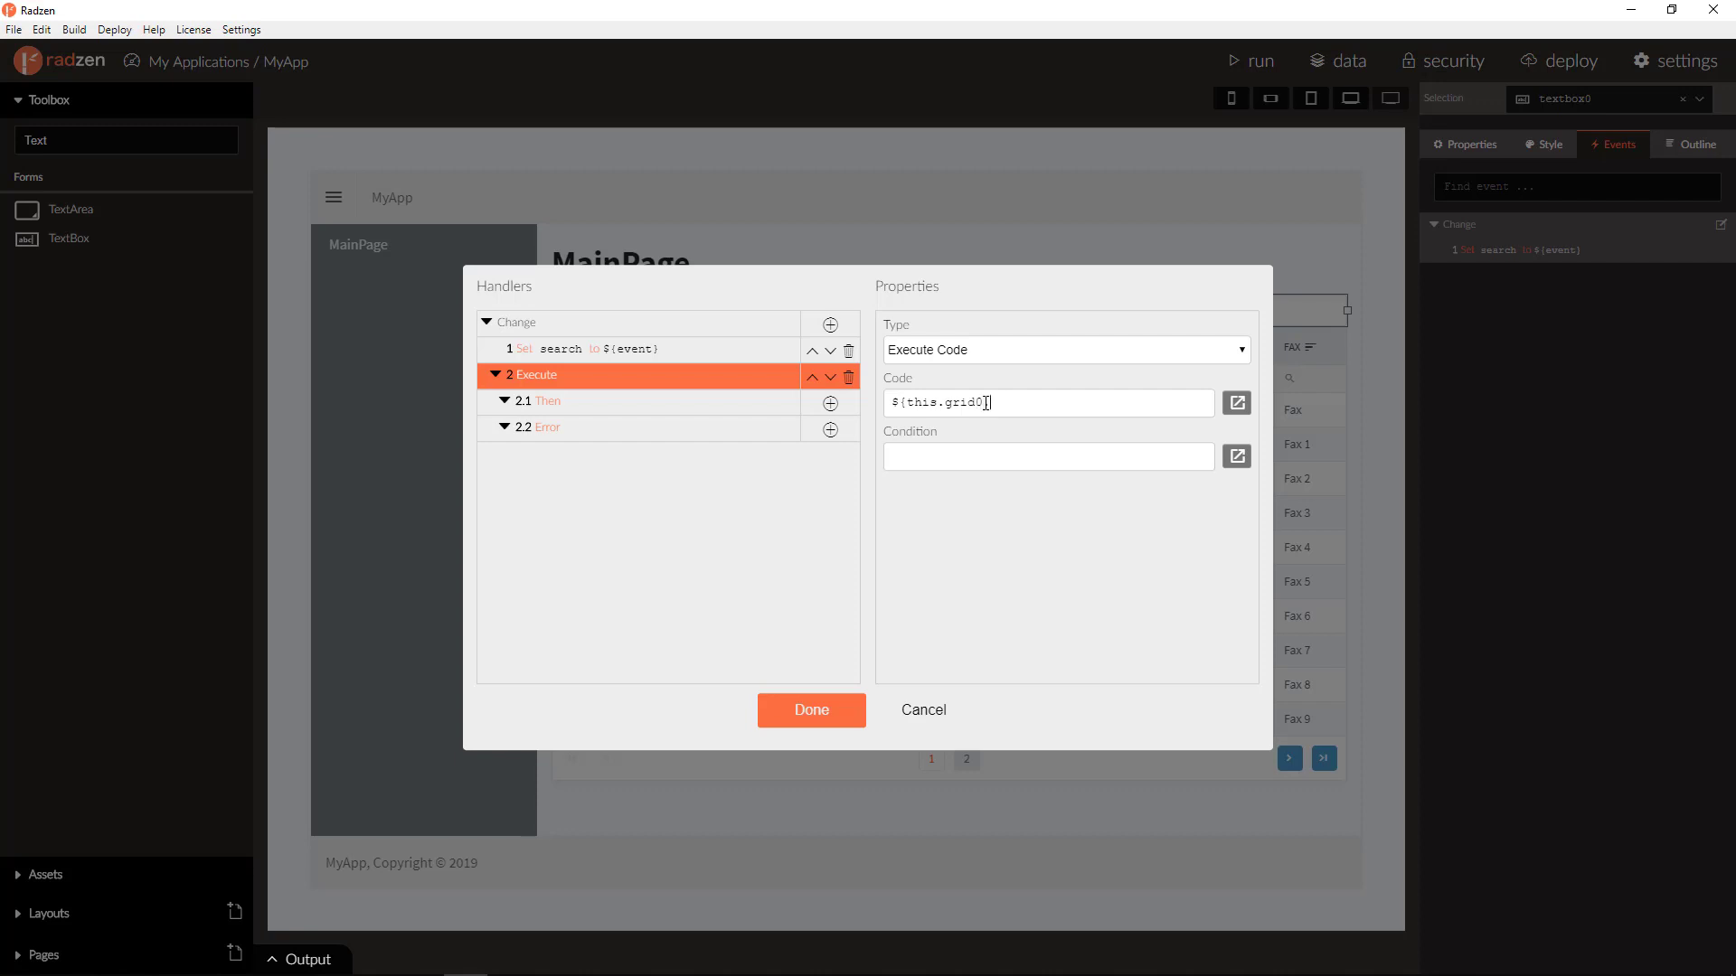
type(".load()")
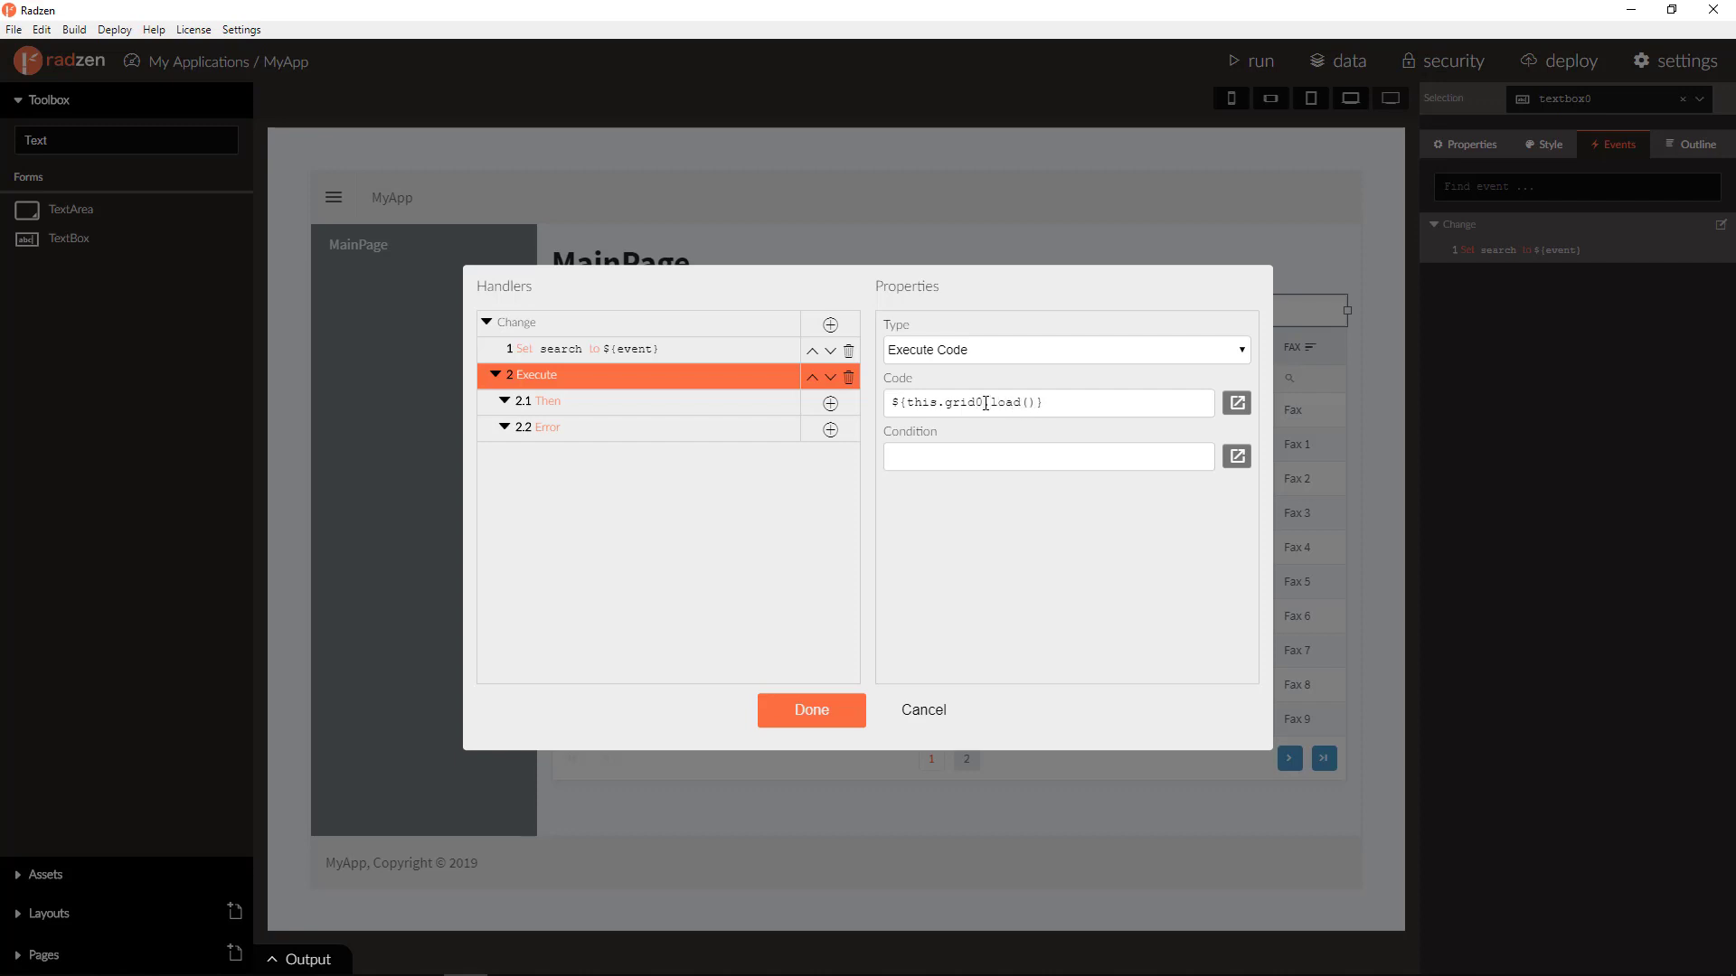
mouse_move(872, 707)
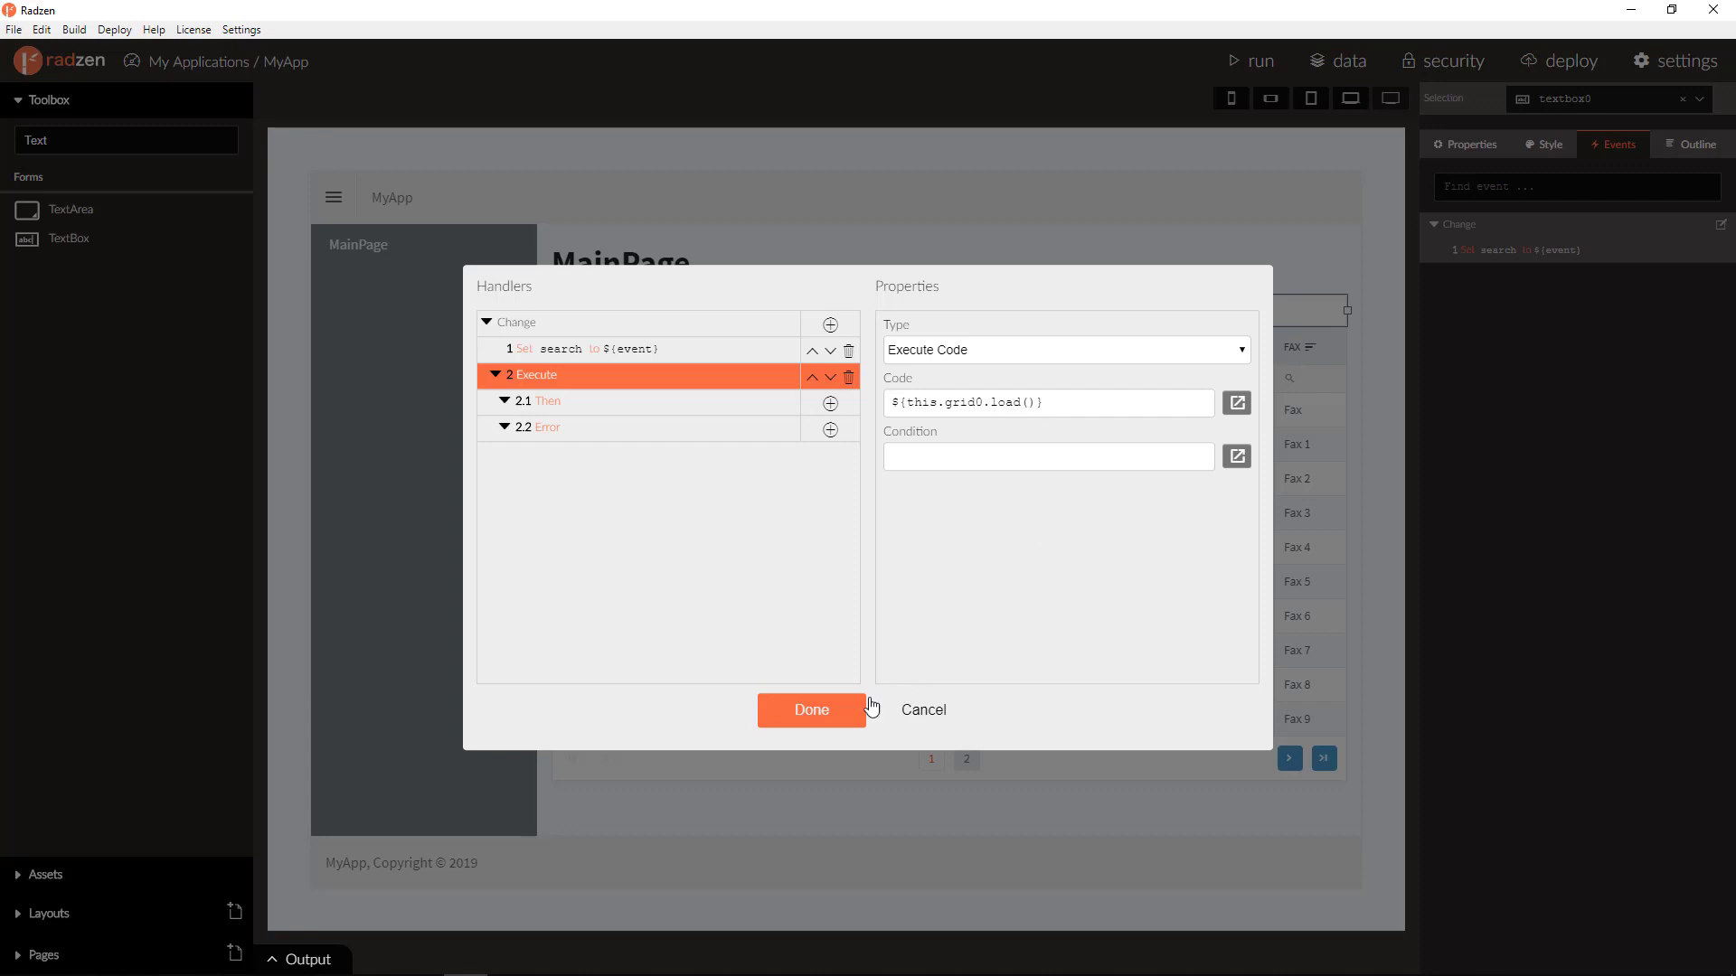
left_click(810, 709)
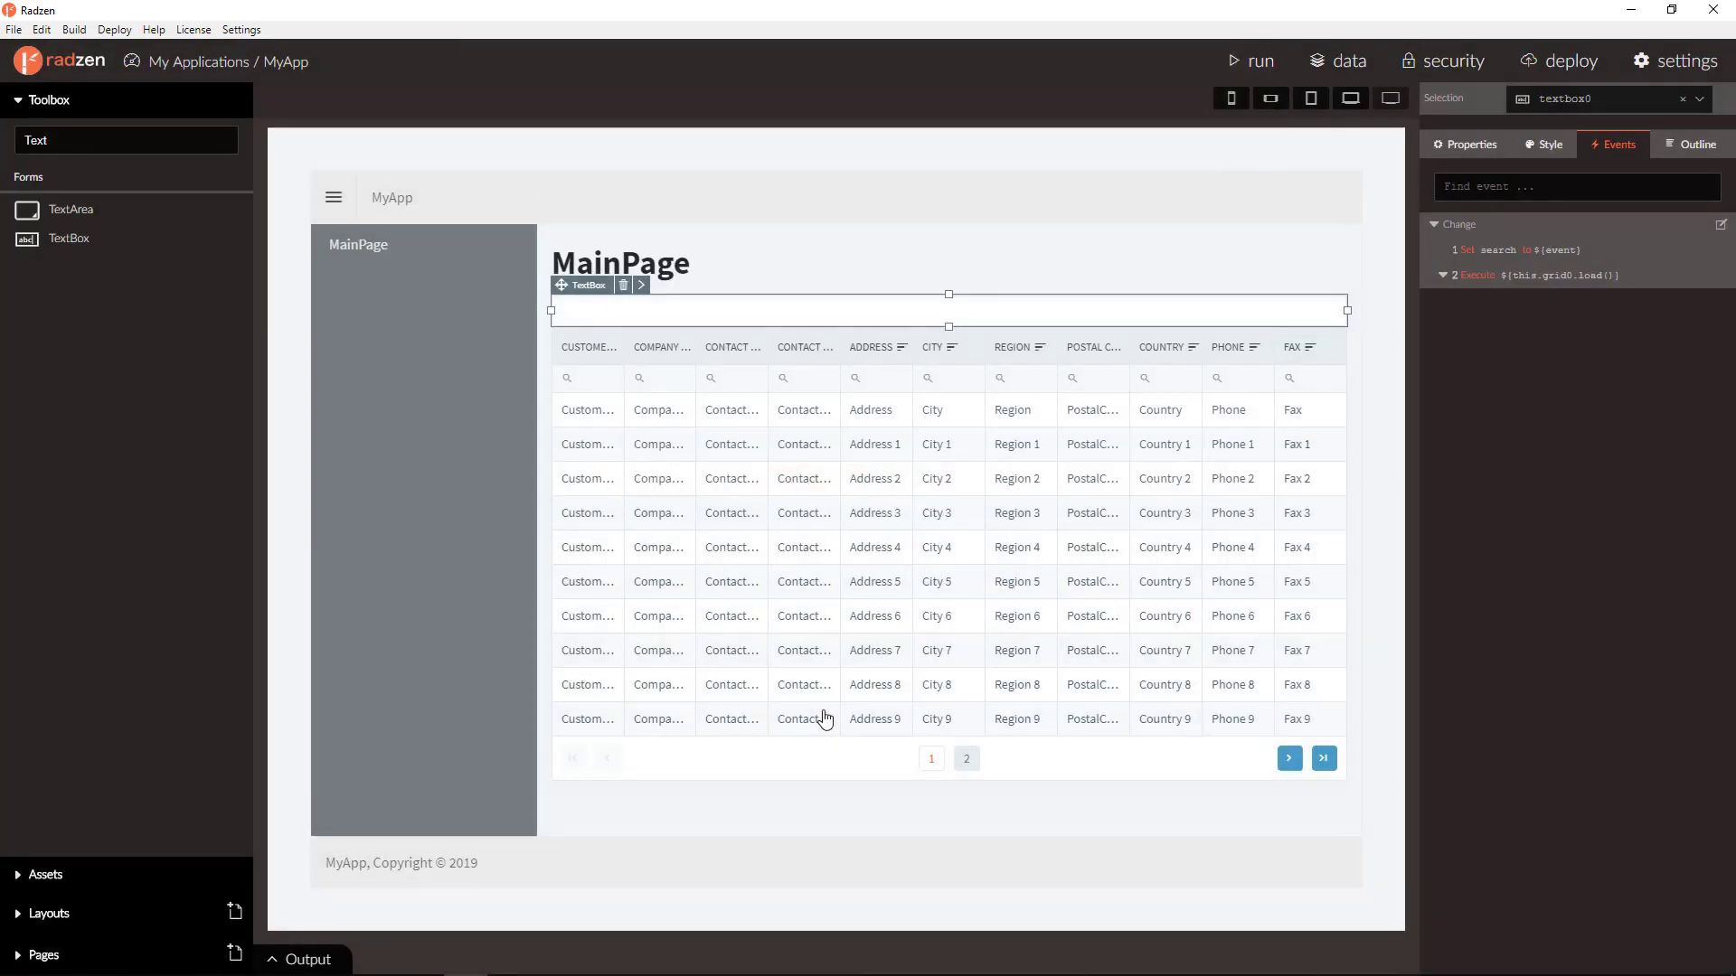
mouse_move(1256, 170)
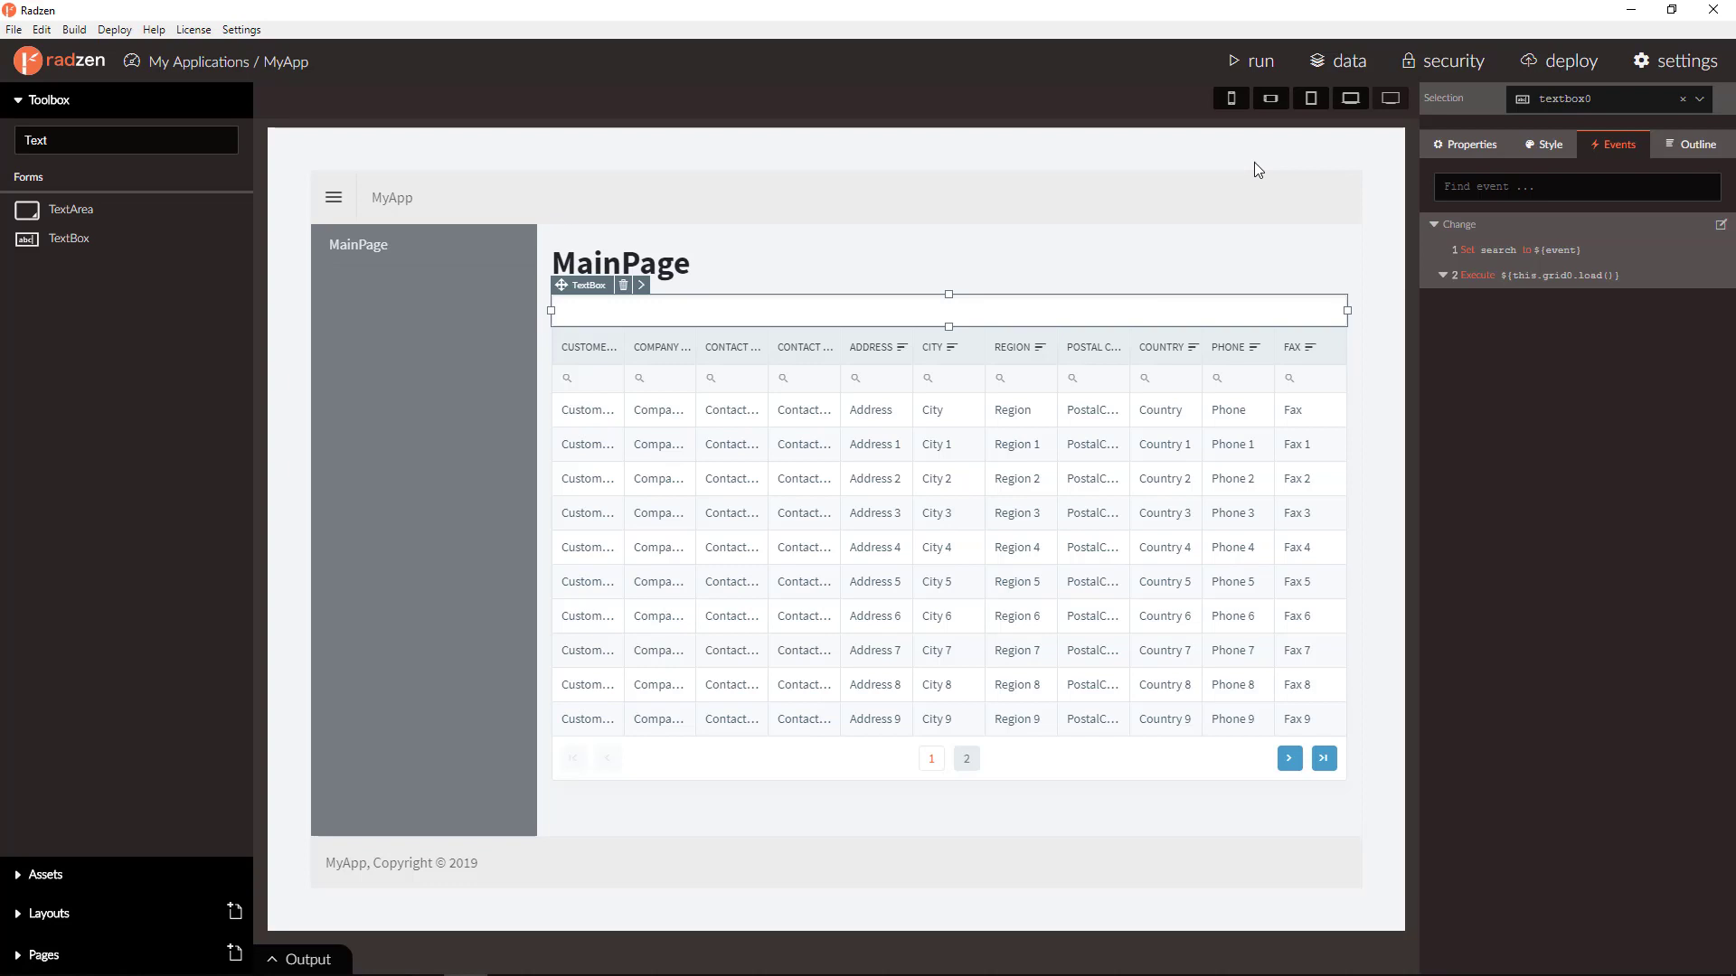
Run MyApp and try search text 'bl' and 'so' against the customers grid in Chrome.
left_click(1249, 60)
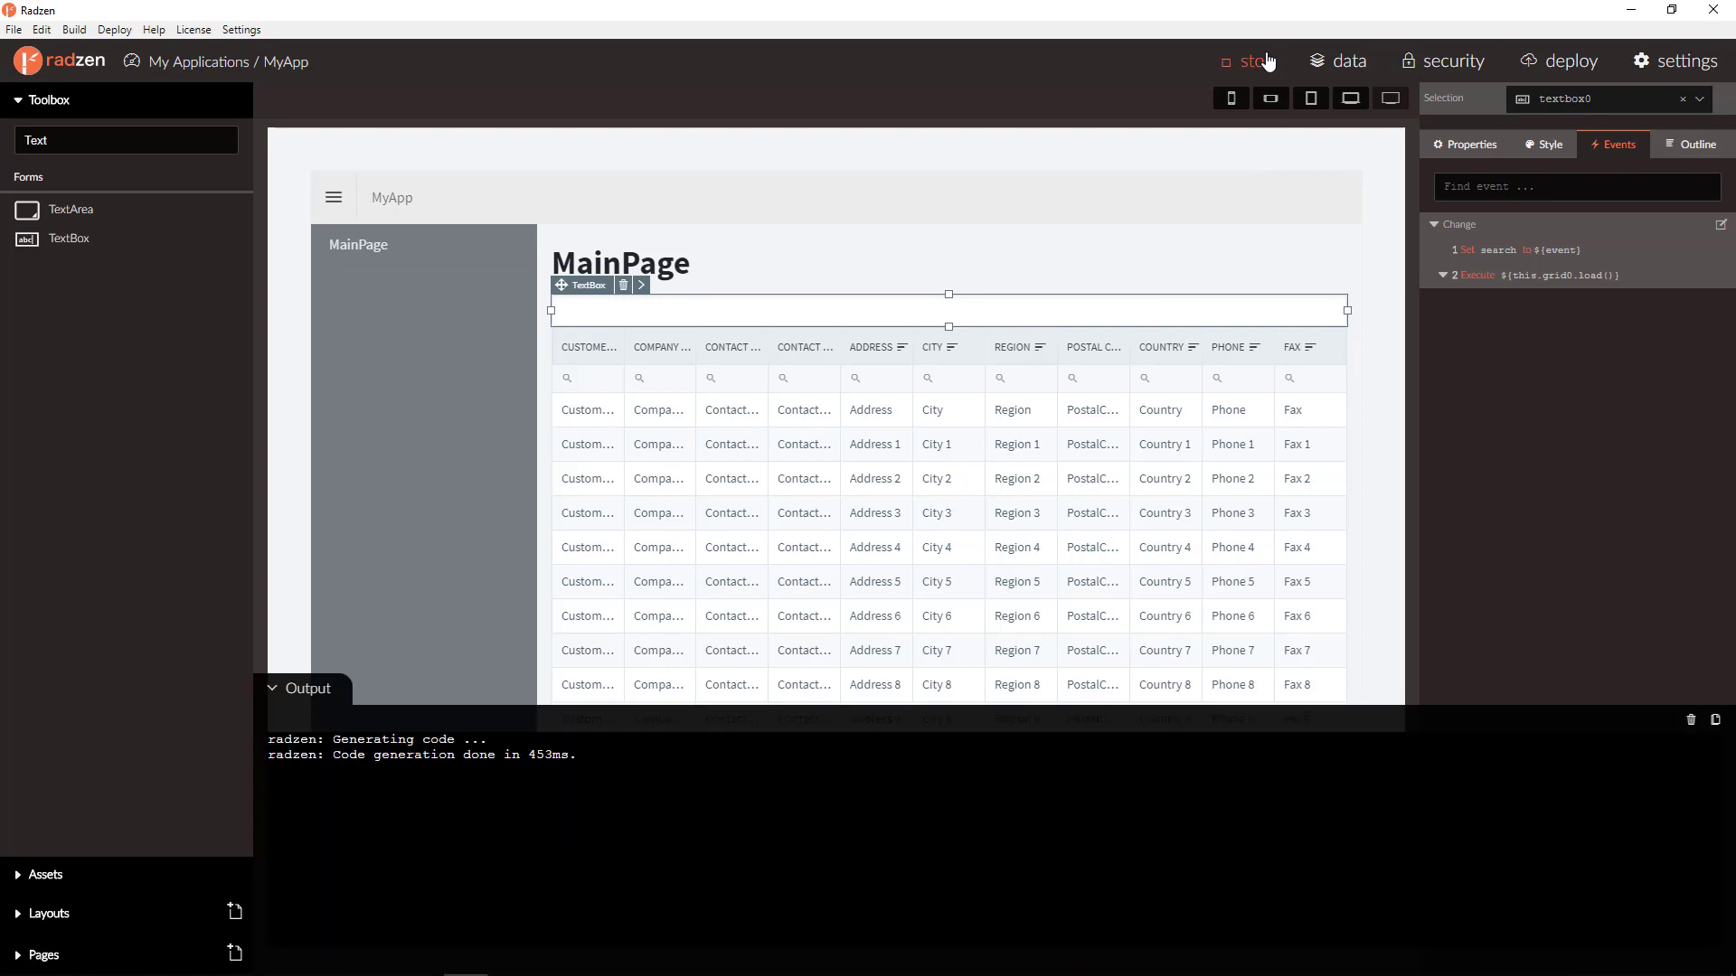
left_click(1249, 59)
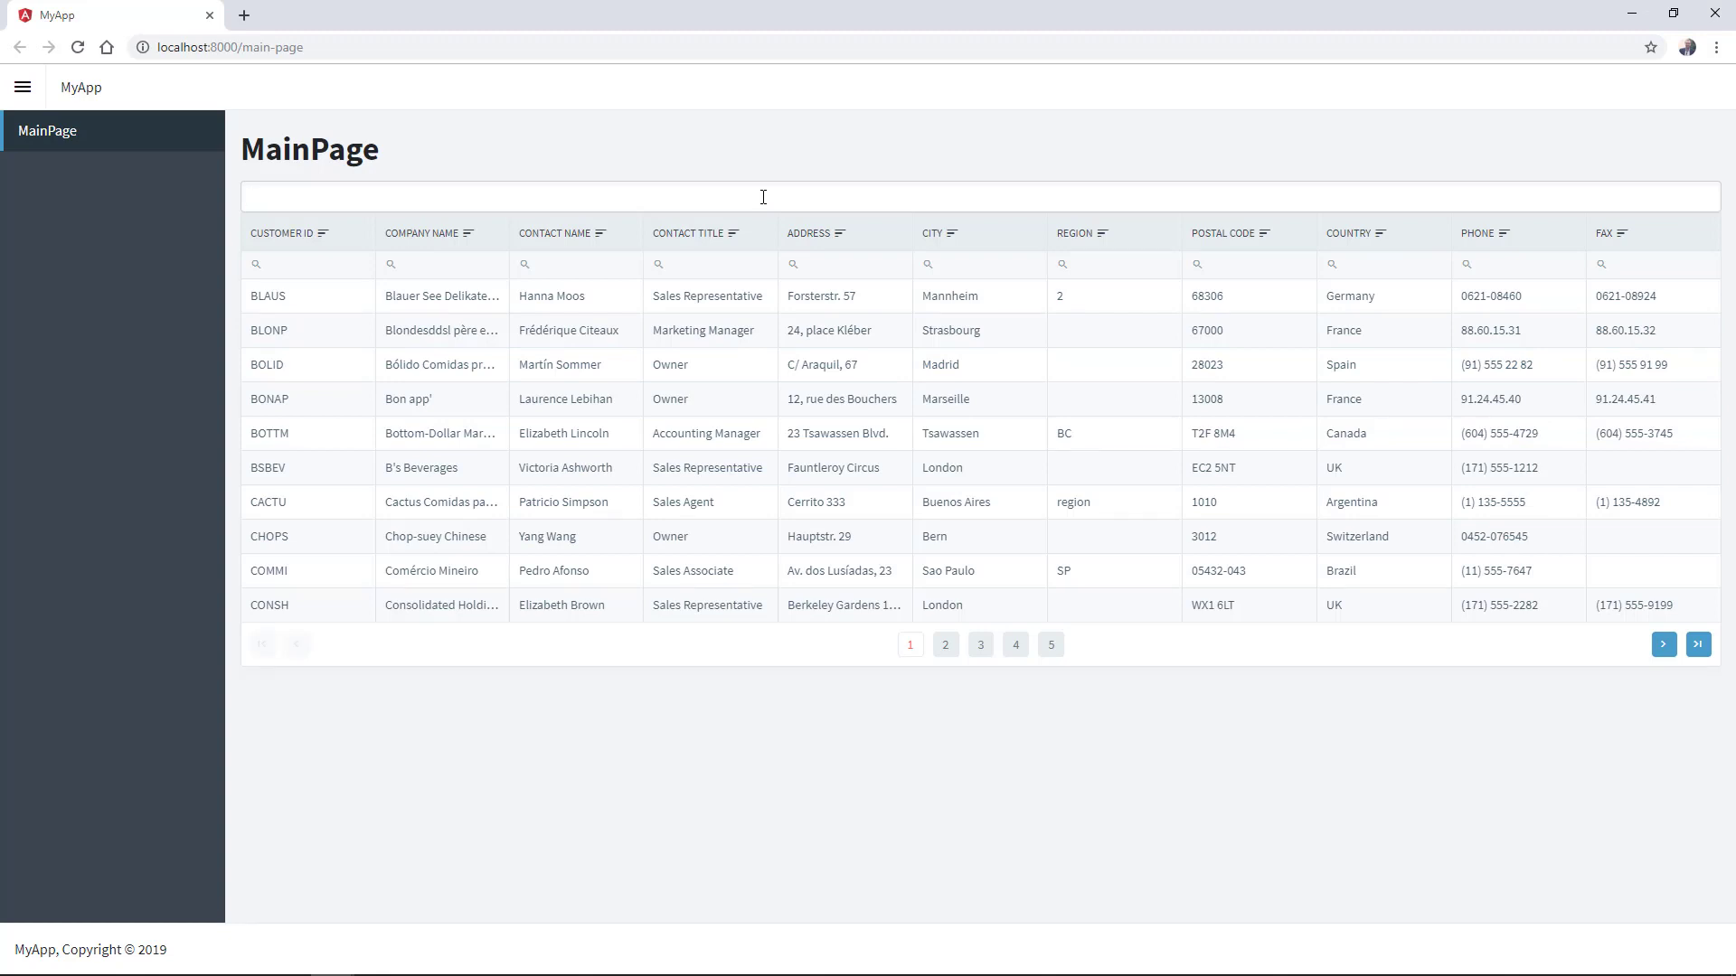
type("bl")
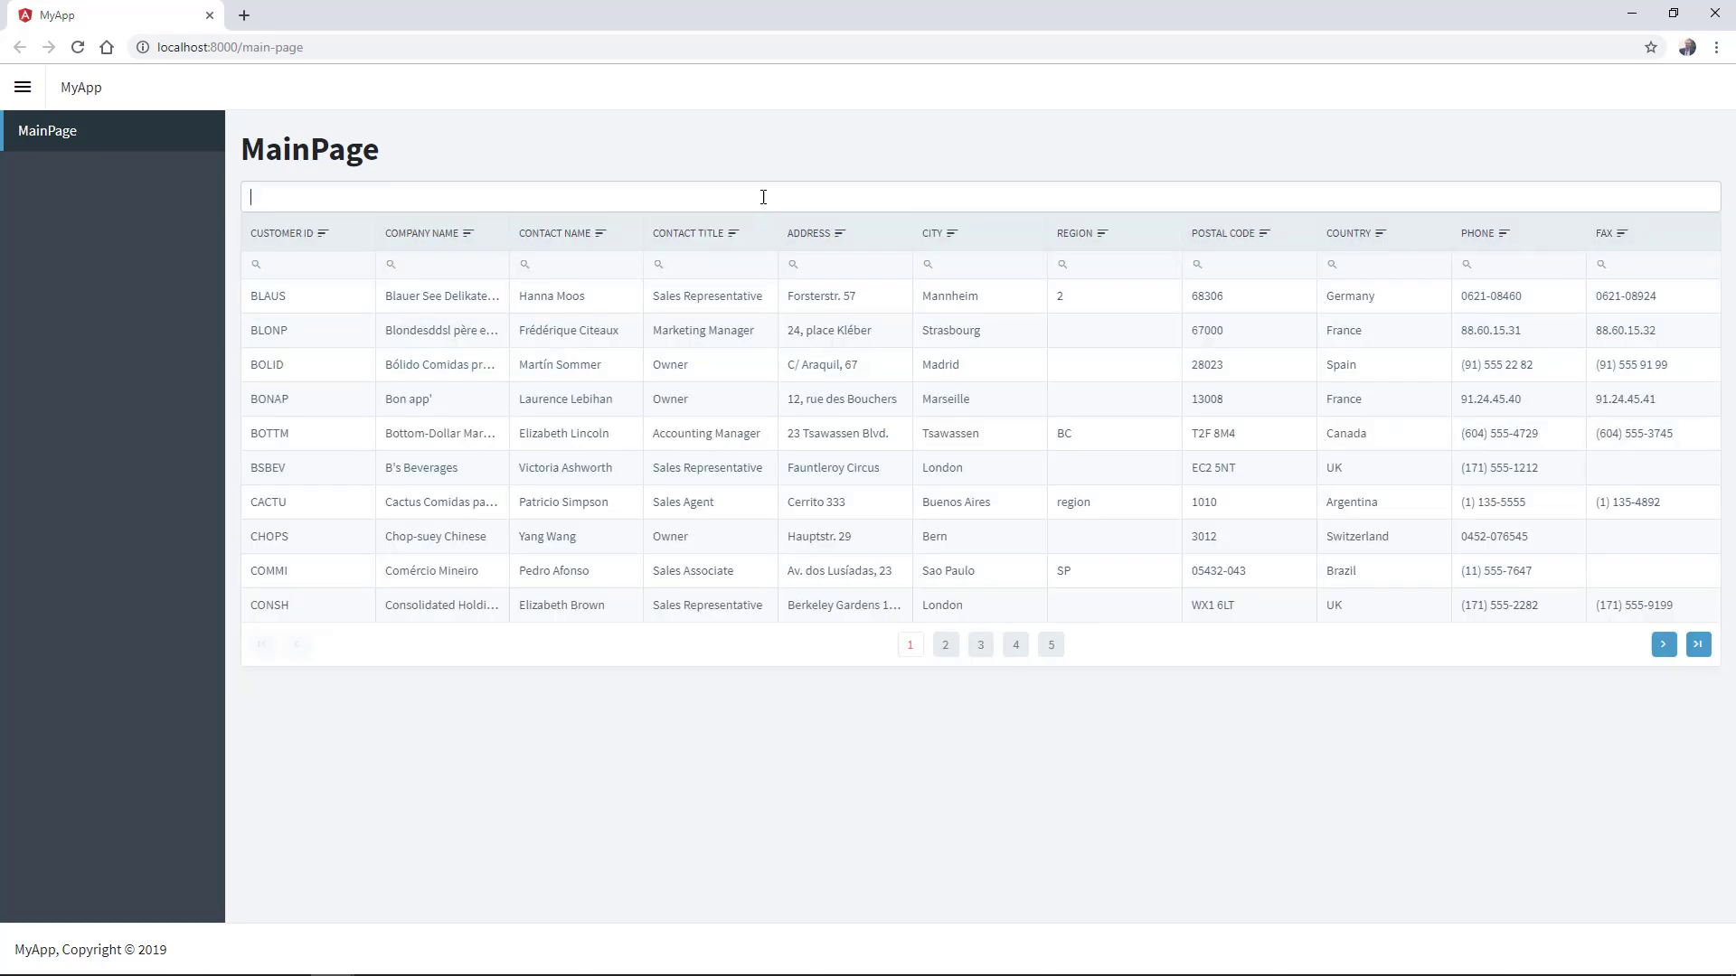
type("so")
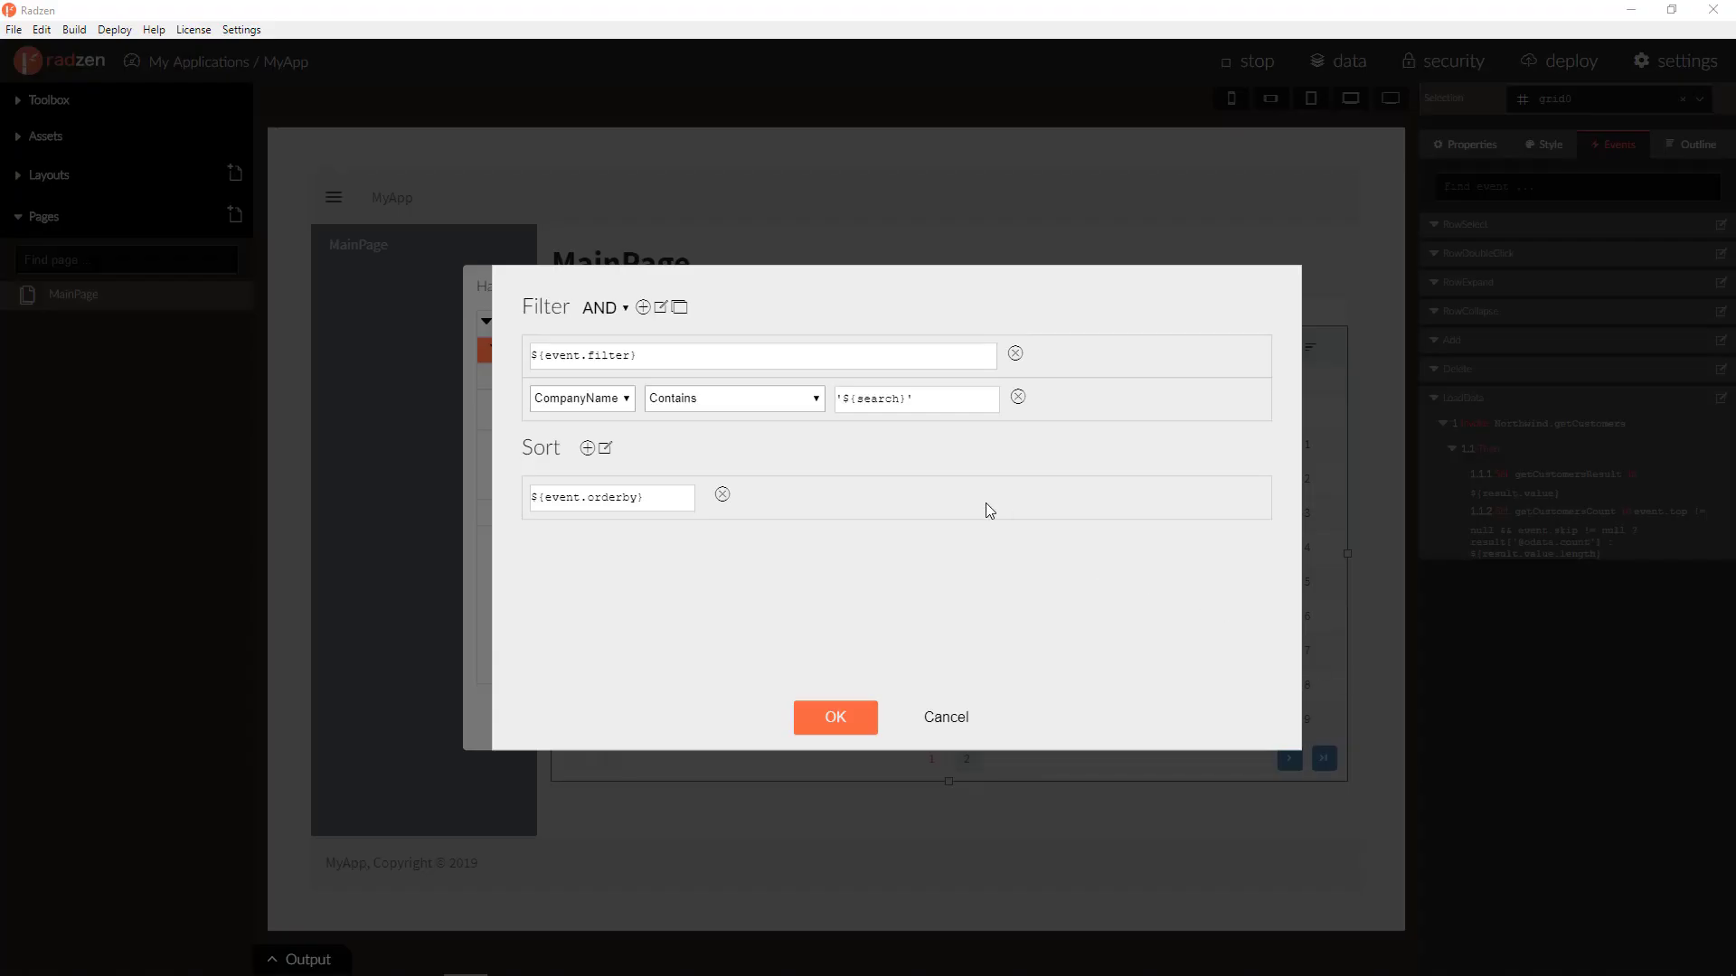
mouse_move(510, 337)
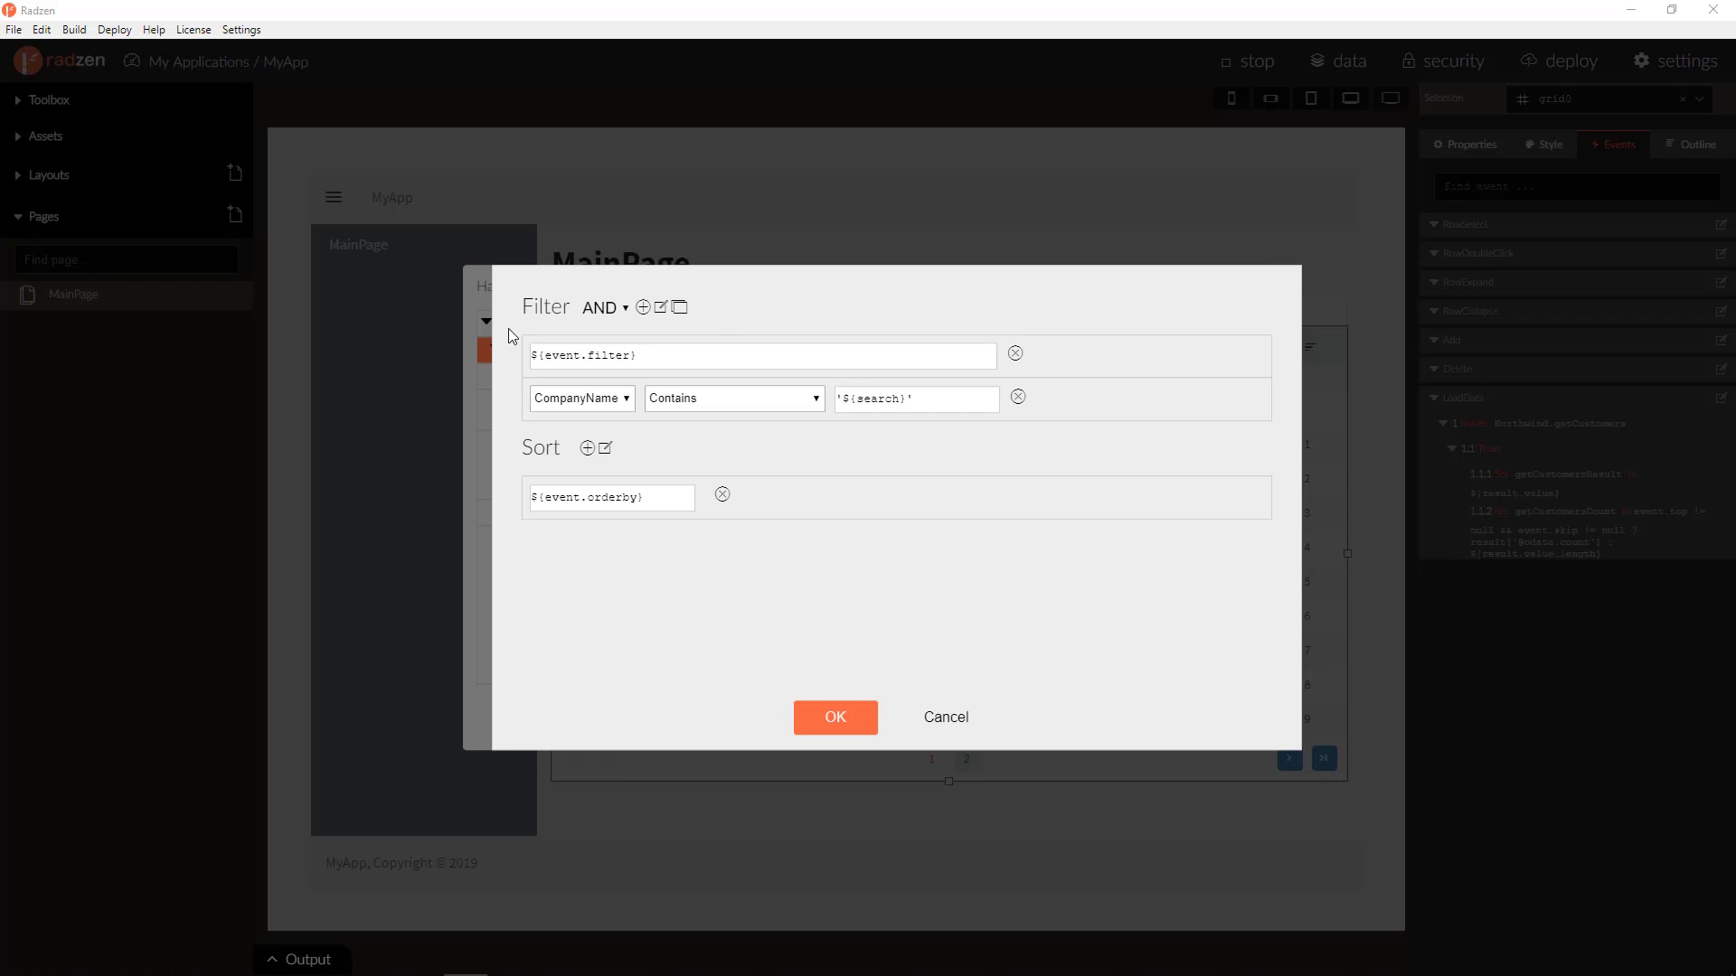
mouse_move(680, 338)
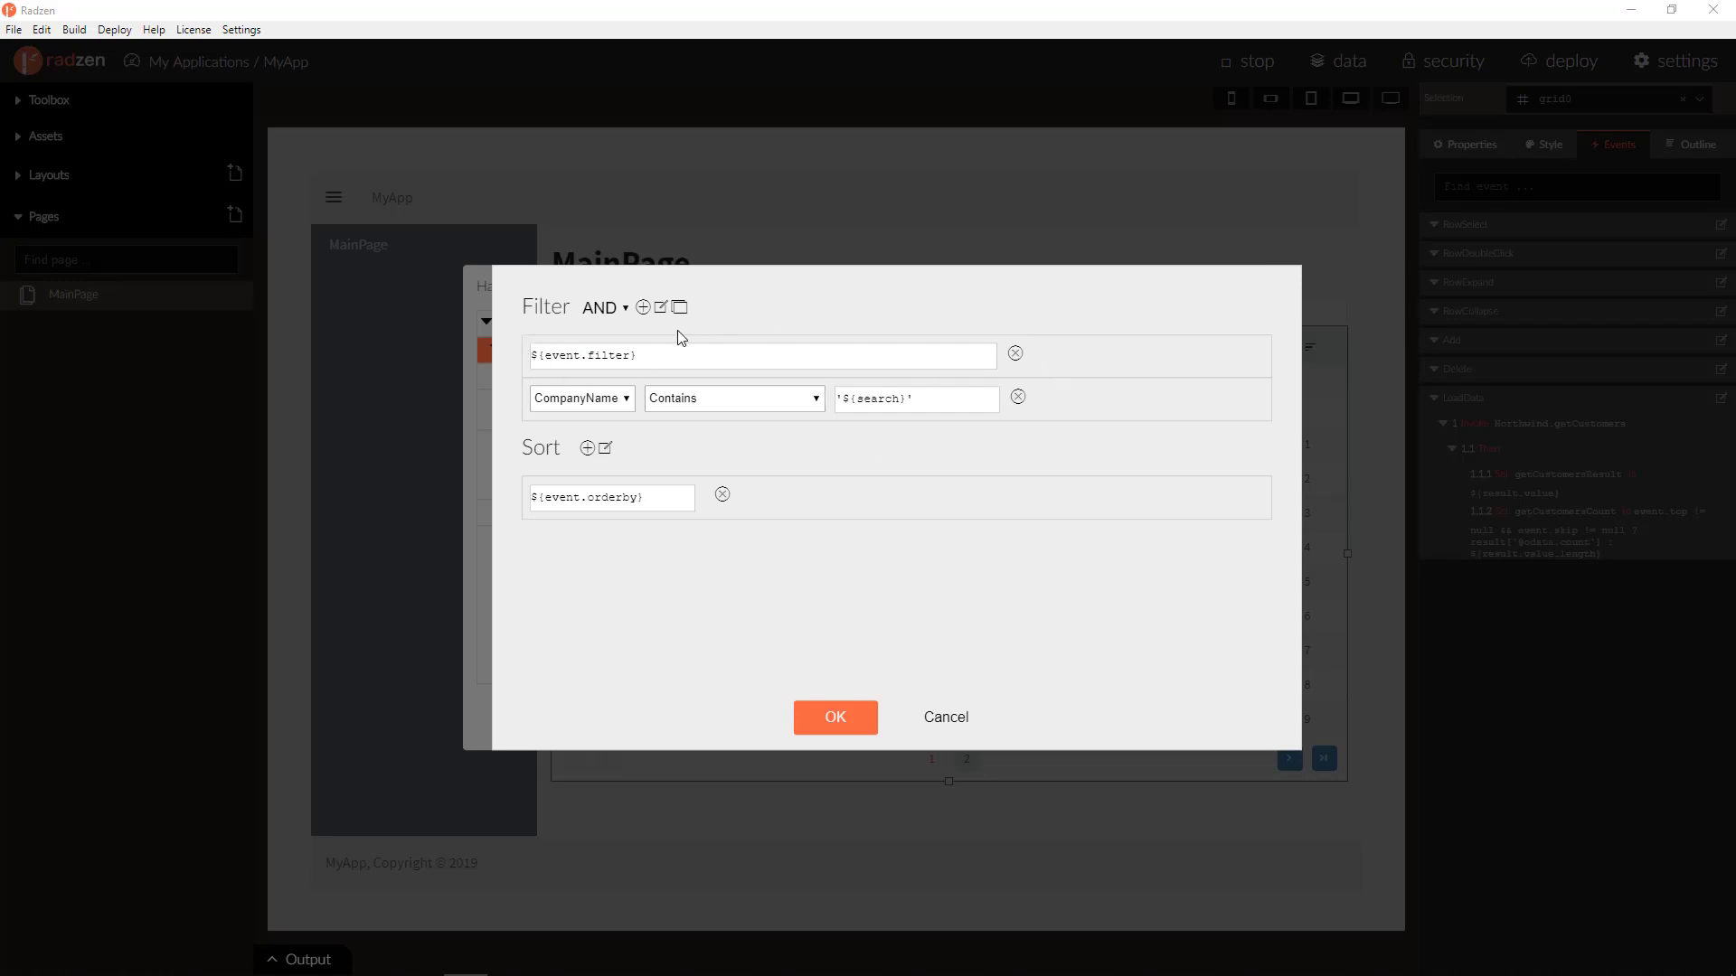
mouse_move(866, 400)
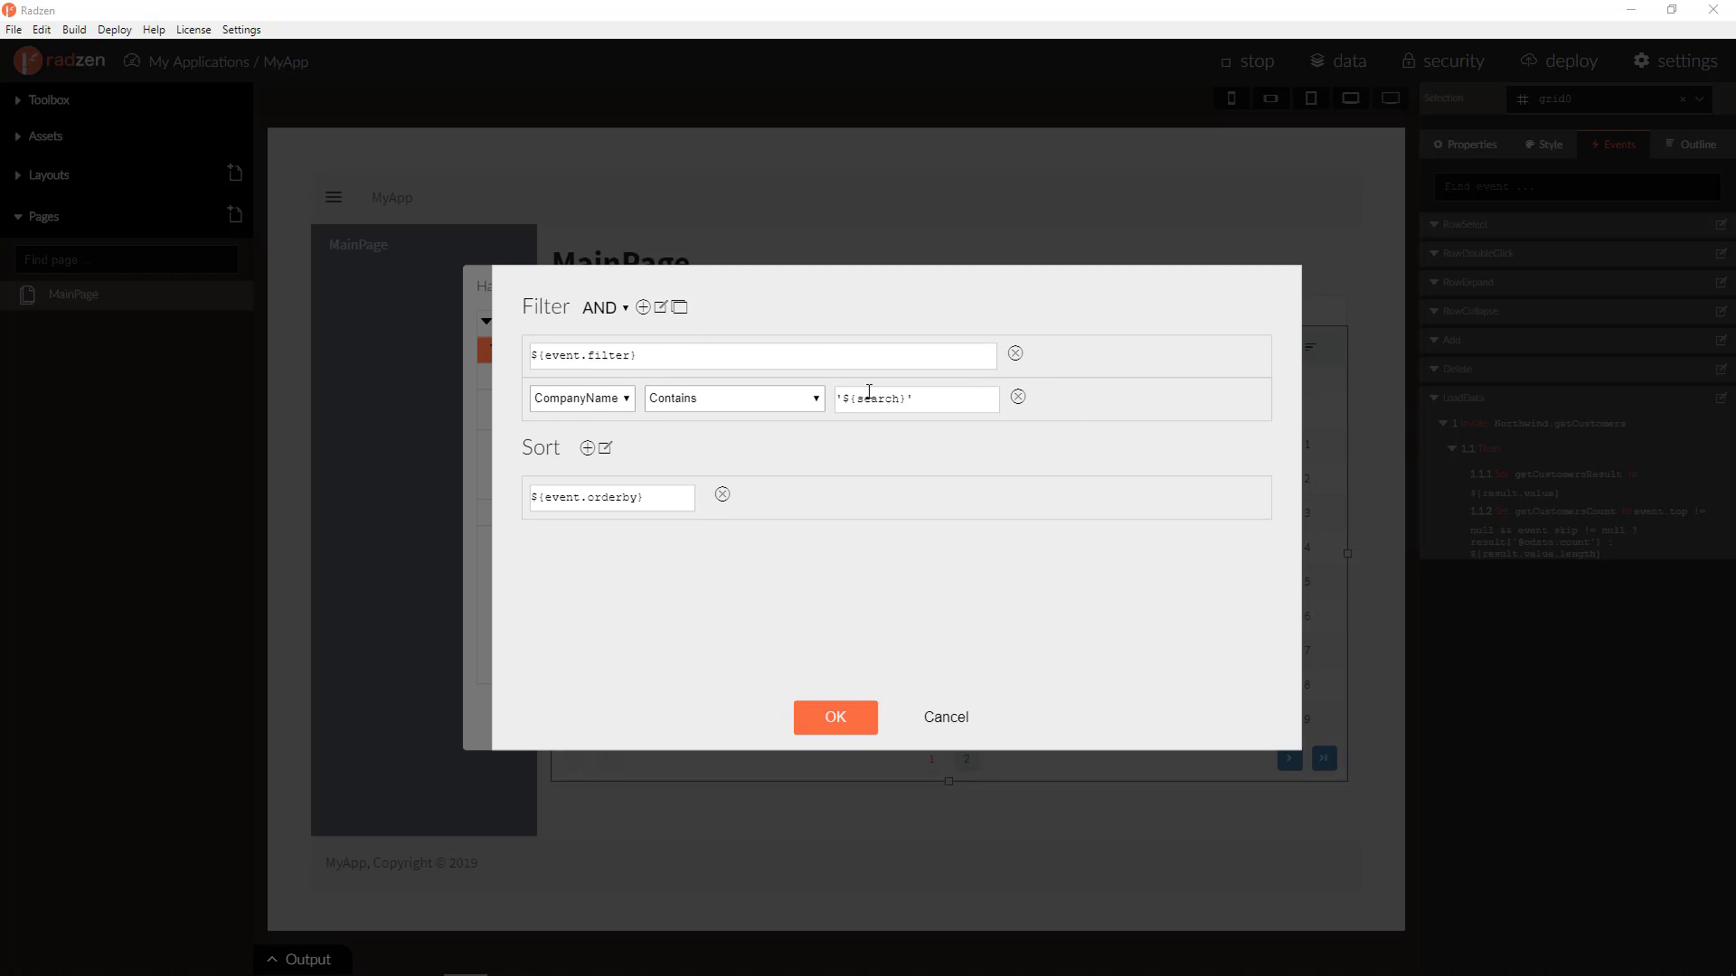
mouse_move(1058, 427)
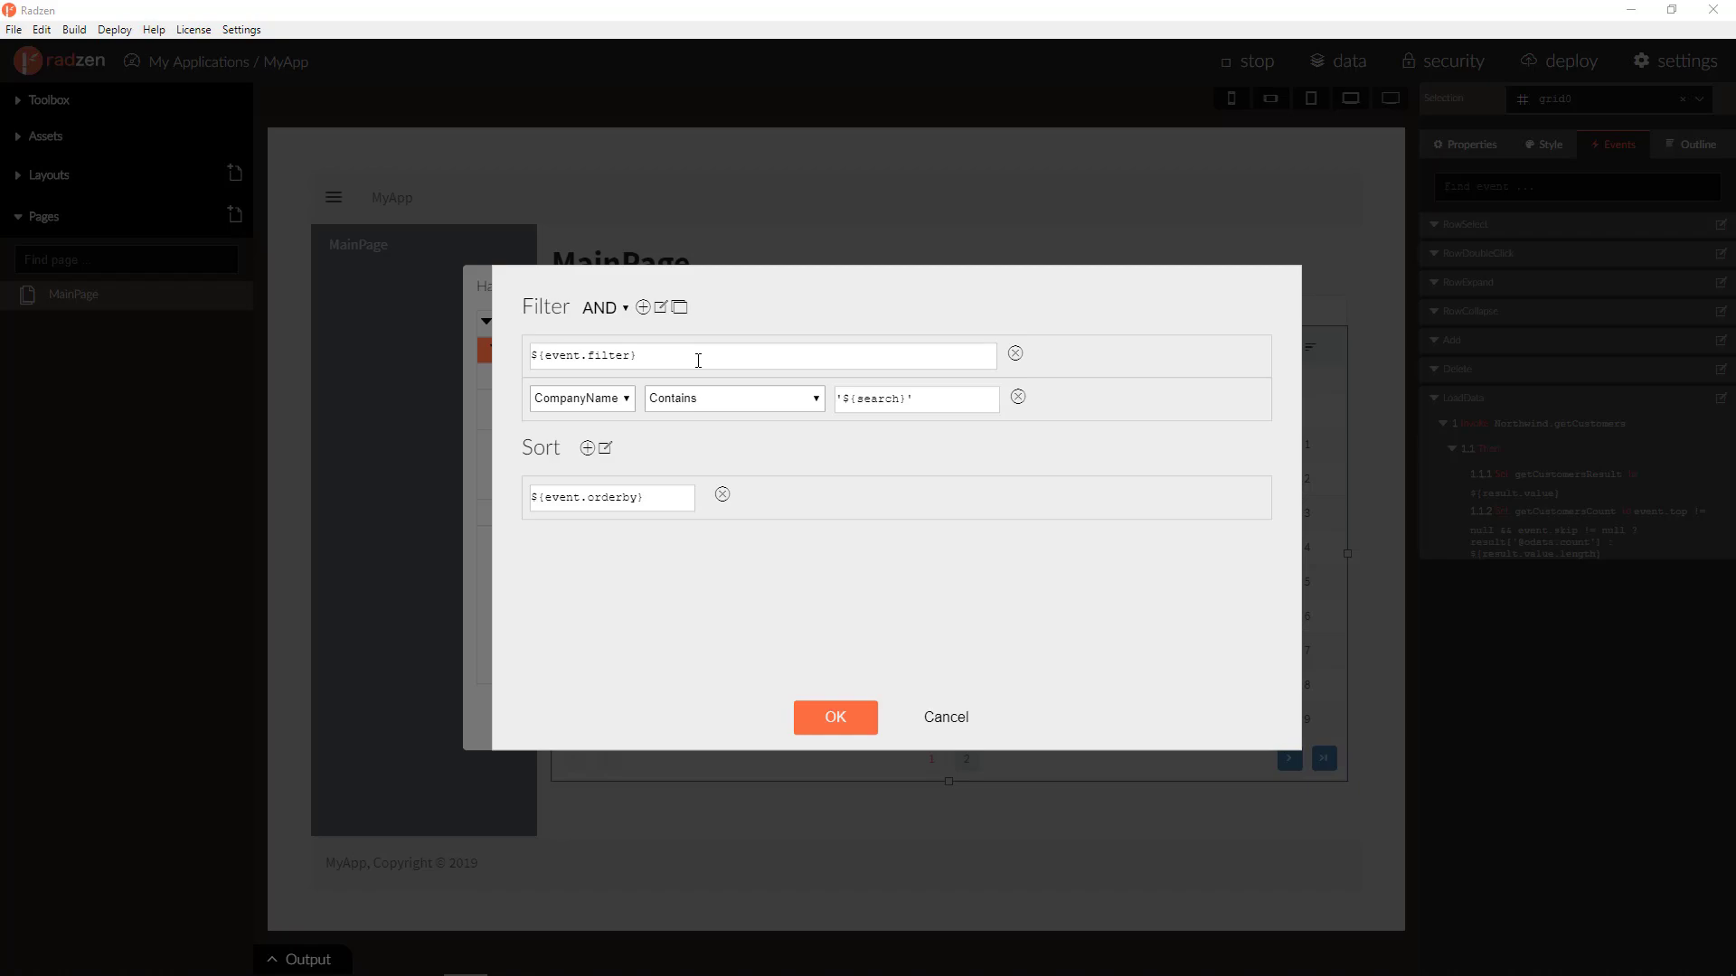
Filter Customer ID by 'B' and combine it with 's' then 'i' in the search box.
left_click(836, 716)
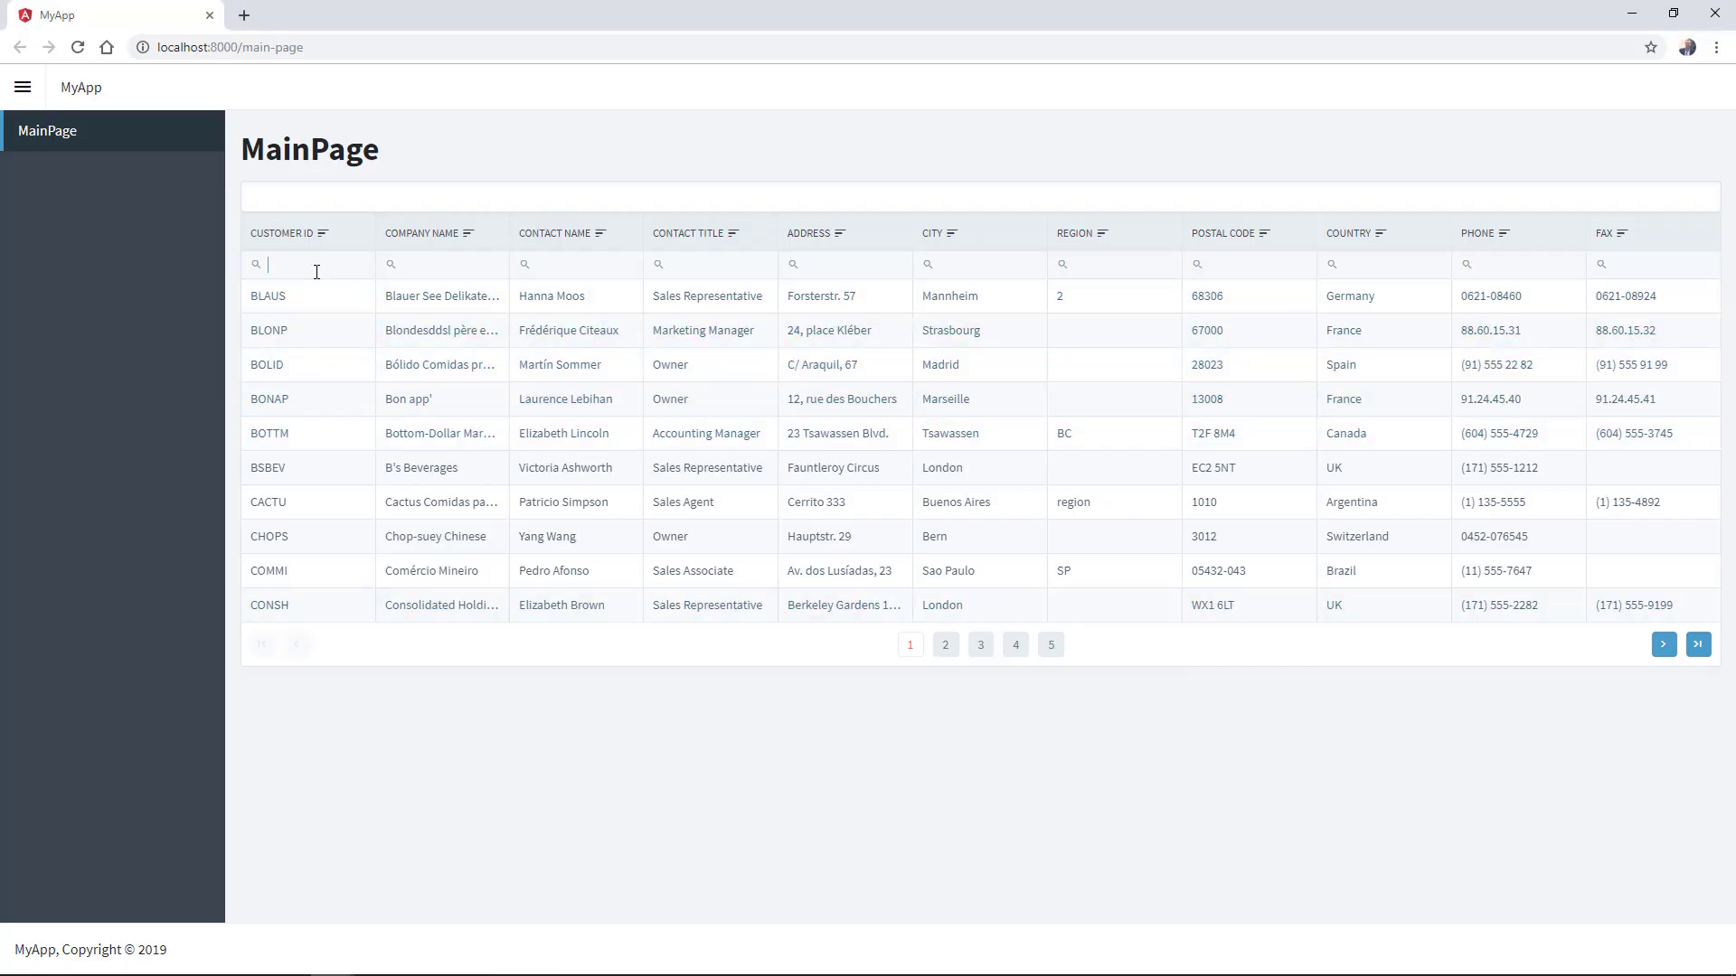
type("B")
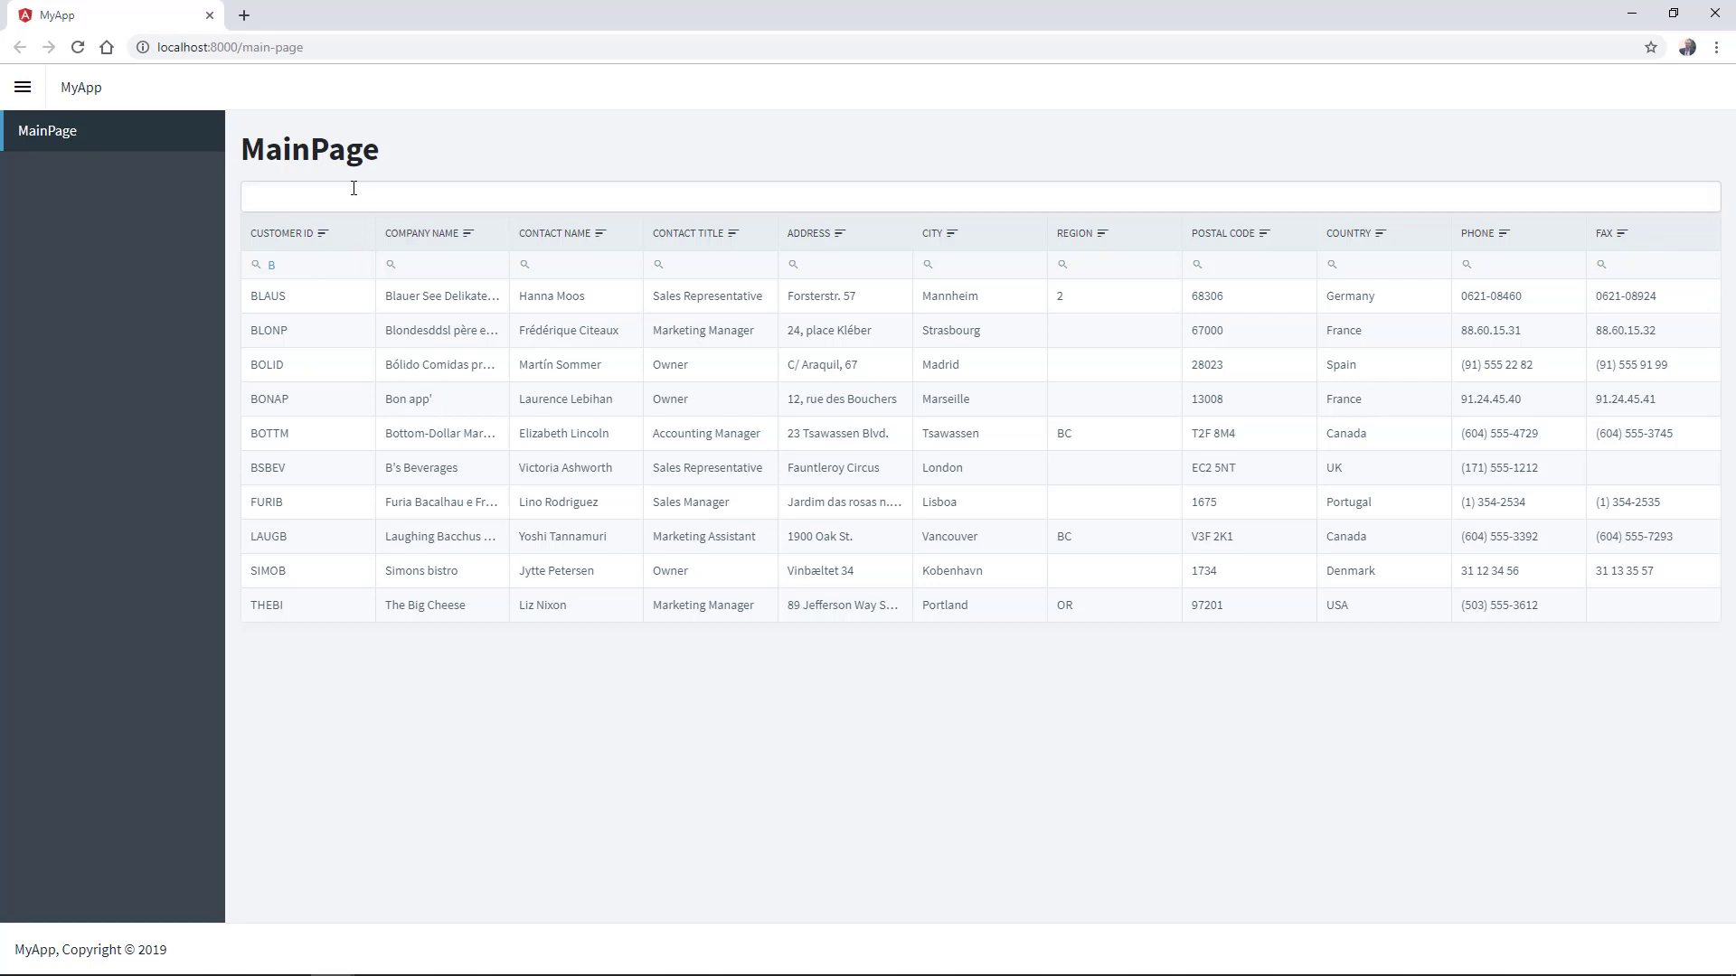
type("s")
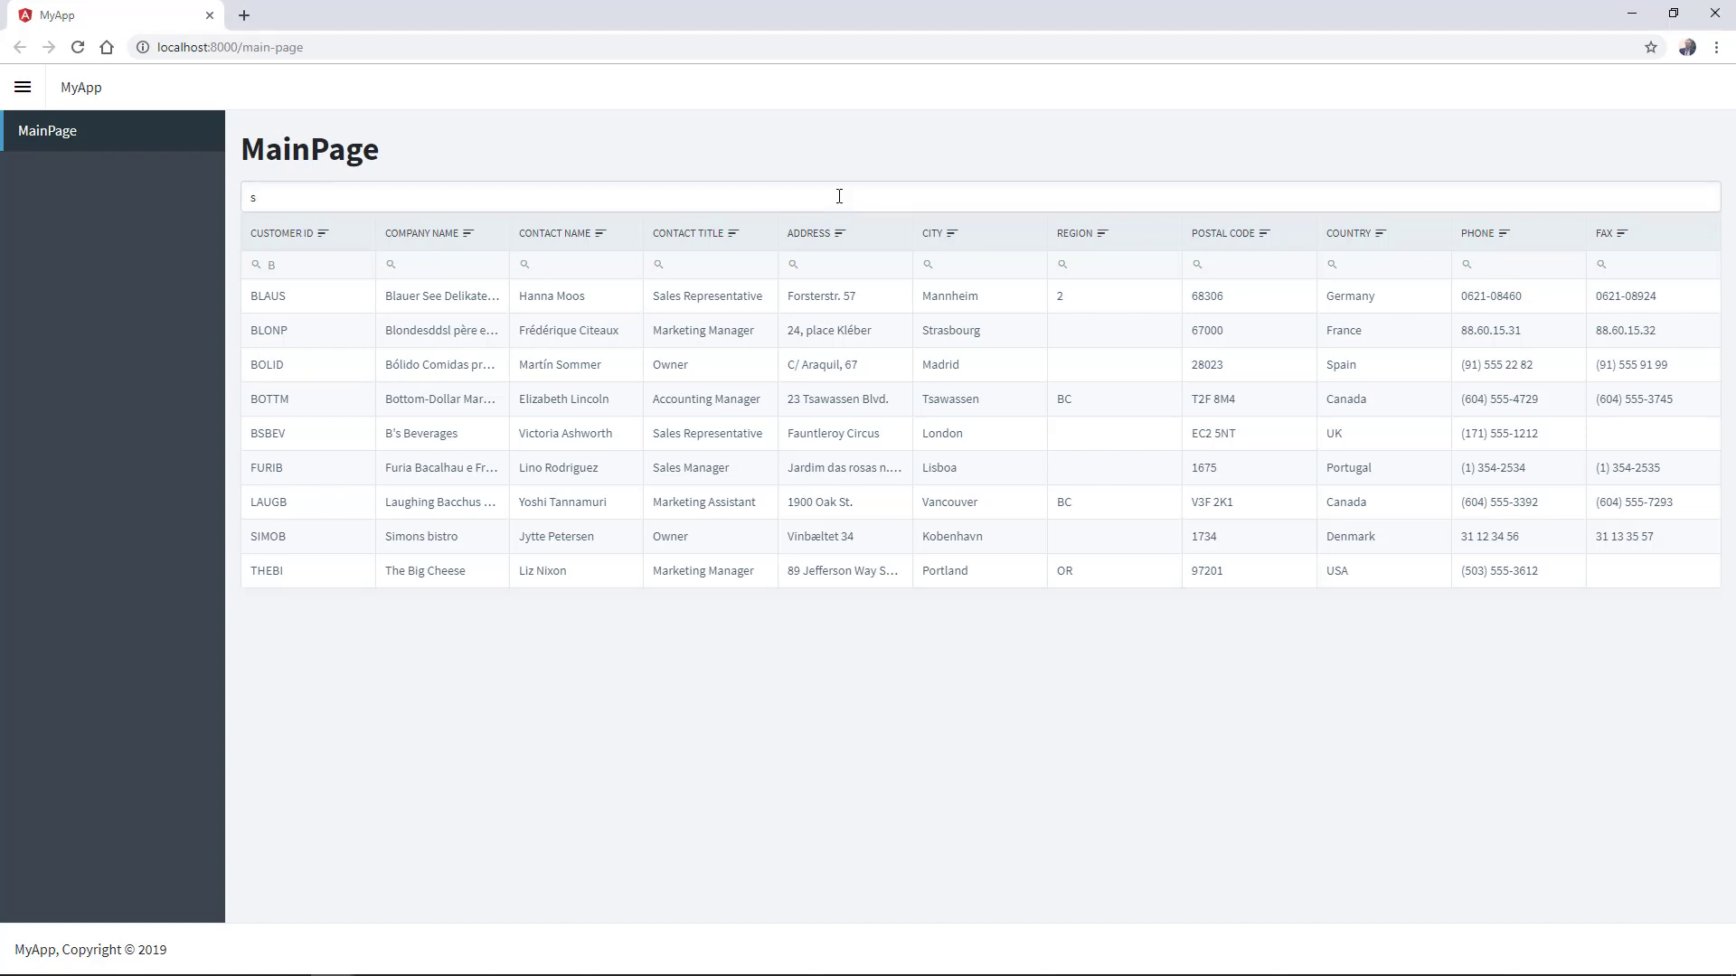
type("i")
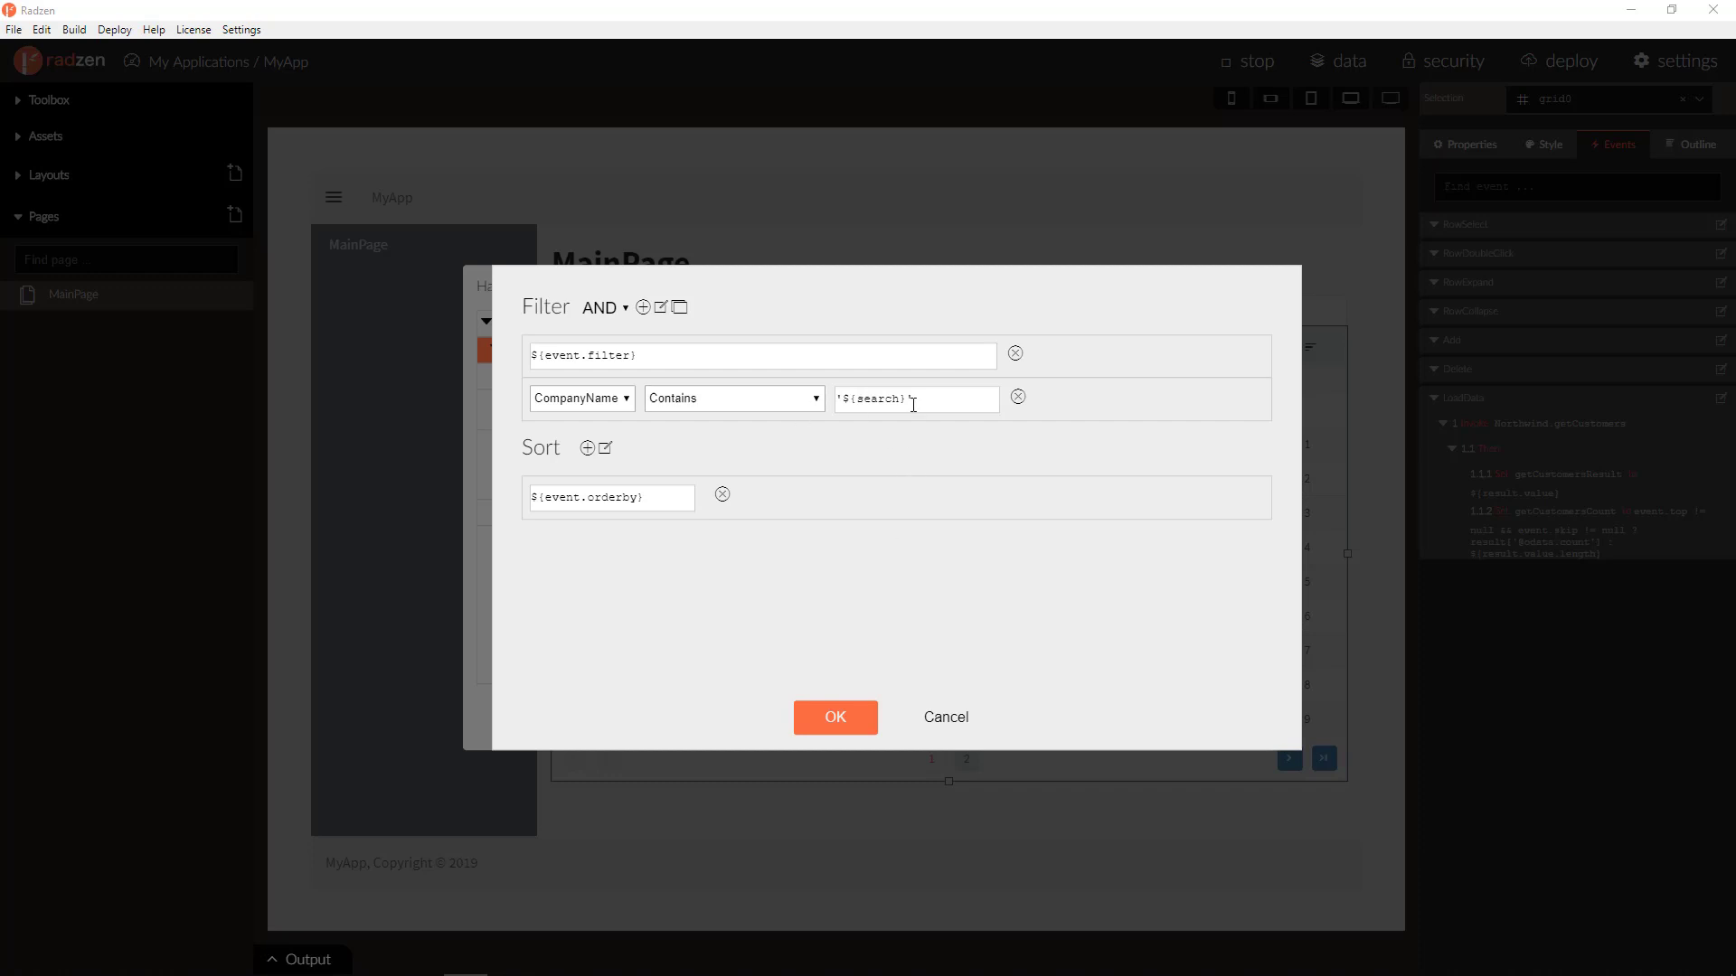
Replace the single condition with a filter group holding CompanyName Contains.
left_click(678, 307)
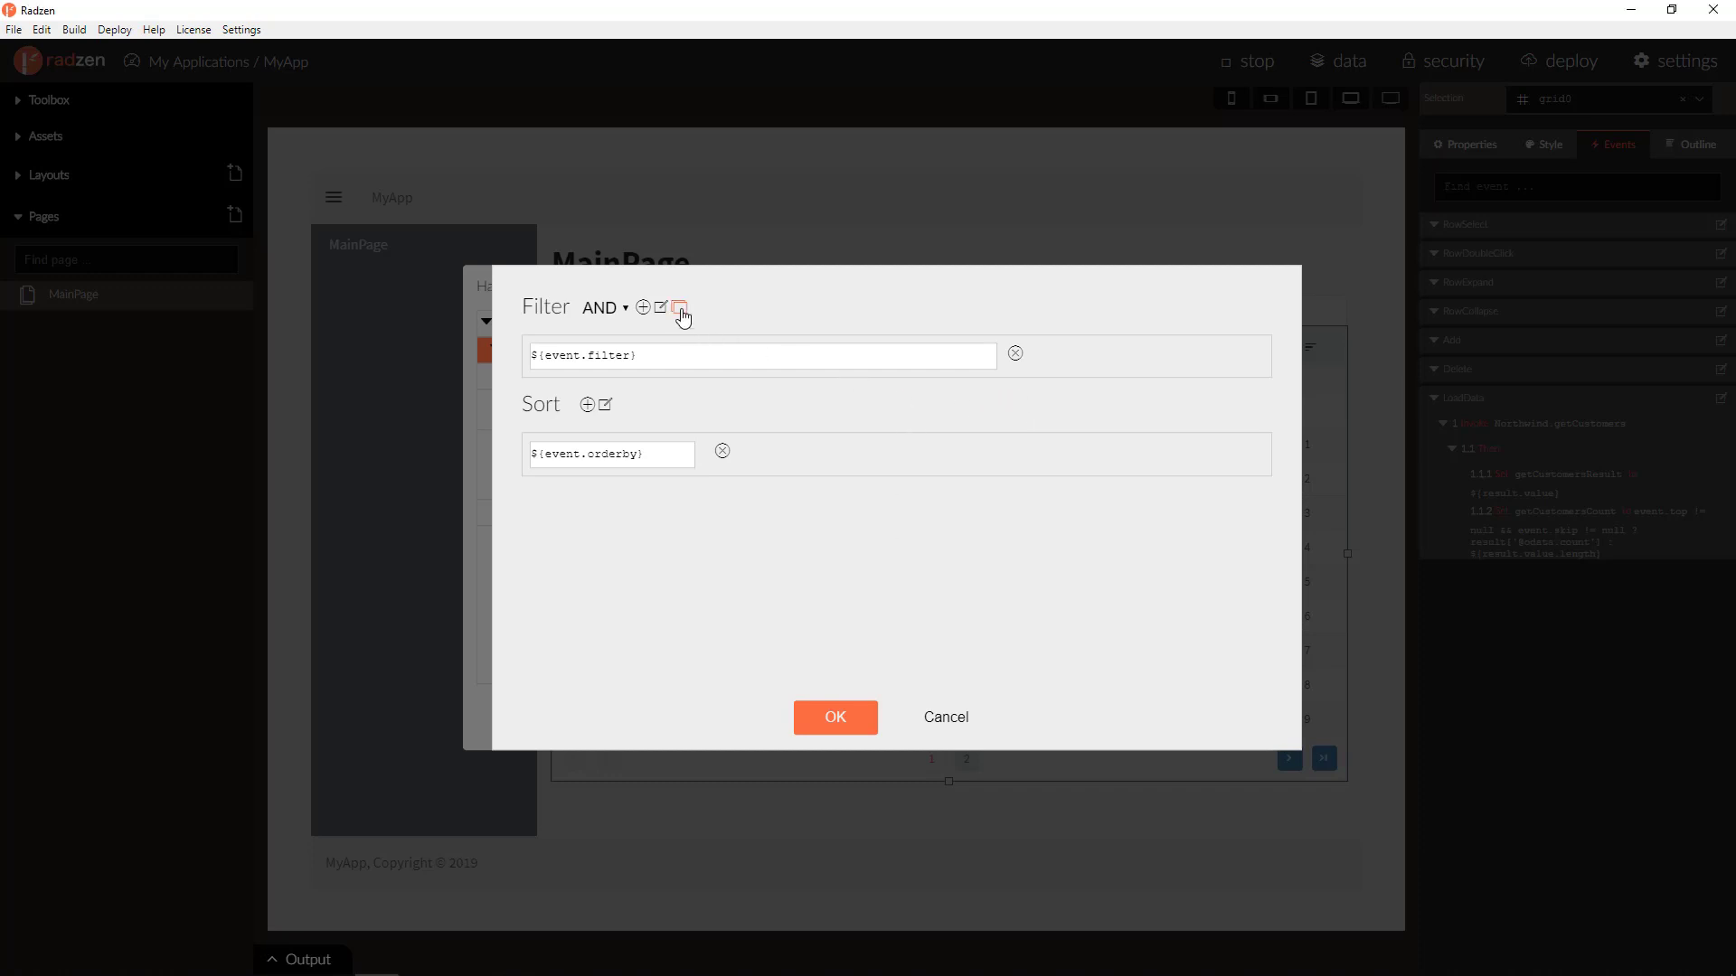
left_click(680, 307)
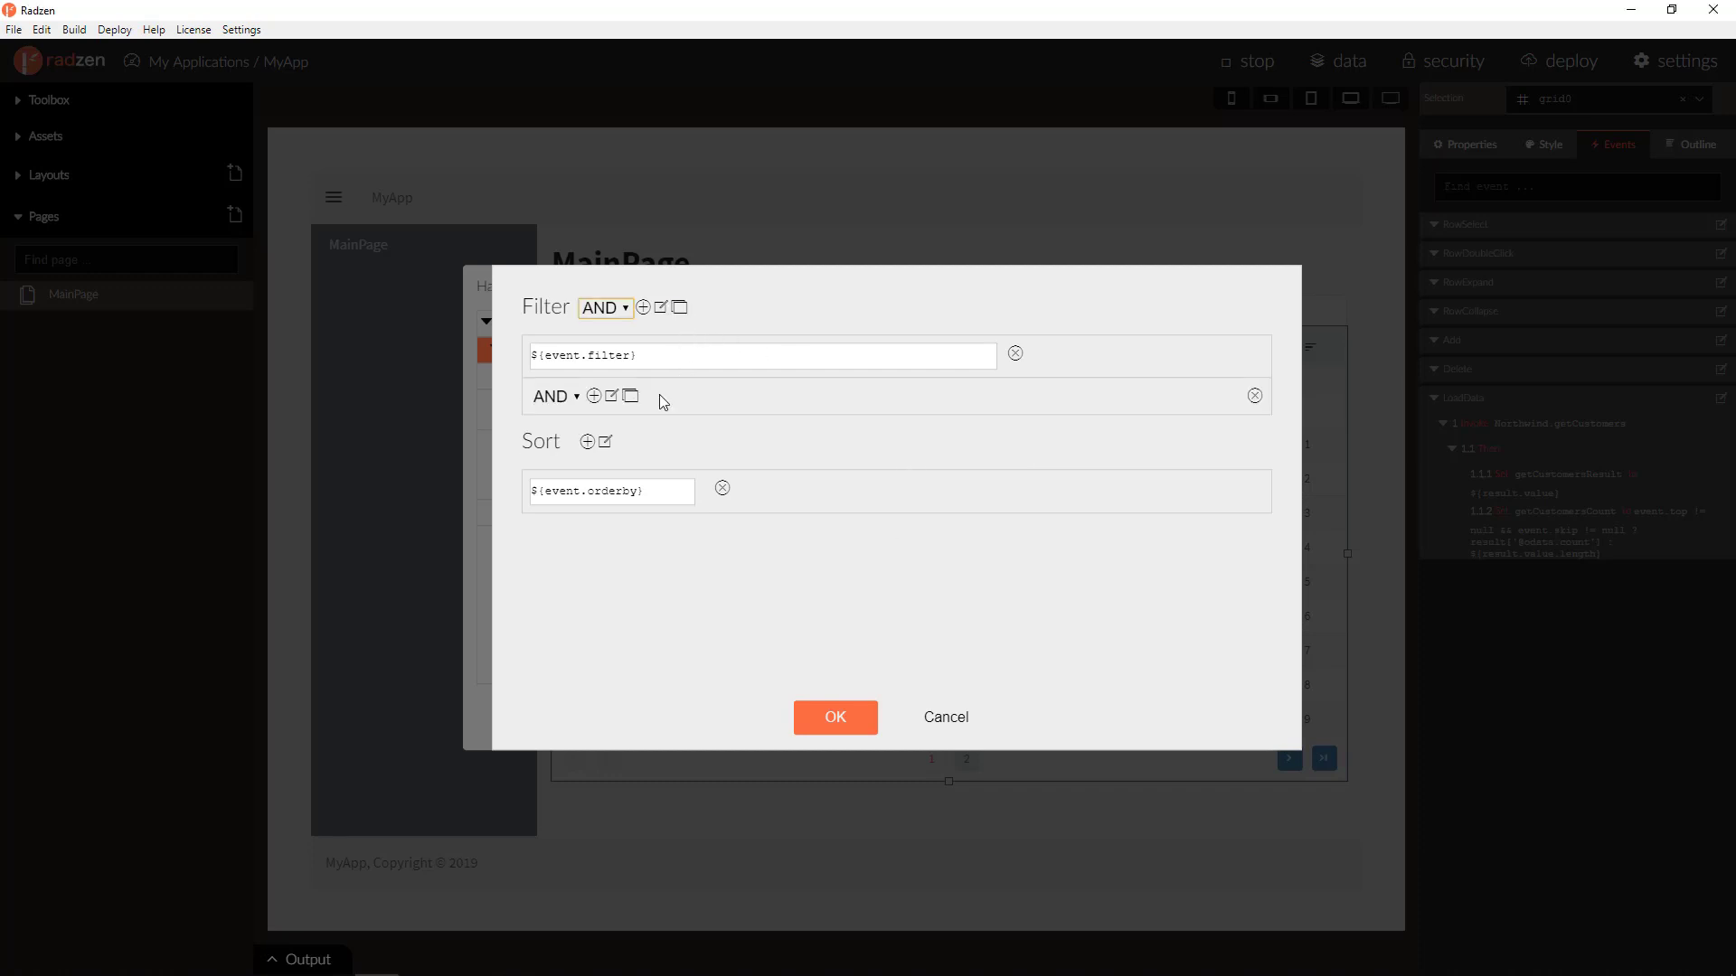
left_click(593, 396)
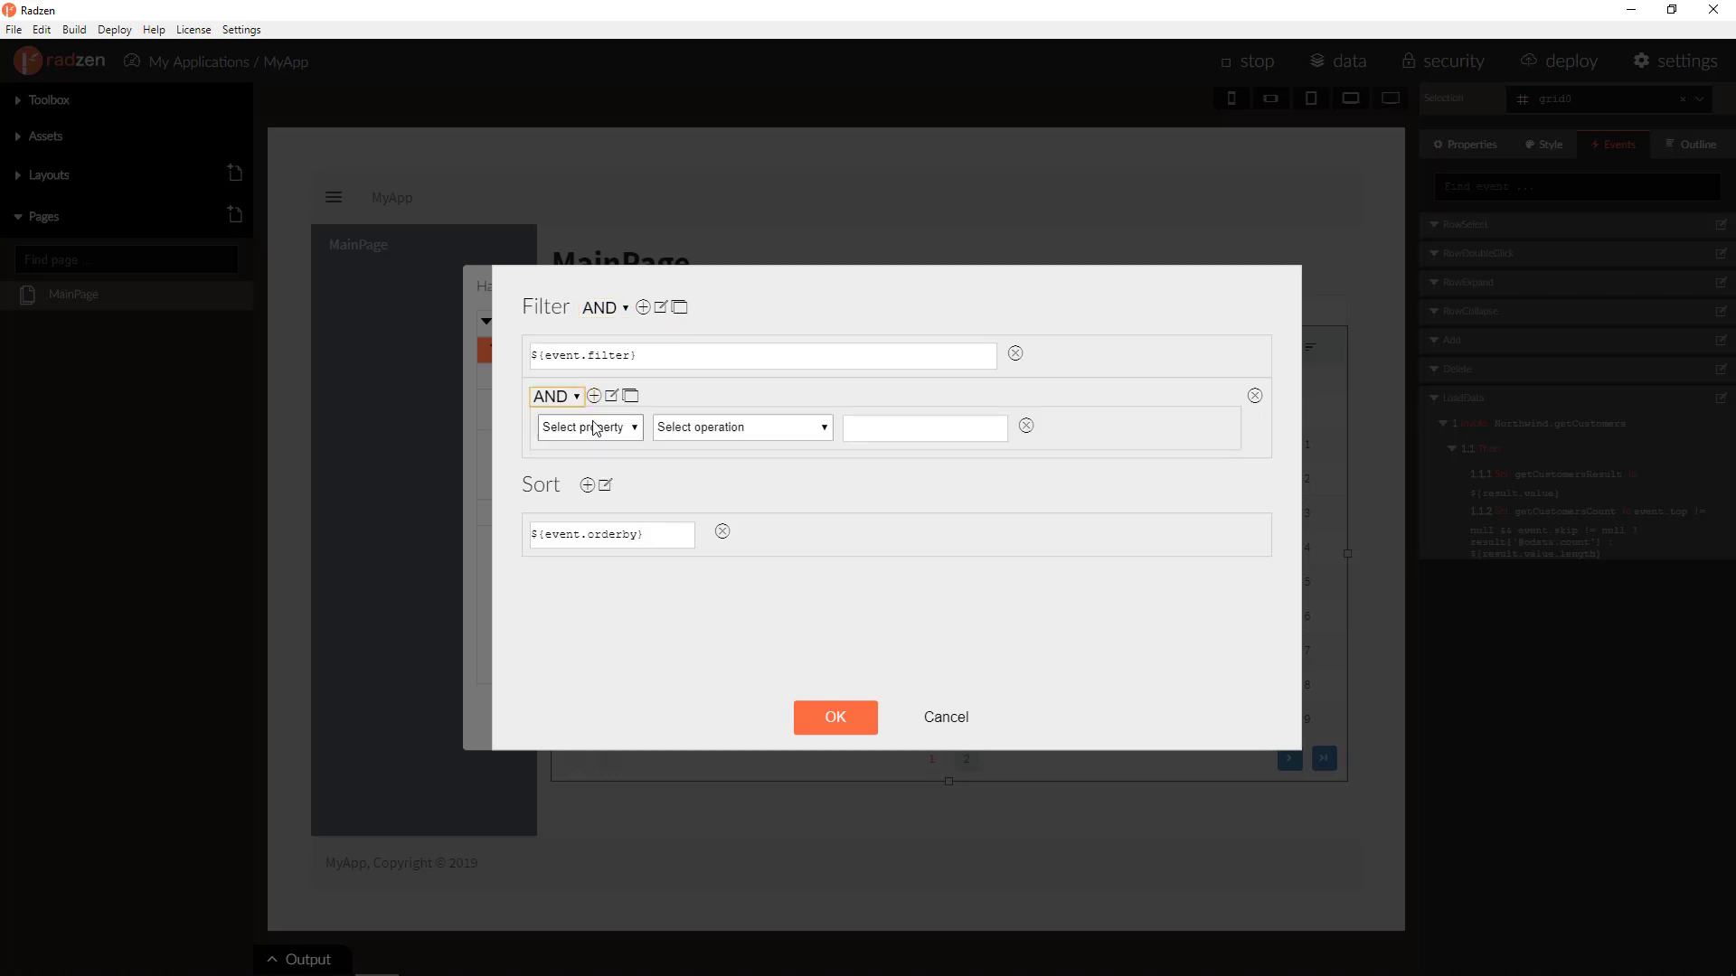
left_click(589, 427)
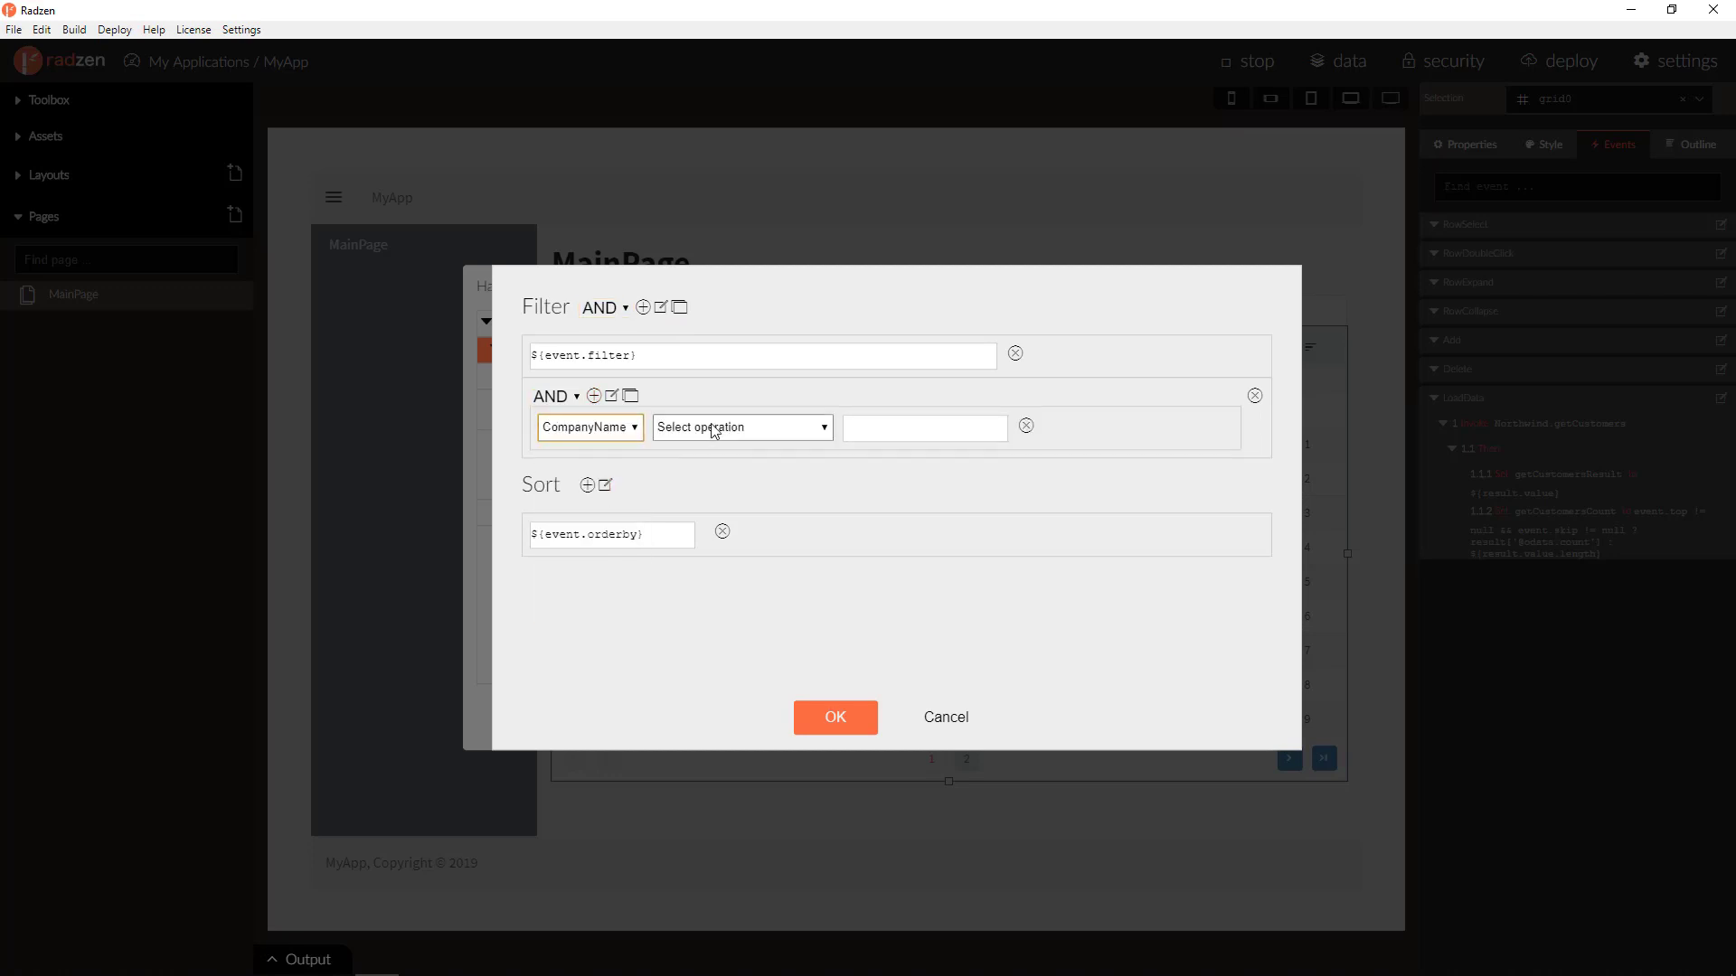
left_click(740, 427)
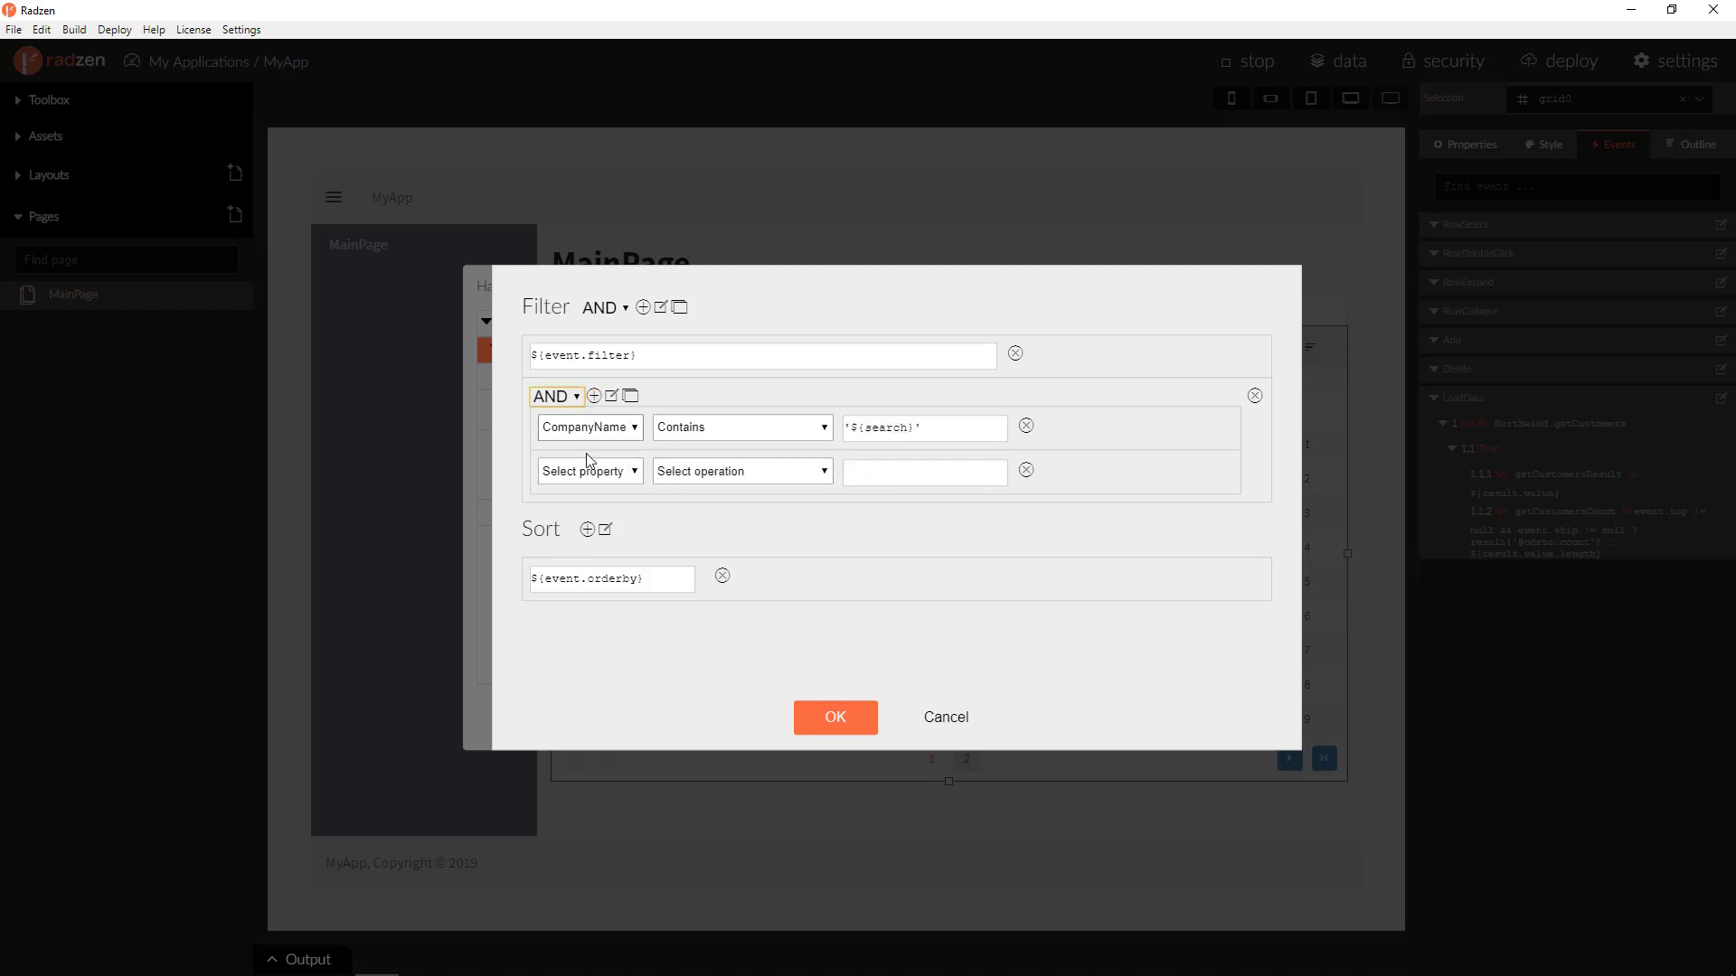
Add ContactName Contains '${search}', set the group to OR and confirm the query.
left_click(588, 470)
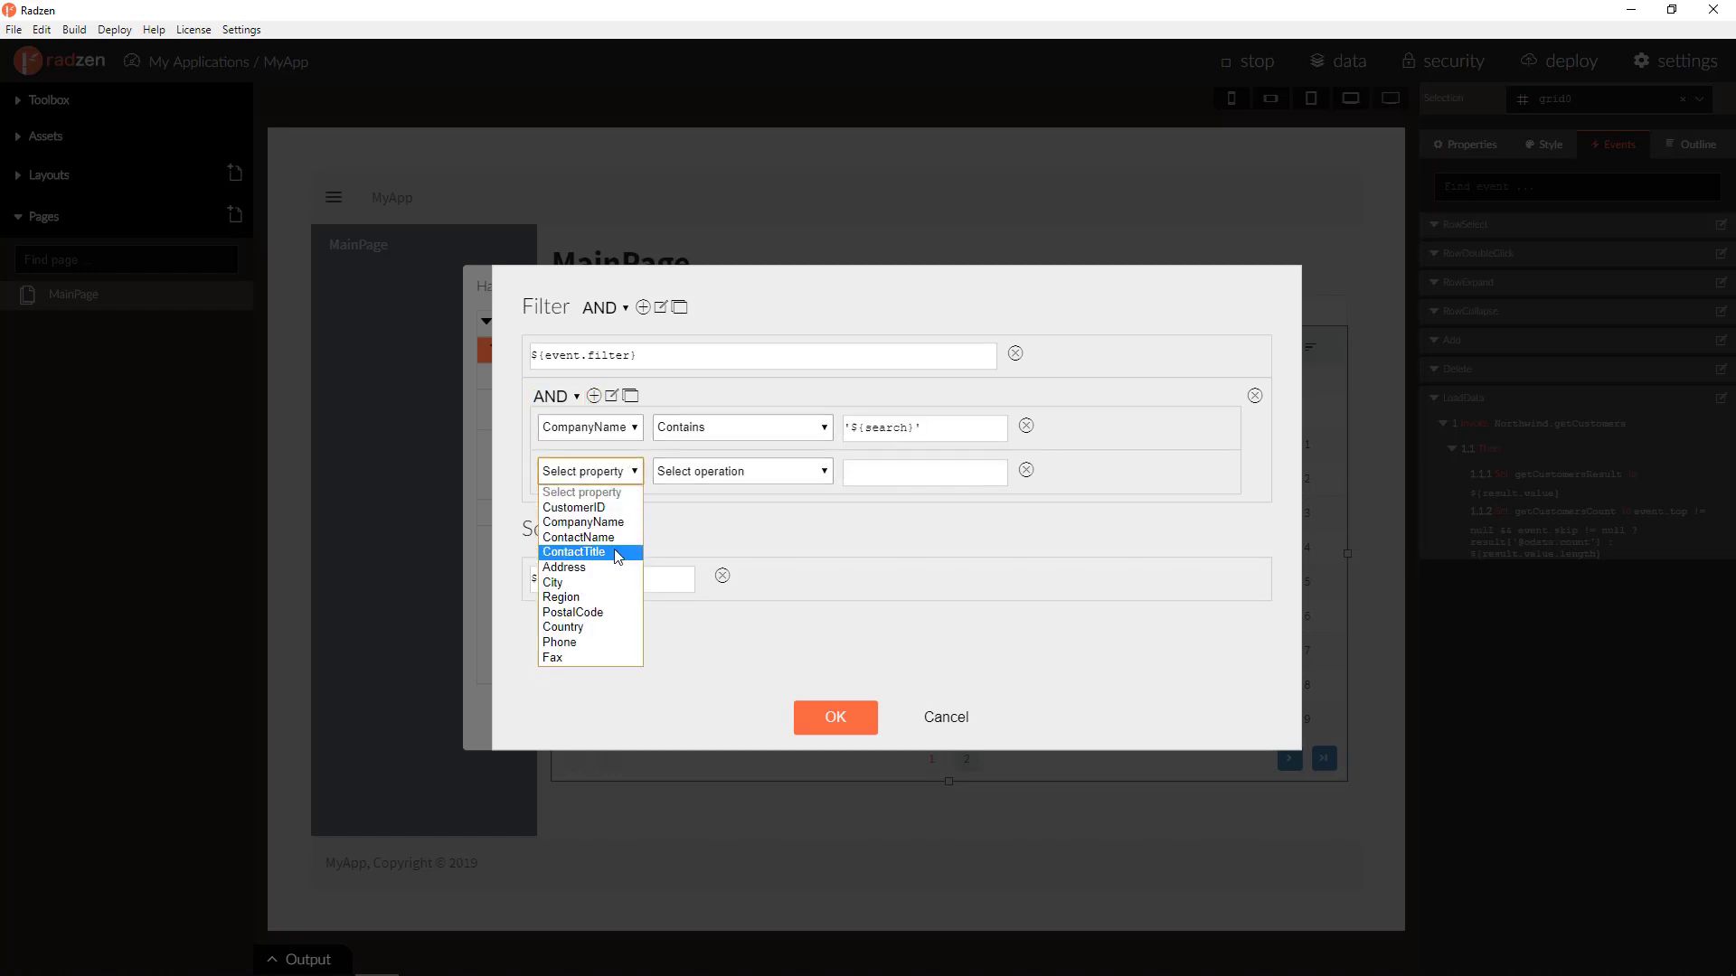
left_click(584, 537)
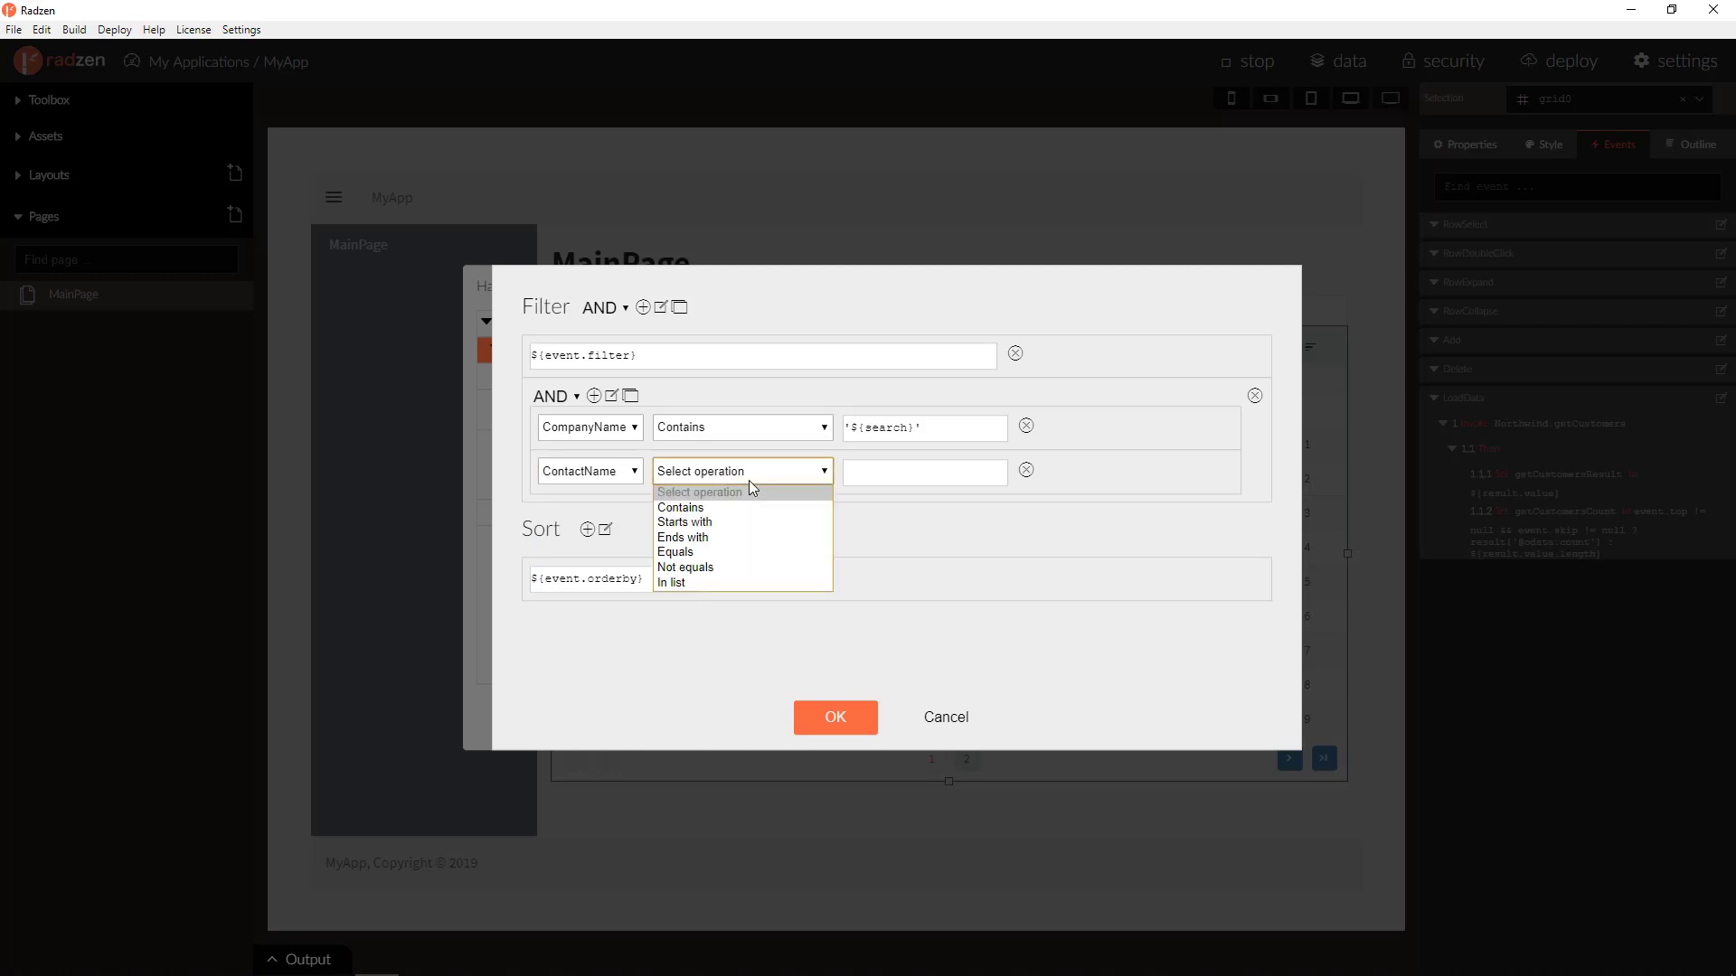
left_click(680, 507)
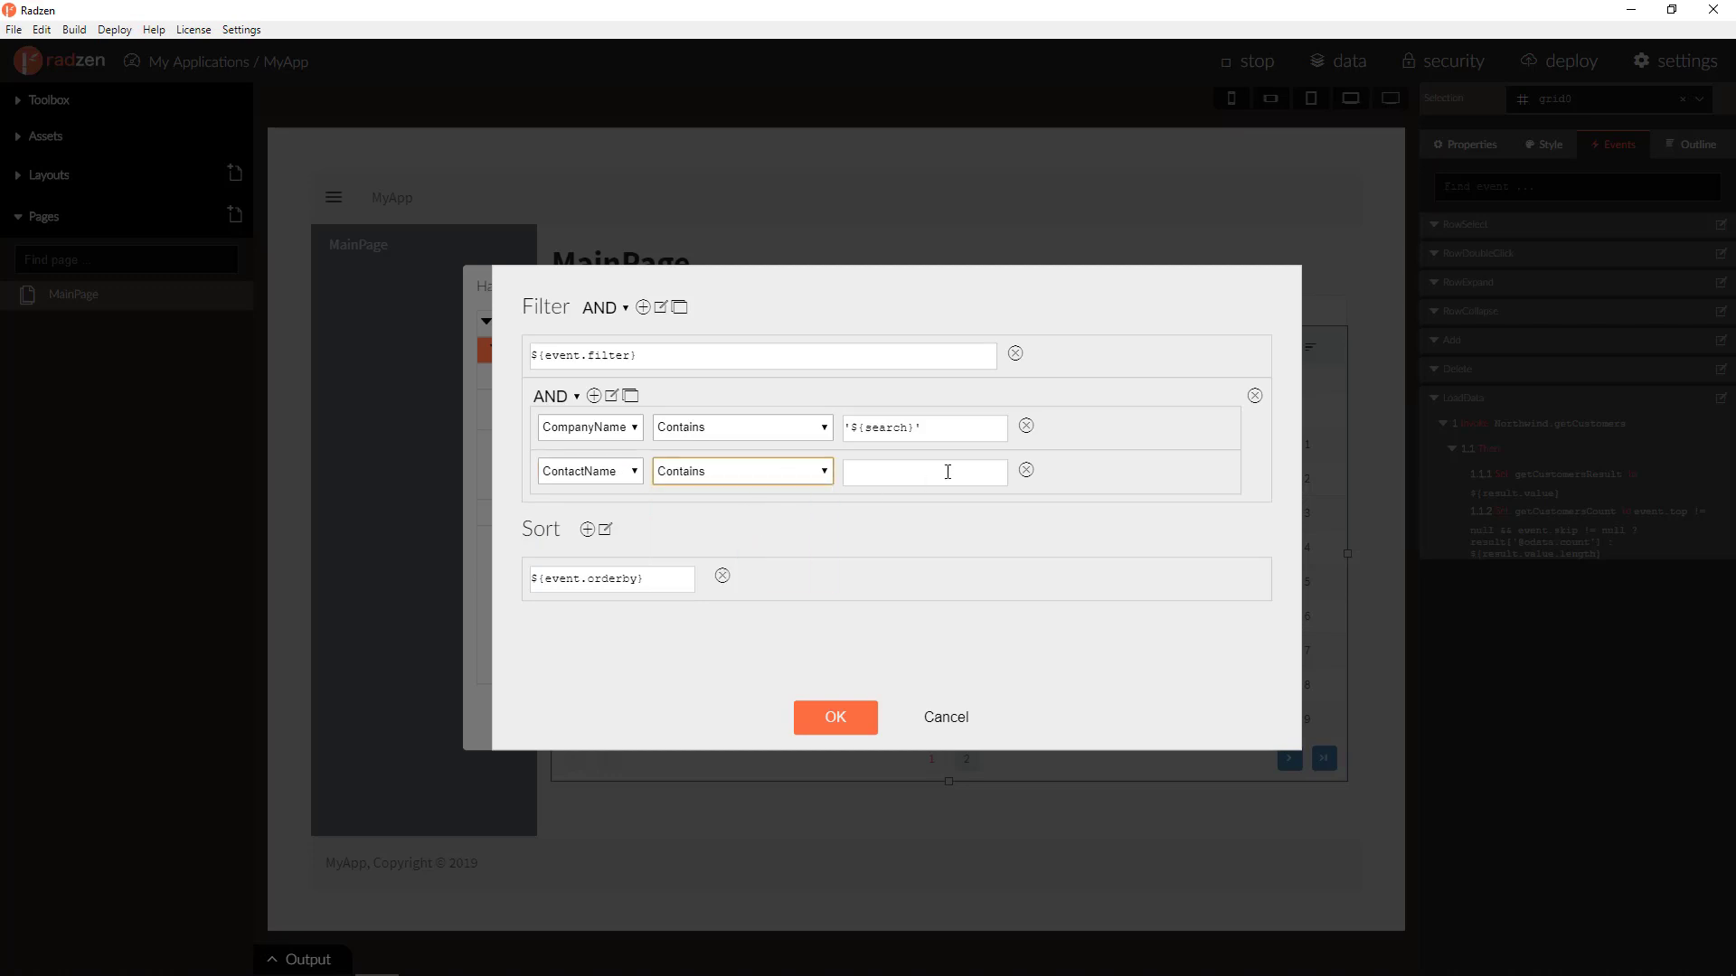
type("'${search}'")
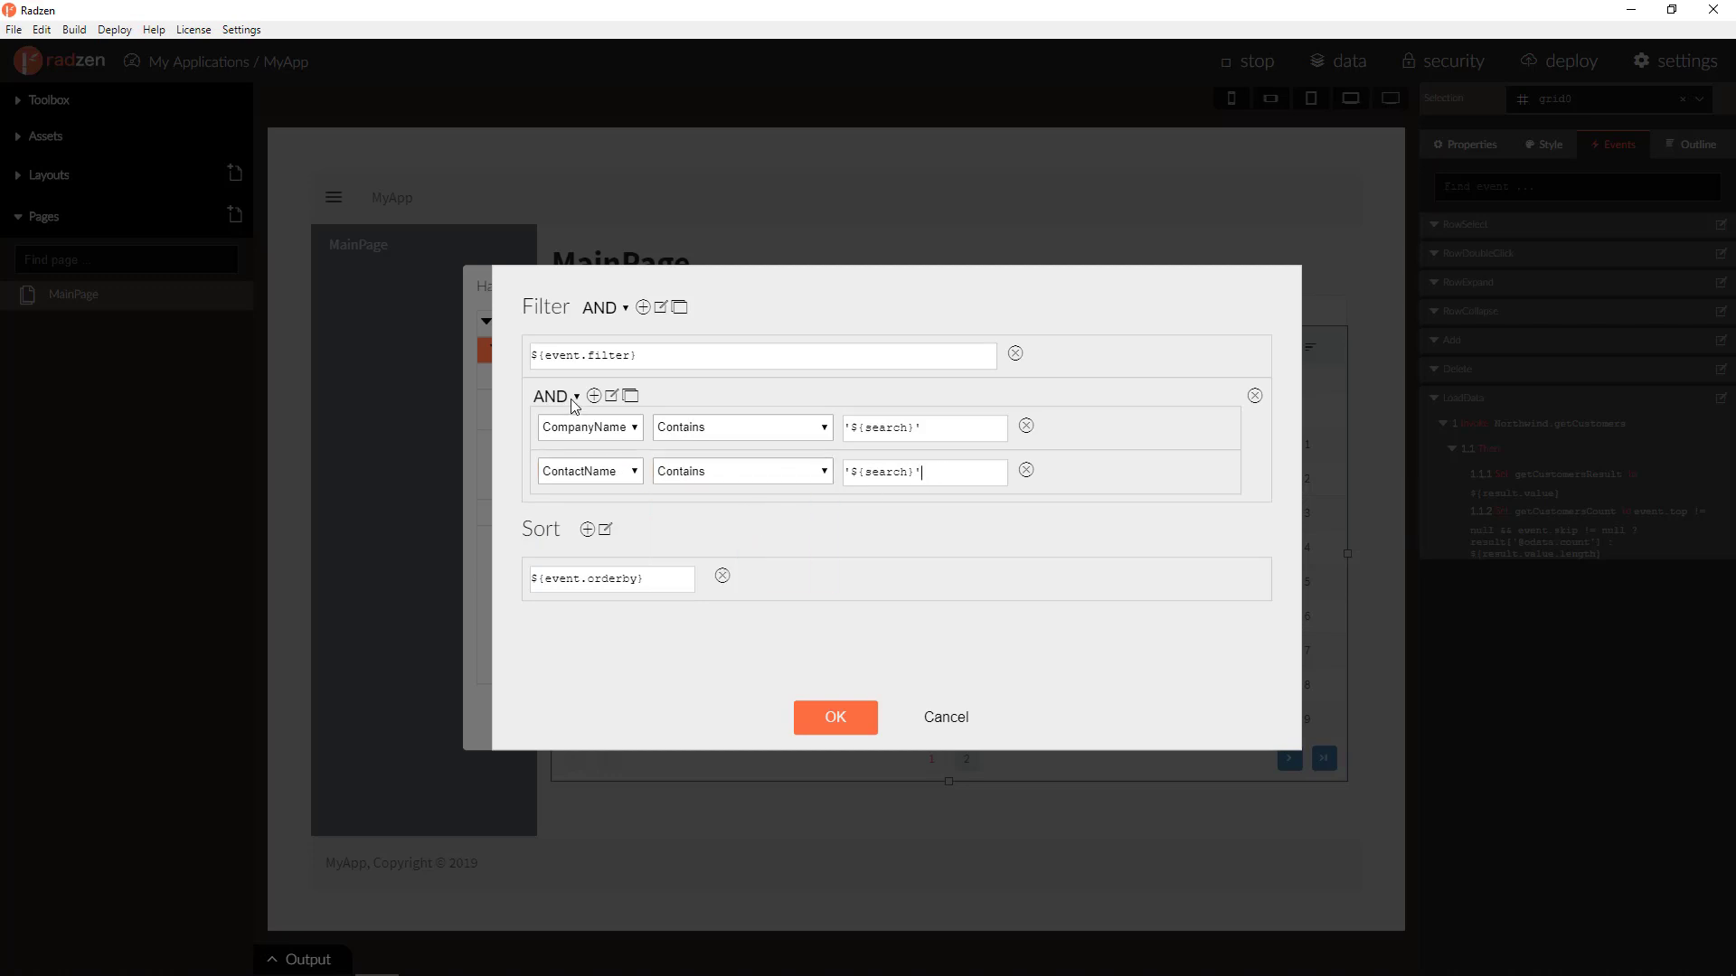
left_click(555, 396)
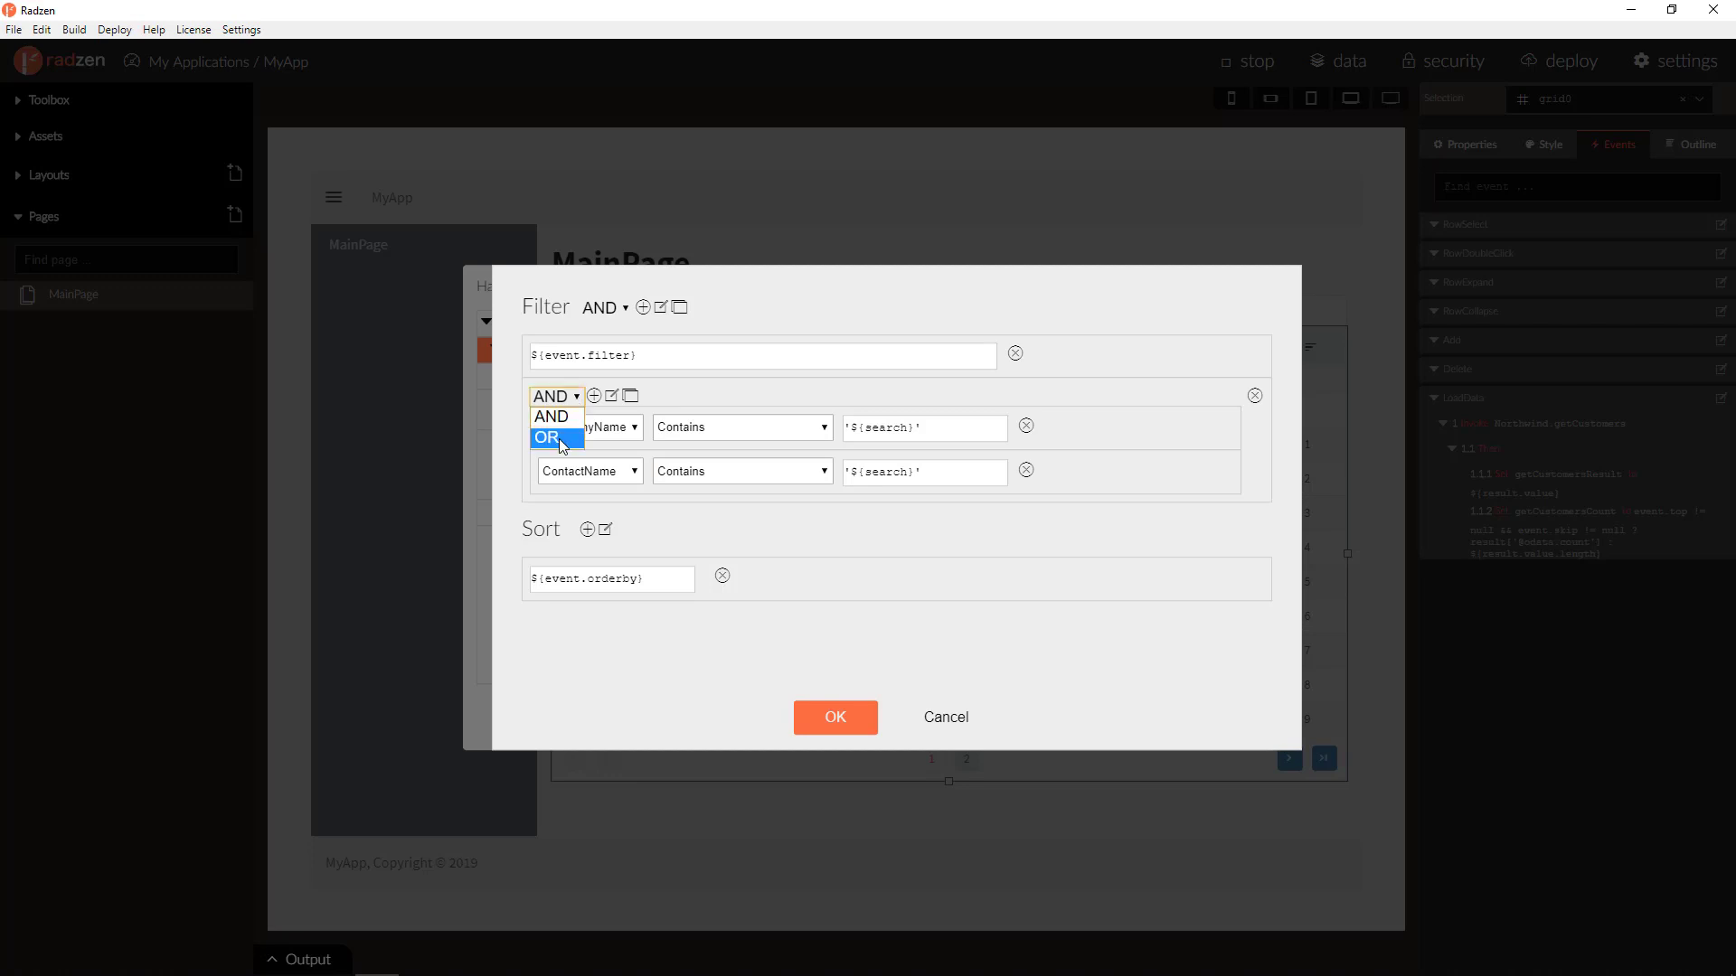
left_click(546, 436)
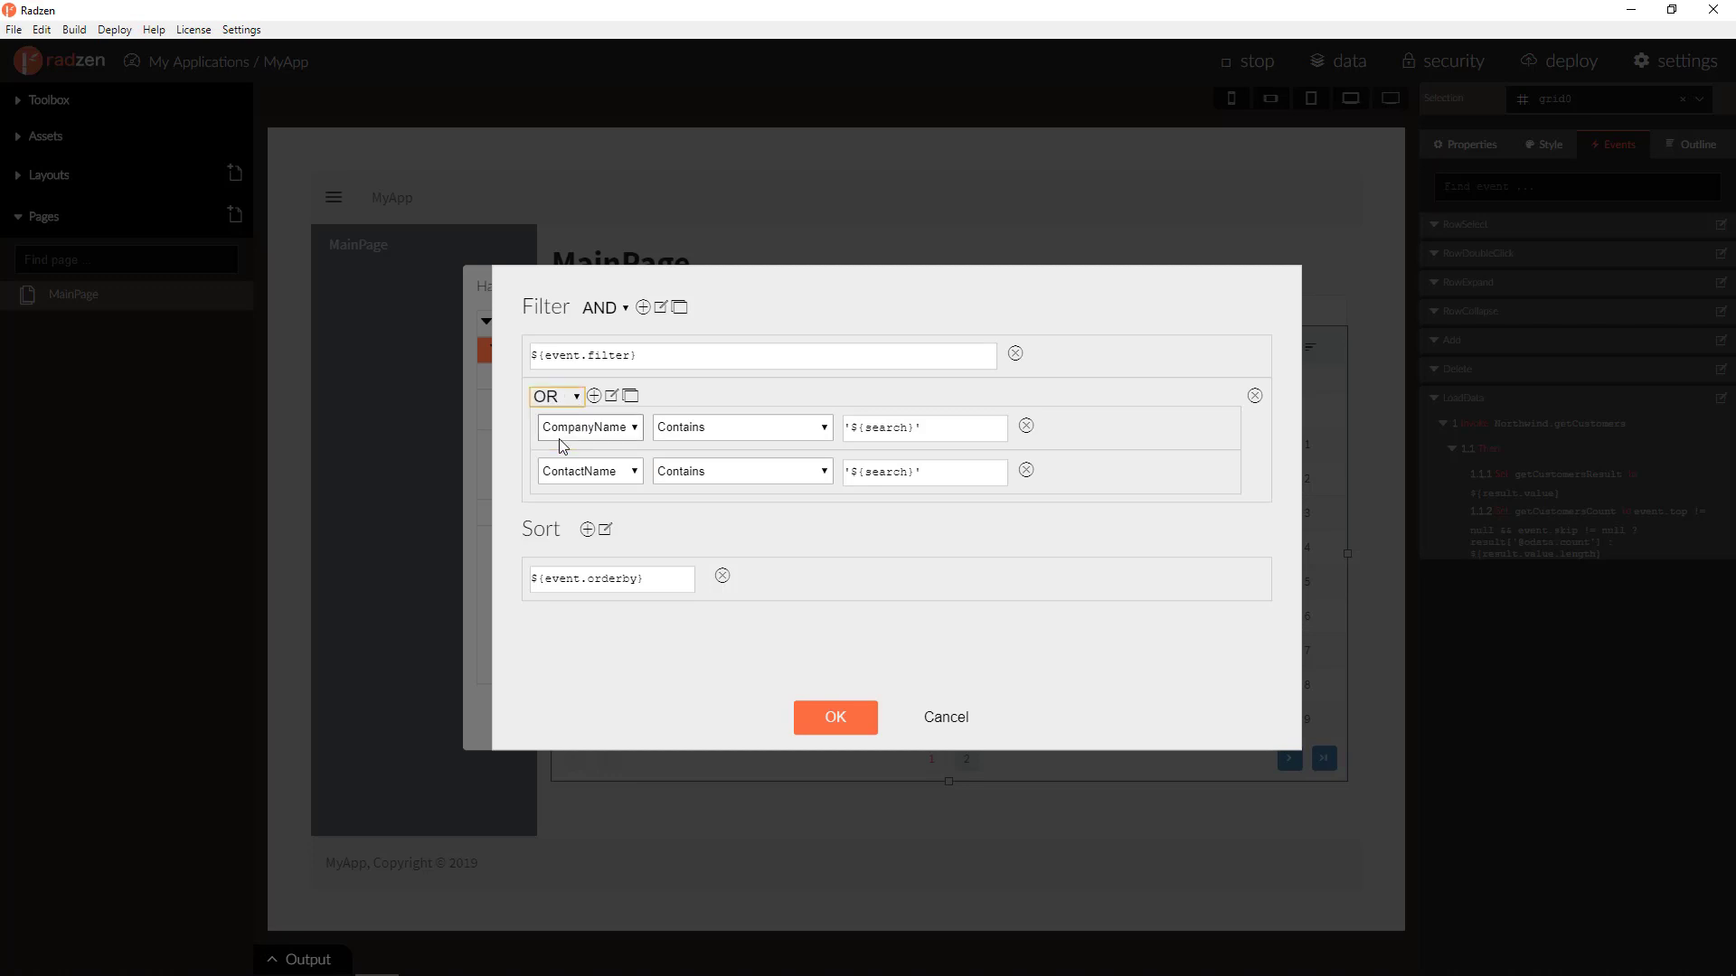
left_click(835, 716)
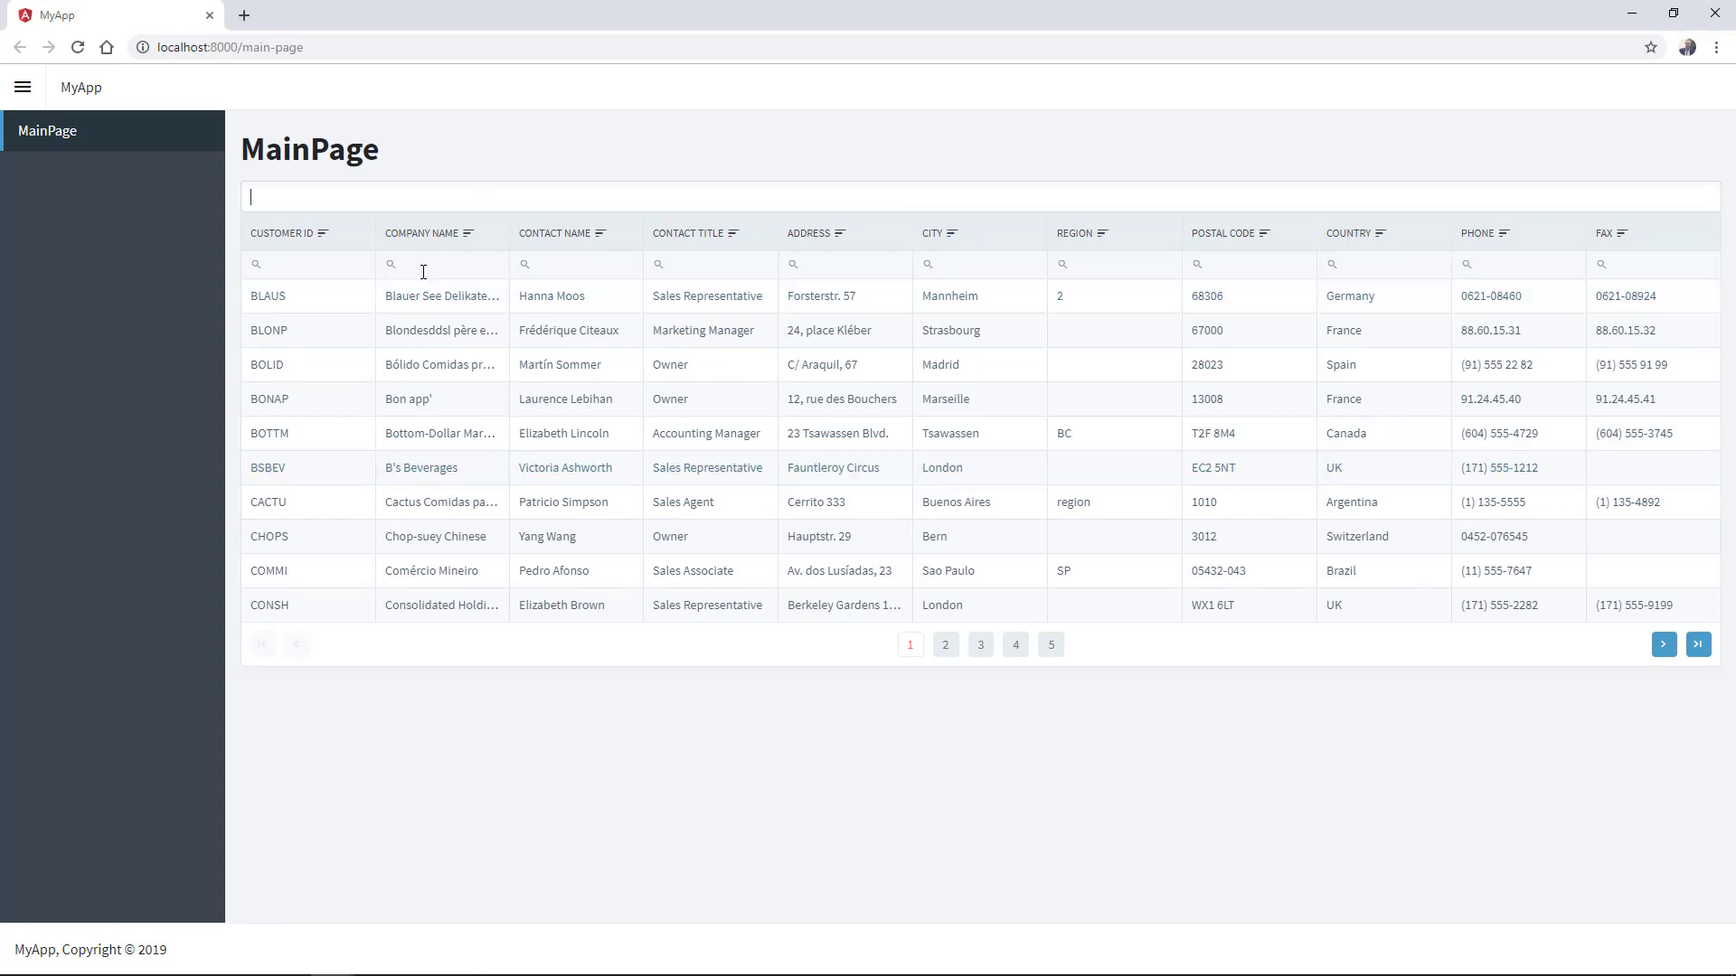
mouse_move(579, 201)
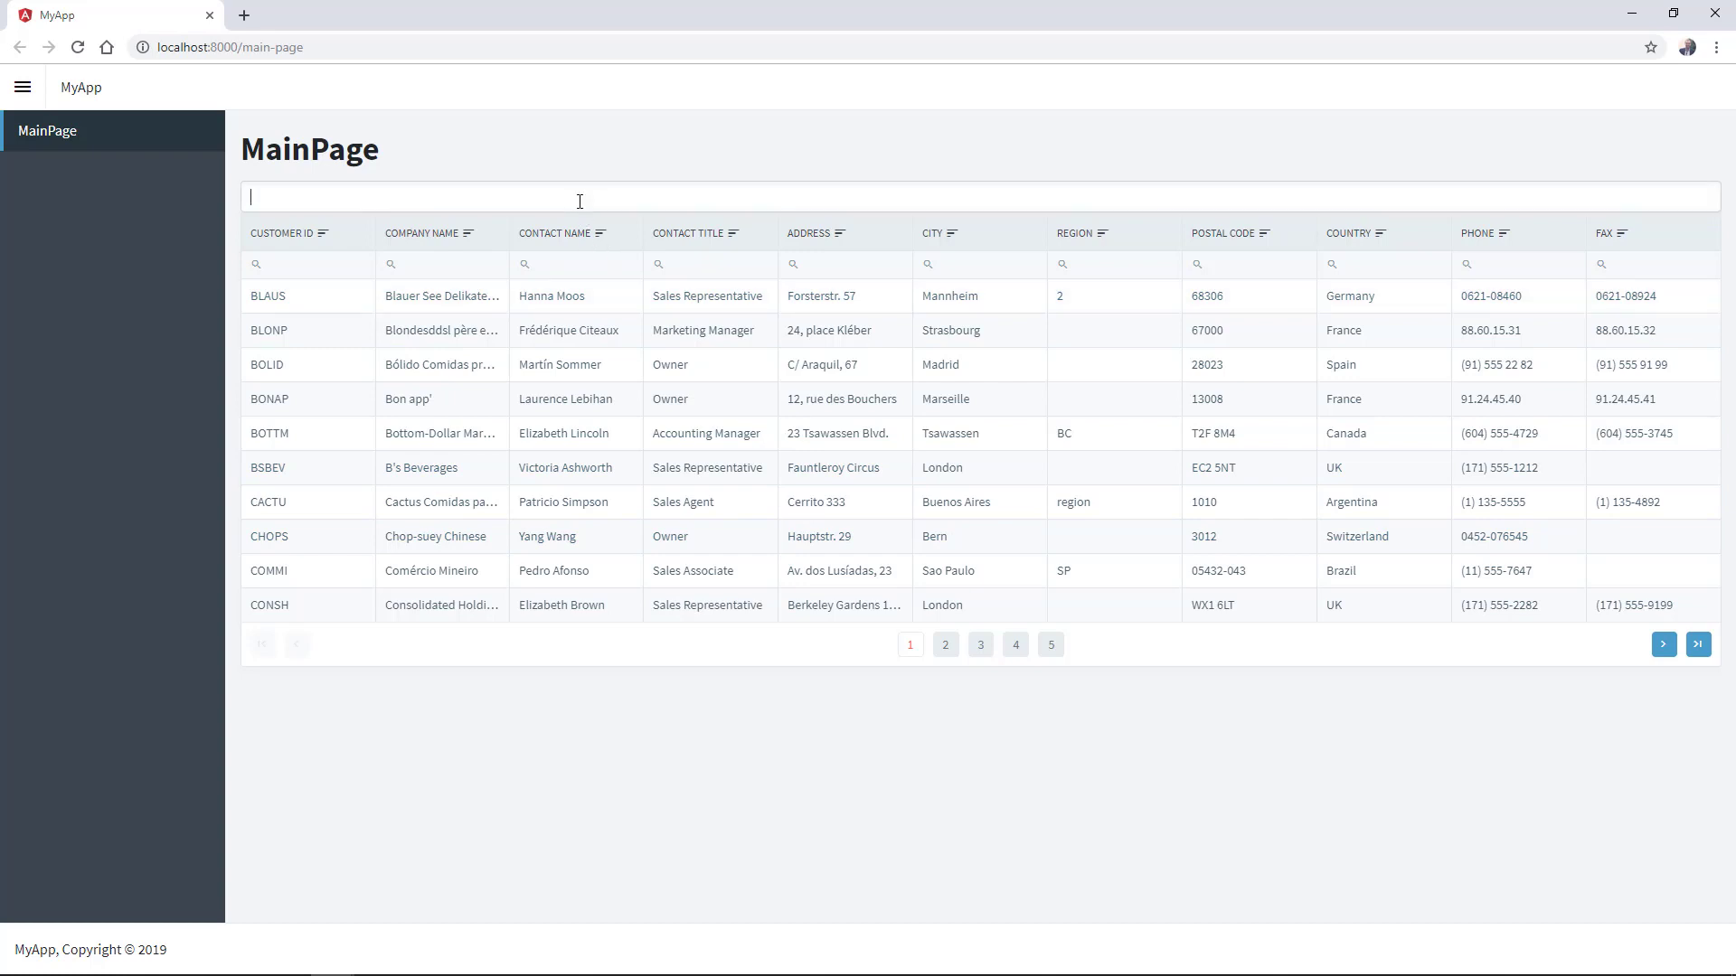
Search for 'han' in the MainPage textbox, narrowing the customers grid to four matching rows.
type("h")
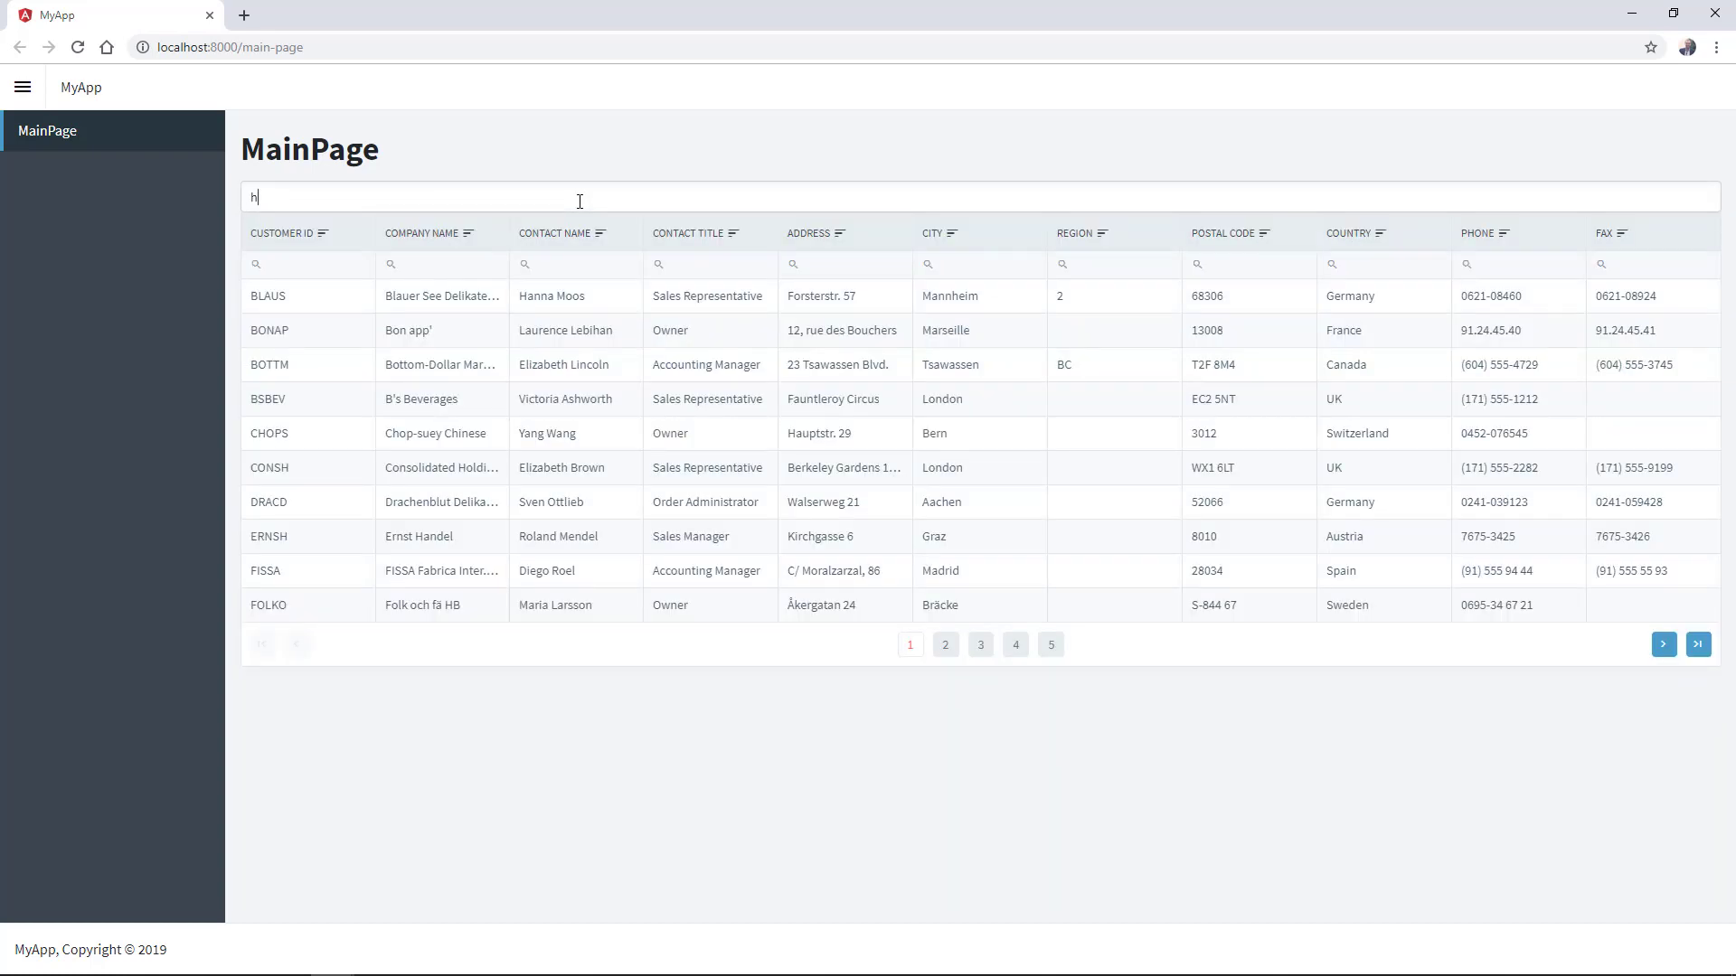
type("an")
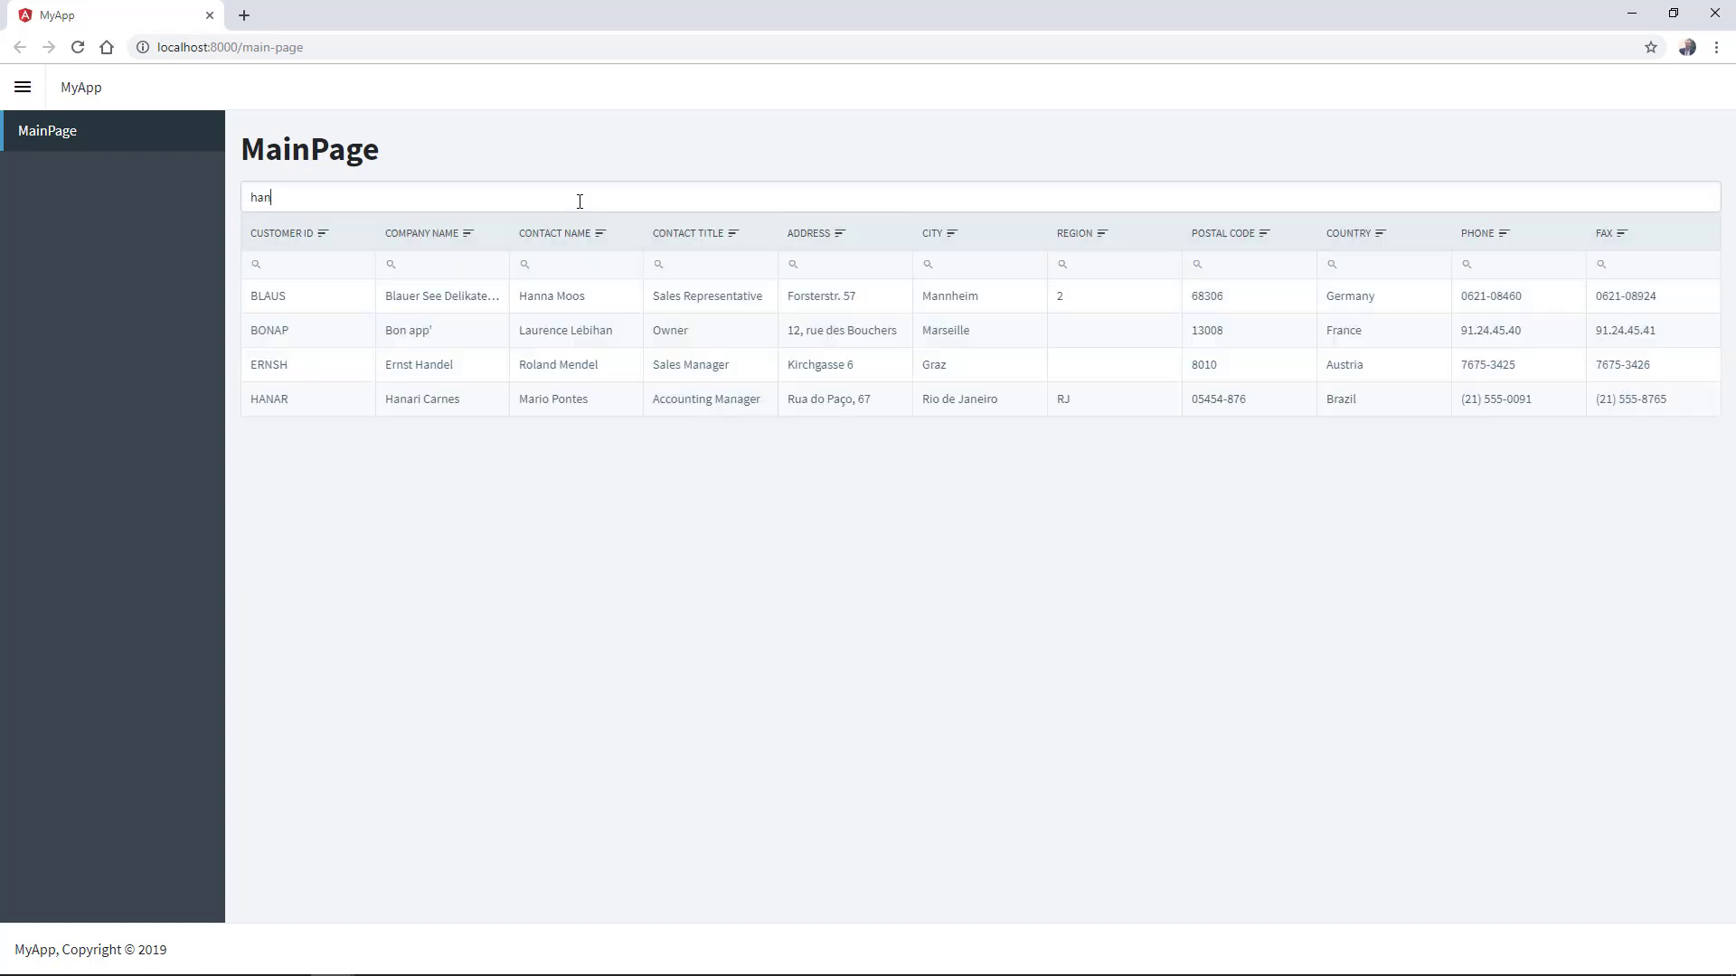
type("n")
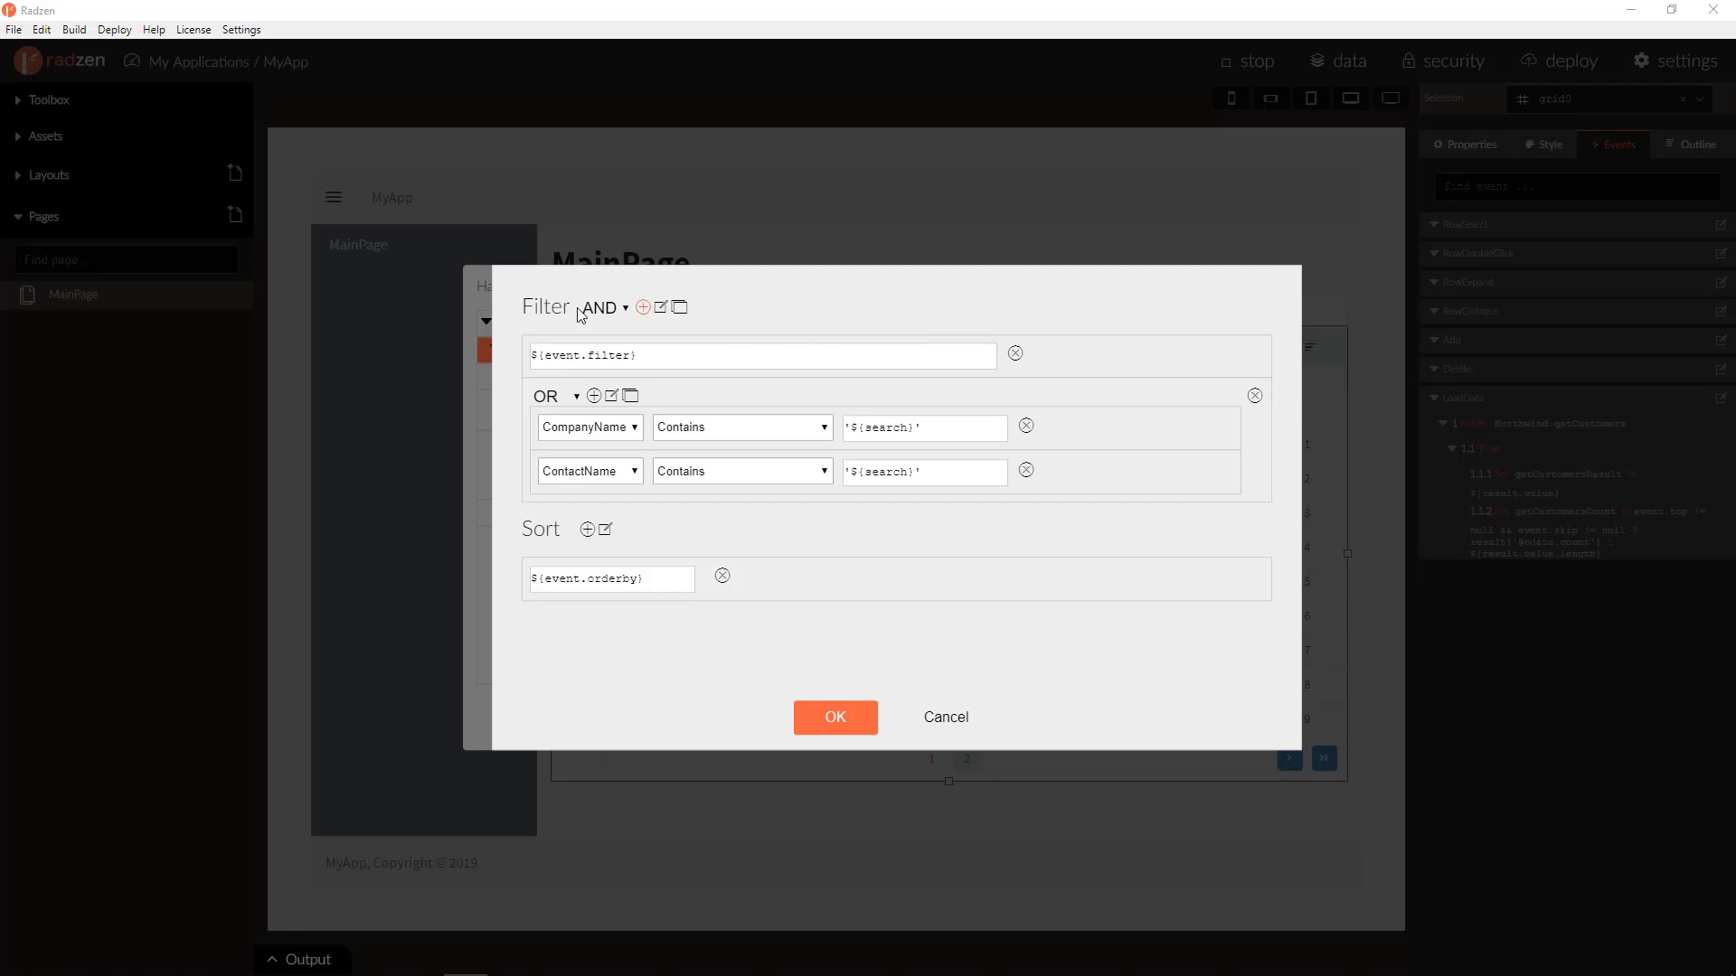
mouse_move(510, 363)
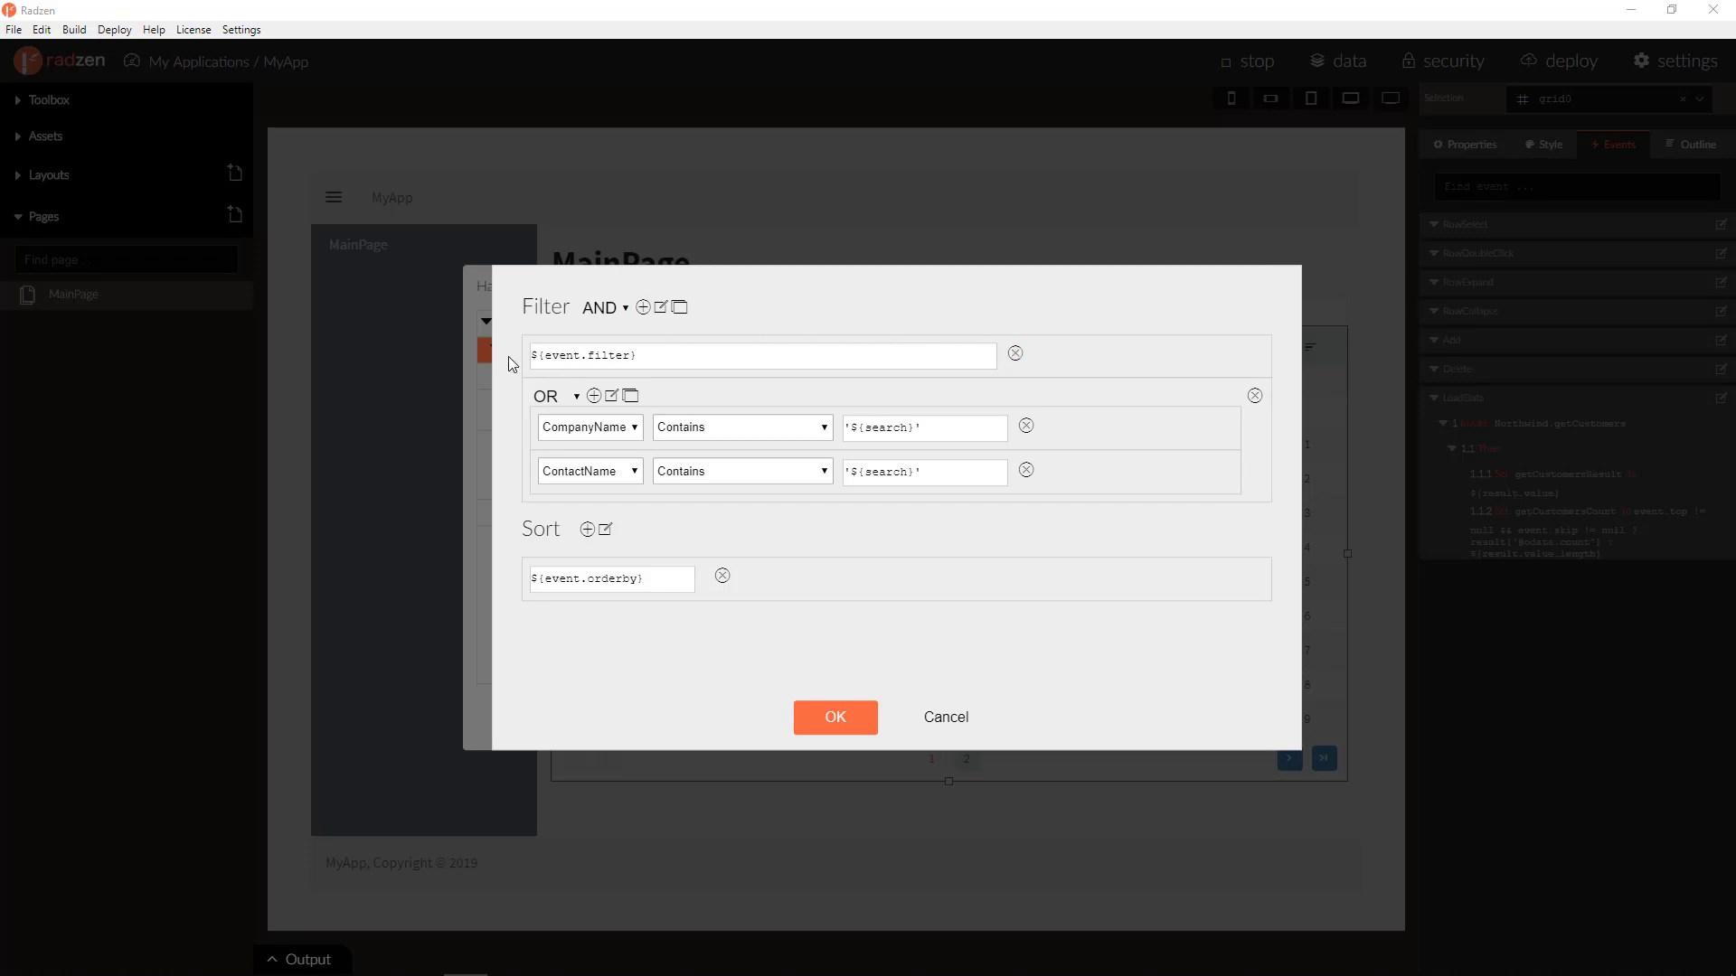
mouse_move(931, 416)
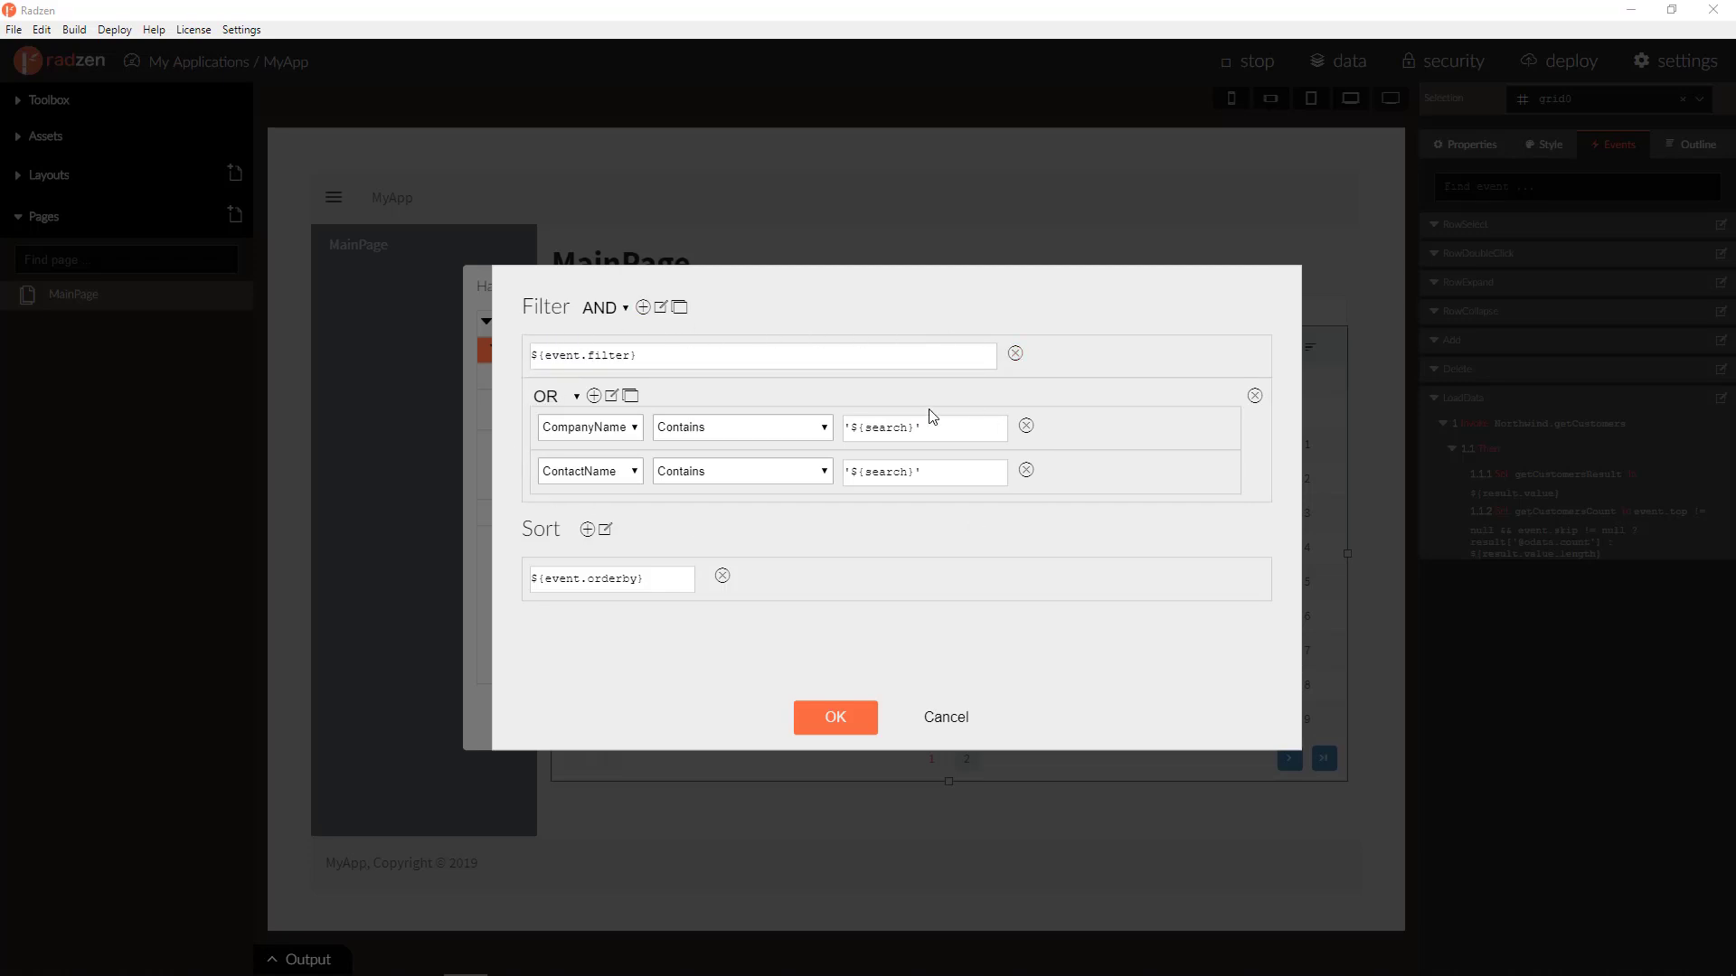
mouse_move(559, 386)
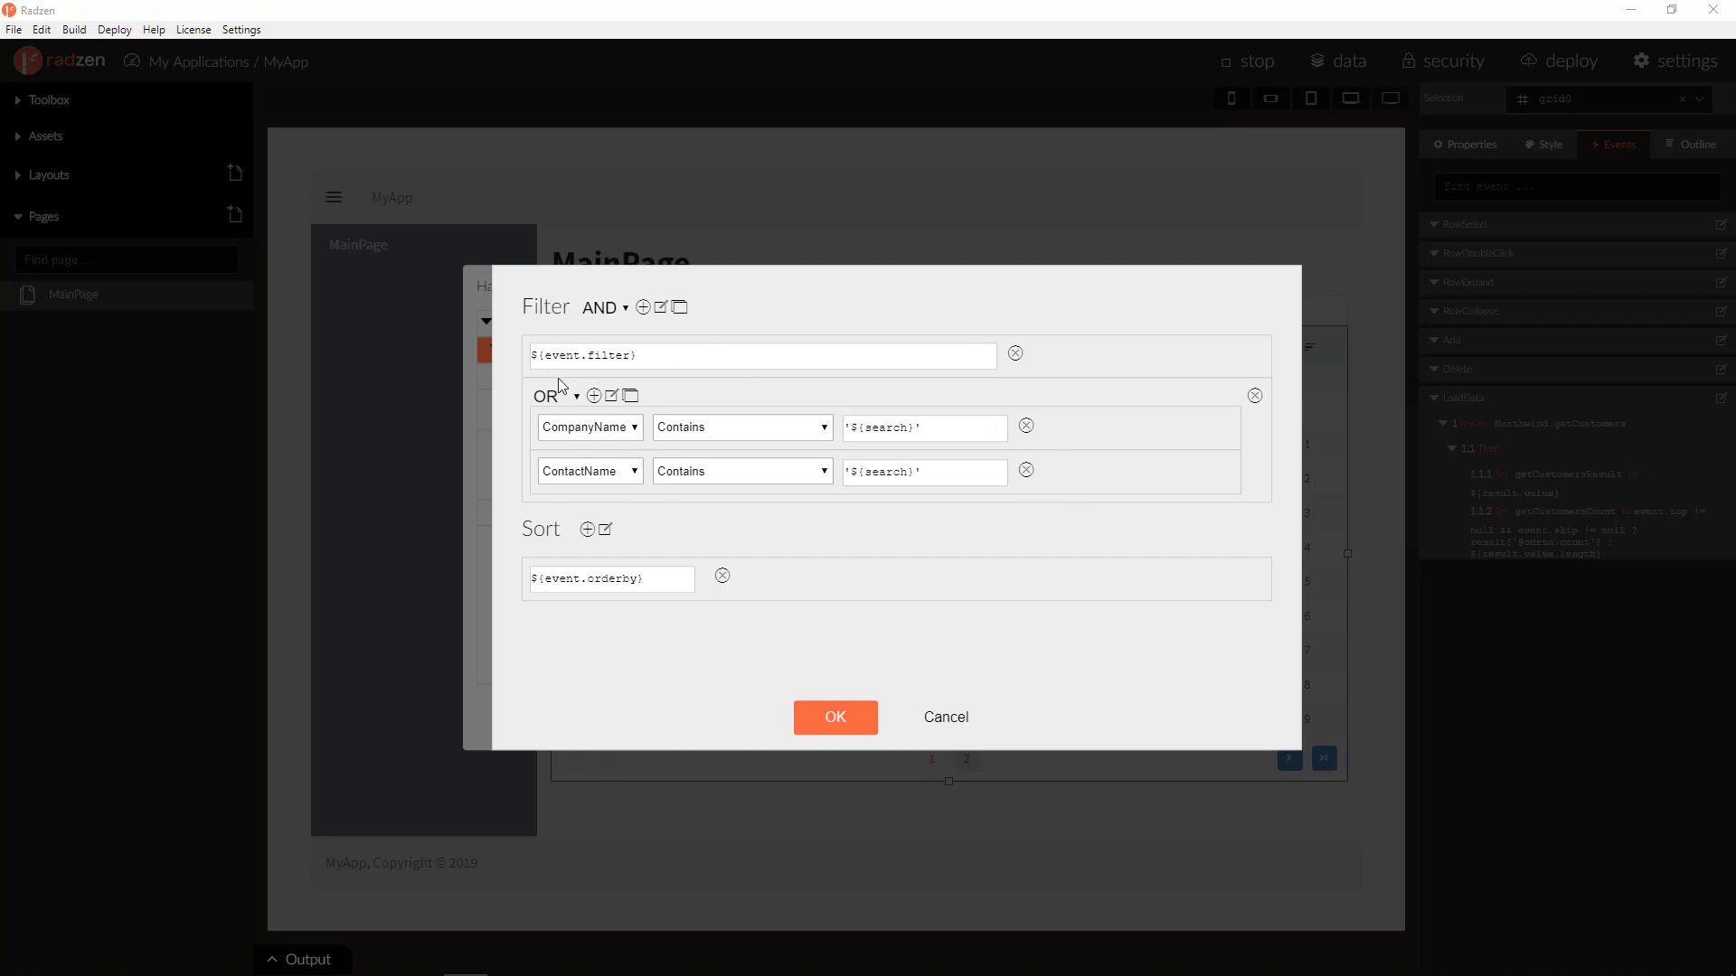